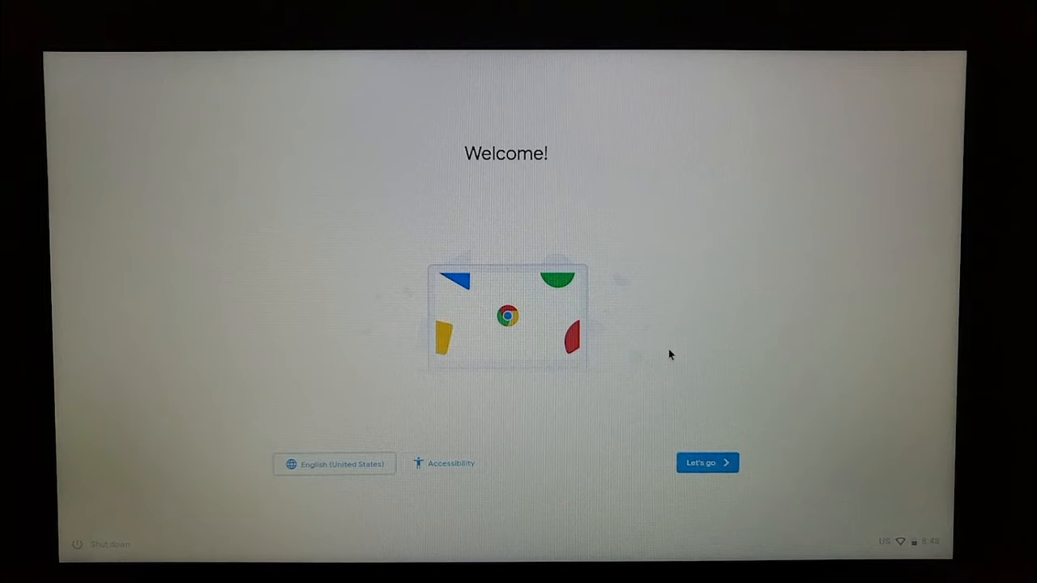
mouse_move(645, 496)
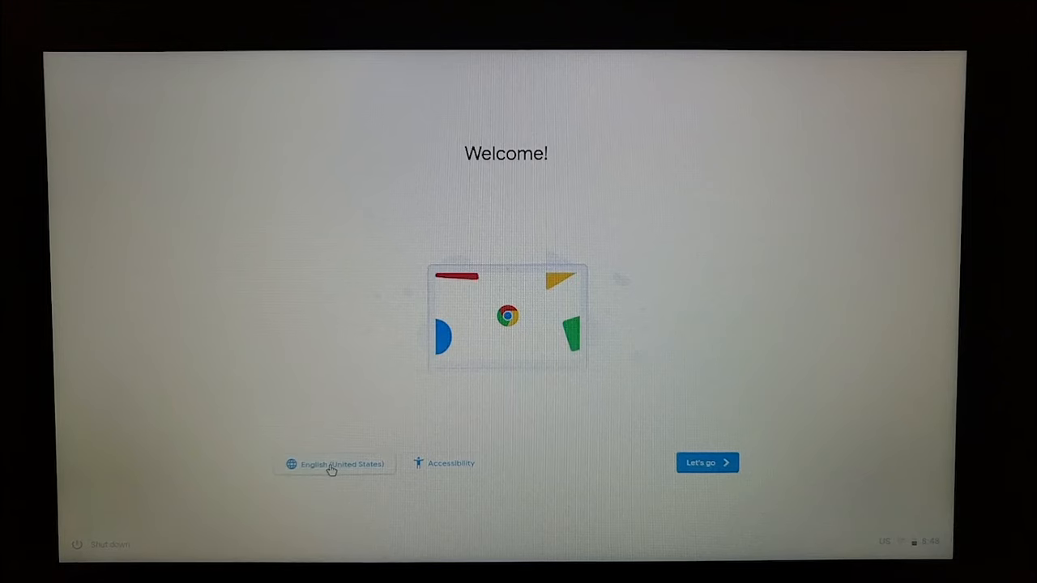
Review the language and keyboard choices, keeping English (United States), and confirm
left_click(333, 463)
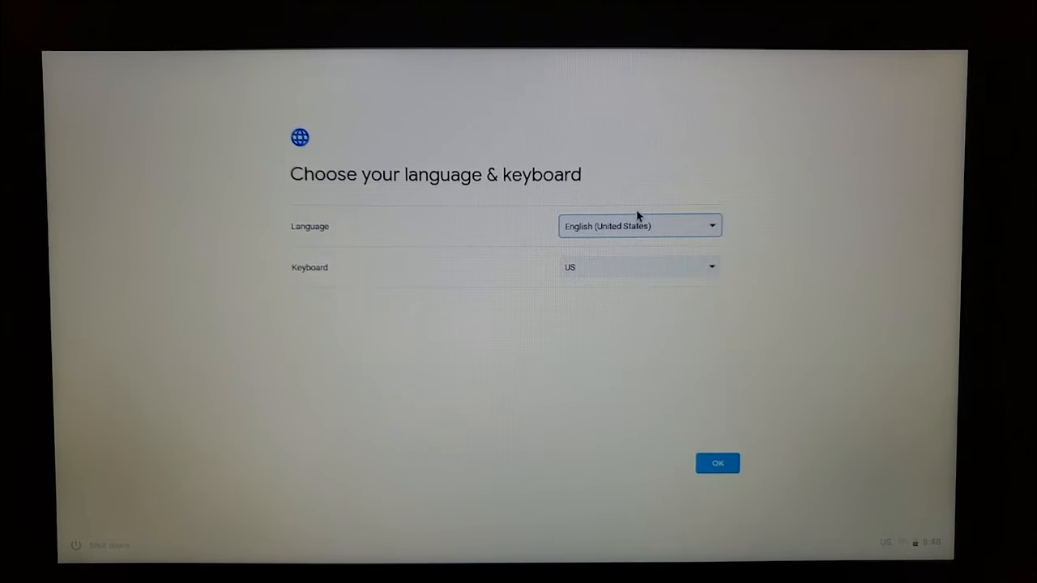
left_click(638, 226)
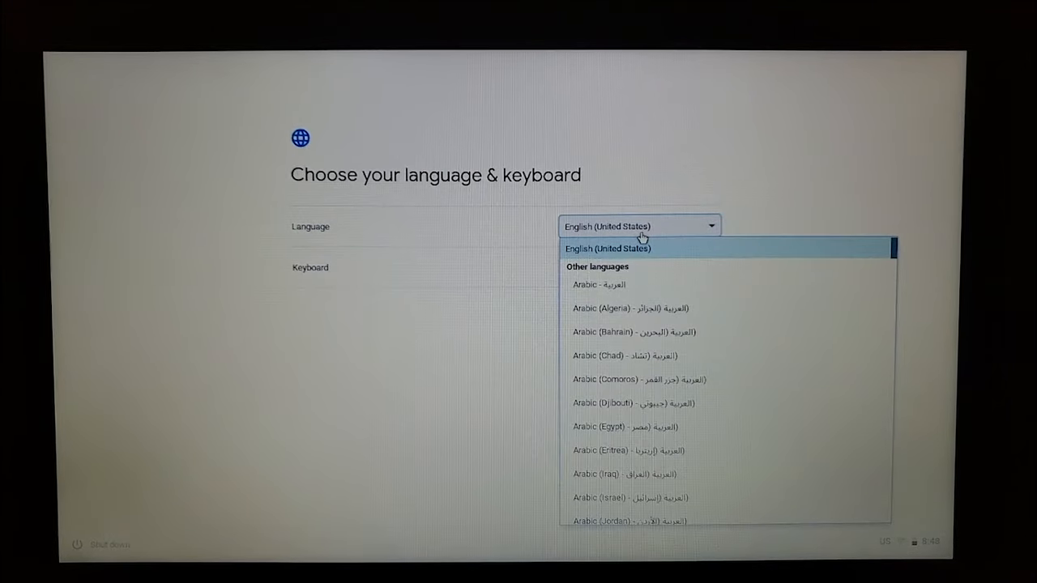
left_click(606, 248)
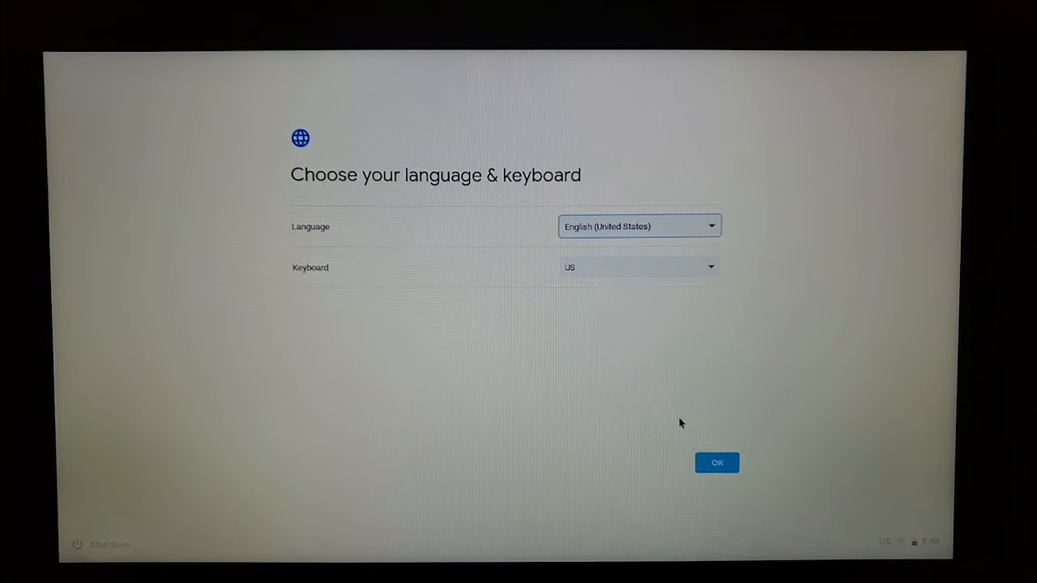
left_click(717, 462)
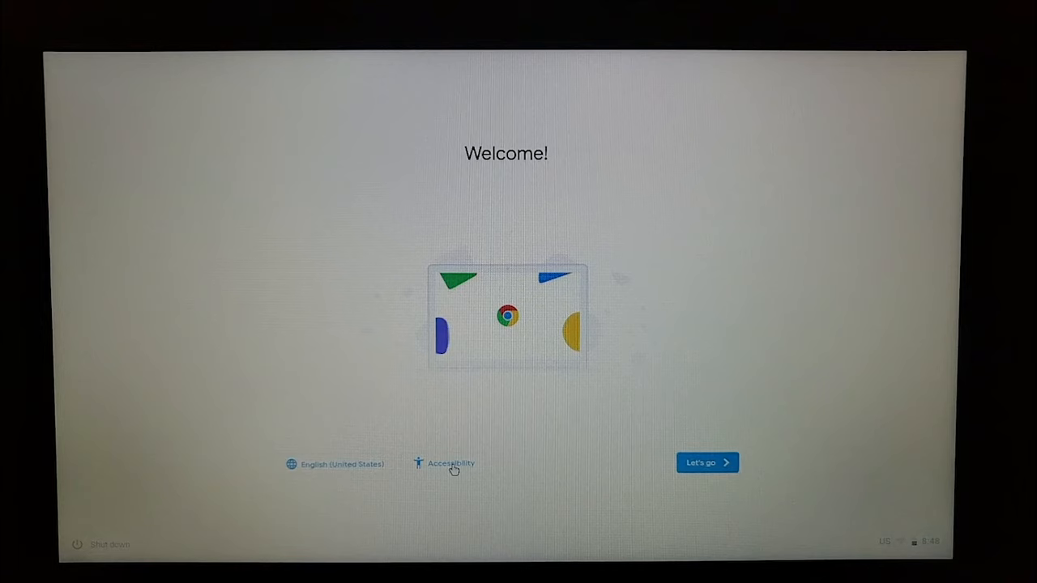
In accessibility settings, try ChromeVox spoken feedback on then off, and confirm
left_click(450, 463)
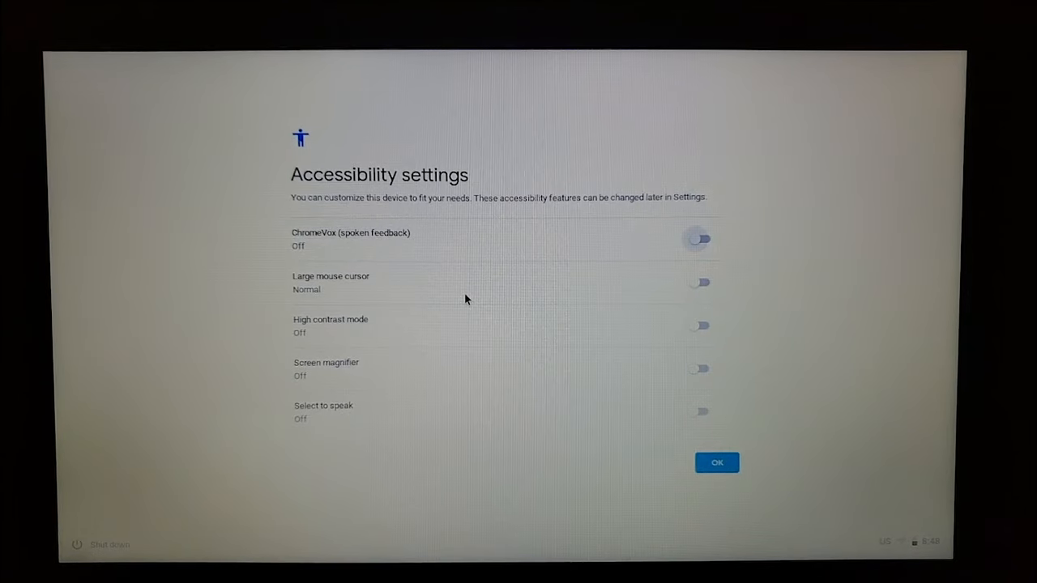
scroll("down", 3)
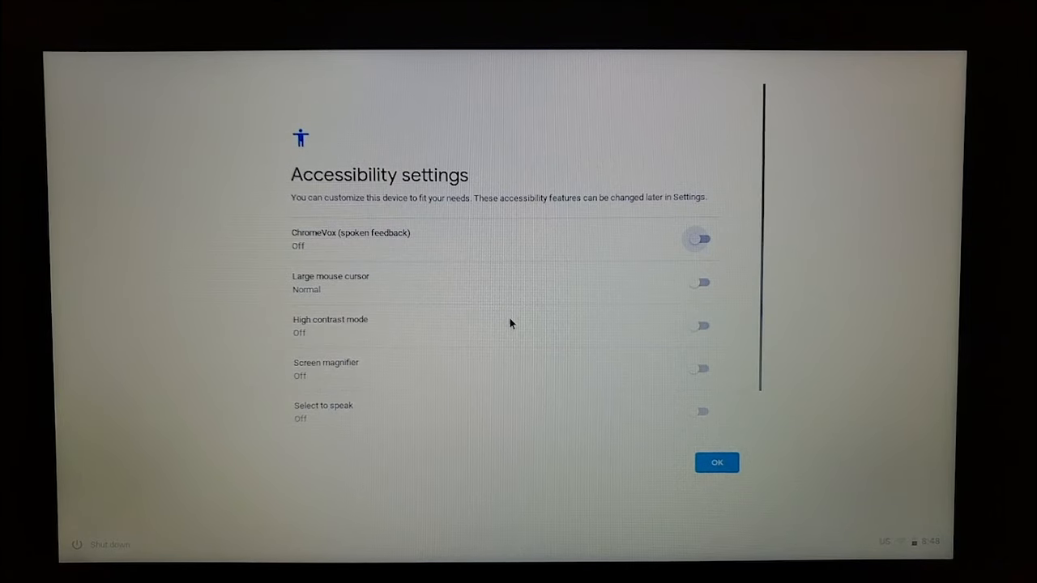
mouse_move(699, 242)
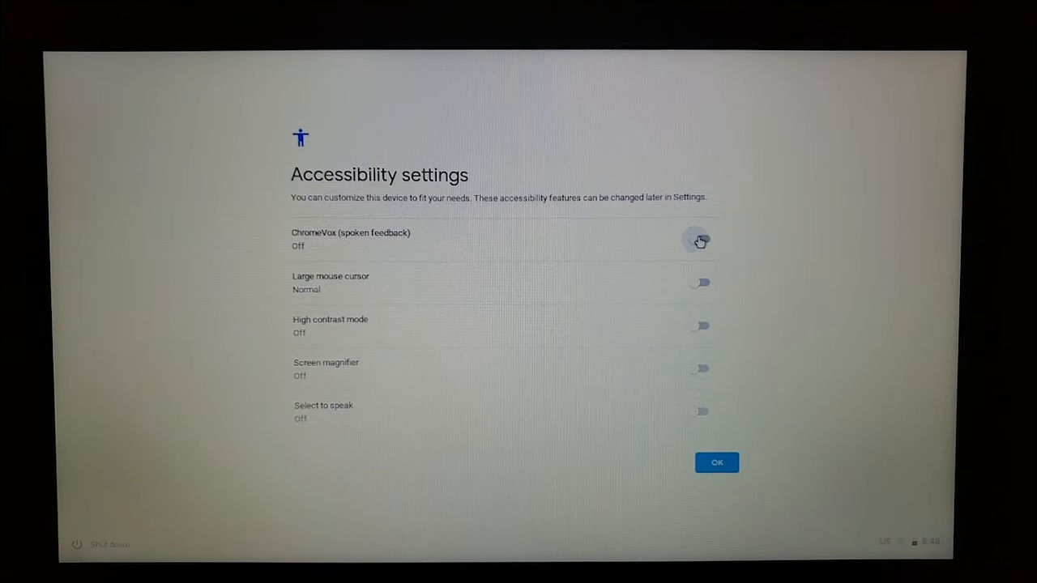
left_click(700, 240)
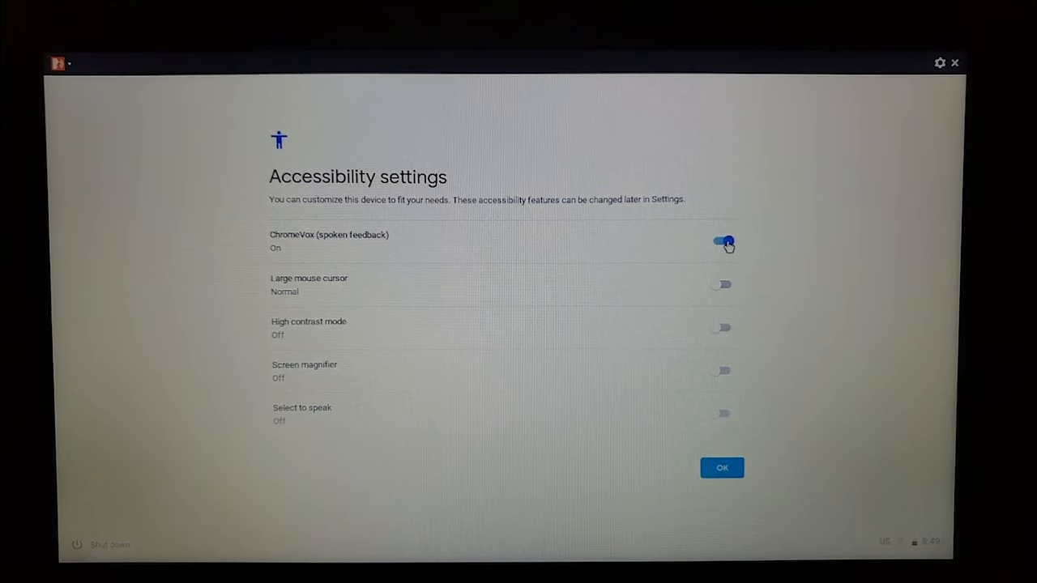
left_click(721, 241)
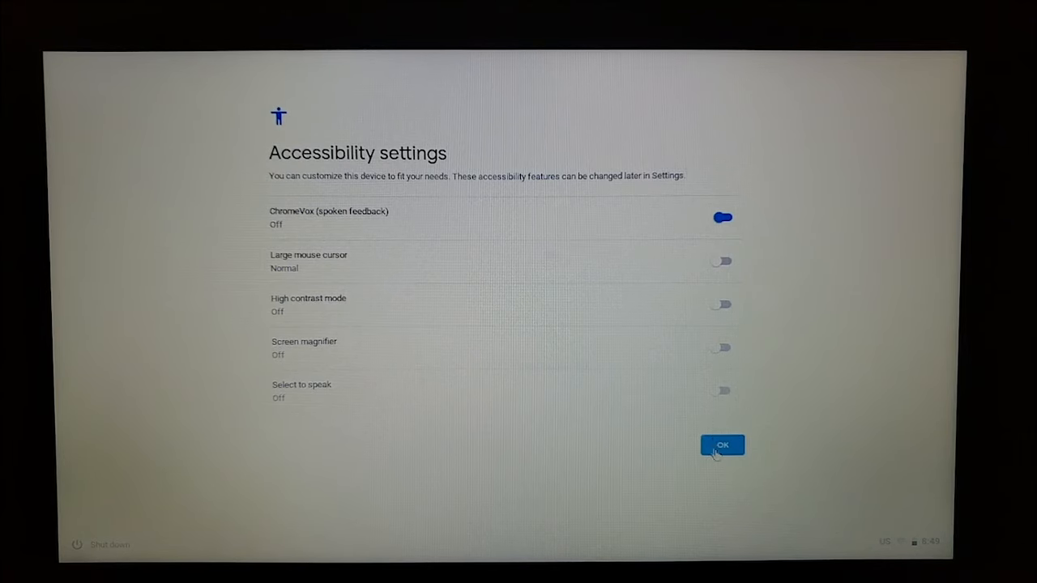
left_click(723, 444)
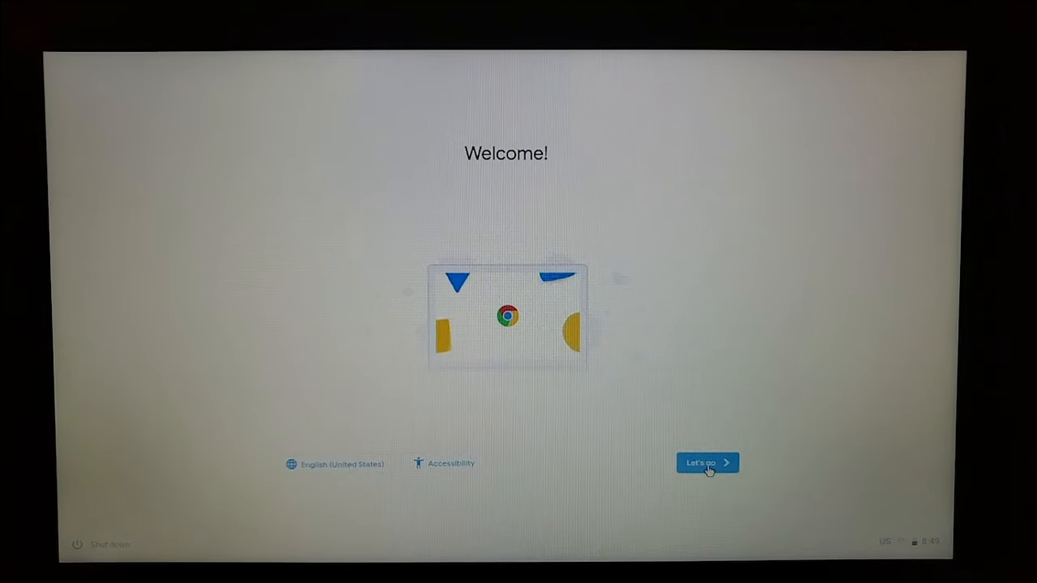
Start setup and join the home Wi-Fi network with its password
left_click(706, 463)
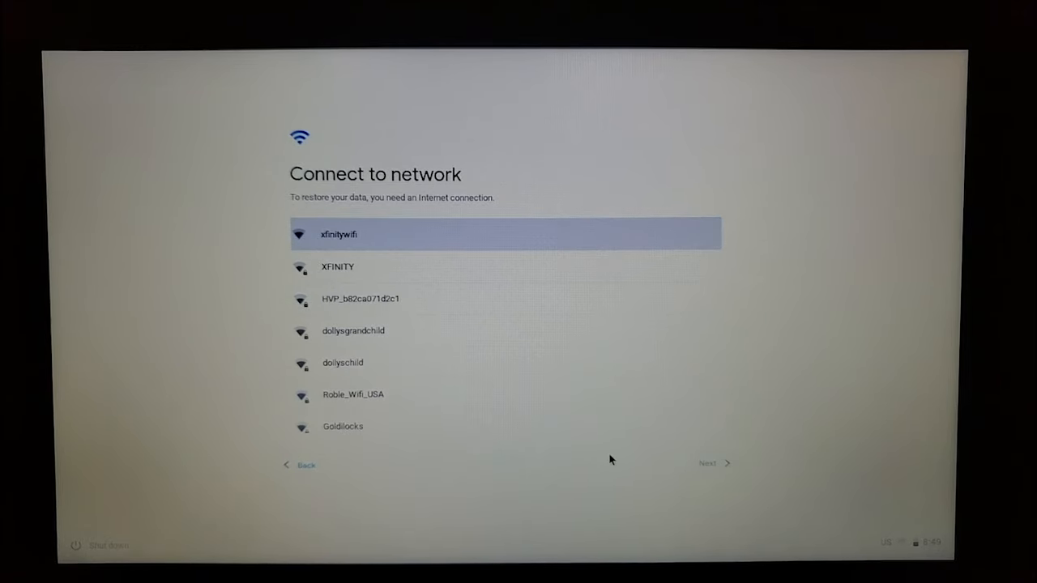
mouse_move(470, 369)
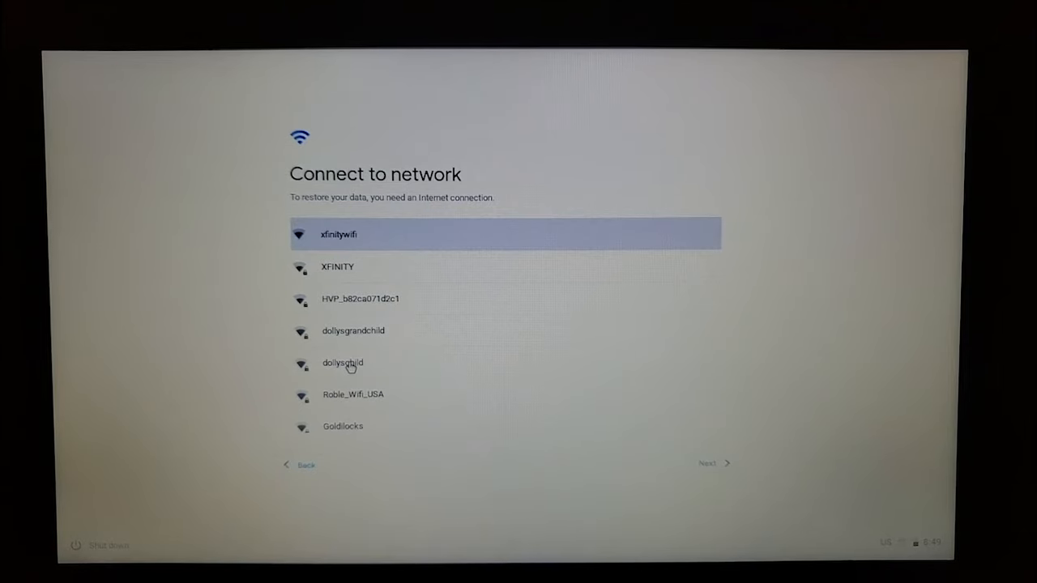
left_click(342, 363)
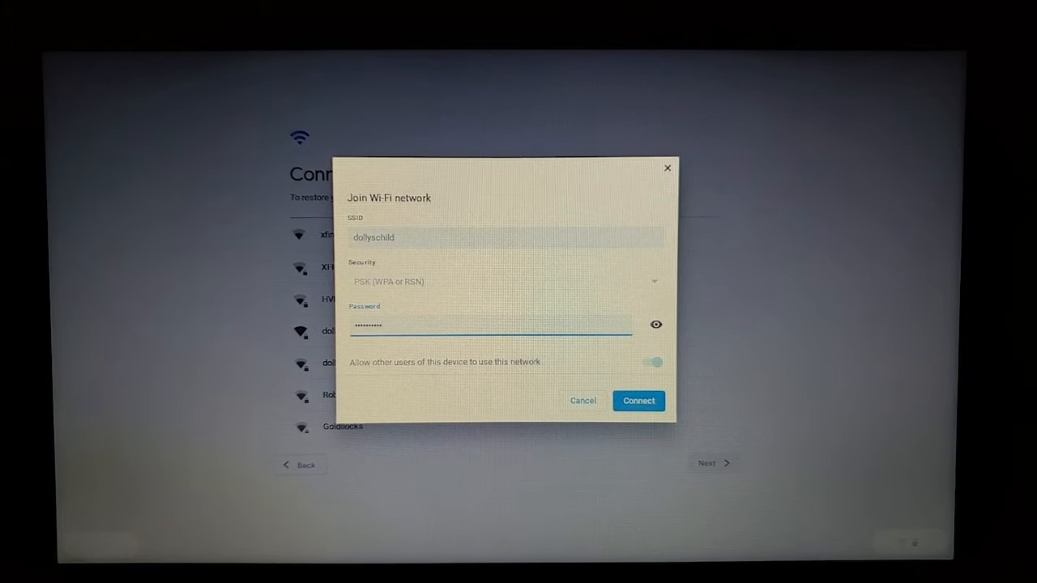
mouse_move(573, 371)
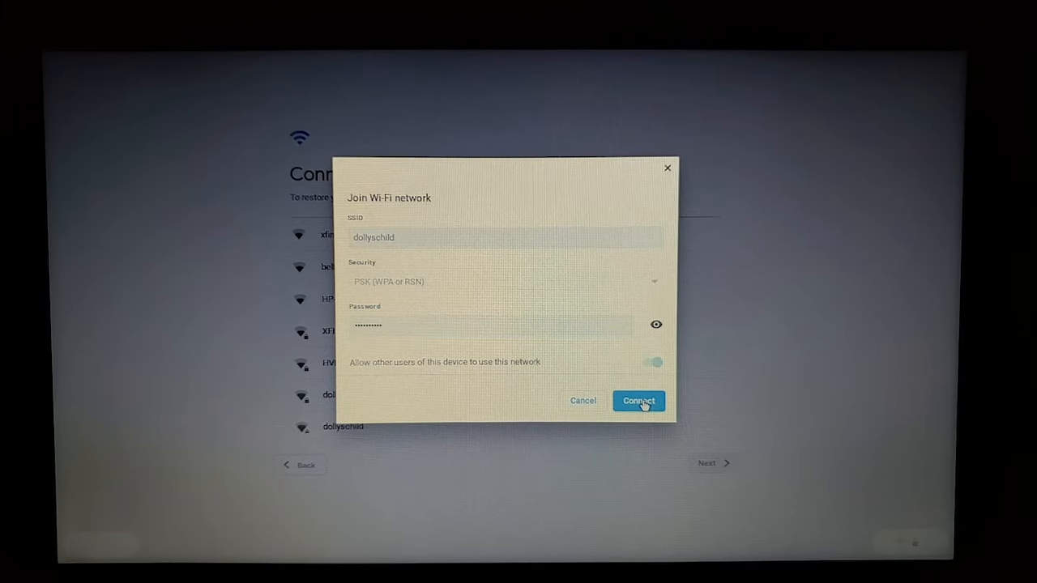
left_click(638, 400)
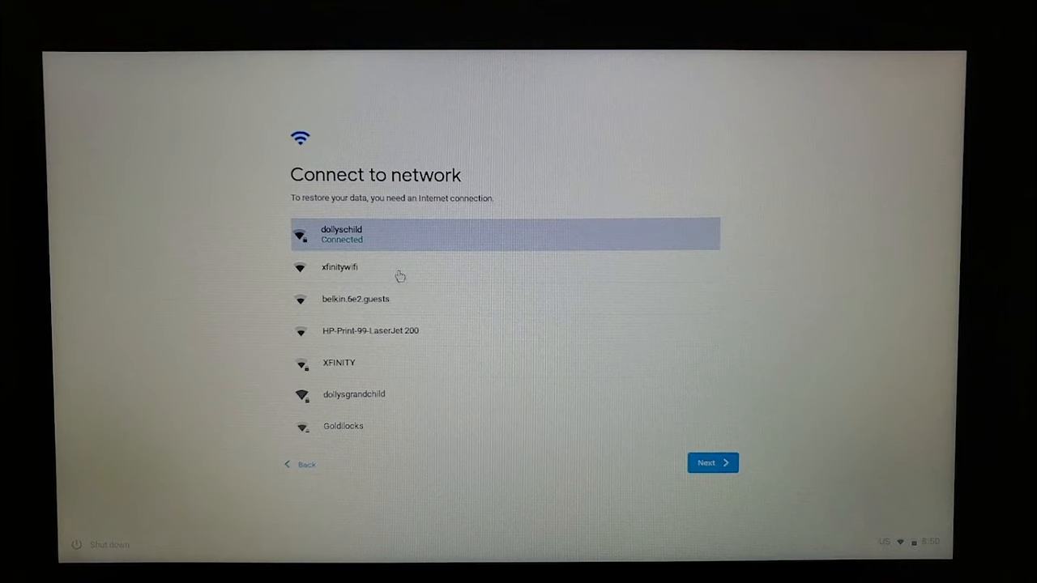
mouse_move(694, 450)
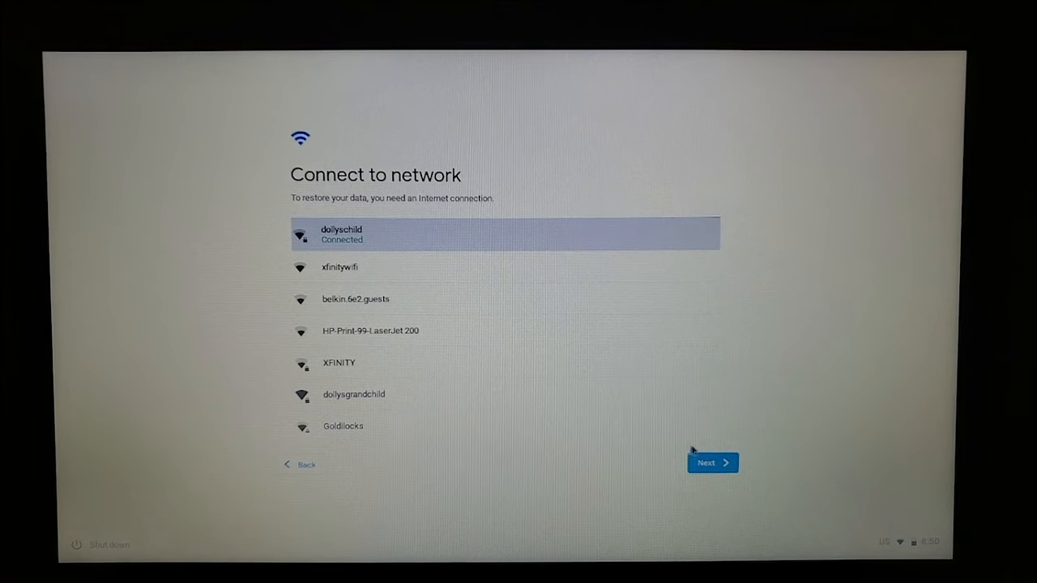
Continue past the network step and read through the Chrome OS terms
left_click(713, 464)
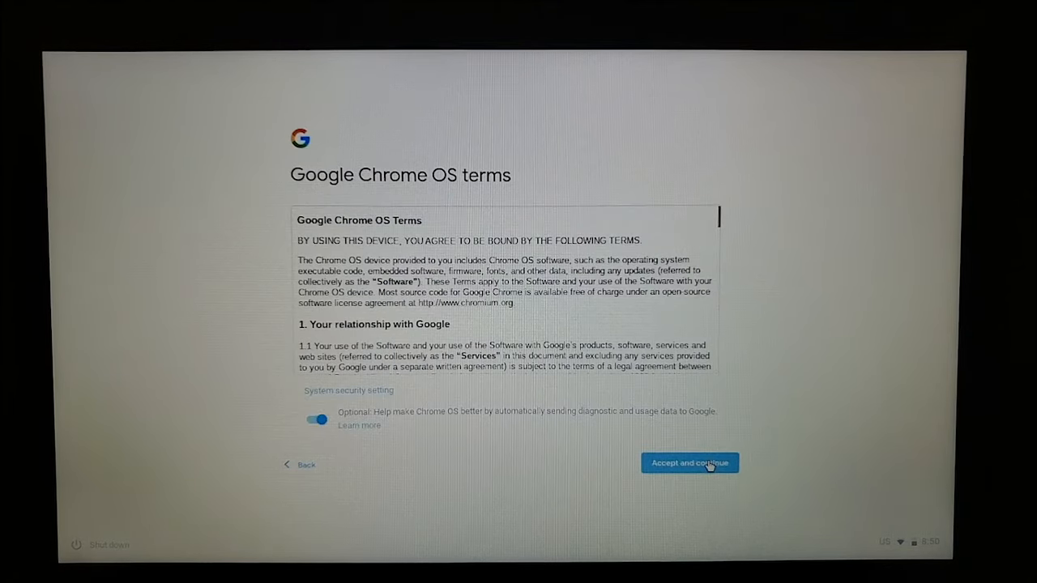
mouse_move(386, 430)
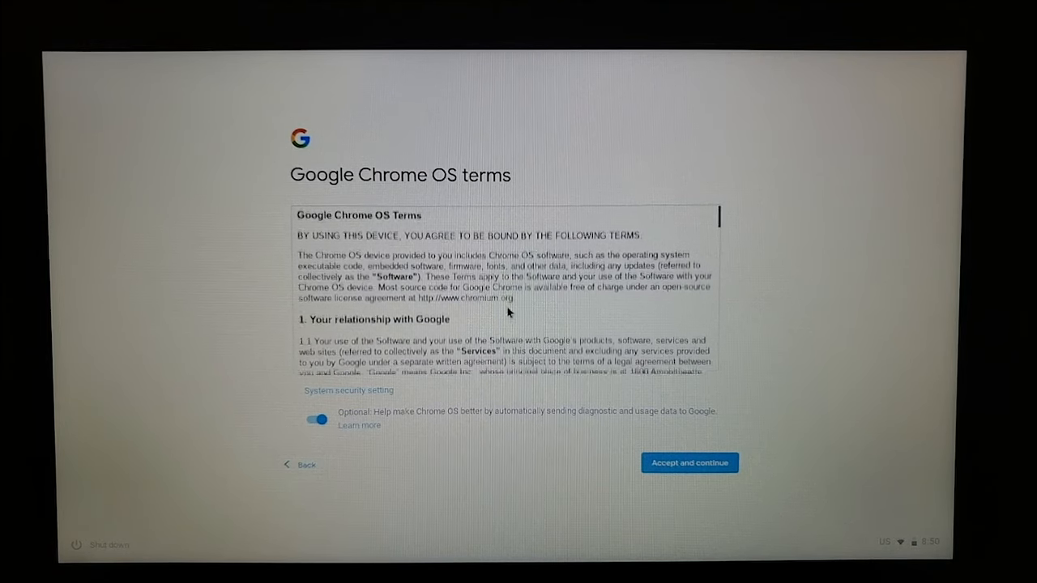
scroll("down", 3)
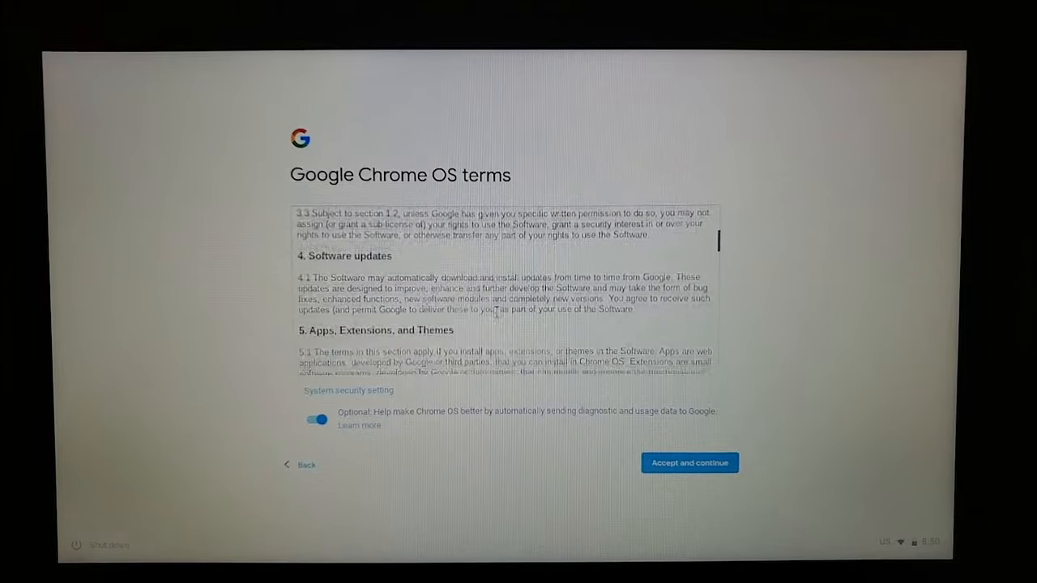
scroll("down", 3)
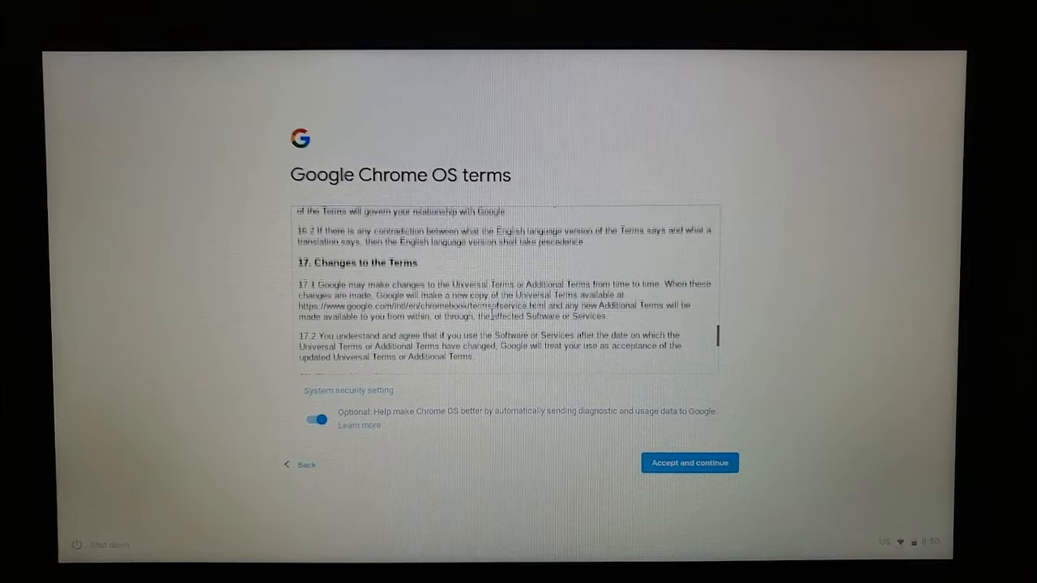
scroll("down", 3)
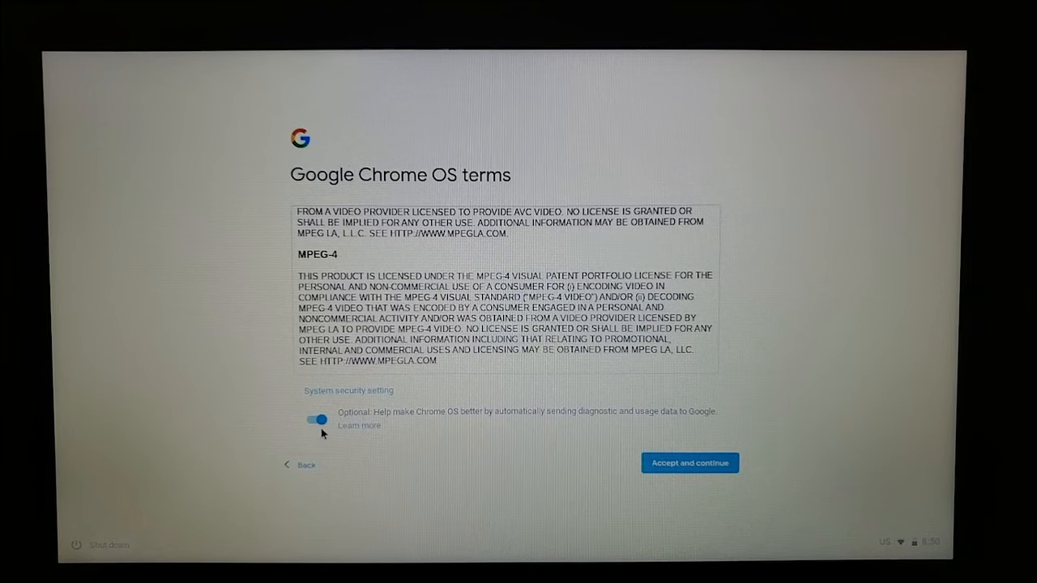
Toggle diagnostic data sharing off and back on, then accept the terms
left_click(315, 420)
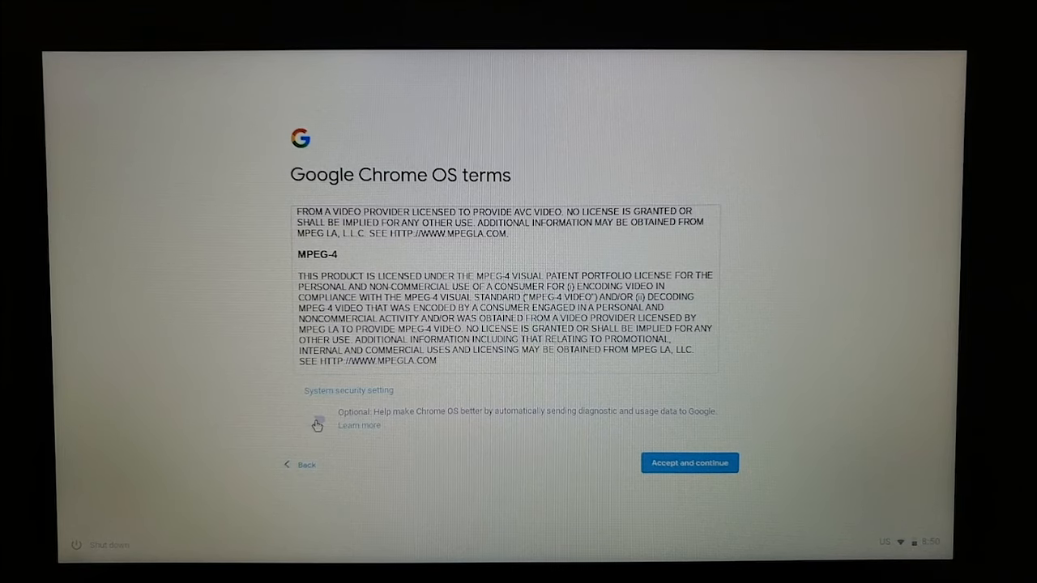
left_click(317, 418)
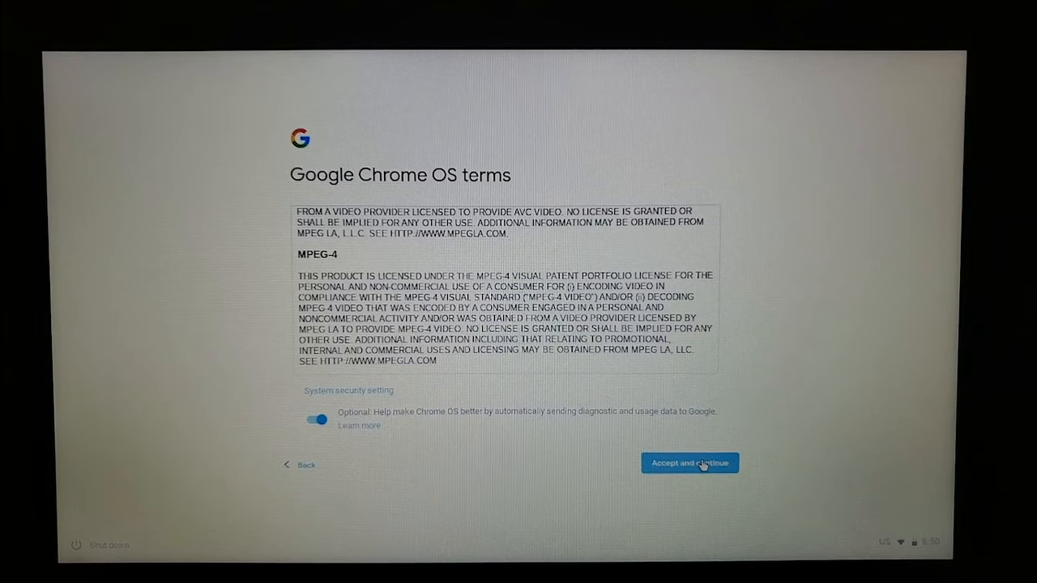
left_click(690, 464)
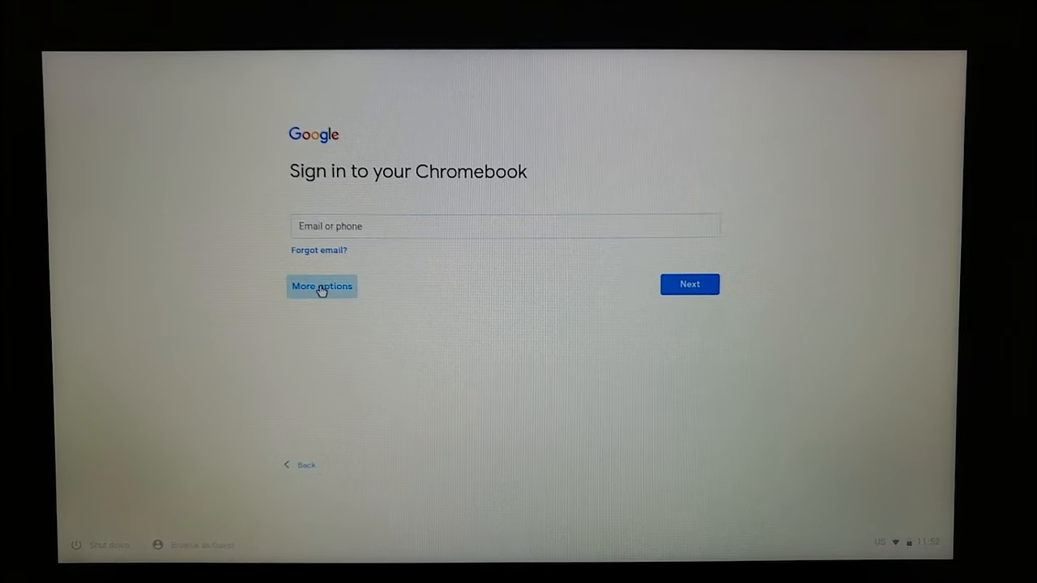
left_click(321, 286)
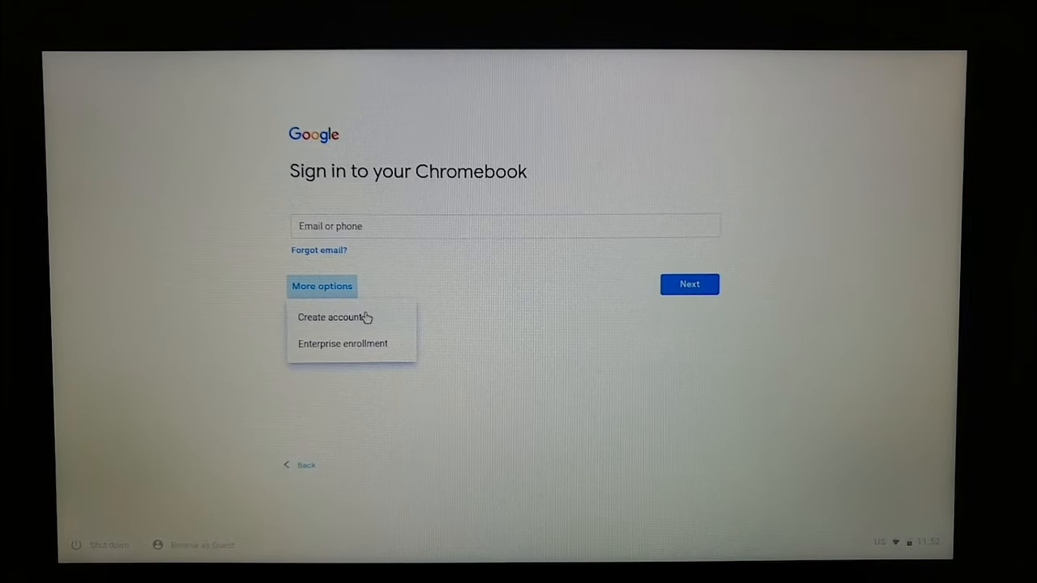
mouse_move(363, 248)
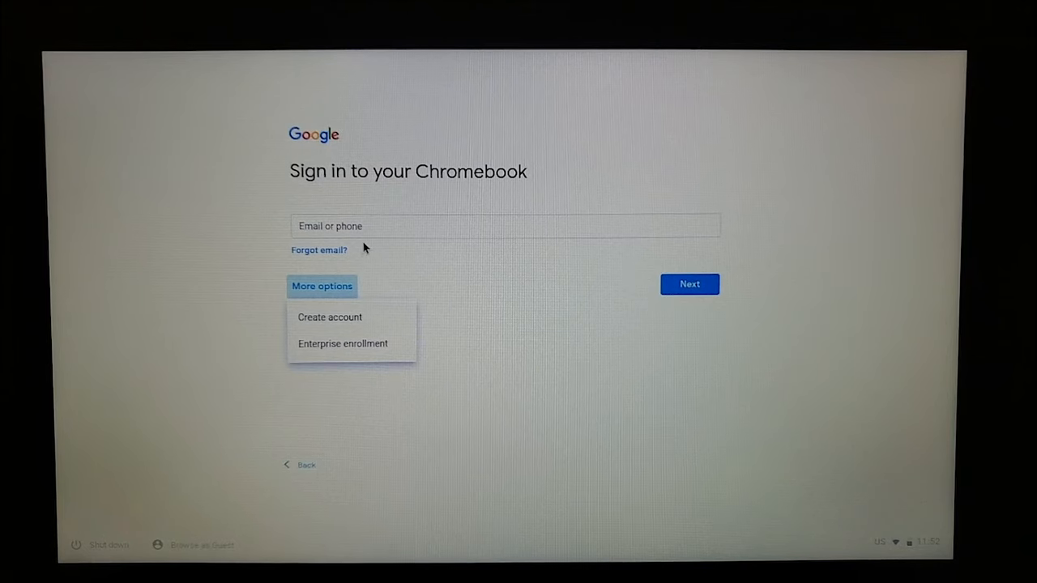
left_click(506, 225)
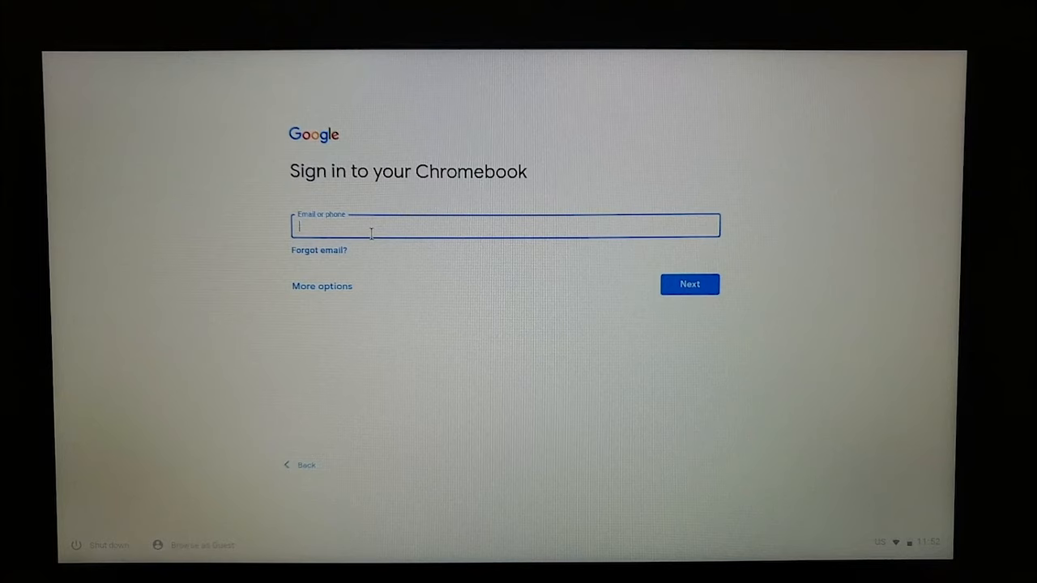
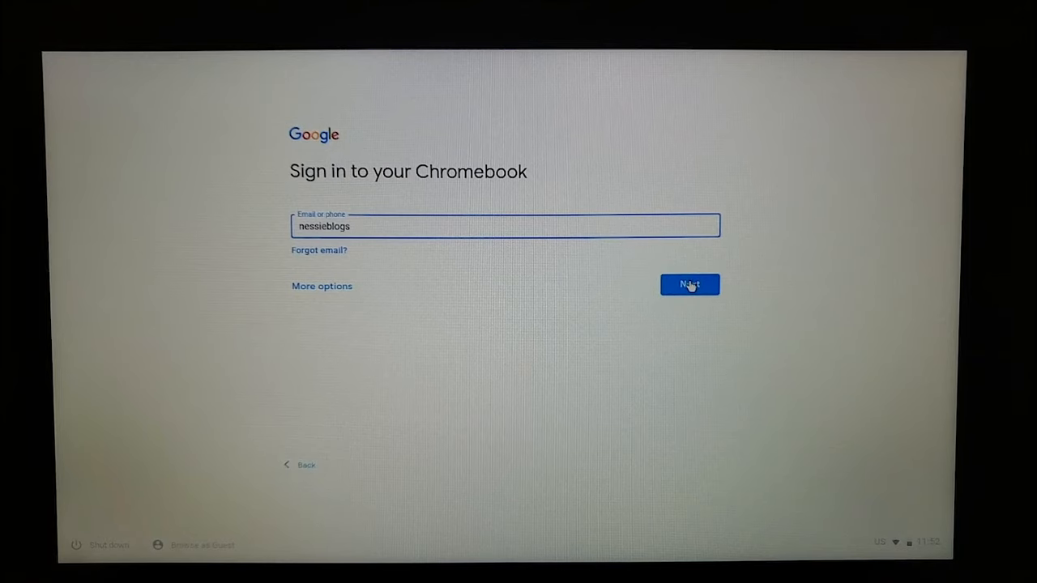
left_click(690, 285)
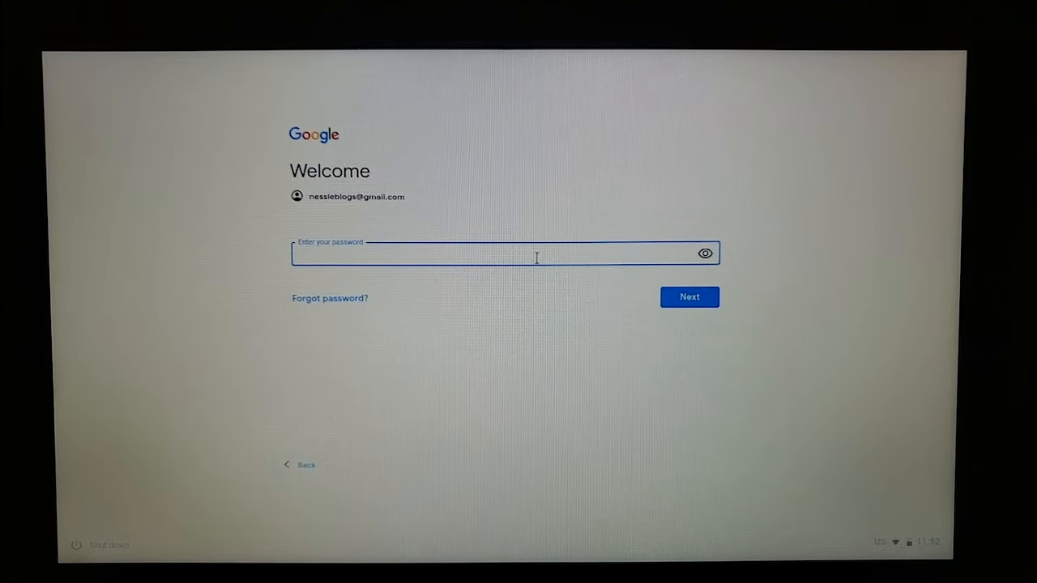
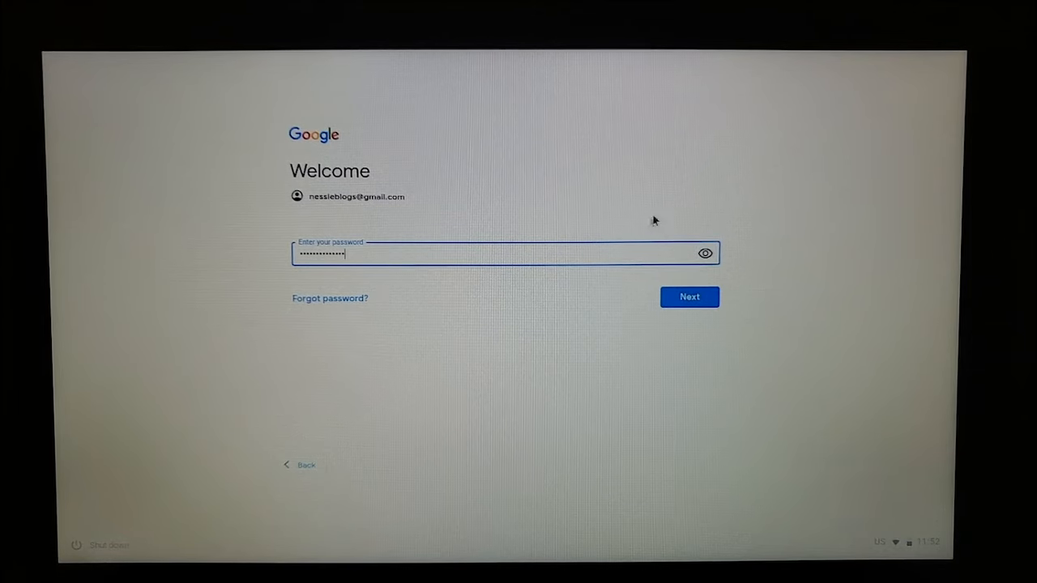
Enter the account password and submit it to sign in
left_click(689, 297)
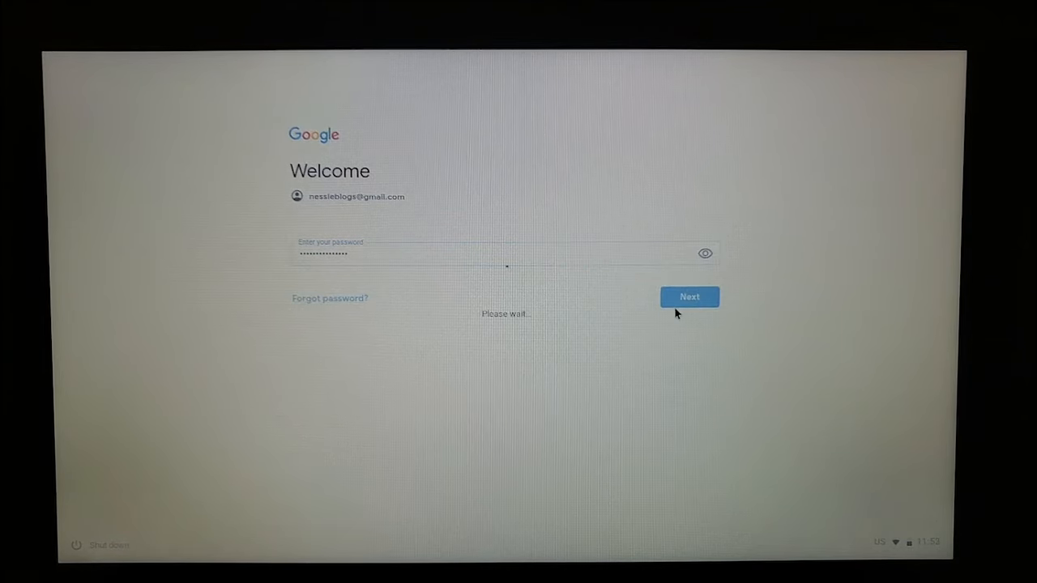
left_click(690, 297)
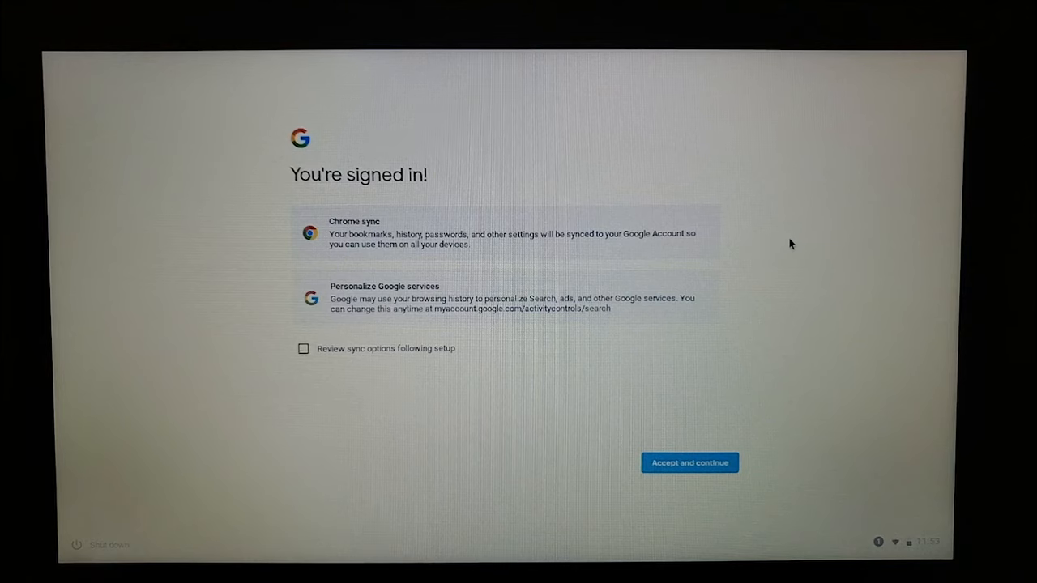
mouse_move(575, 382)
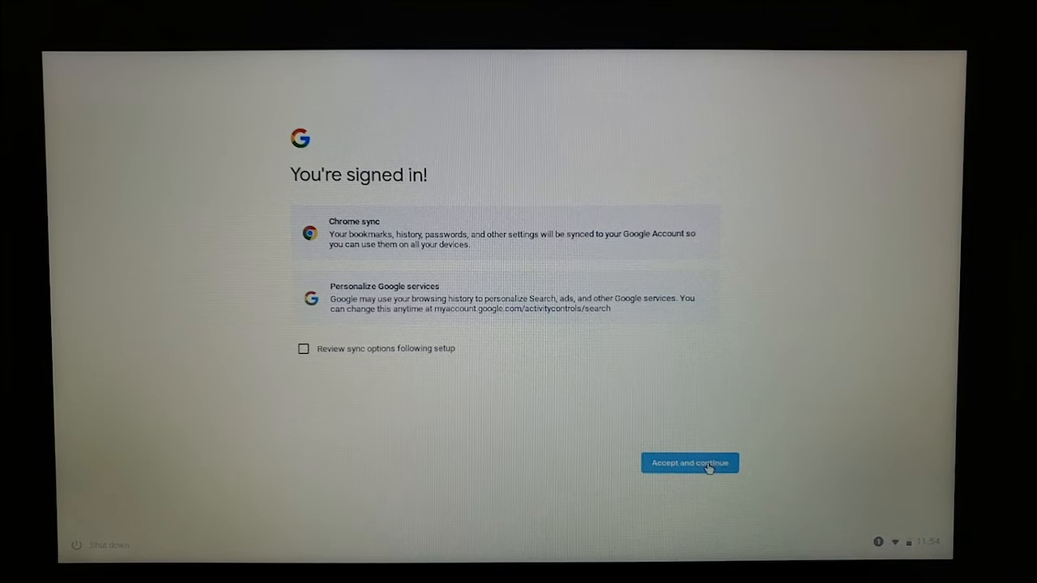
Accept the sync and personalisation terms on the 'You're signed in!' screen
left_click(691, 463)
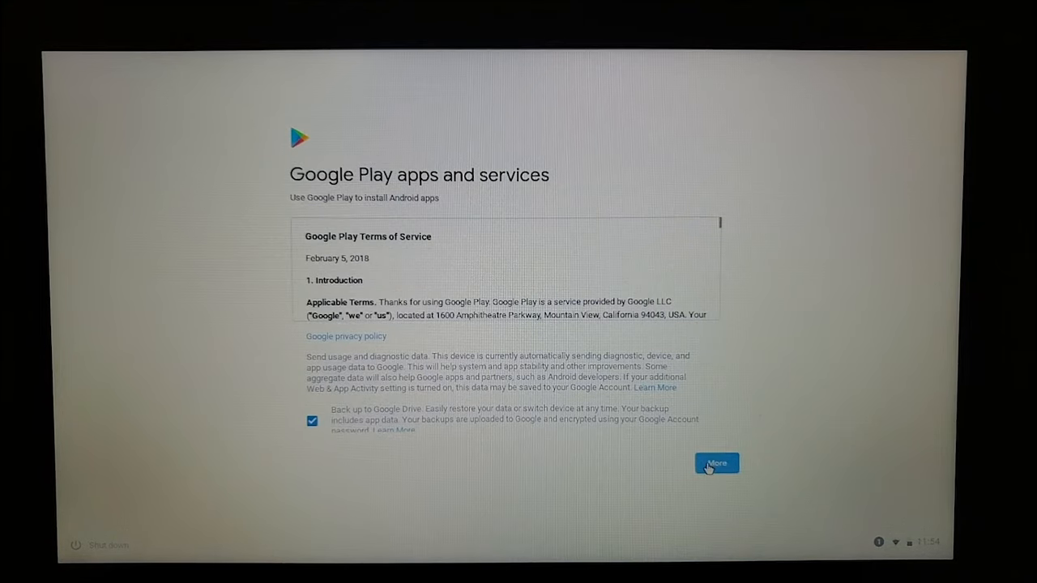
mouse_move(560, 296)
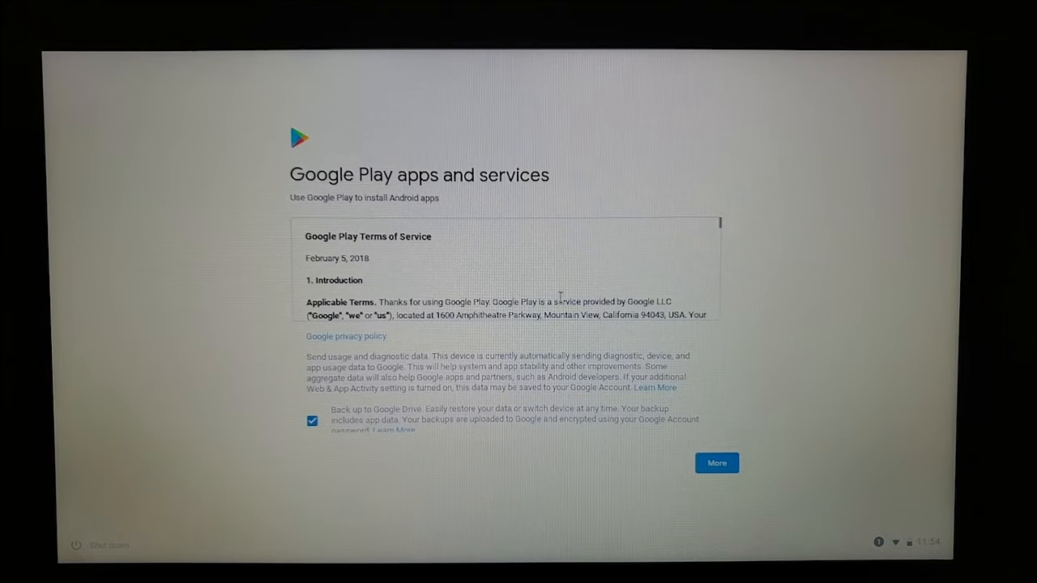
mouse_move(603, 279)
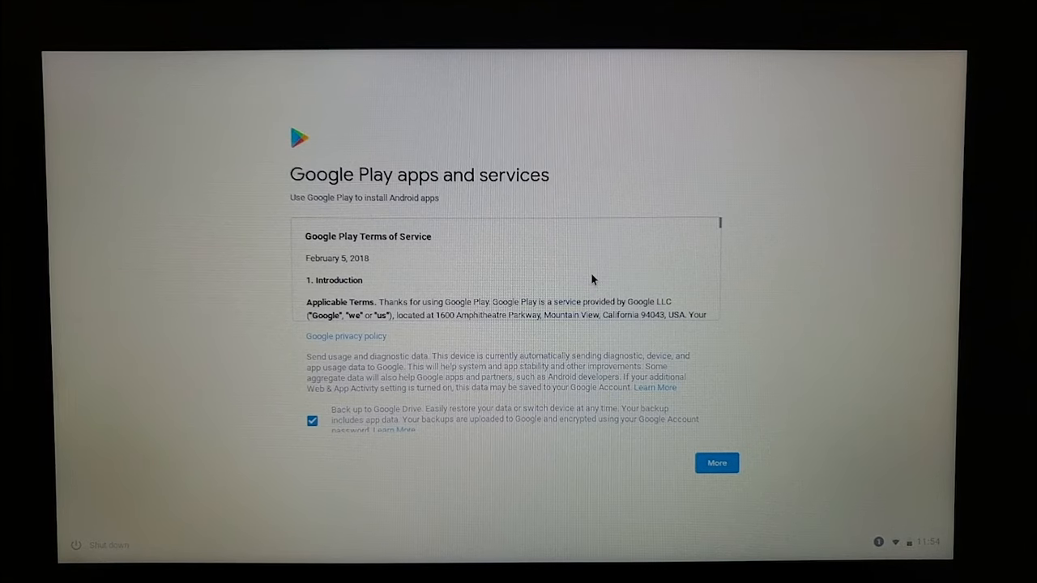
Read through the Google Play terms with language kept on English, then accept them
scroll("down", 3)
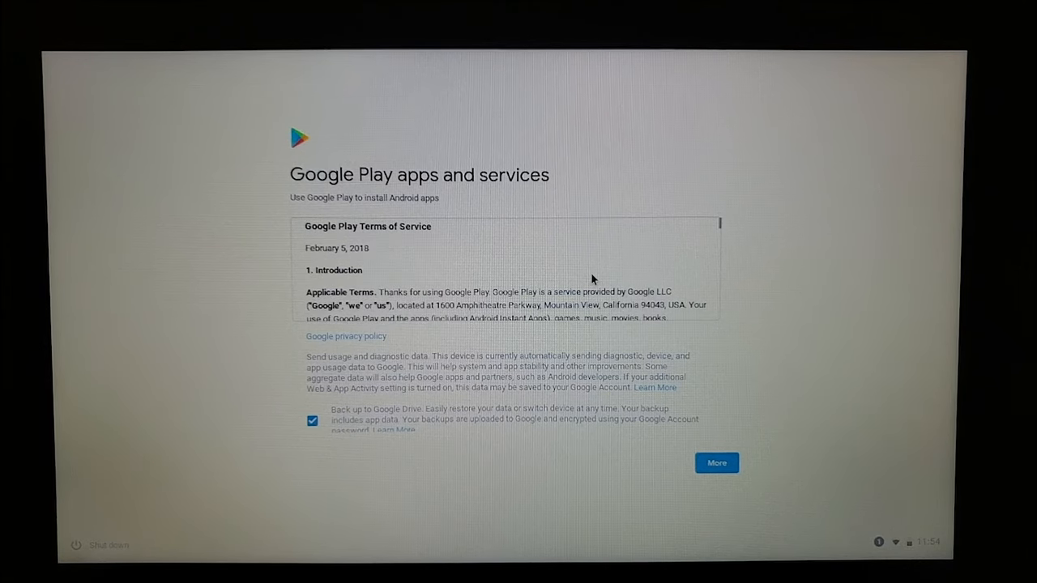
scroll("down", 3)
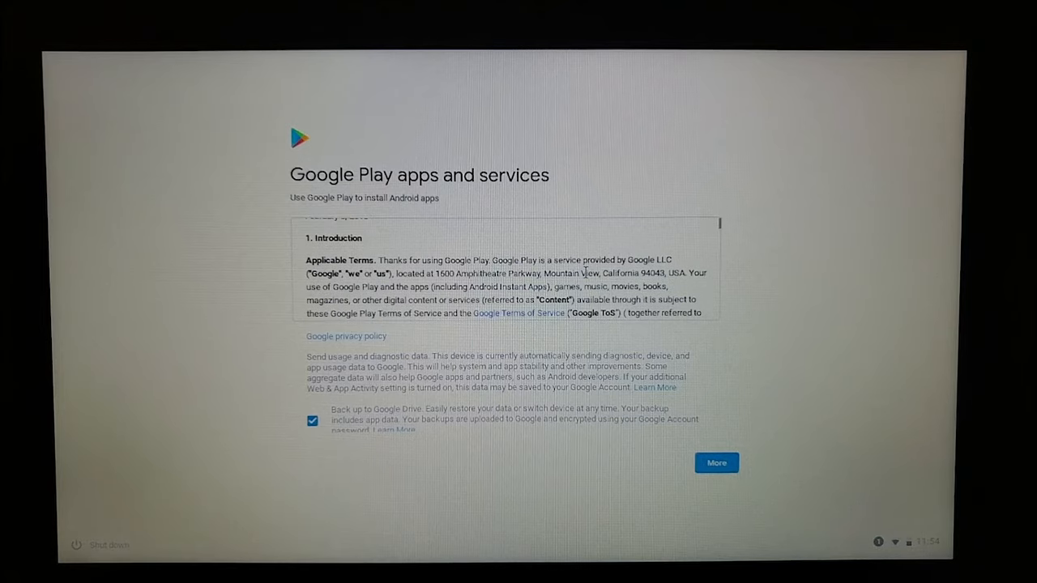
scroll("down", 3)
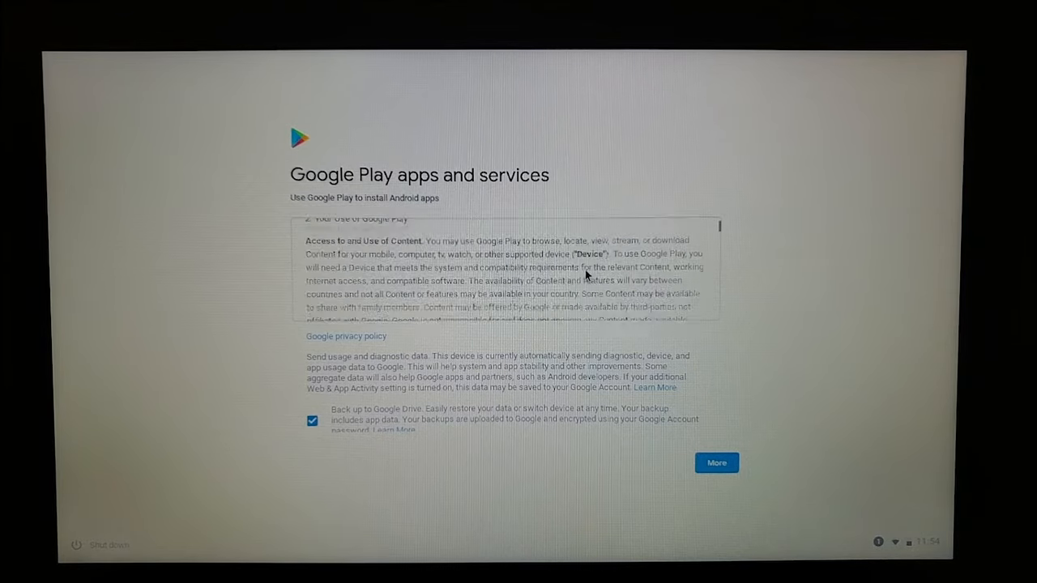
scroll("down", 3)
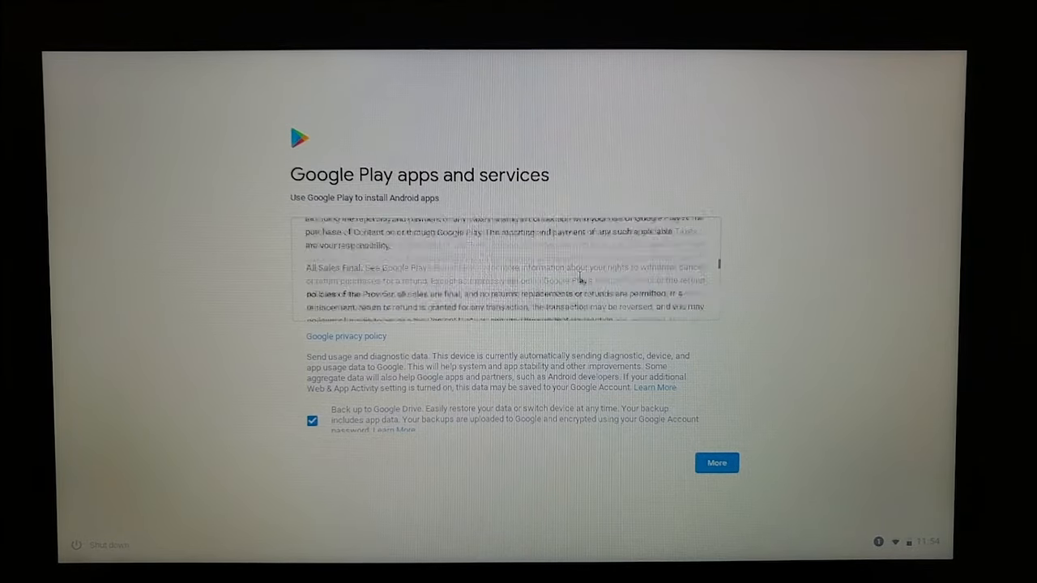
scroll("down", 3)
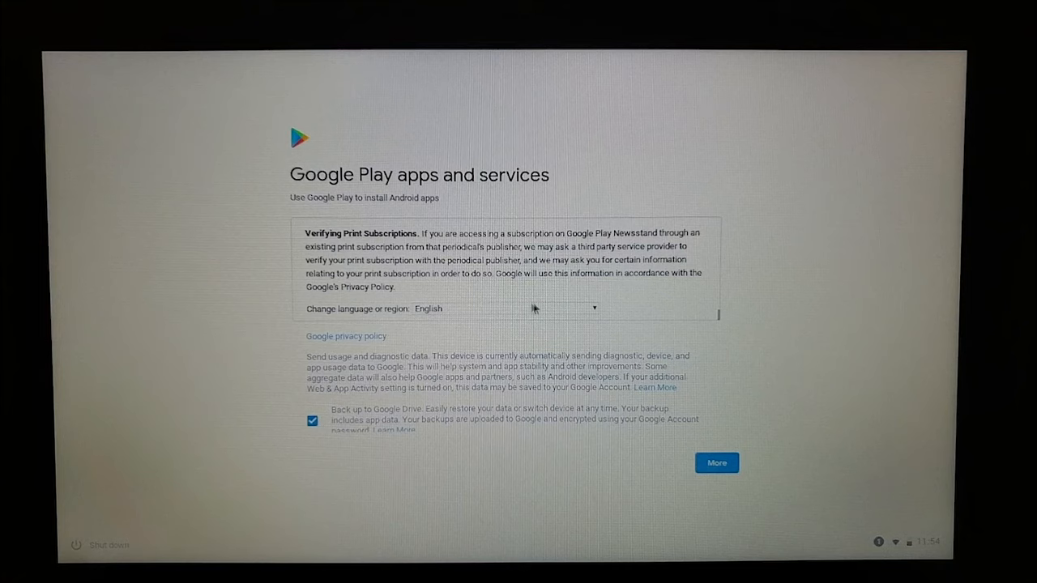
mouse_move(593, 311)
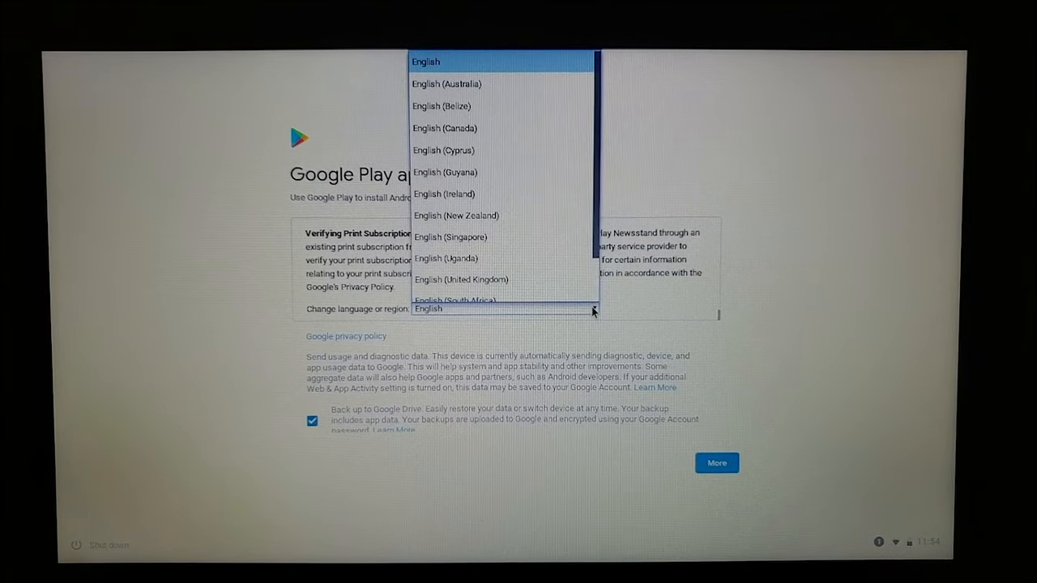
left_click(425, 61)
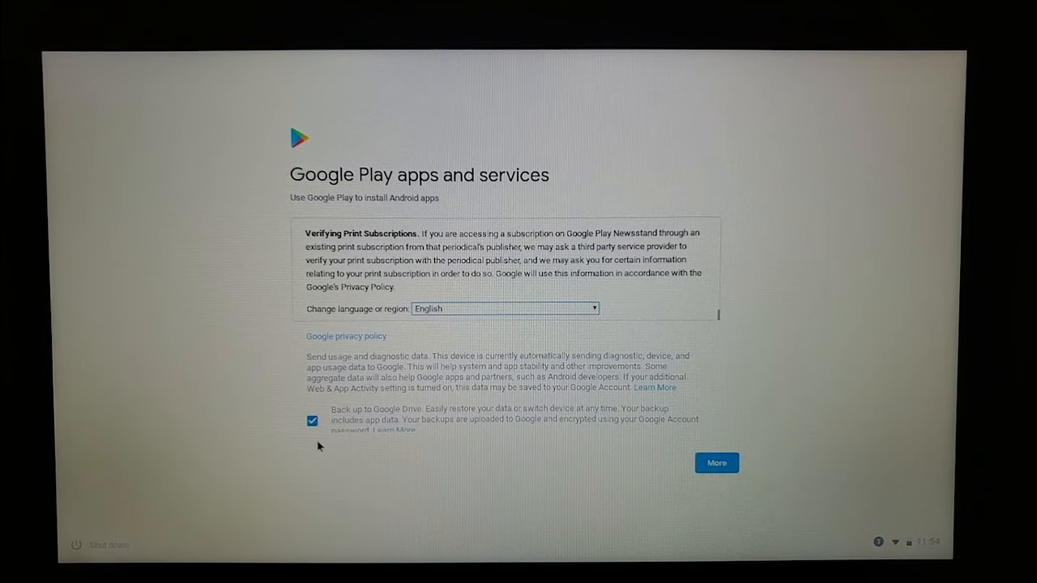
mouse_move(337, 440)
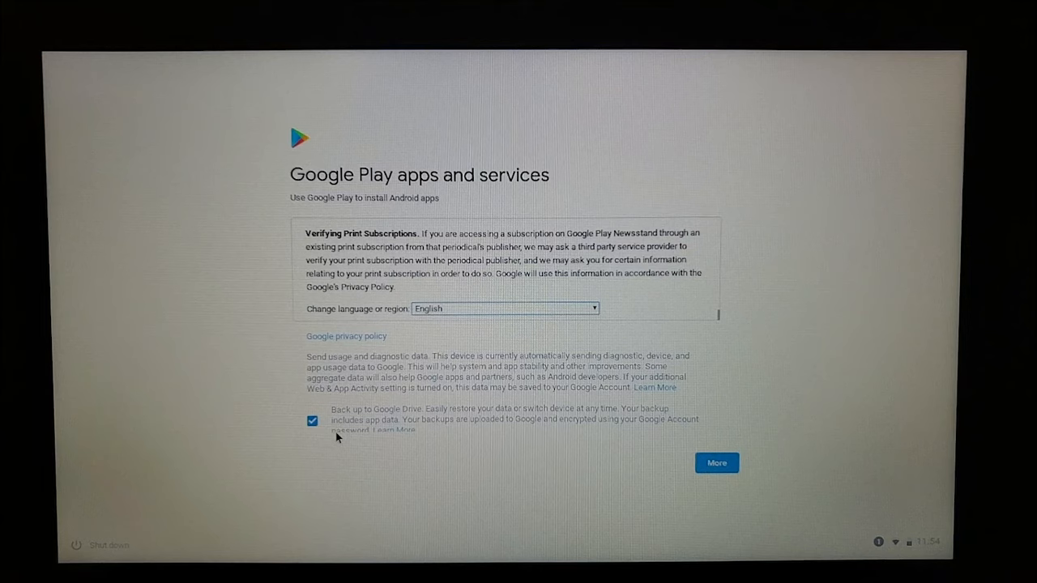
mouse_move(358, 436)
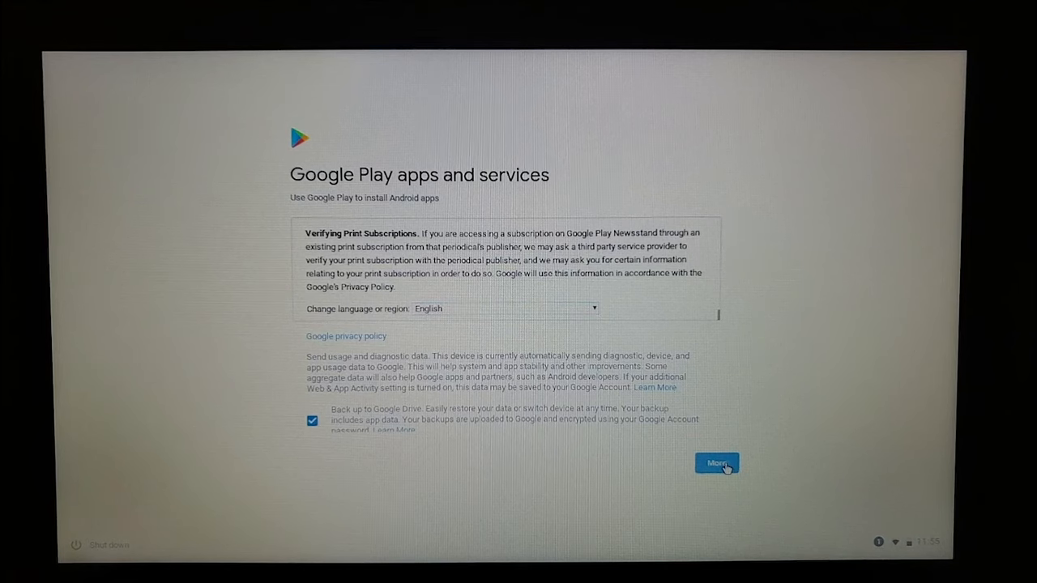
scroll("down", 3)
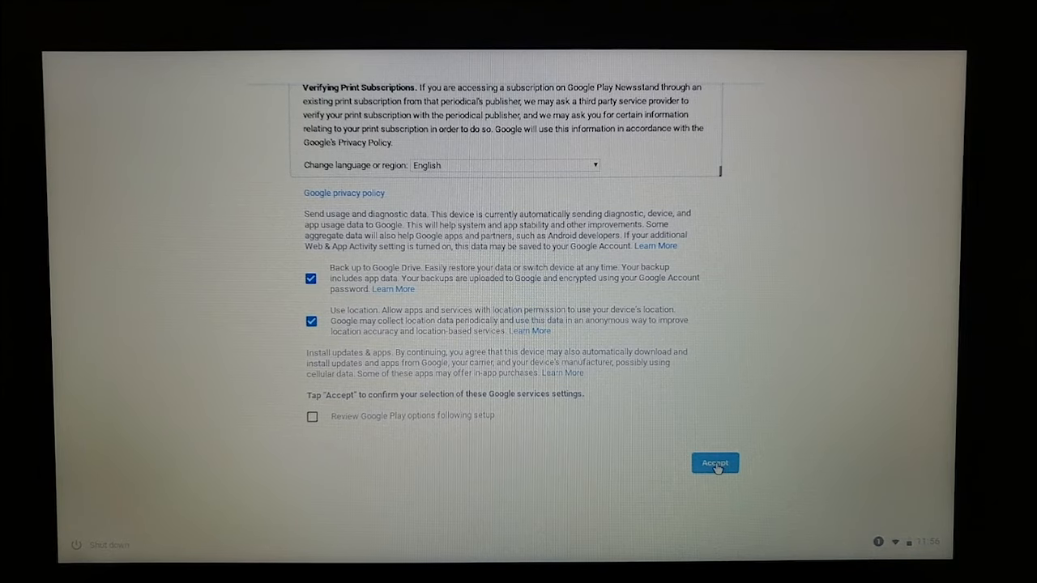
left_click(715, 463)
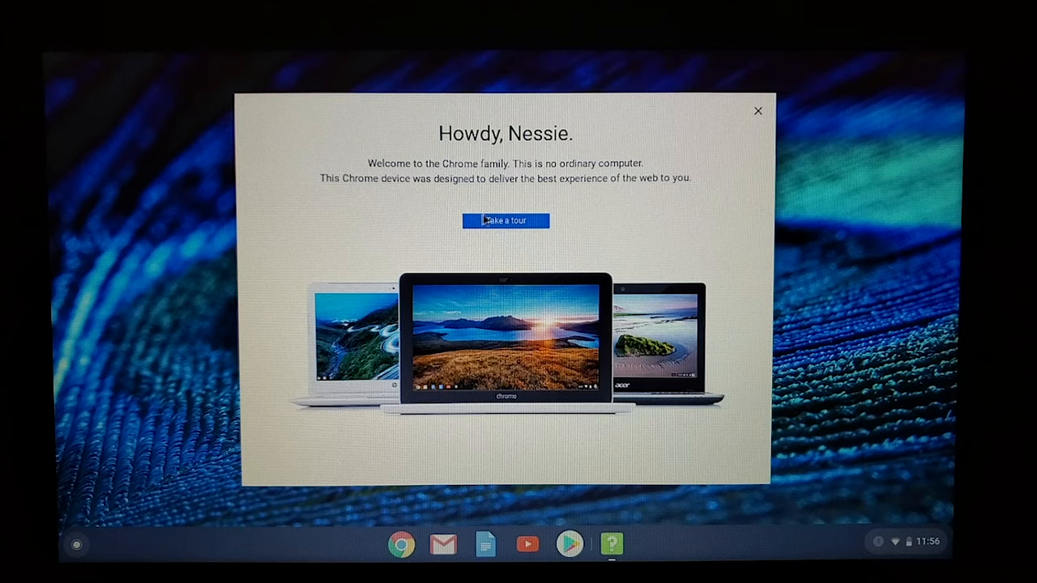
mouse_move(758, 113)
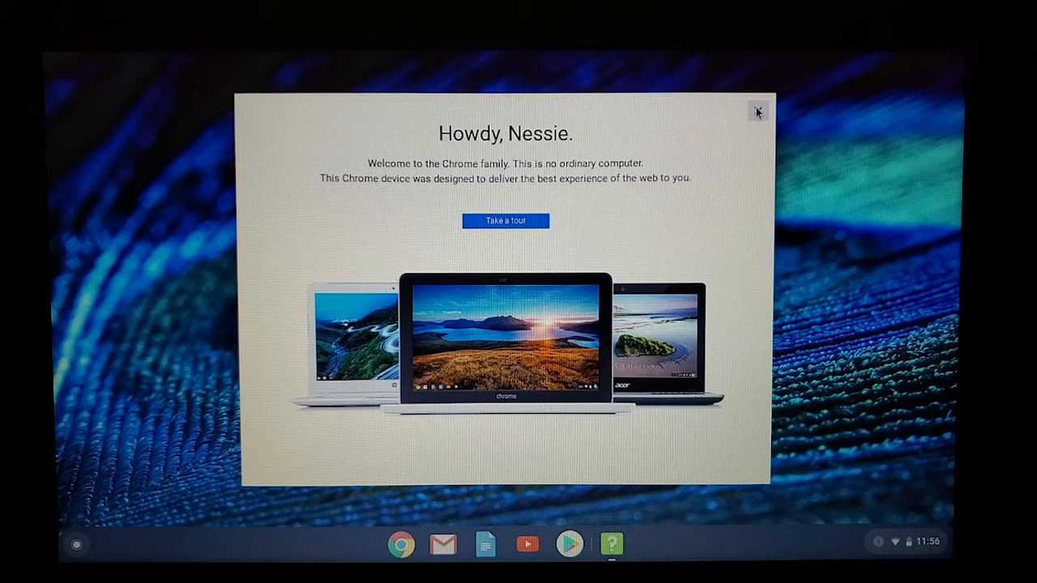
Close the welcome greeting to reveal the desktop
left_click(758, 110)
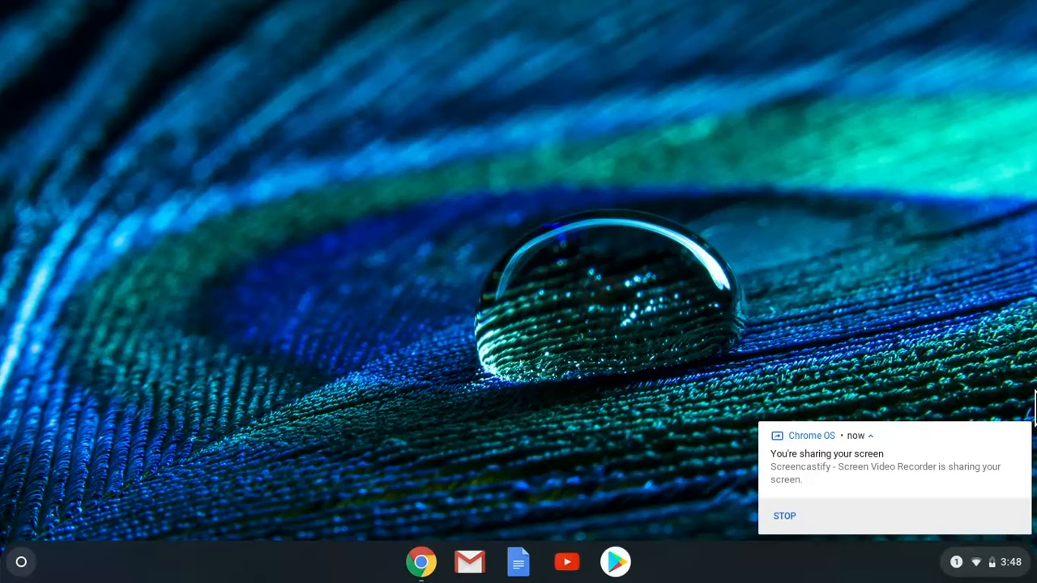
mouse_move(688, 559)
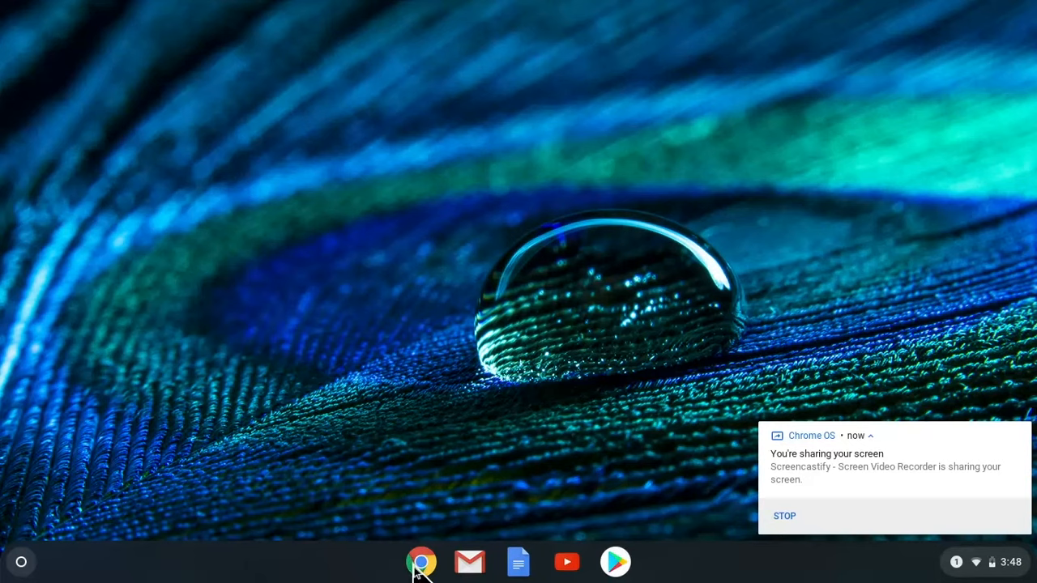
mouse_move(369, 571)
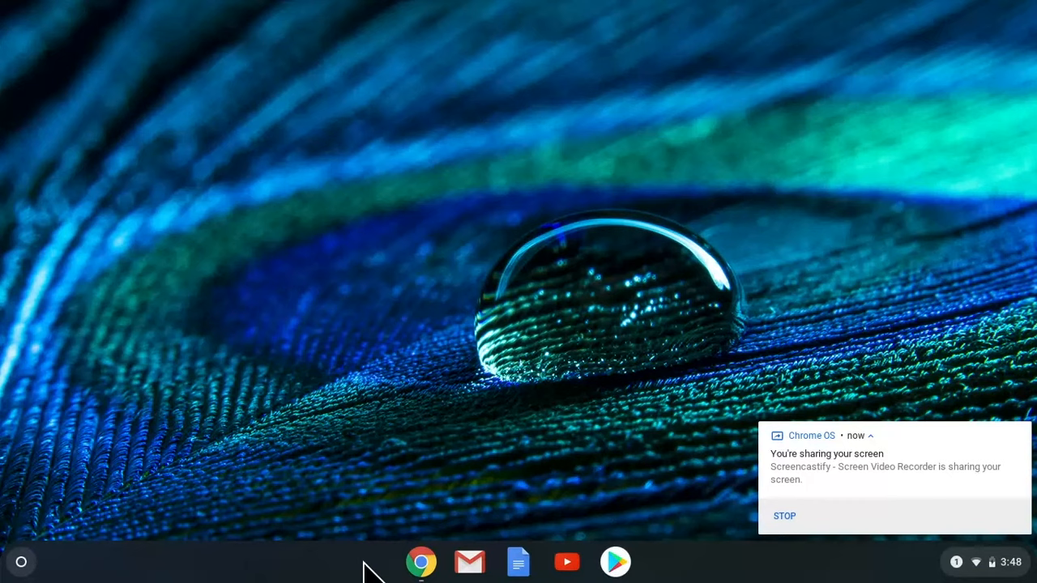
mouse_move(62, 559)
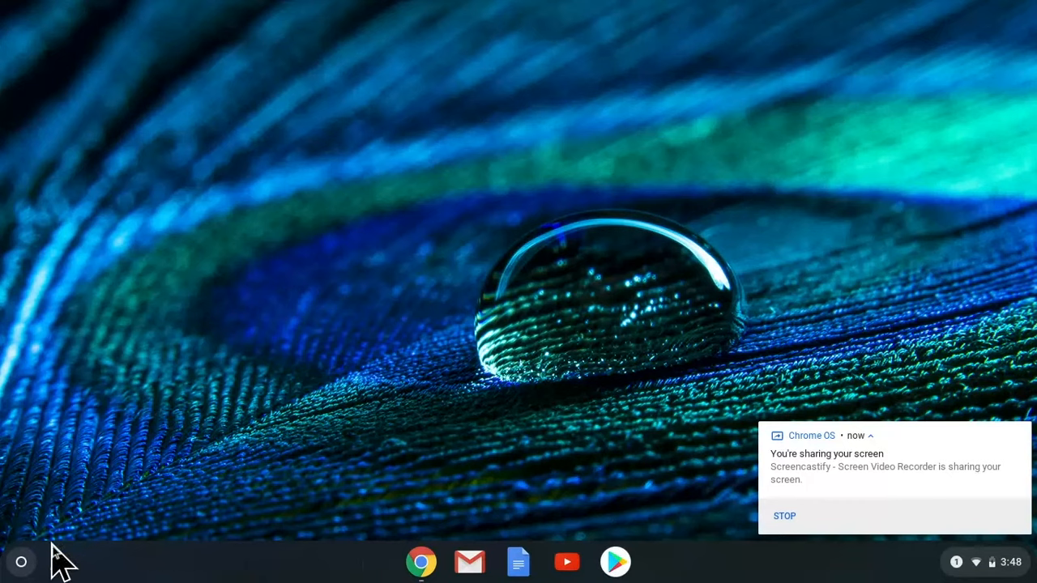
mouse_move(21, 561)
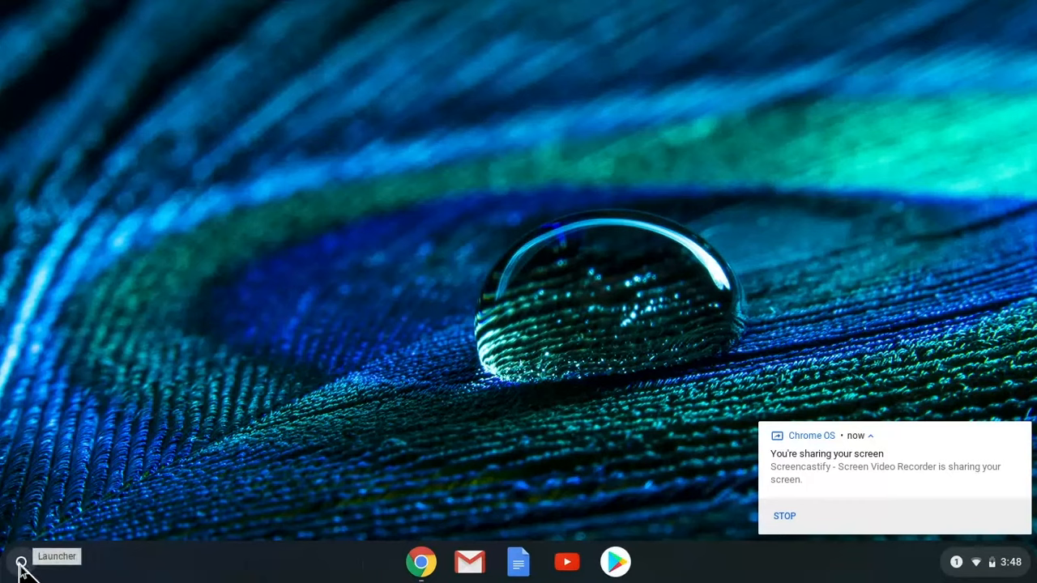
Expand the launcher to the full app grid and page through the installed apps
left_click(22, 561)
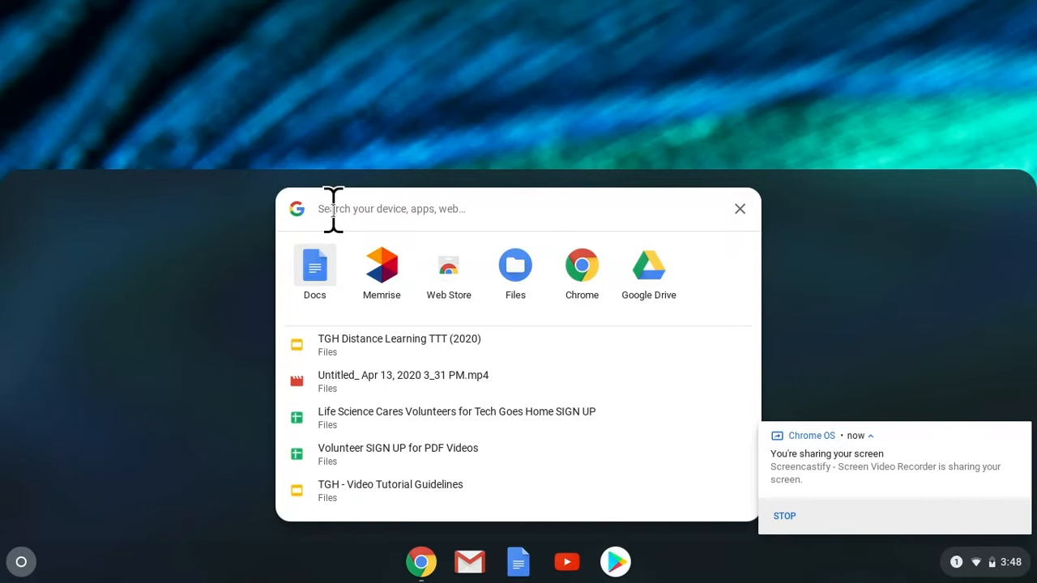
mouse_move(759, 223)
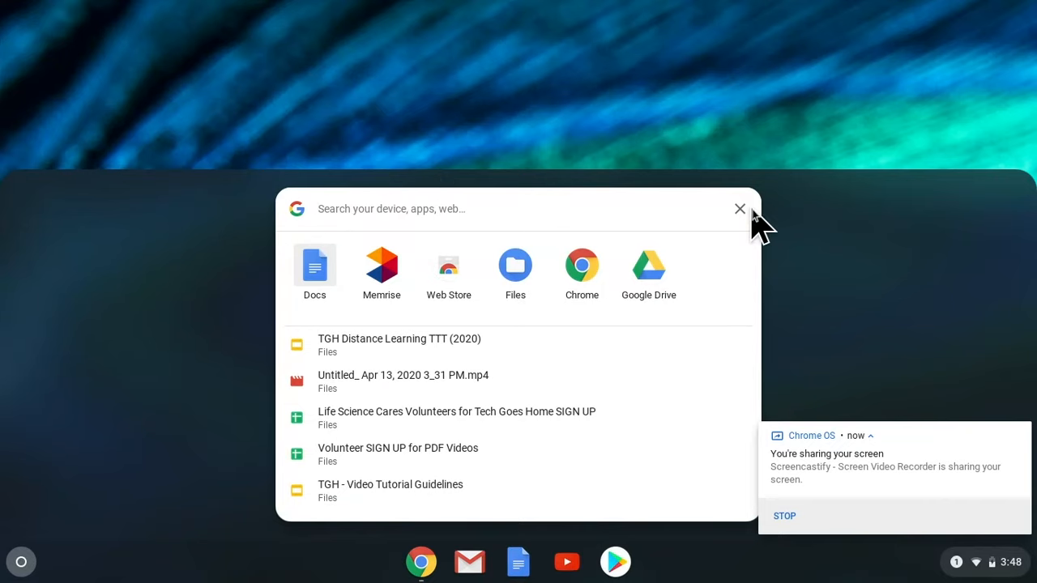
left_click(739, 209)
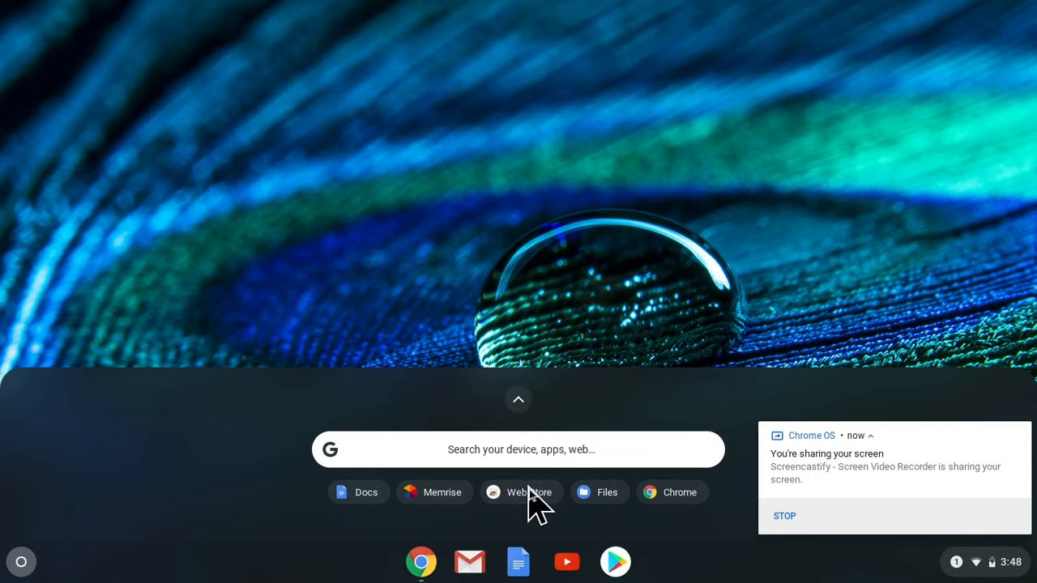
mouse_move(503, 441)
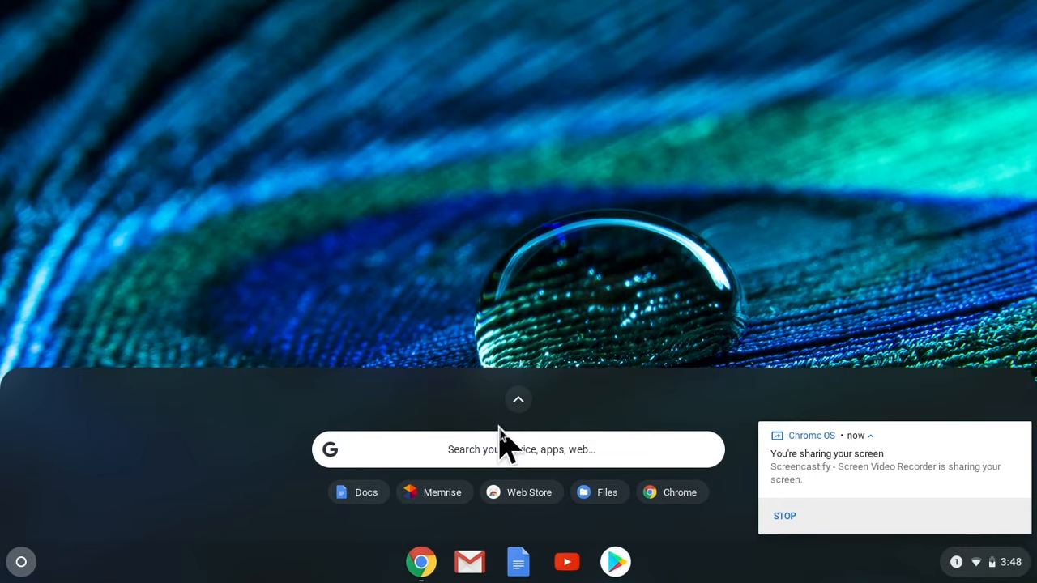
left_click(519, 399)
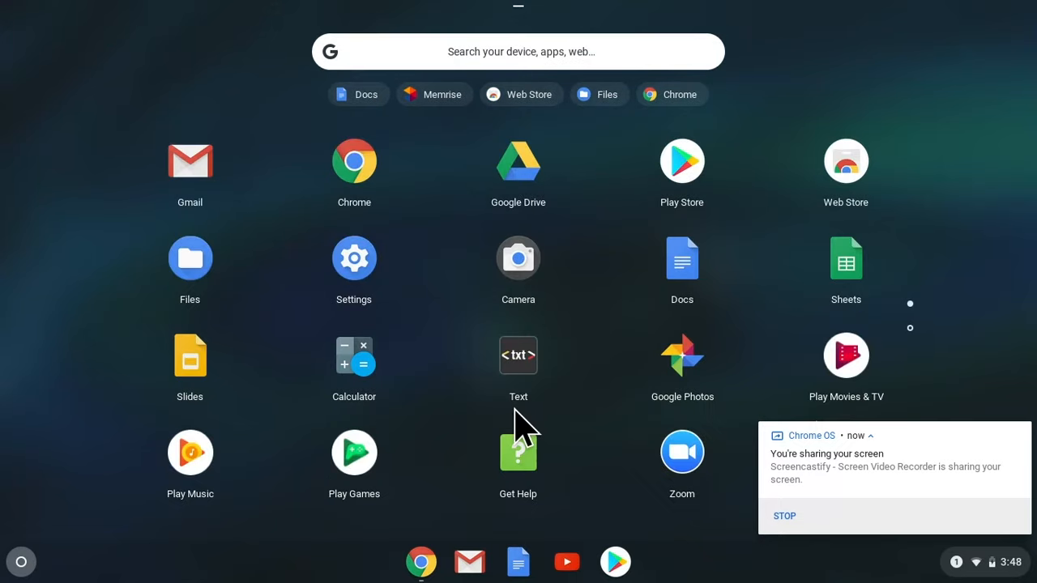
mouse_move(997, 219)
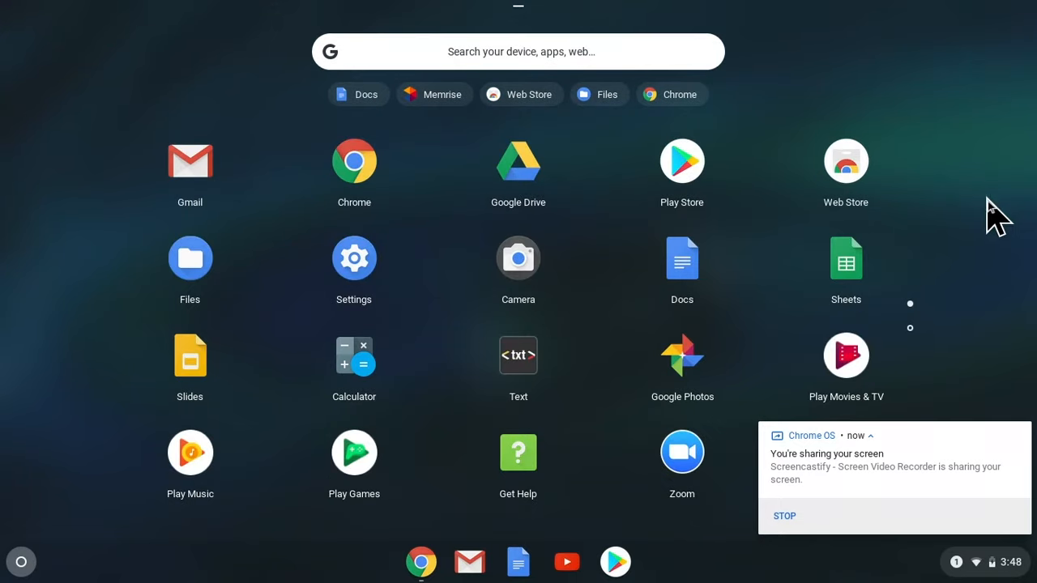
mouse_move(969, 279)
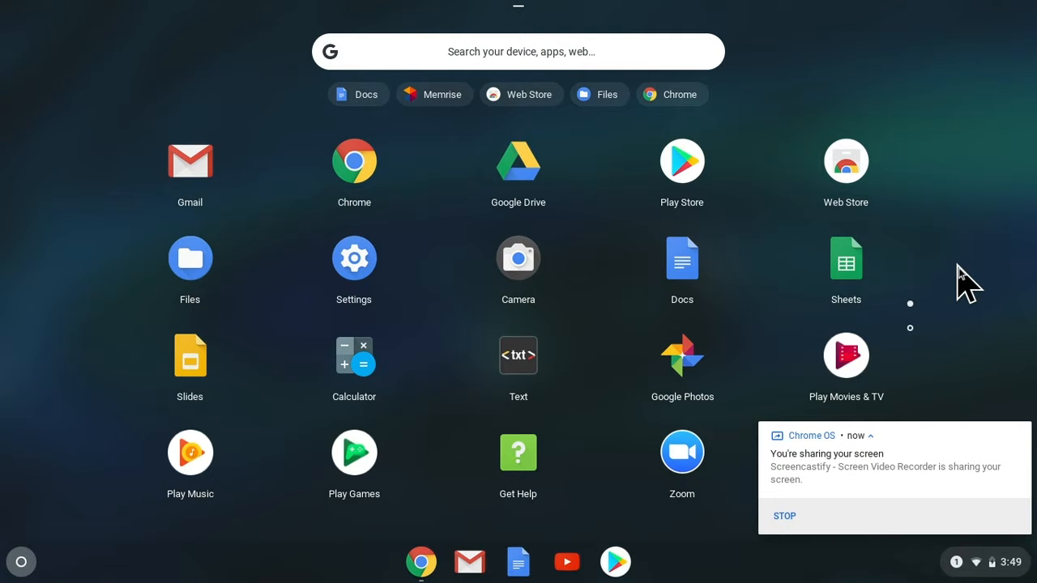
mouse_move(924, 340)
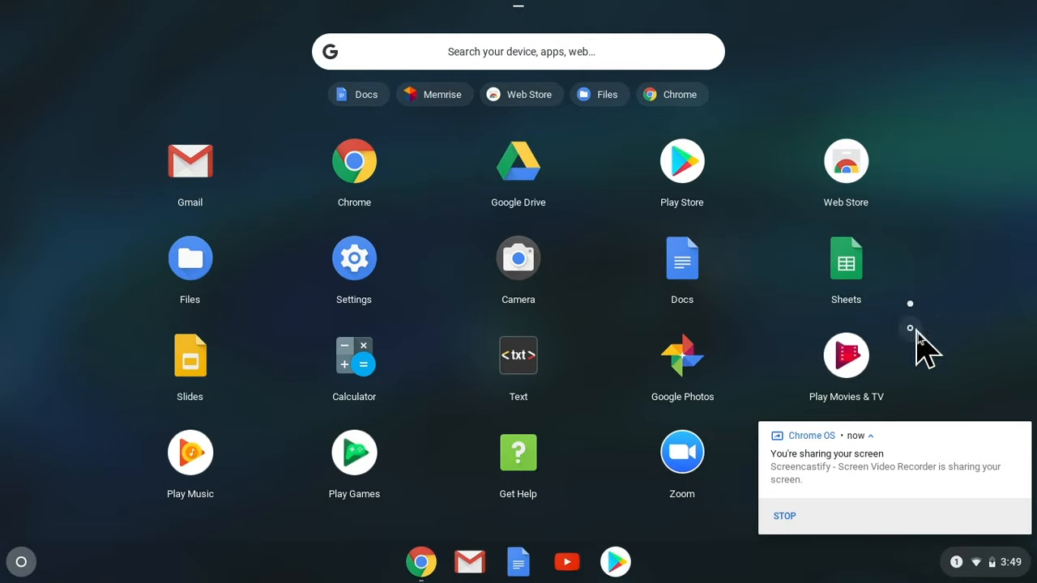
mouse_move(915, 324)
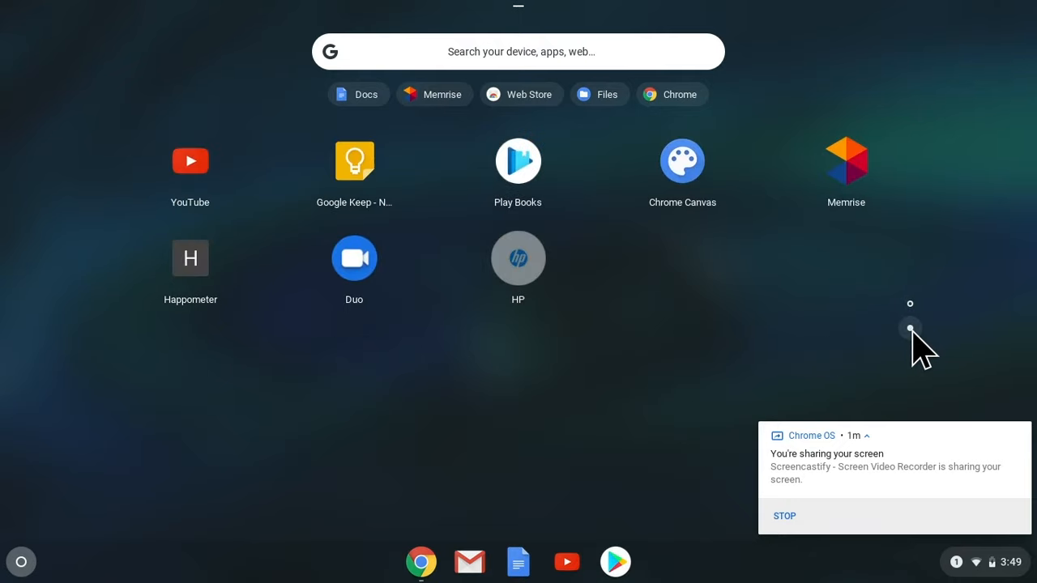
mouse_move(914, 325)
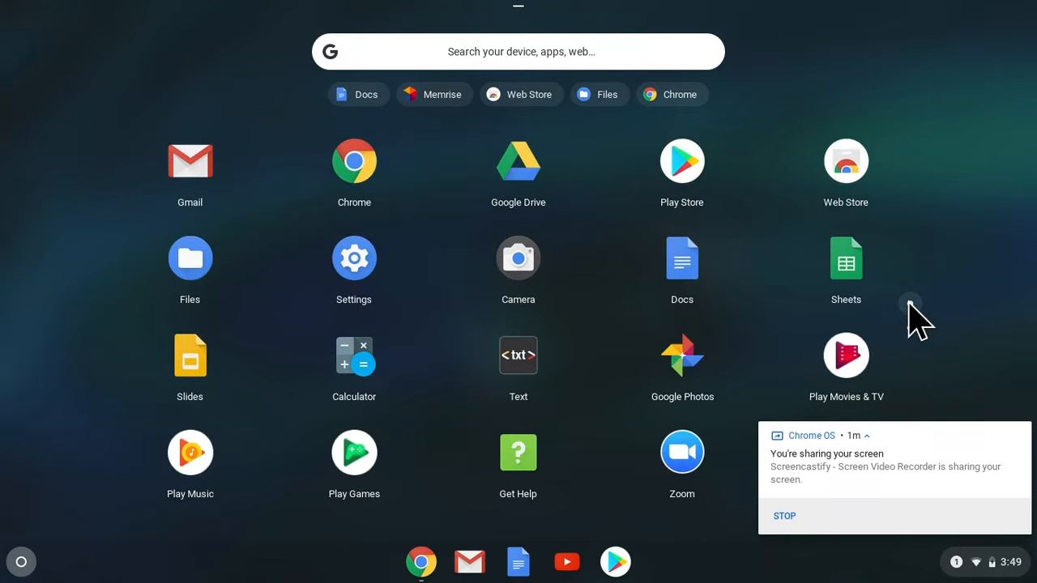
mouse_move(332, 154)
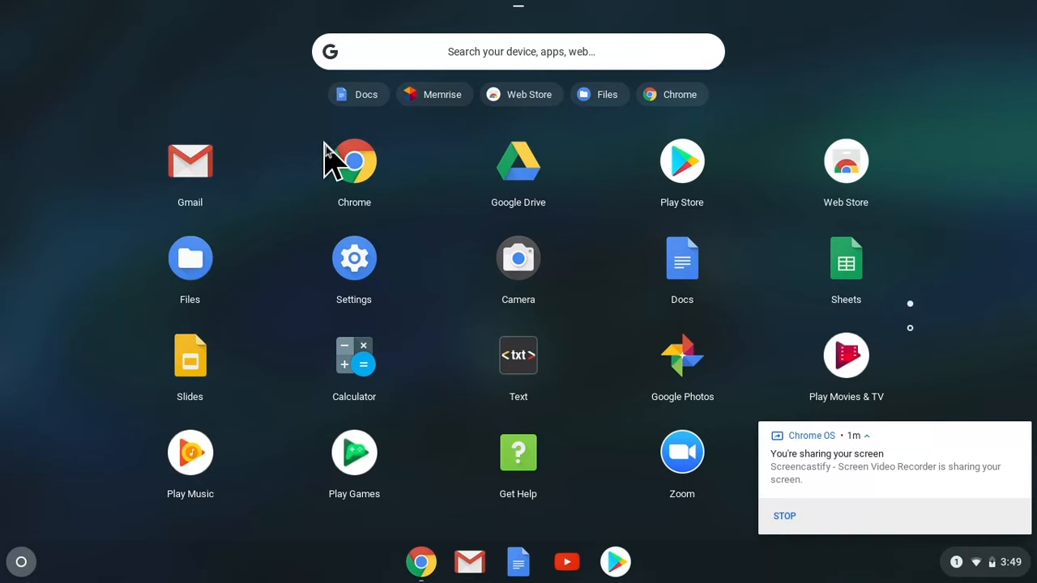
left_click(353, 161)
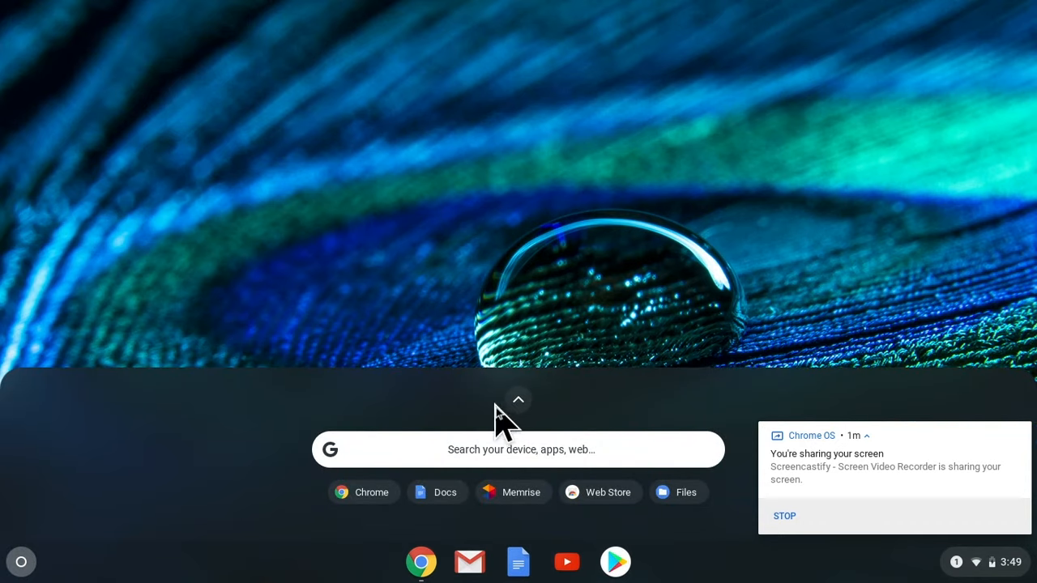
Pin the Files app to the shelf from the full app list, then close the launcher
left_click(519, 399)
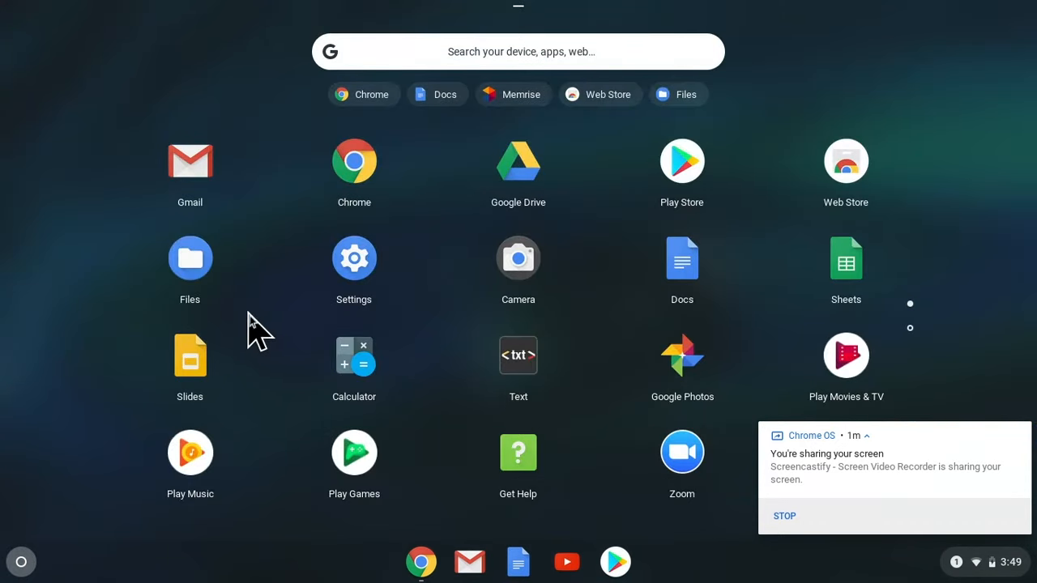
mouse_move(190, 257)
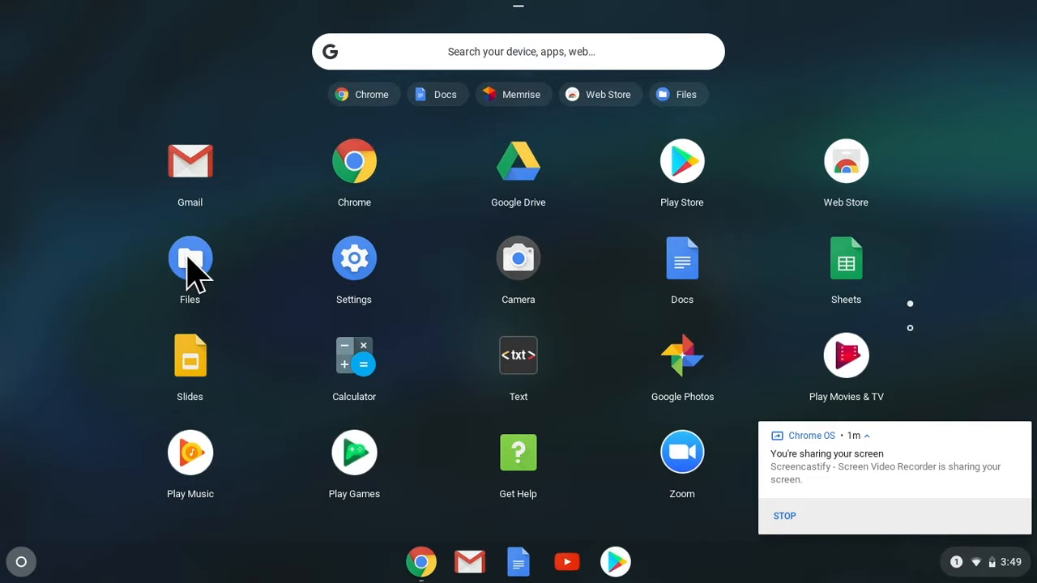
right_click(190, 258)
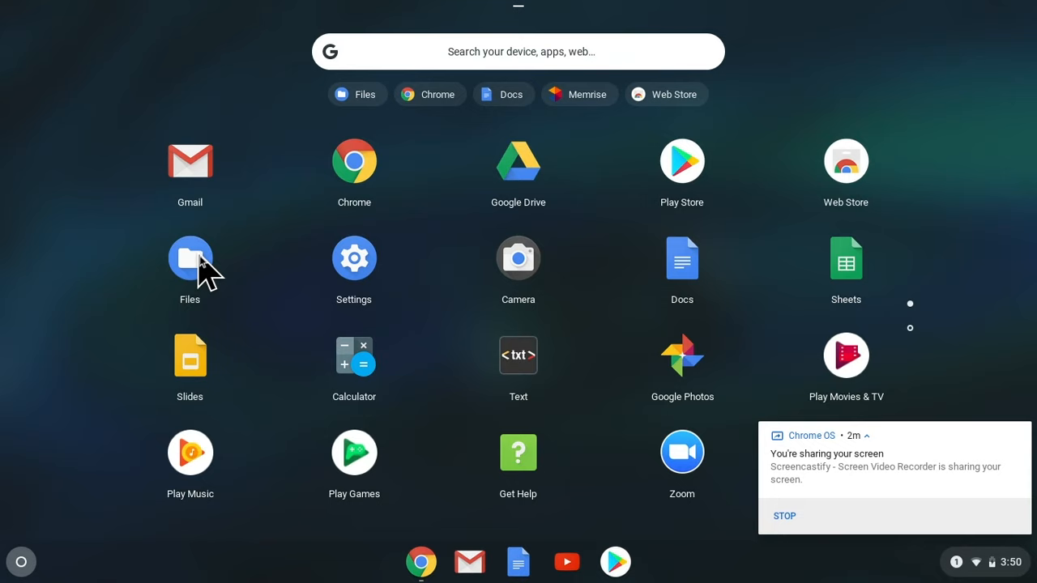
right_click(189, 258)
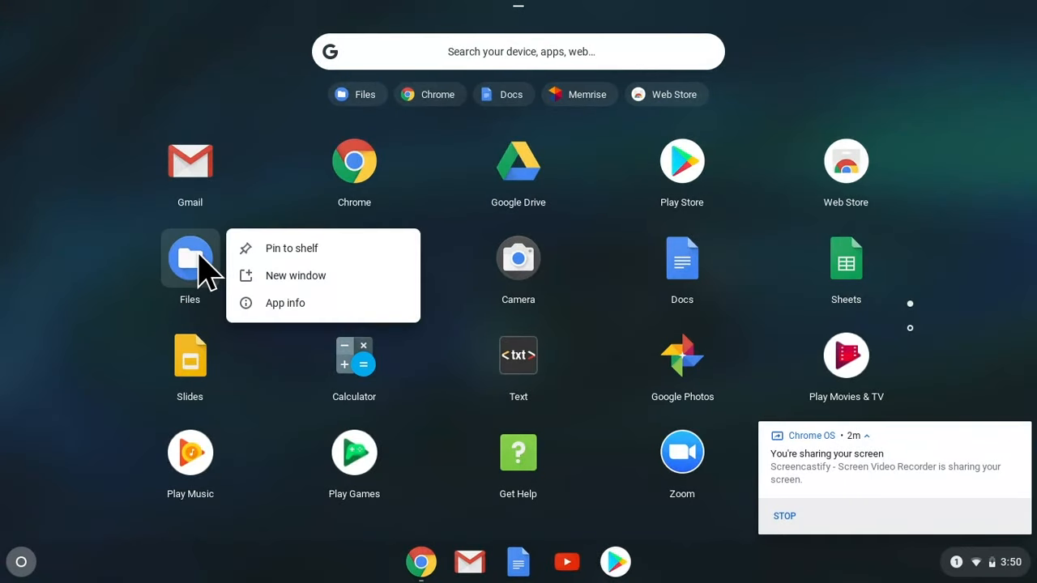
mouse_move(320, 248)
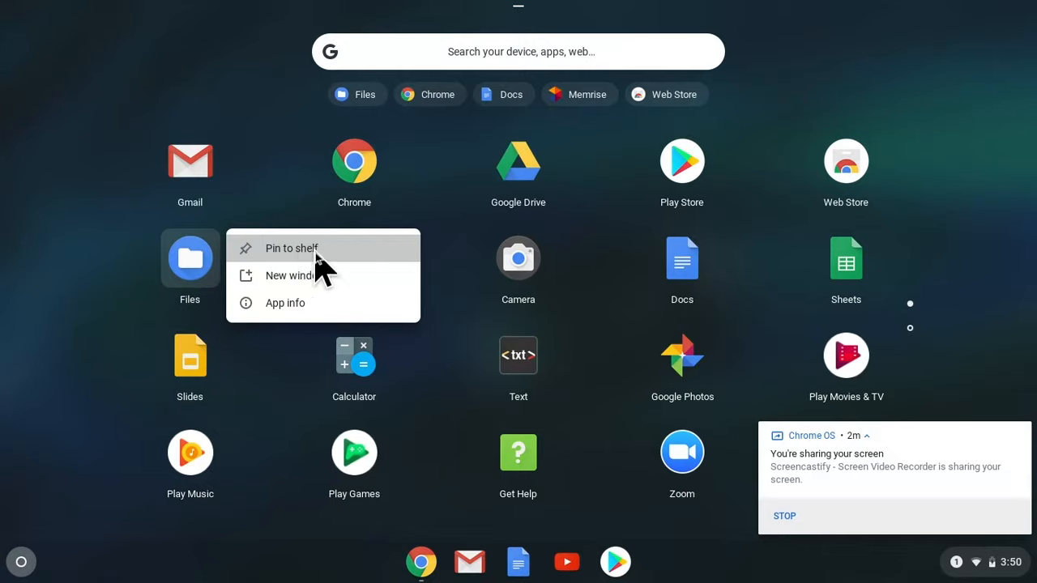
left_click(292, 248)
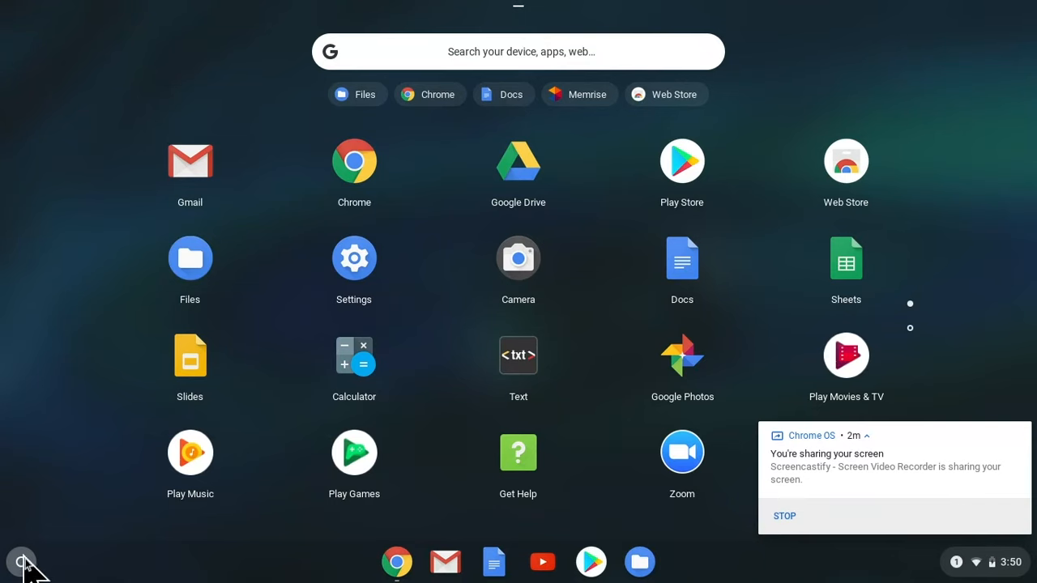
left_click(23, 562)
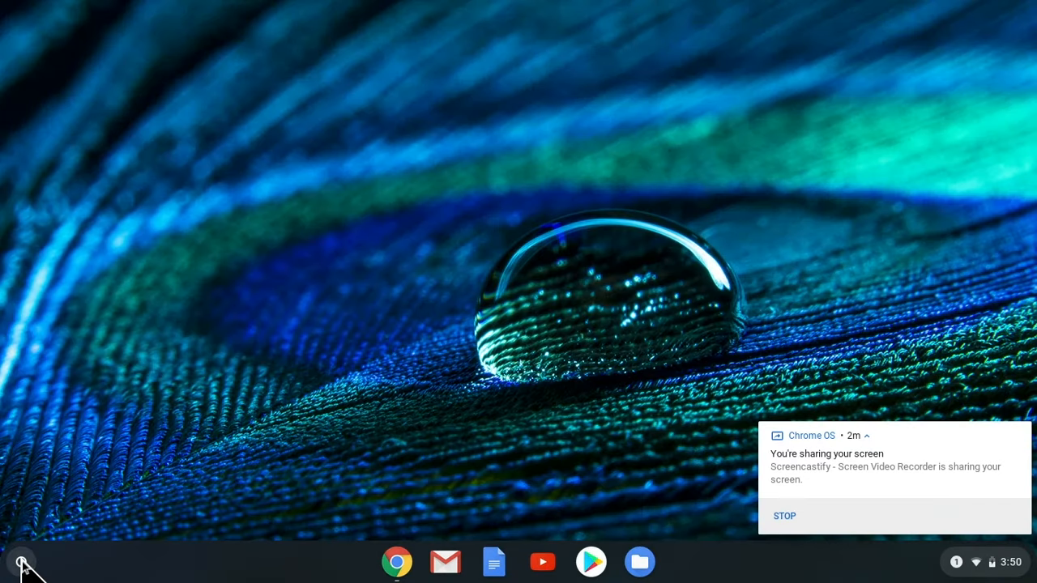
mouse_move(575, 534)
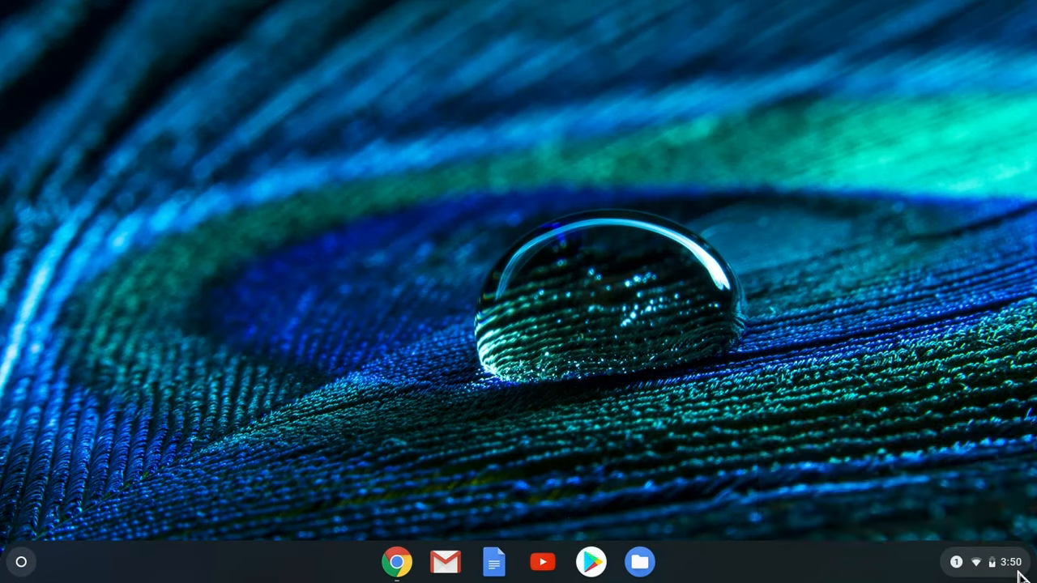
mouse_move(981, 575)
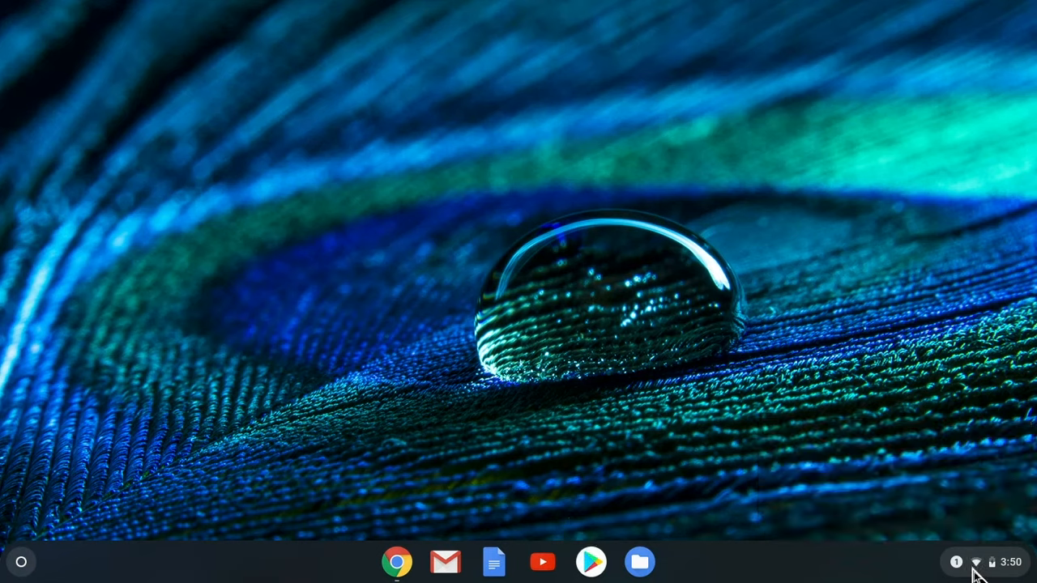
mouse_move(956, 577)
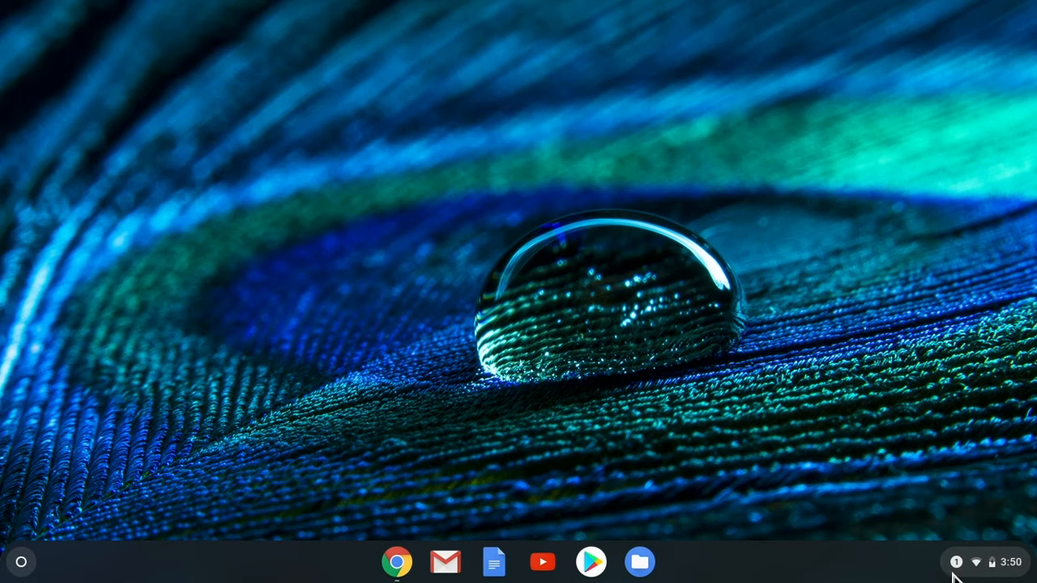
mouse_move(956, 561)
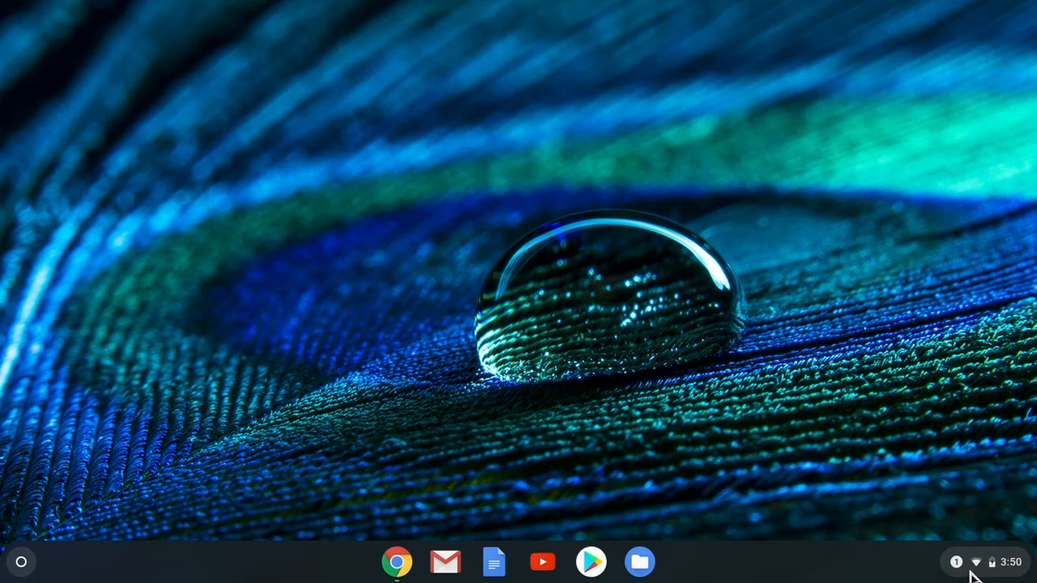
Bring up the quick settings panel, collapsing it to a compact row and expanding it again
left_click(973, 560)
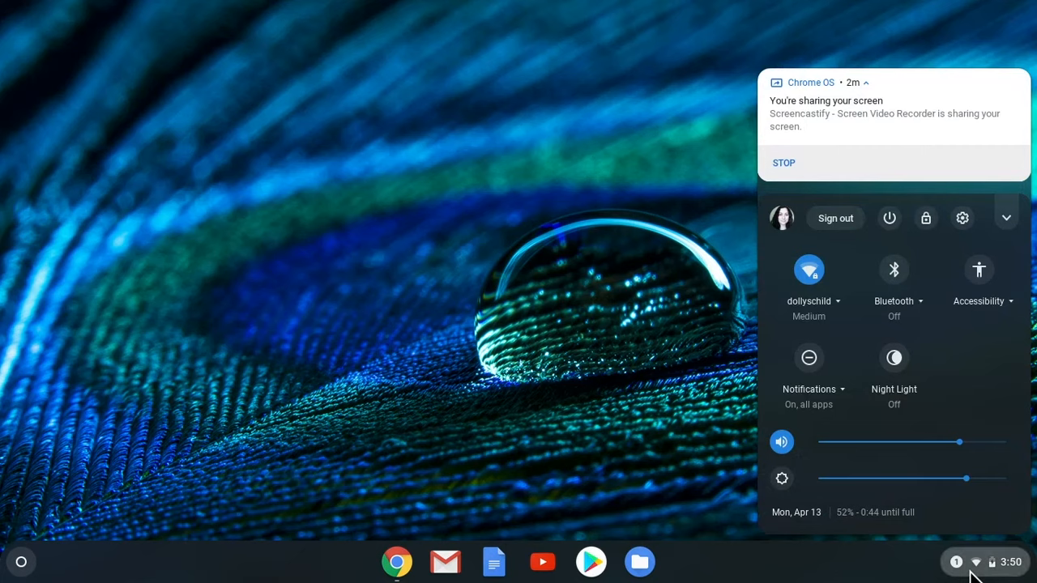
left_click(808, 358)
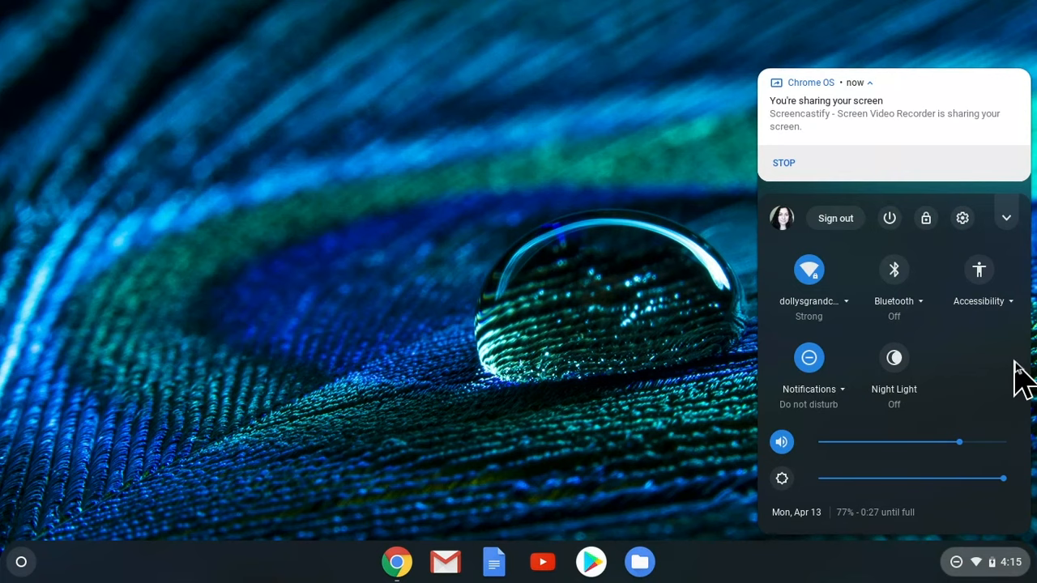
mouse_move(1008, 225)
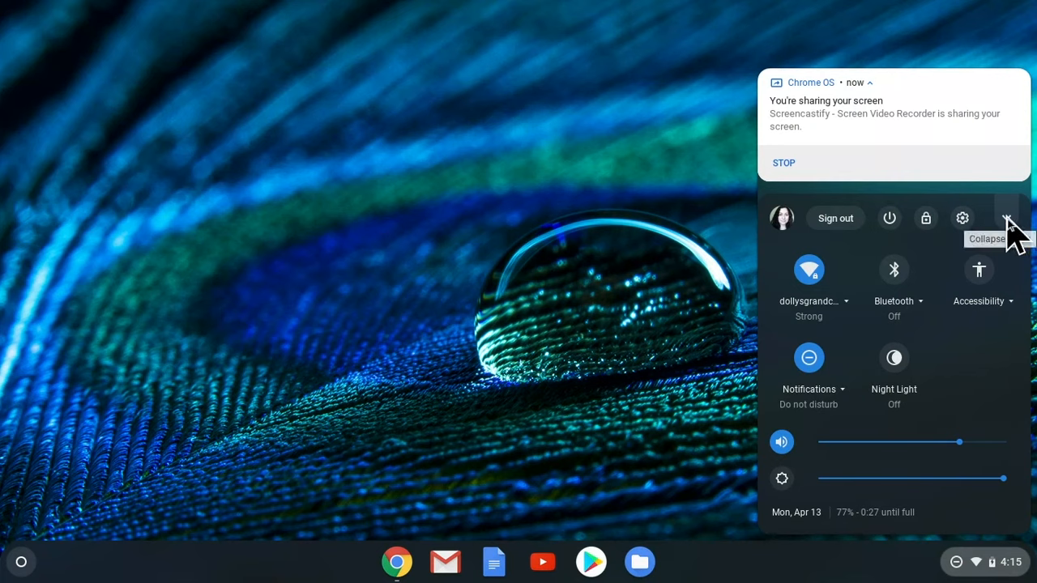
left_click(1008, 217)
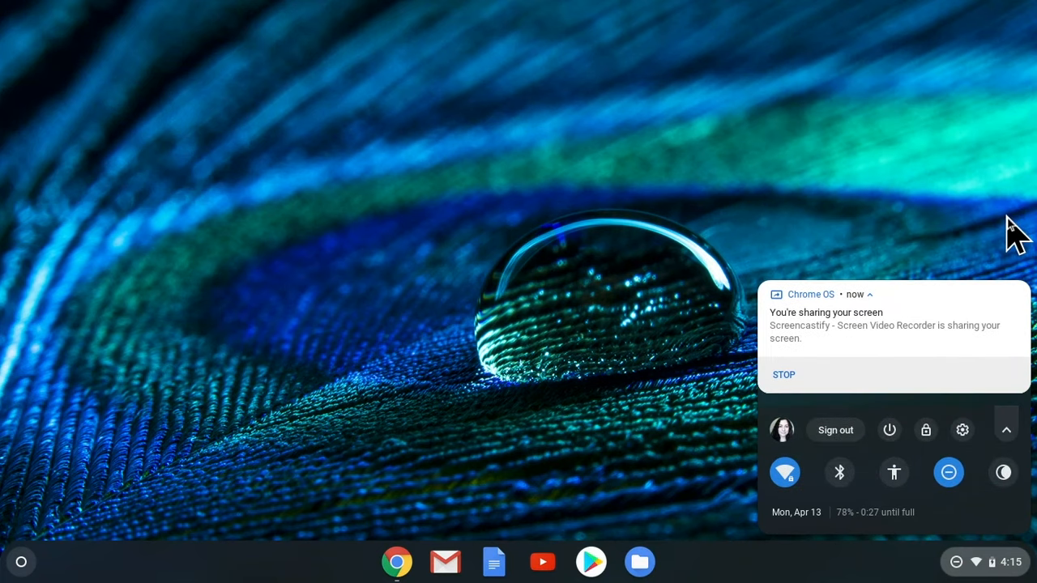
mouse_move(989, 510)
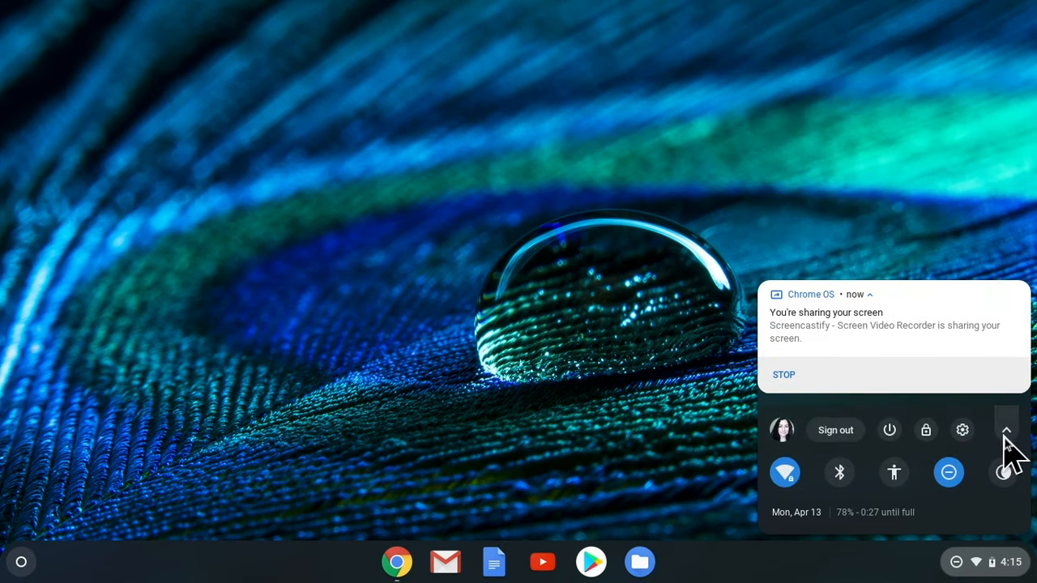
left_click(1007, 431)
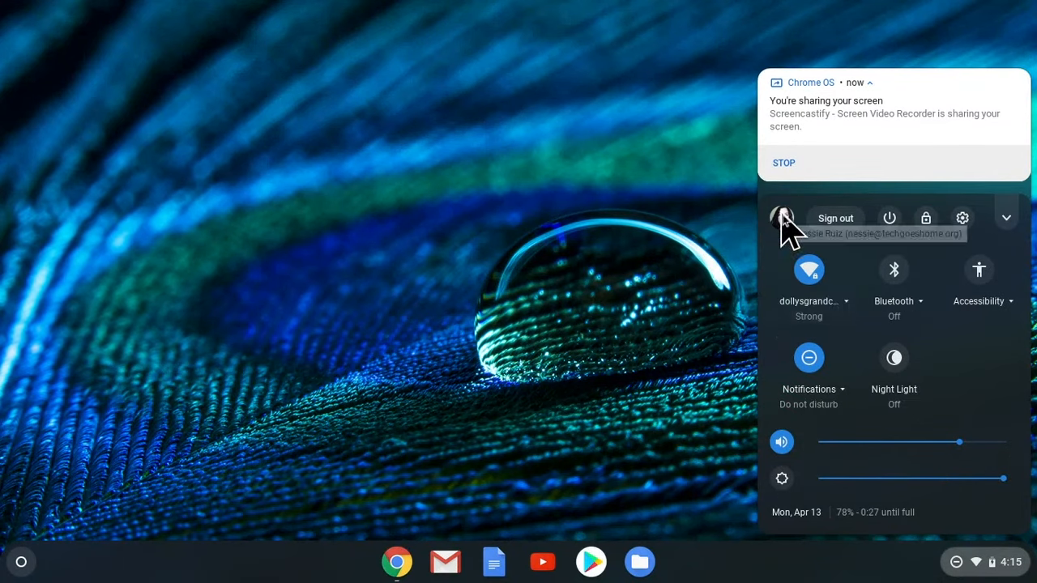
mouse_move(851, 243)
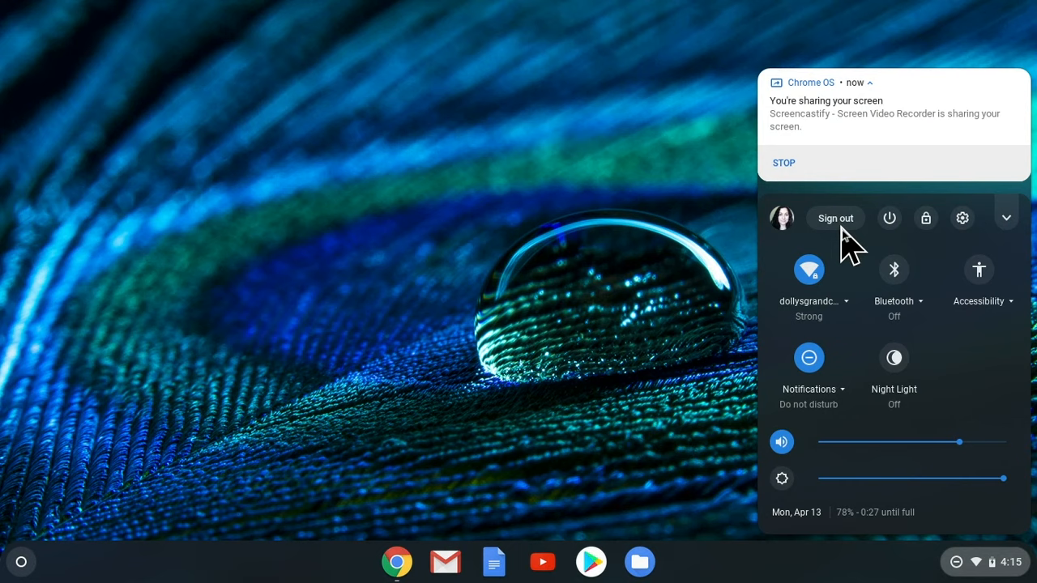
mouse_move(846, 236)
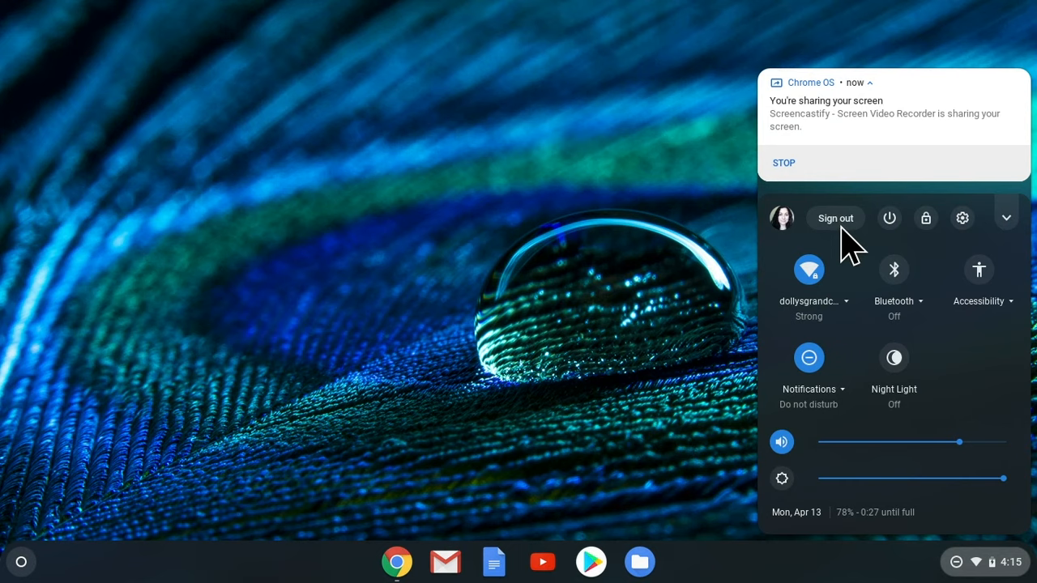
mouse_move(888, 217)
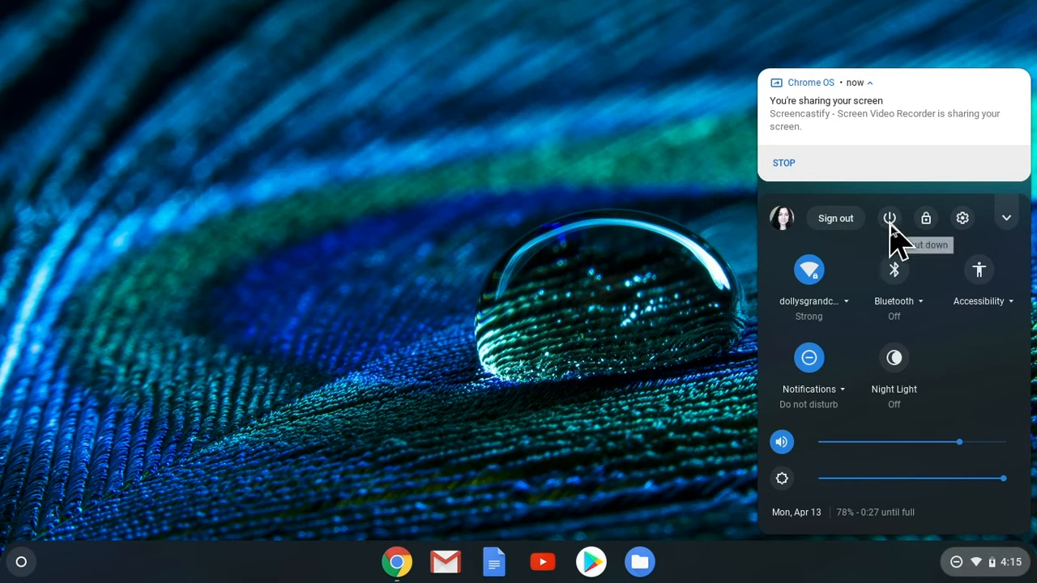
mouse_move(927, 218)
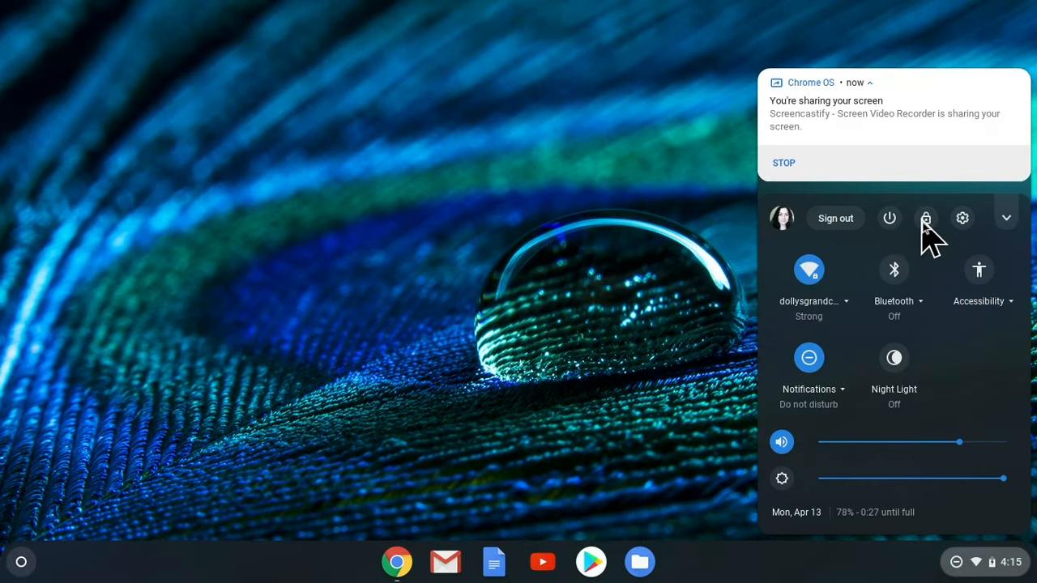
mouse_move(927, 235)
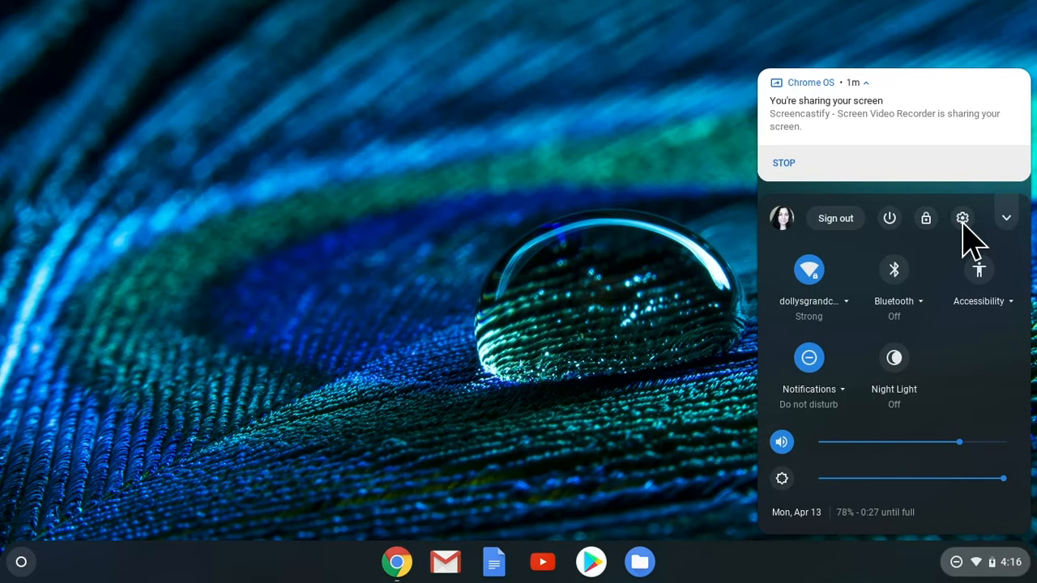
mouse_move(948, 251)
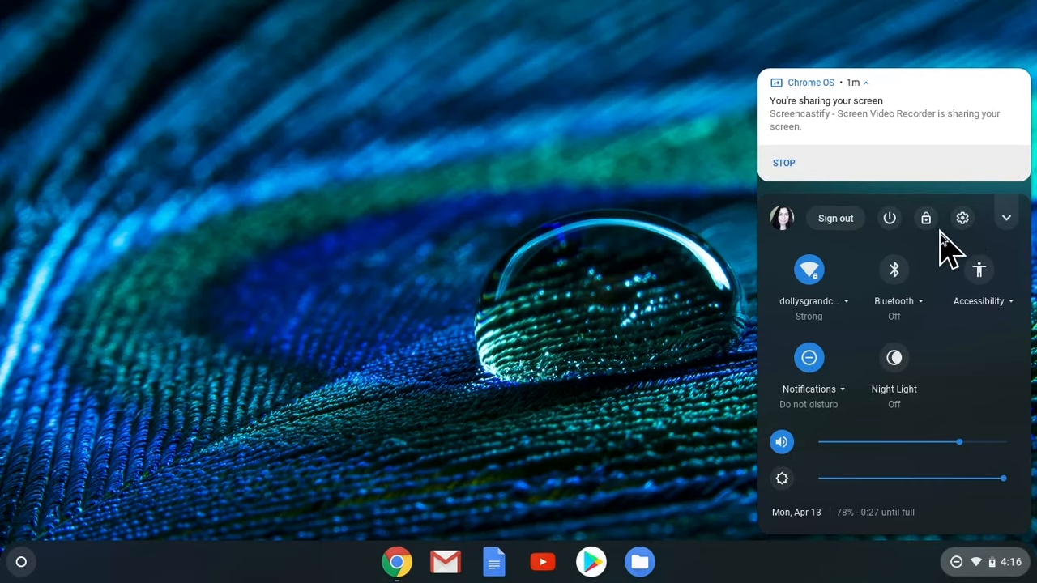
mouse_move(775, 360)
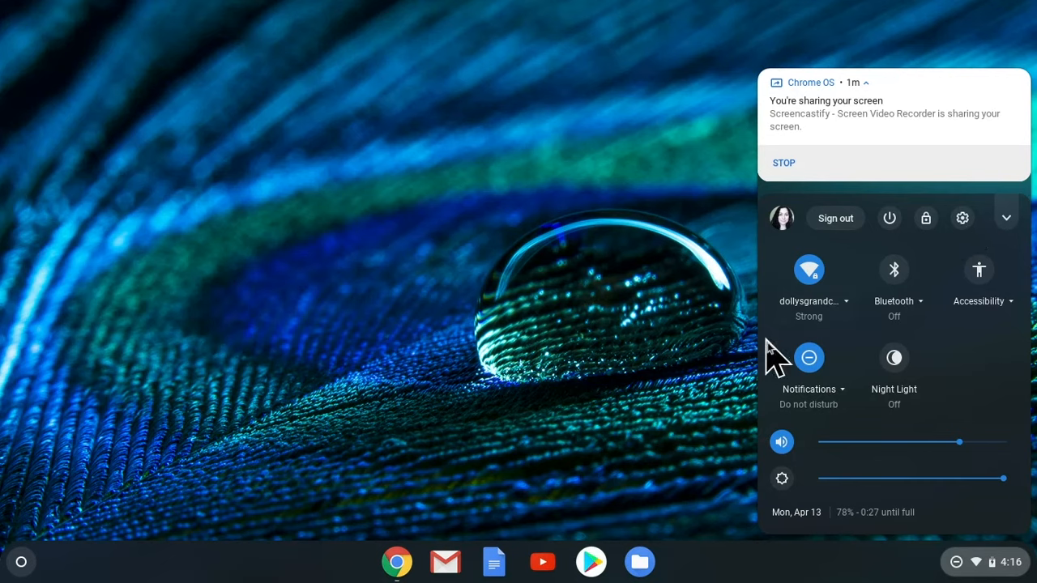
mouse_move(960, 344)
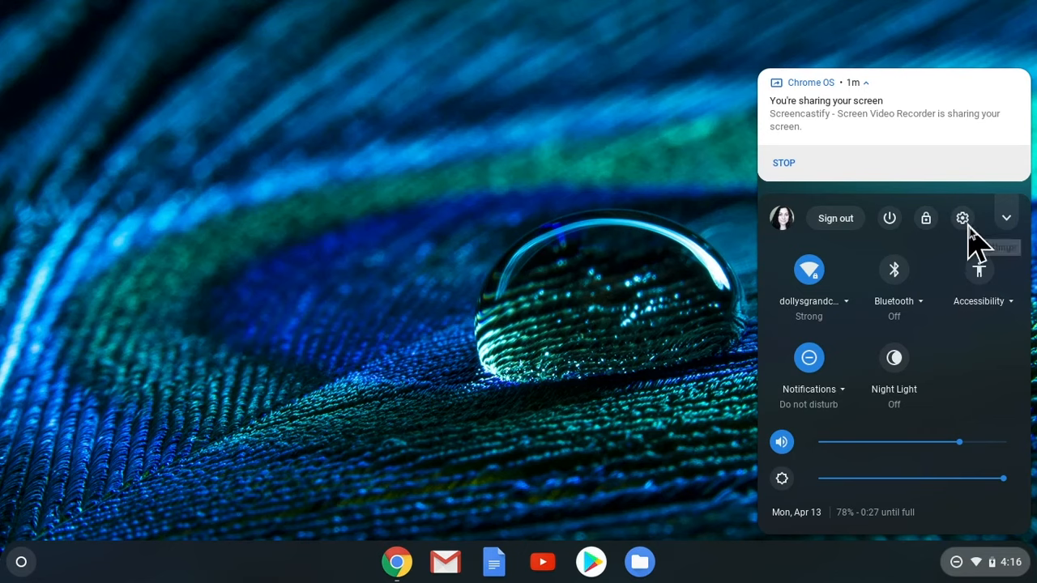
mouse_move(962, 217)
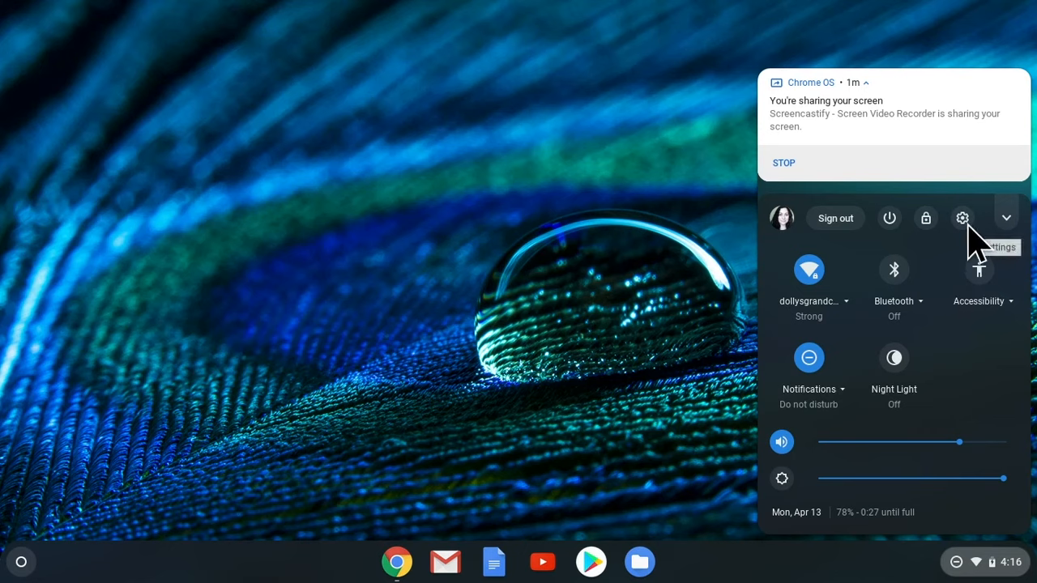
left_click(807, 358)
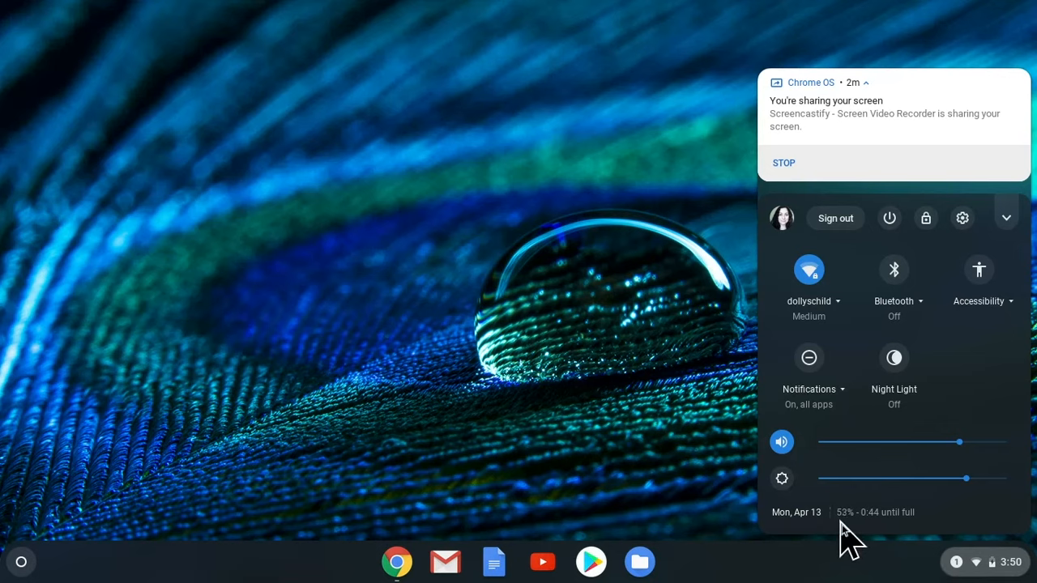
mouse_move(883, 538)
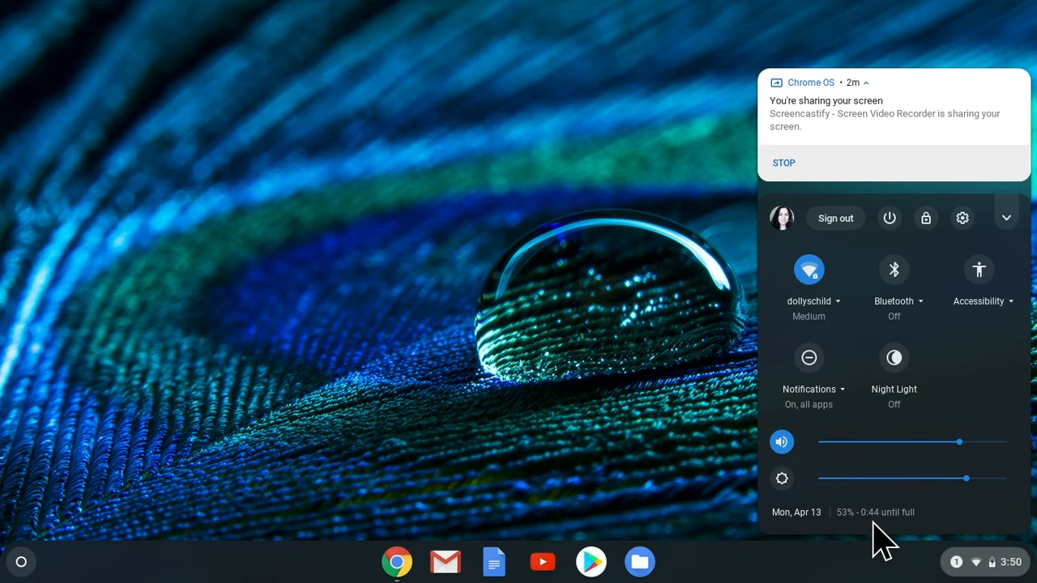
mouse_move(814, 538)
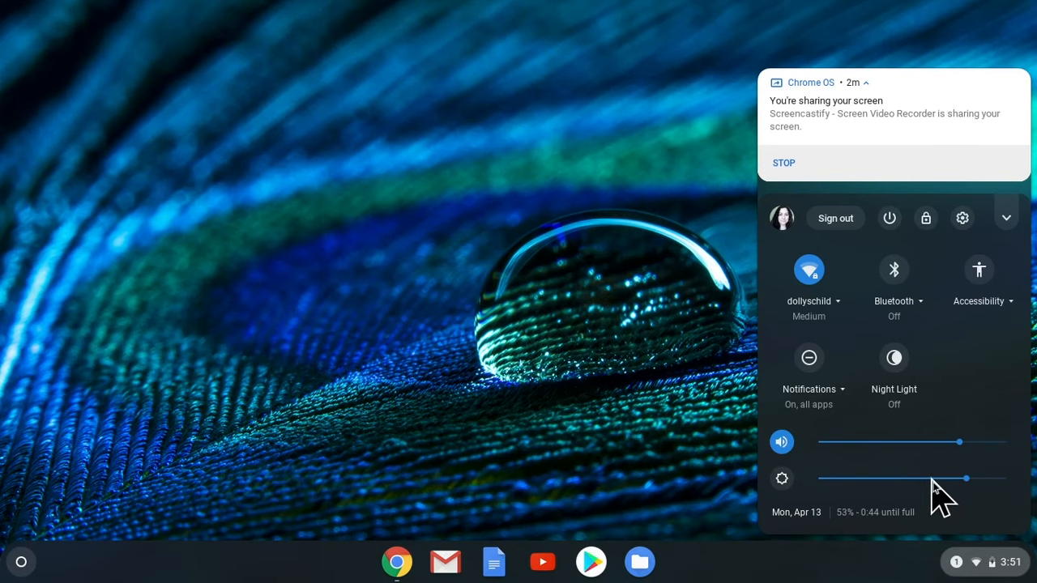
mouse_move(972, 494)
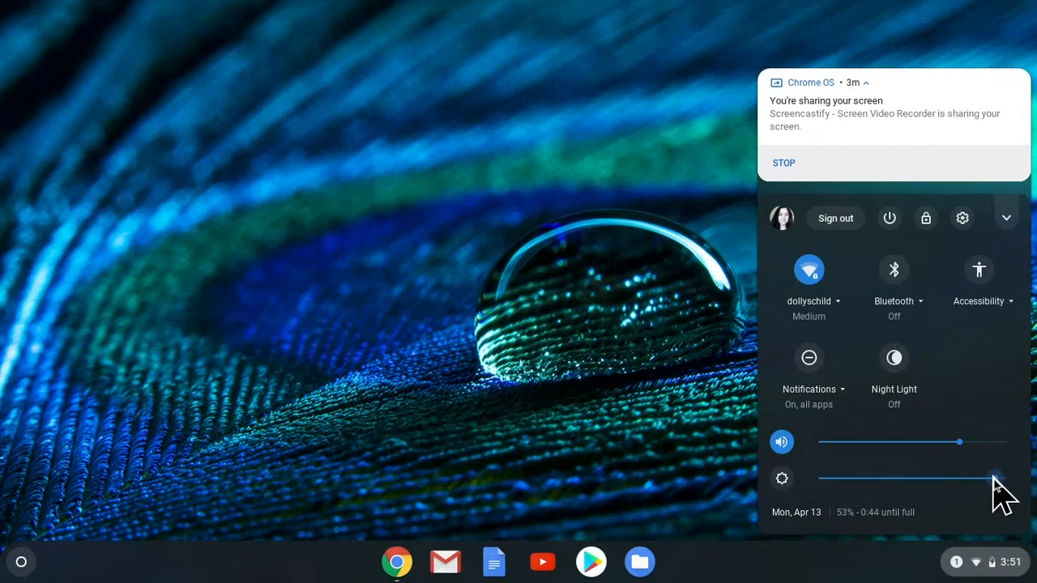
Raise brightness to maximum, try Night Light on then off, and enable Do not disturb
left_click_drag(995, 478, 840, 478)
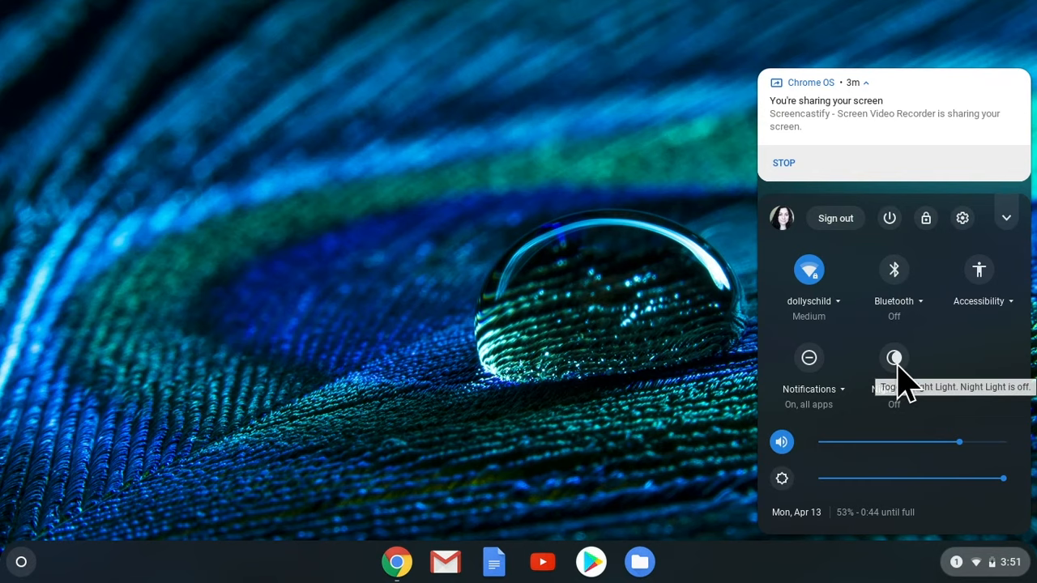
left_click(894, 358)
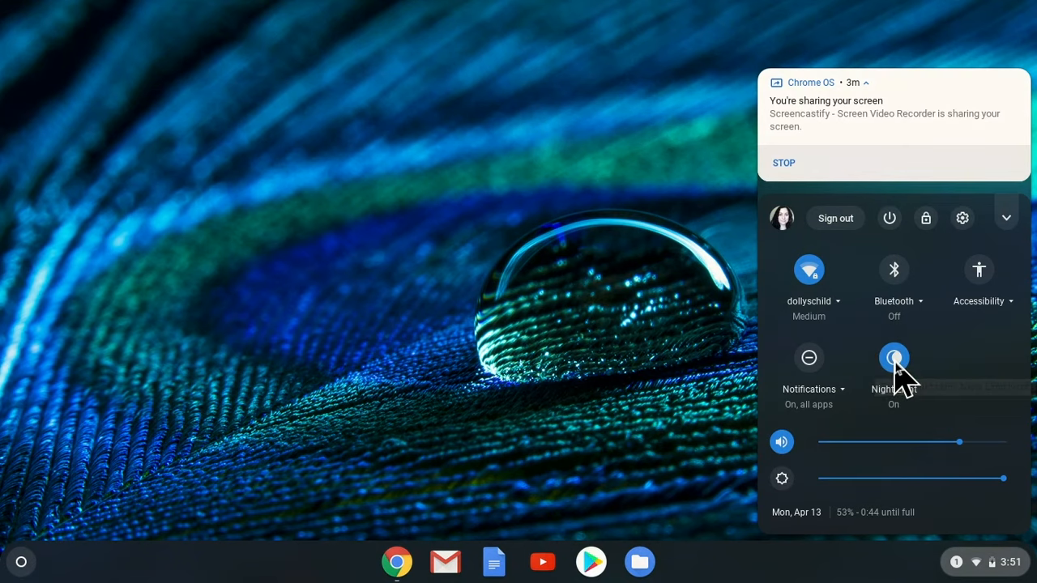
left_click(894, 358)
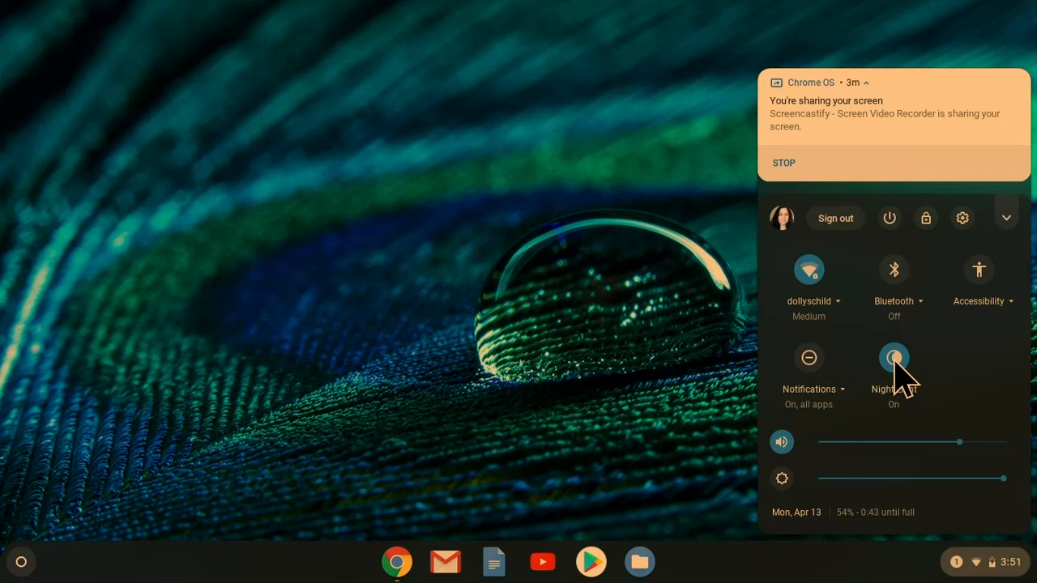
left_click(894, 358)
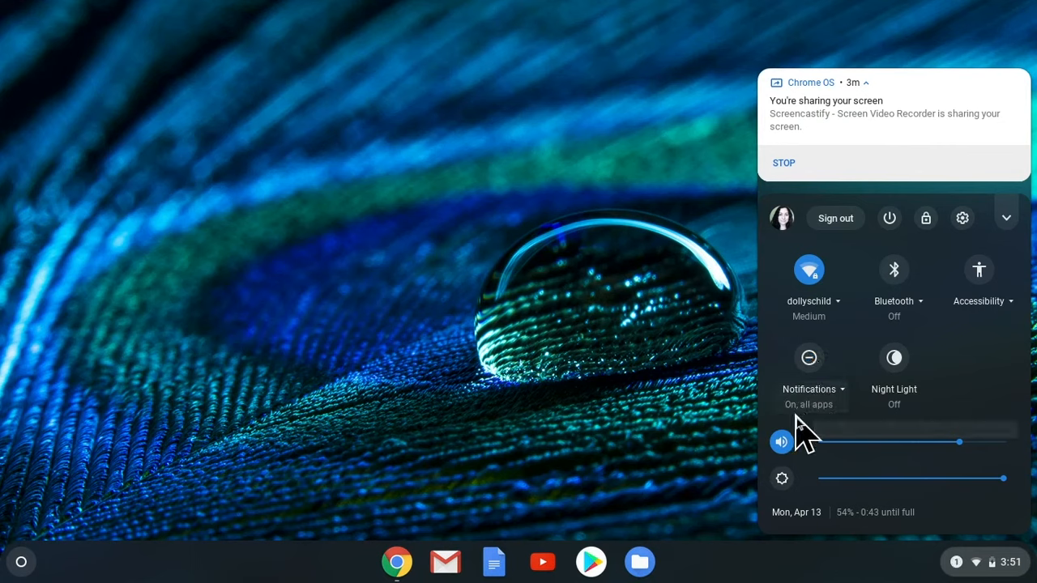
mouse_move(834, 435)
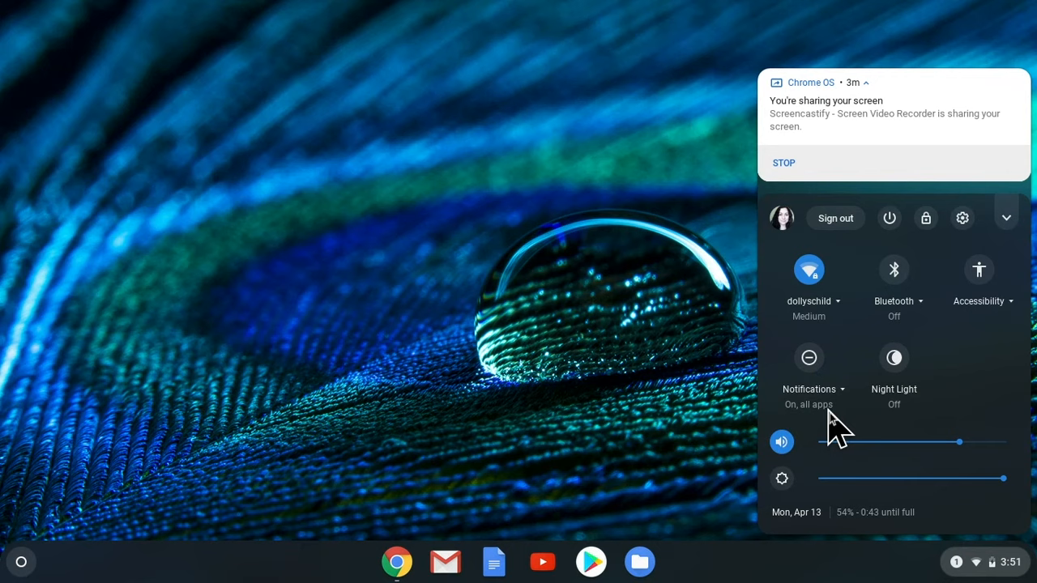
mouse_move(810, 389)
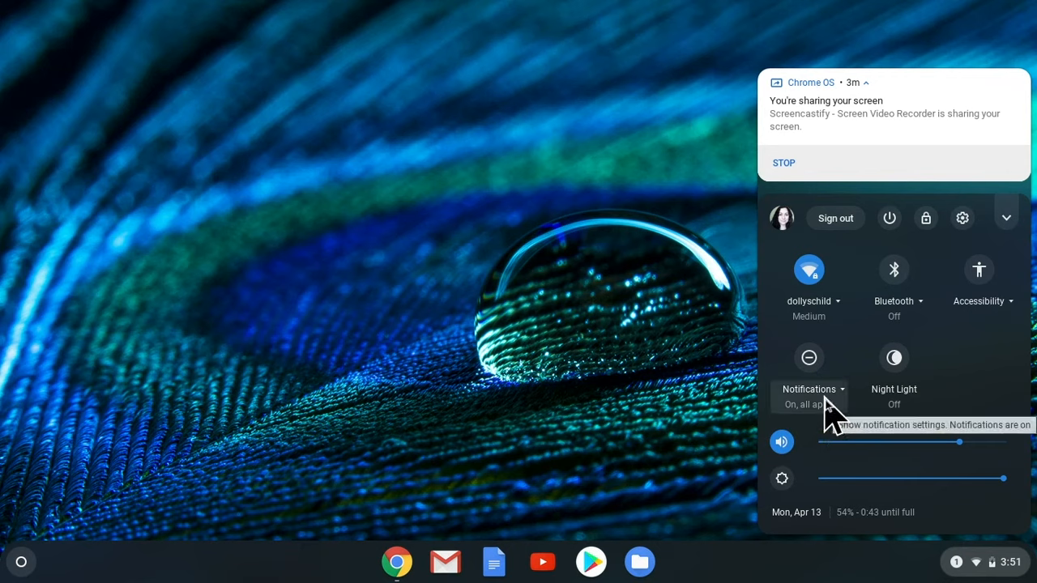
left_click(809, 358)
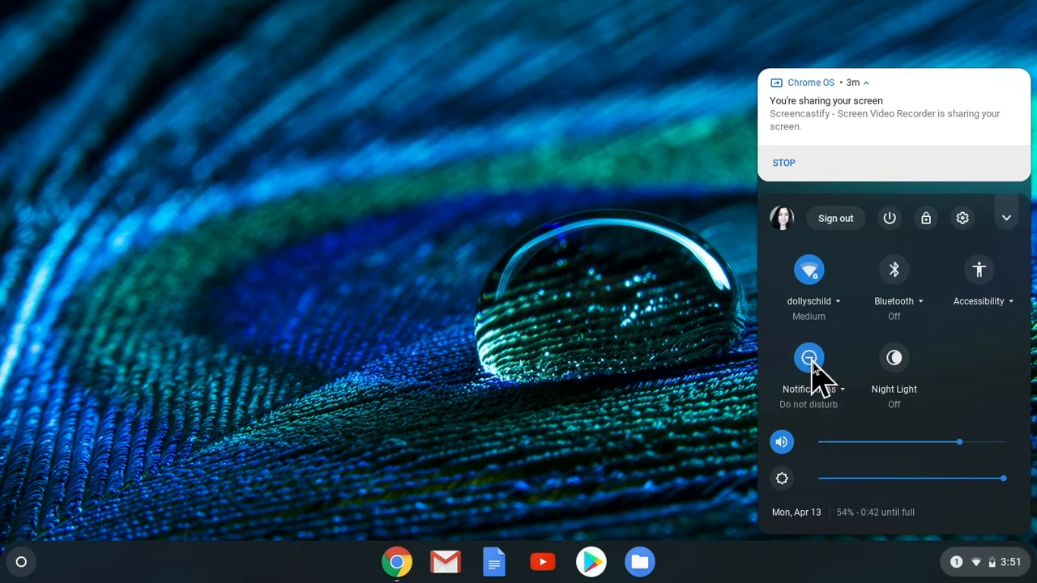
In Notification settings, review per-app choices, leave Do not disturb on, and return to quick settings
left_click(808, 358)
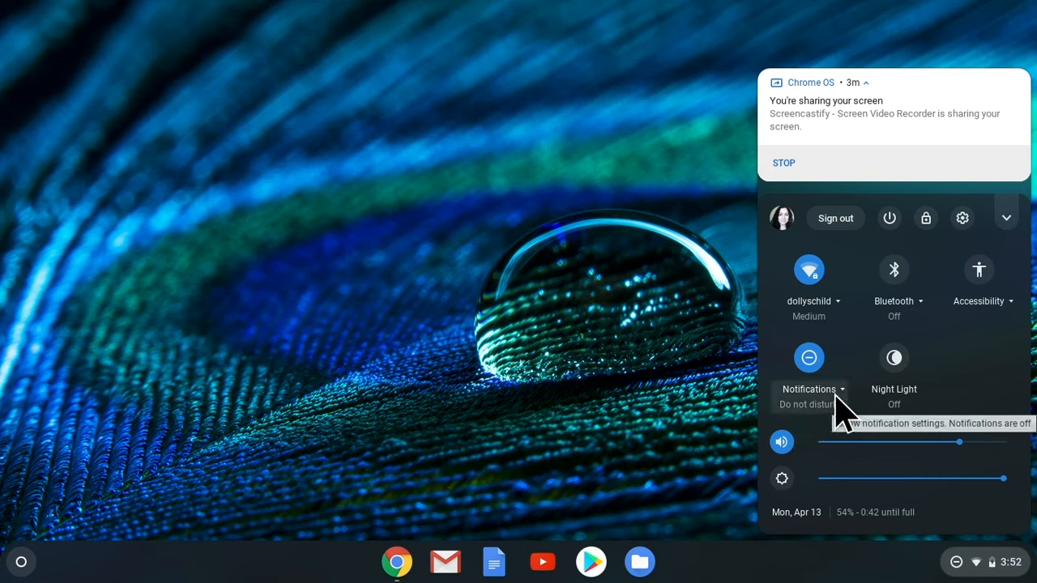
left_click(810, 389)
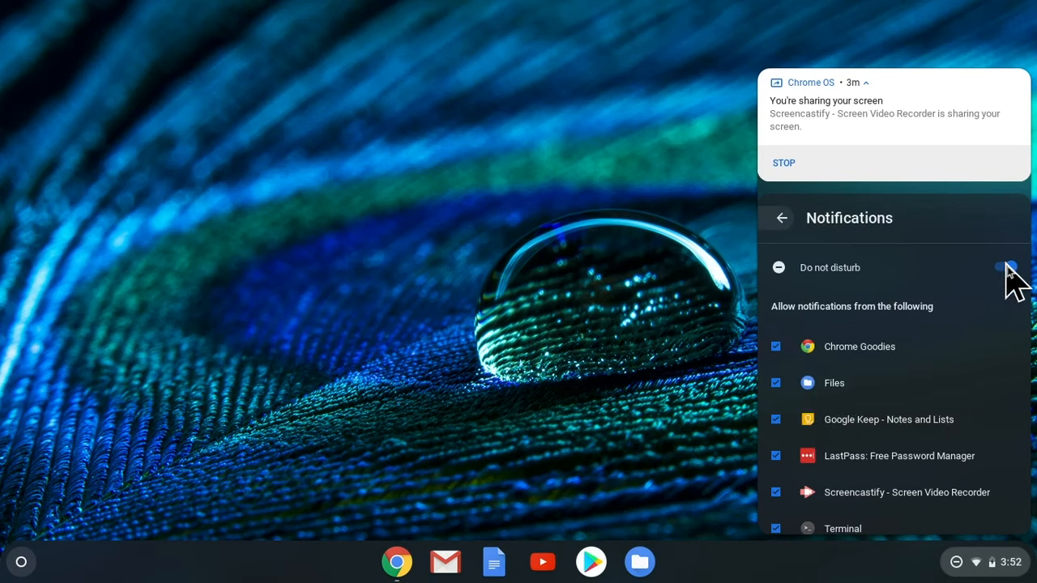
left_click(1007, 268)
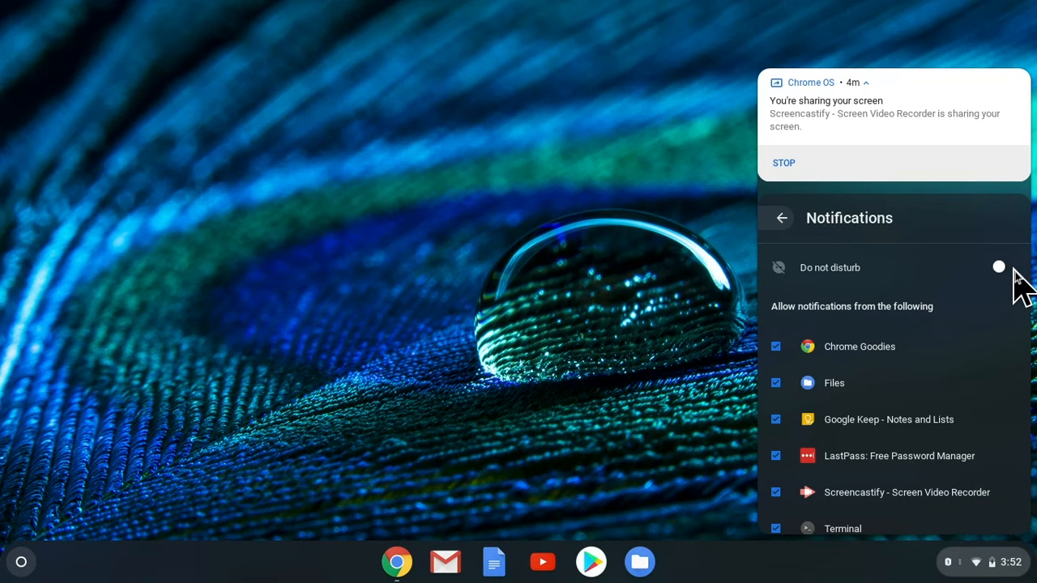
left_click(1003, 267)
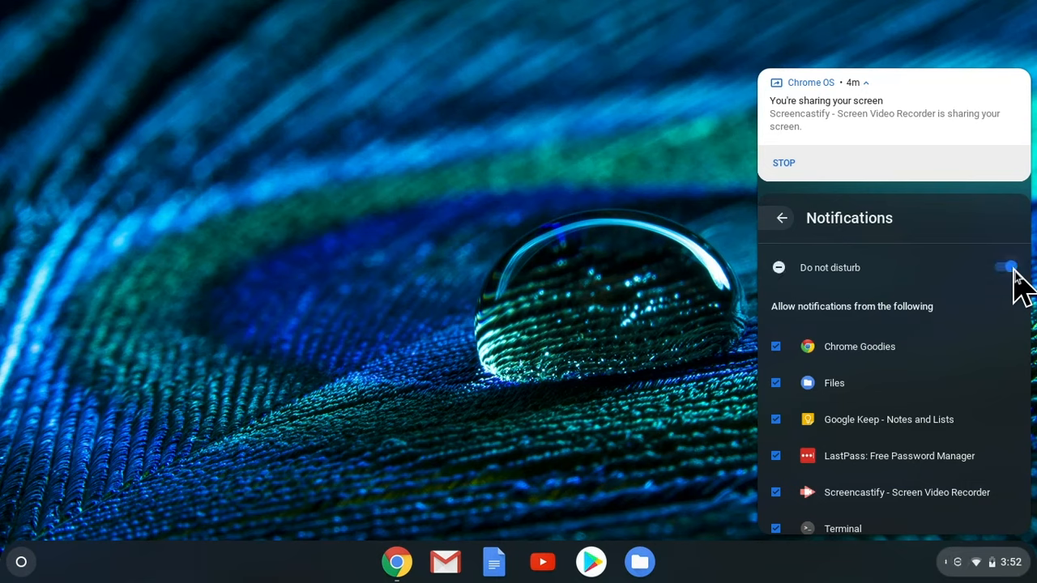
left_click(1005, 267)
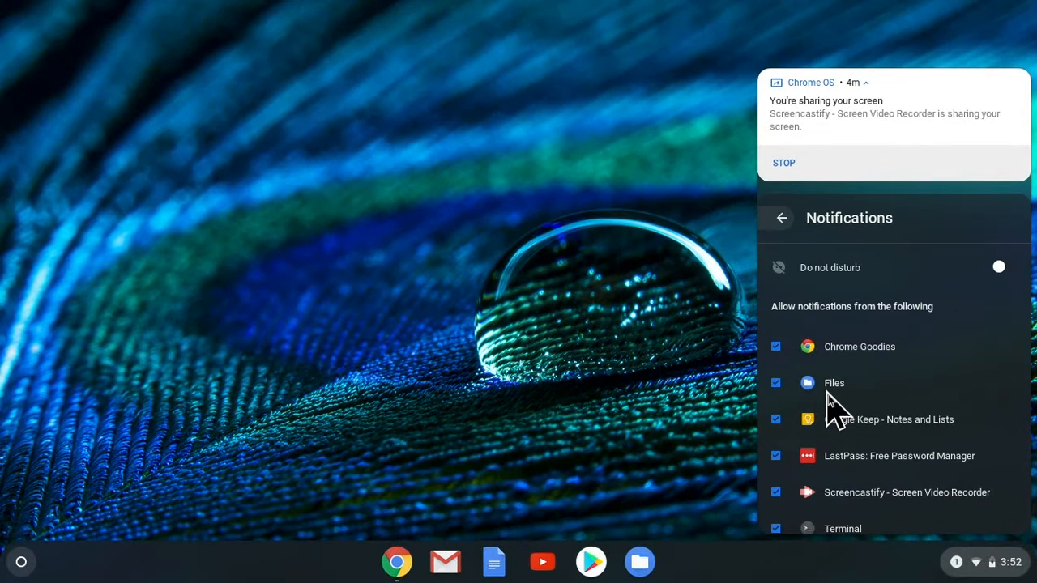
mouse_move(786, 418)
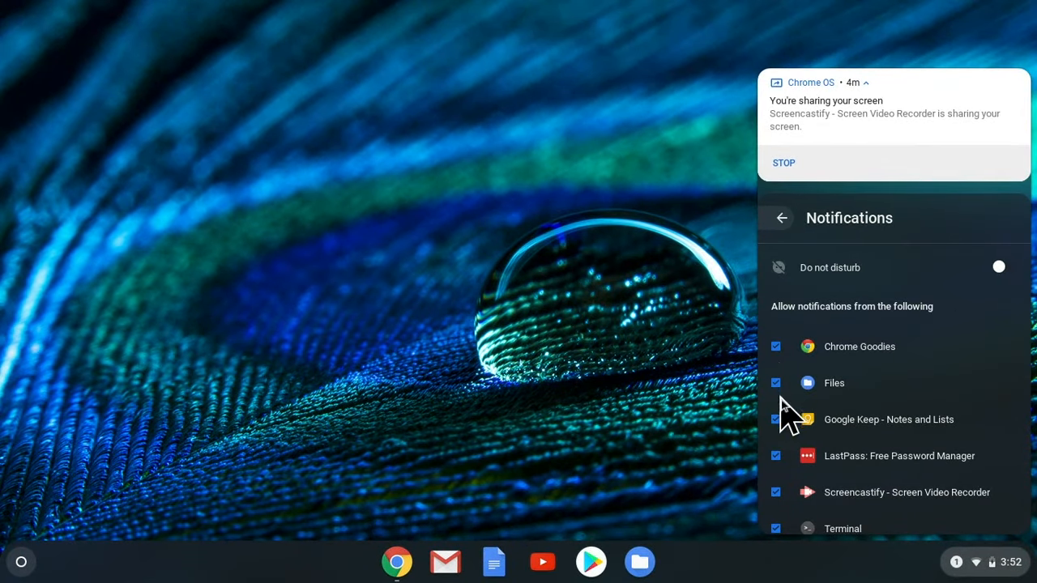
scroll("down", 3)
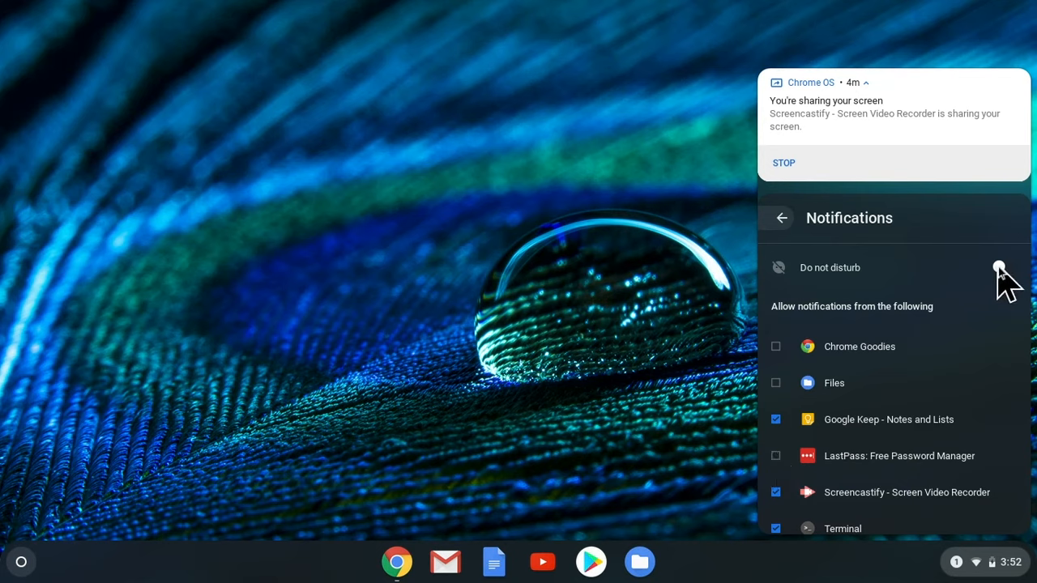
left_click(1004, 266)
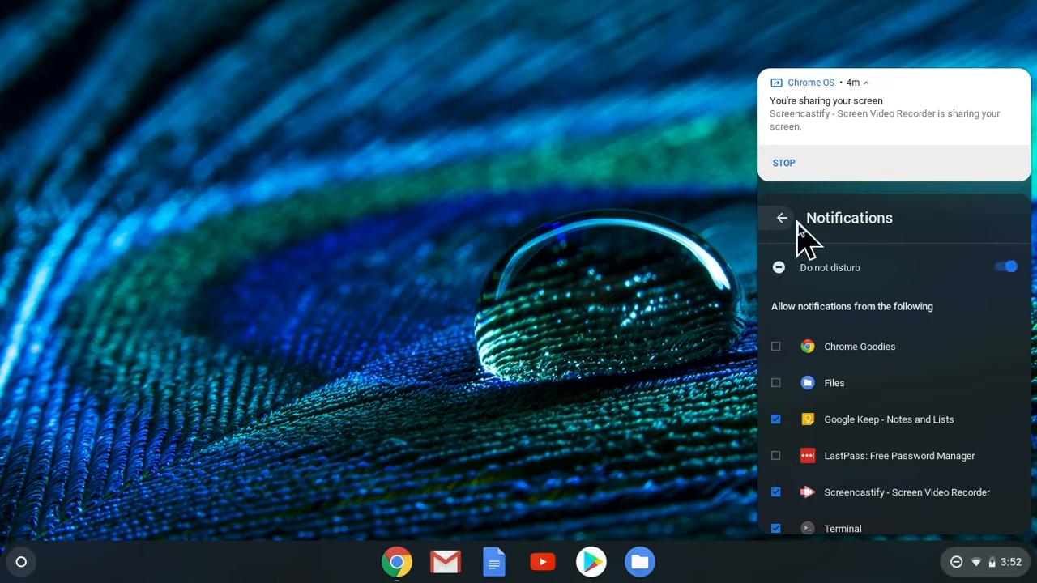
left_click(781, 217)
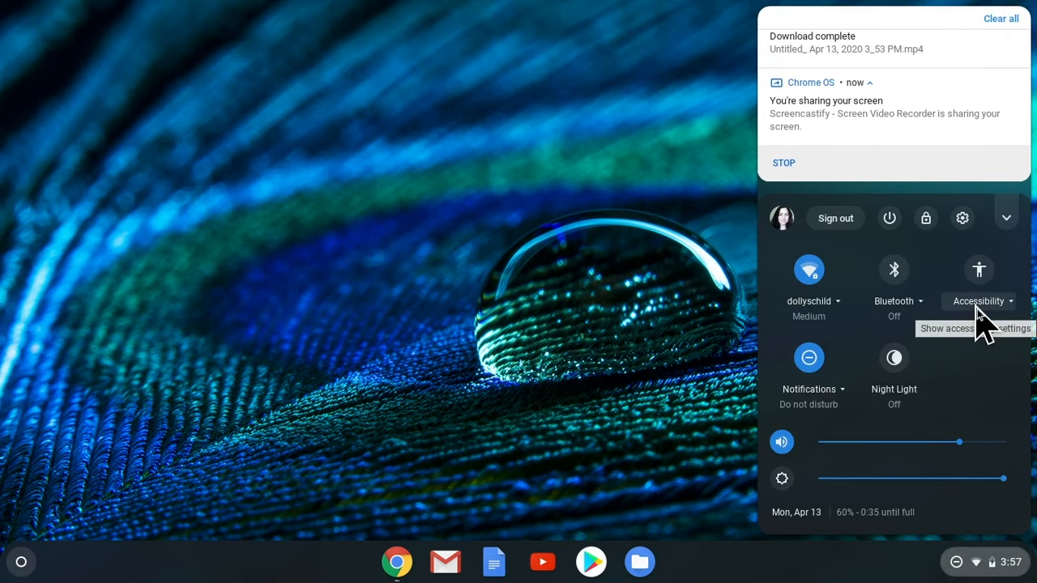
Enable Large mouse cursor under Additional settings in Accessibility, then return to quick settings
left_click(979, 300)
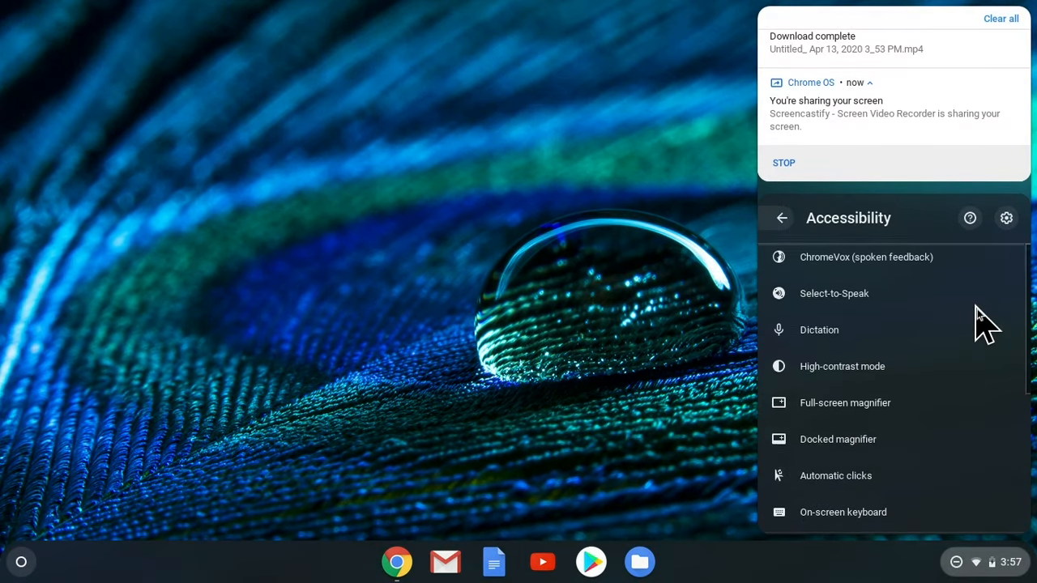
scroll("down", 3)
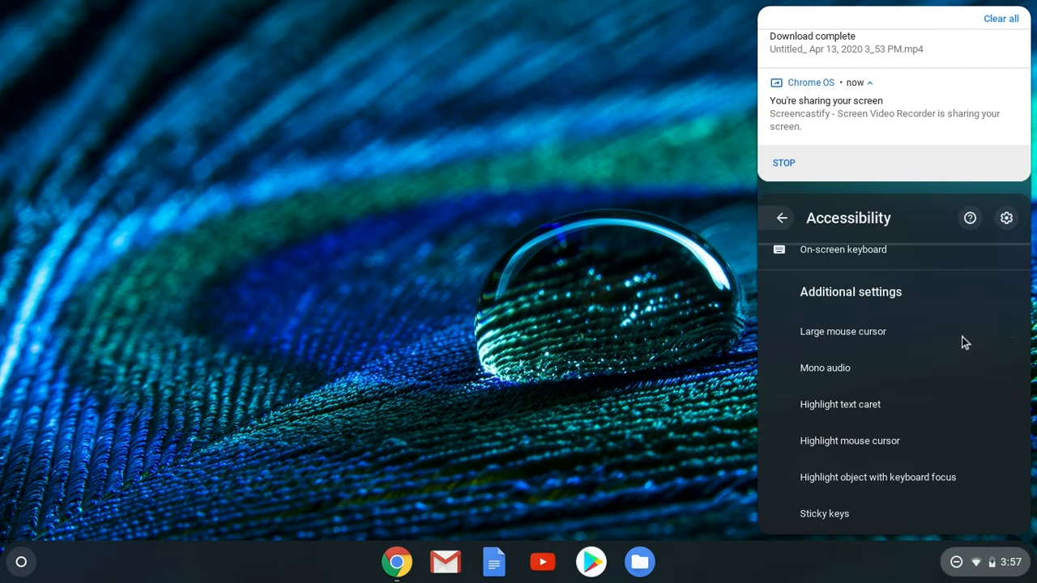
left_click(842, 331)
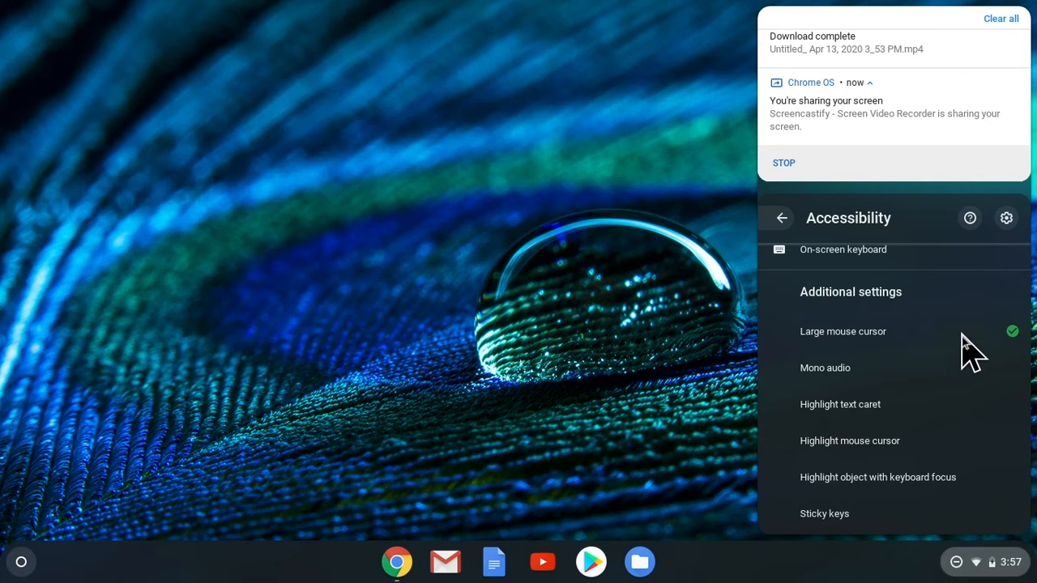
mouse_move(791, 235)
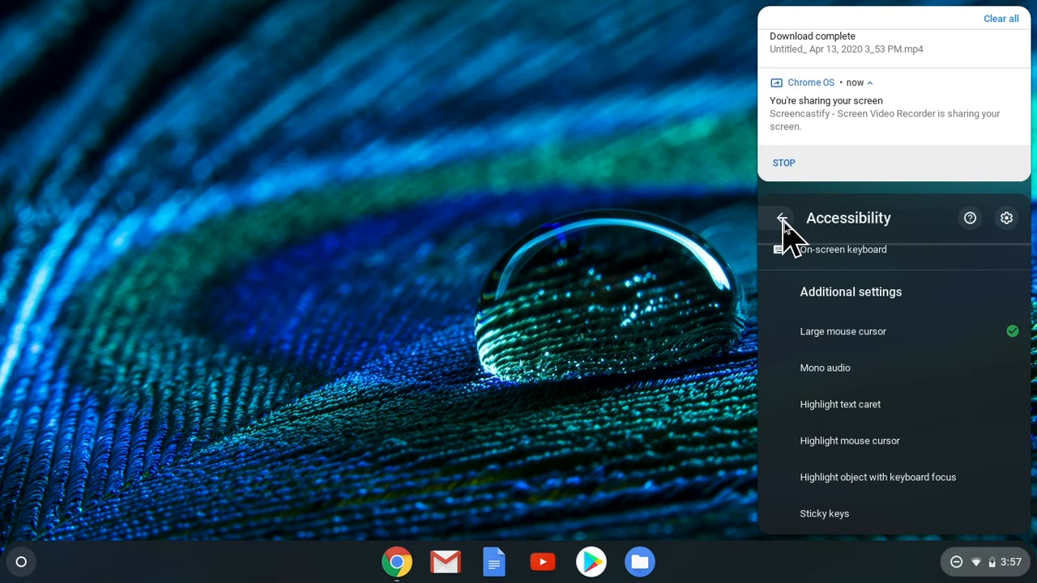
left_click(783, 218)
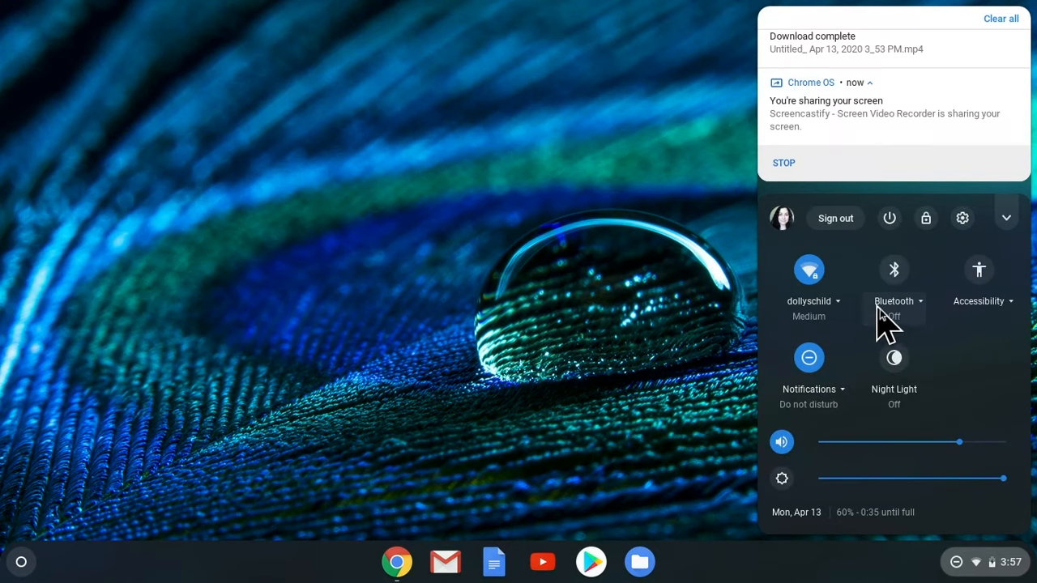
Turn Bluetooth on to scan for devices, then switch it off again from quick settings
left_click(895, 299)
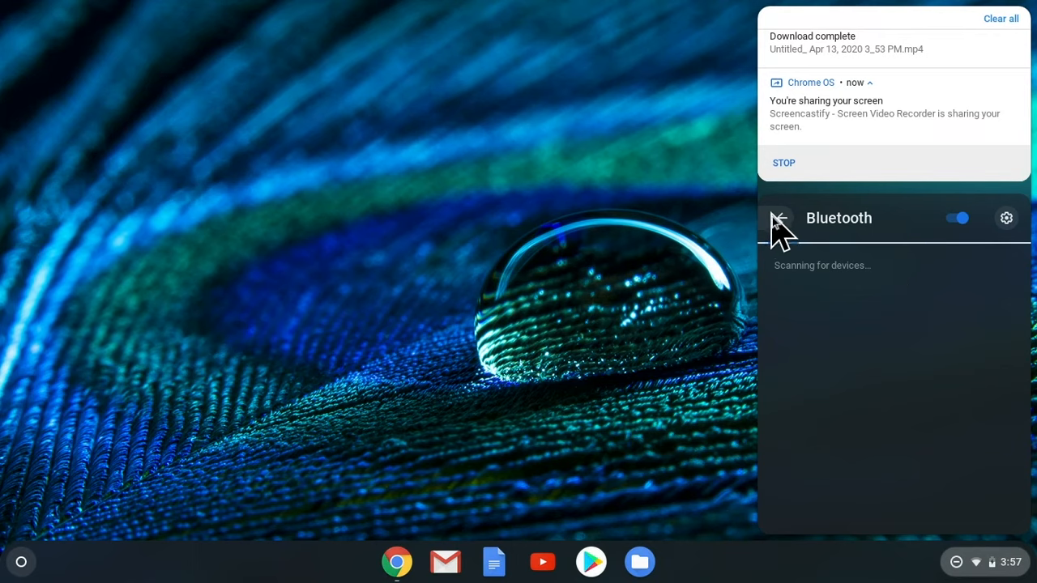
left_click(779, 217)
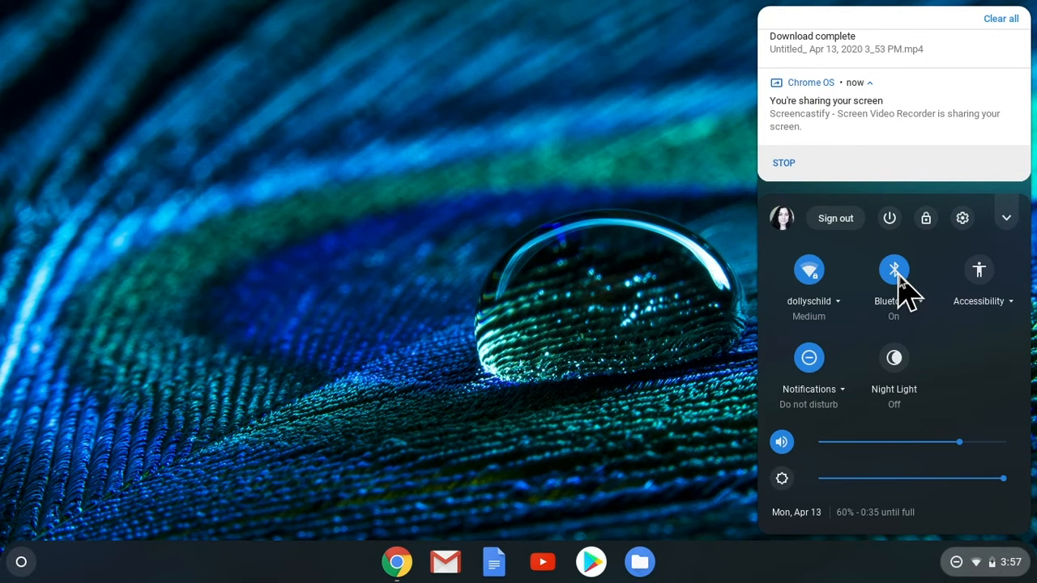
left_click(895, 269)
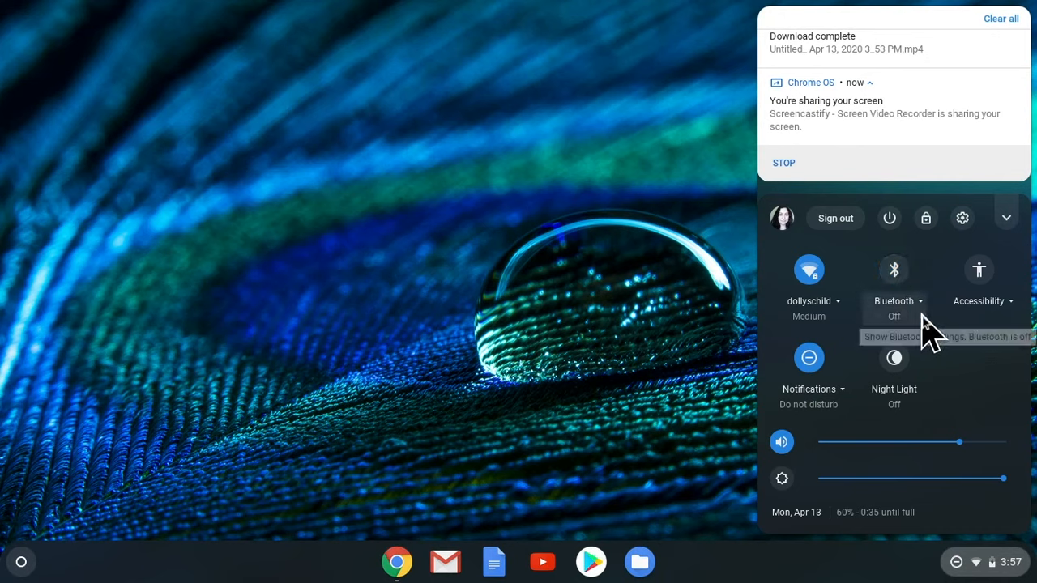
mouse_move(826, 311)
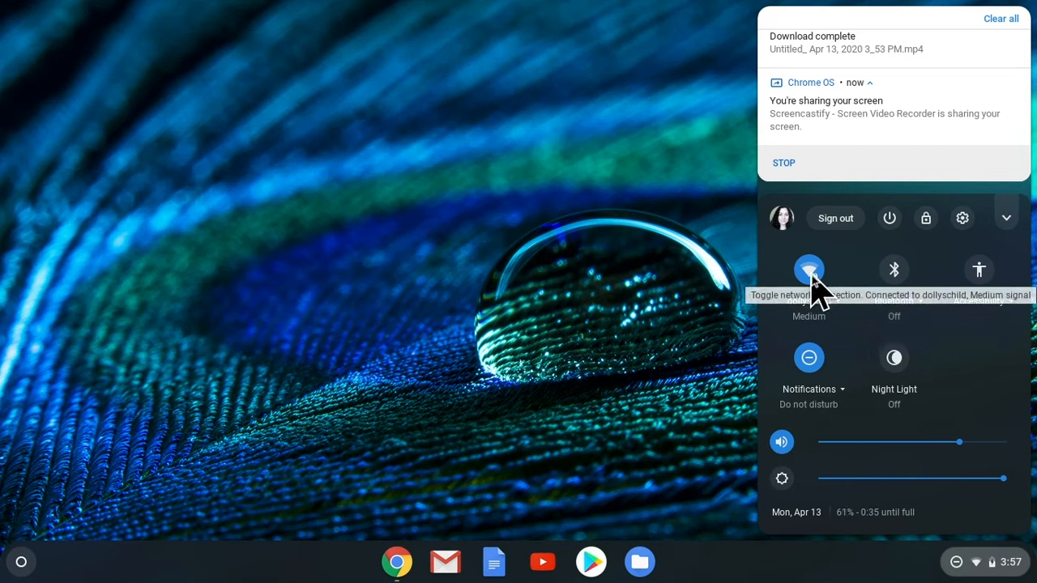
Switch Wi-Fi off and back on, then launch the Settings app from quick settings
left_click(809, 269)
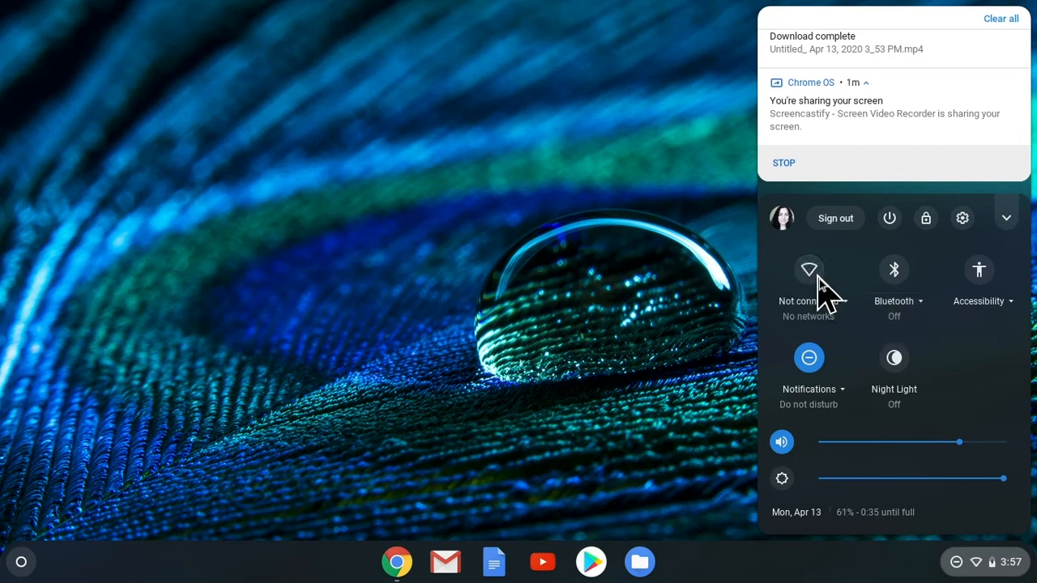
left_click(807, 275)
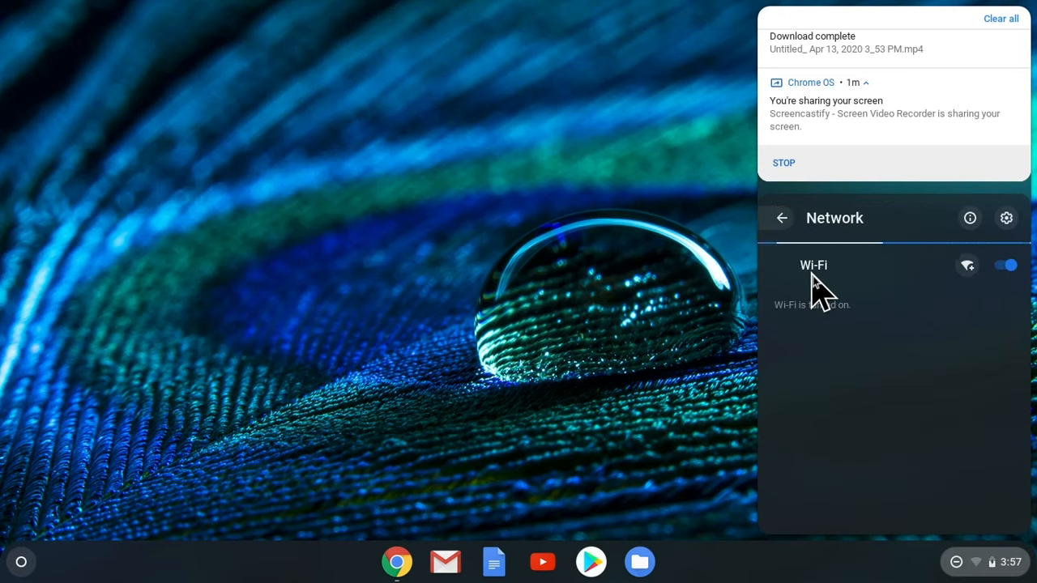
mouse_move(781, 217)
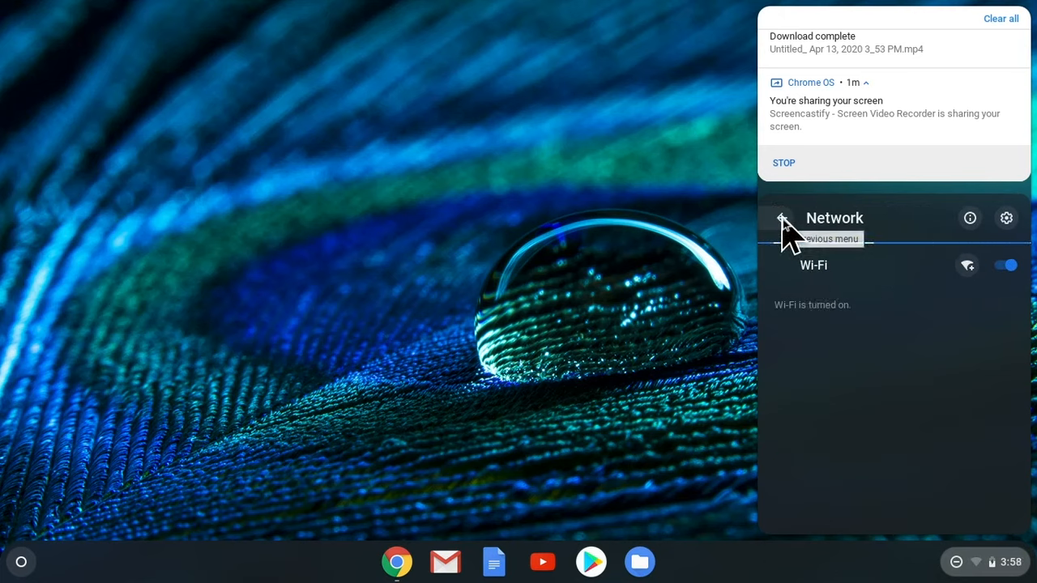
left_click(782, 222)
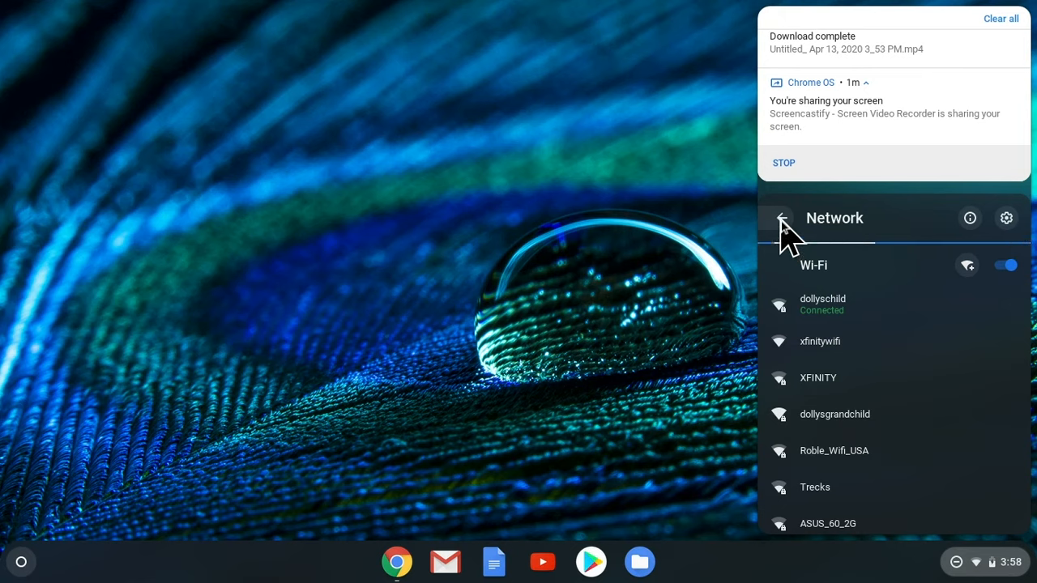
left_click(781, 217)
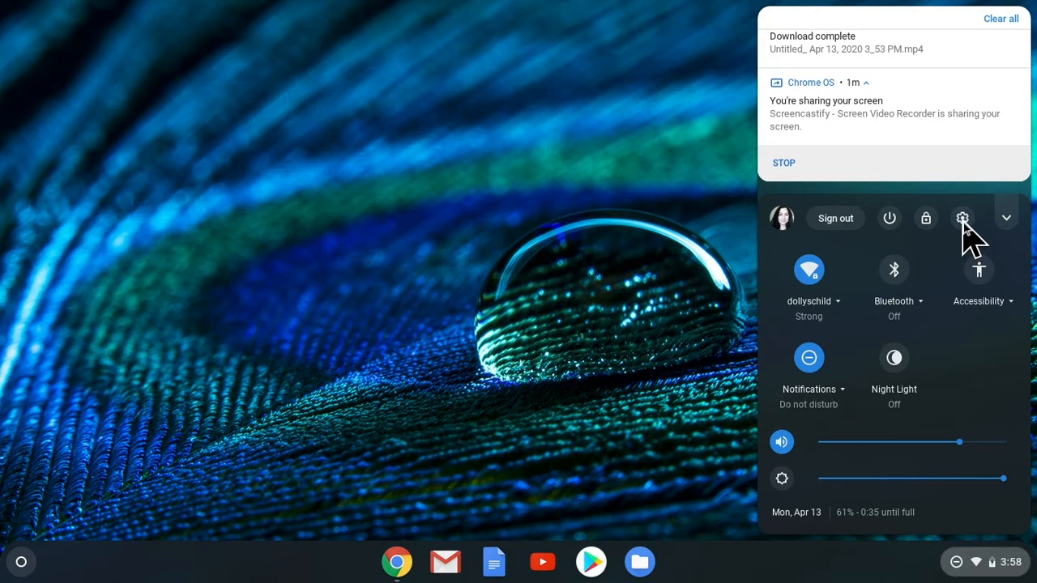
mouse_move(968, 235)
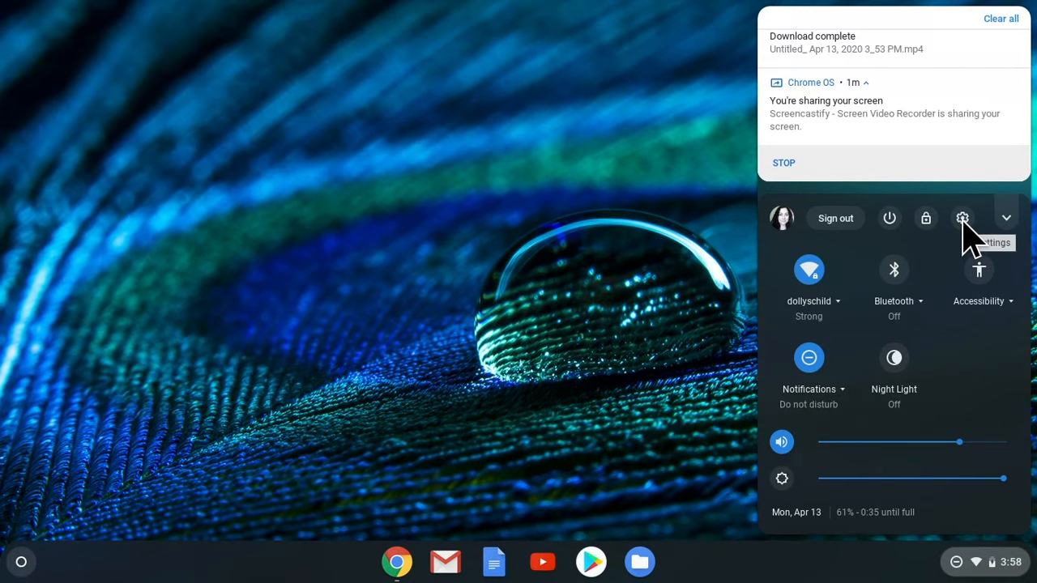
left_click(963, 217)
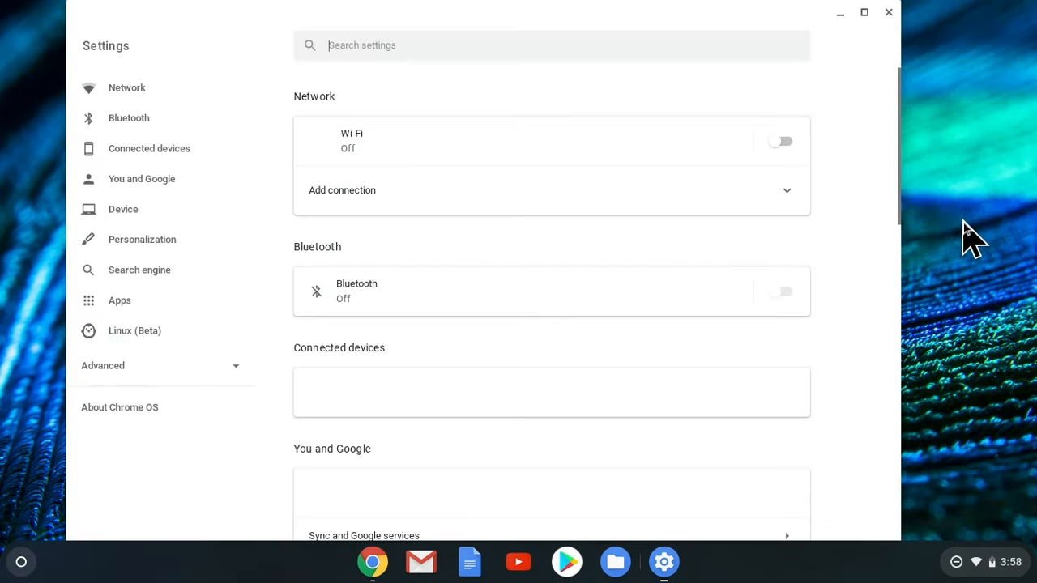
Turn Wi-Fi on and join dollysgrandchild with its password, replacing dollyschild
left_click(779, 141)
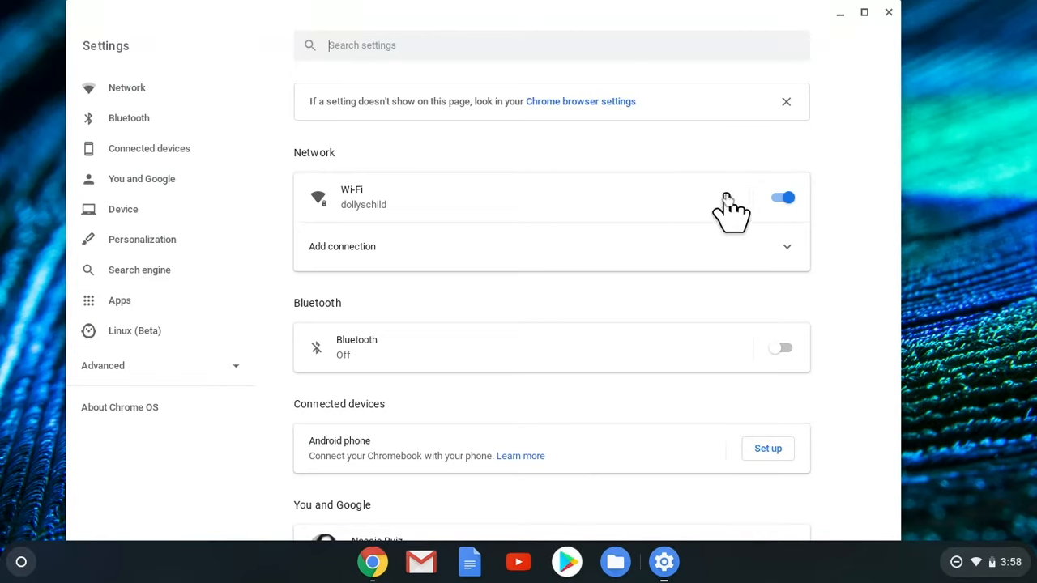
mouse_move(732, 213)
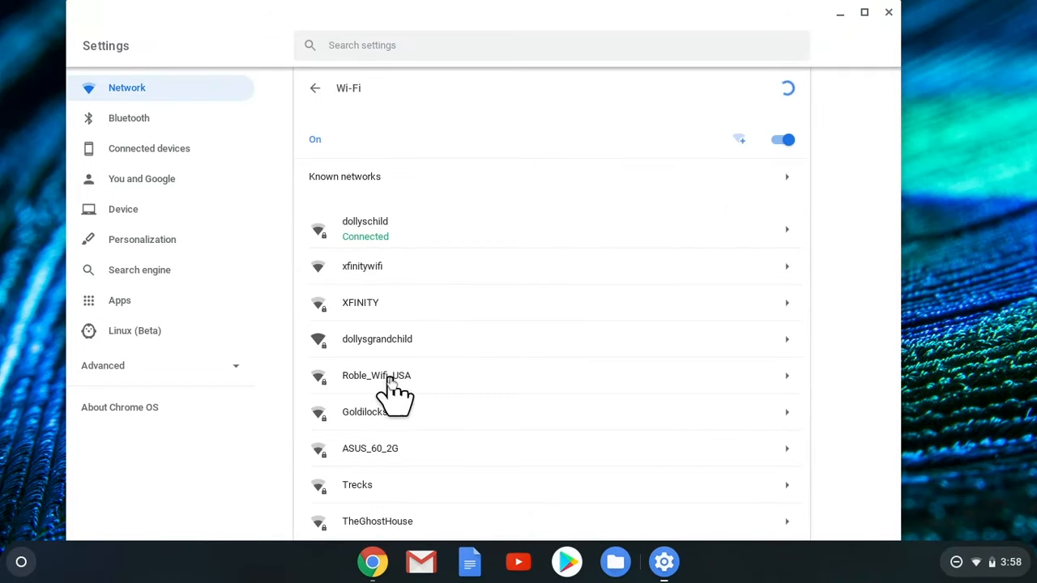
mouse_move(406, 457)
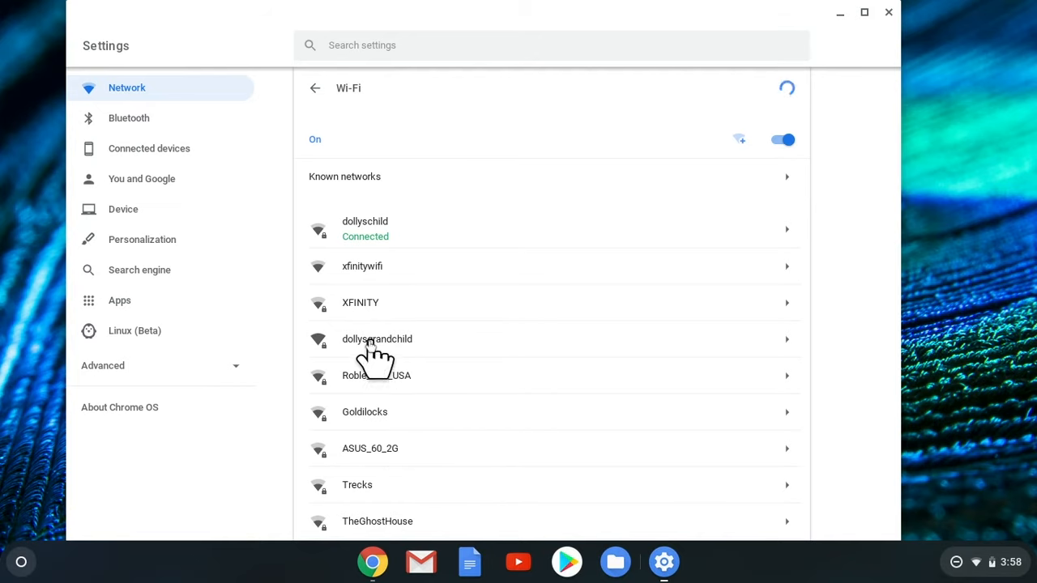
left_click(376, 339)
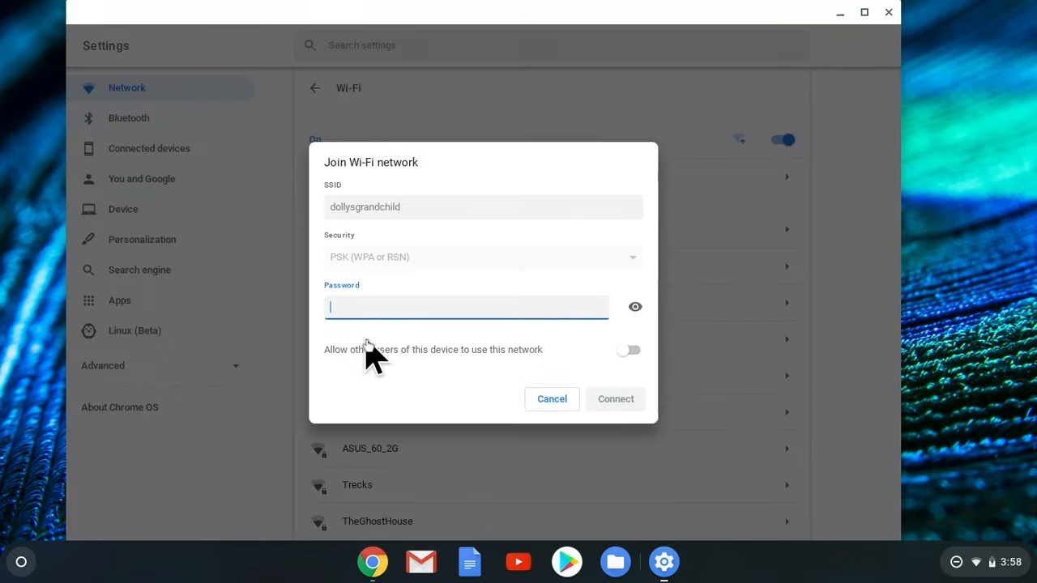
type("•••••")
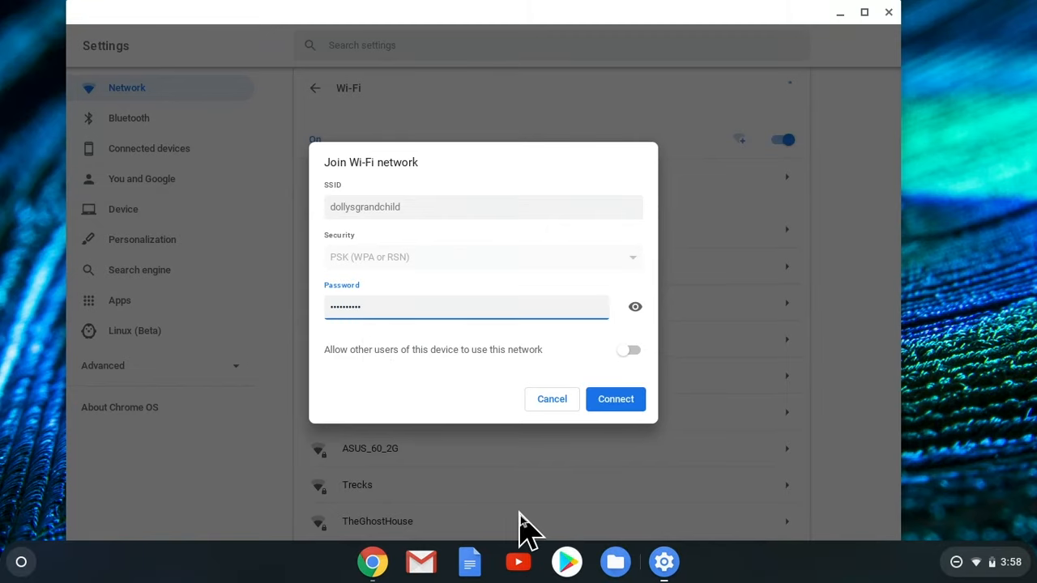
left_click(616, 399)
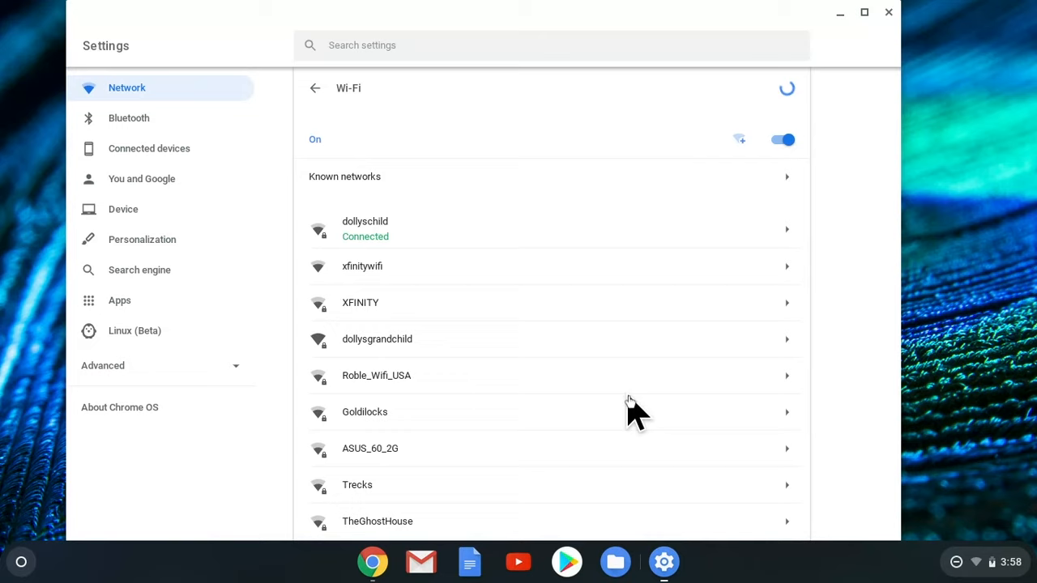
left_click(376, 338)
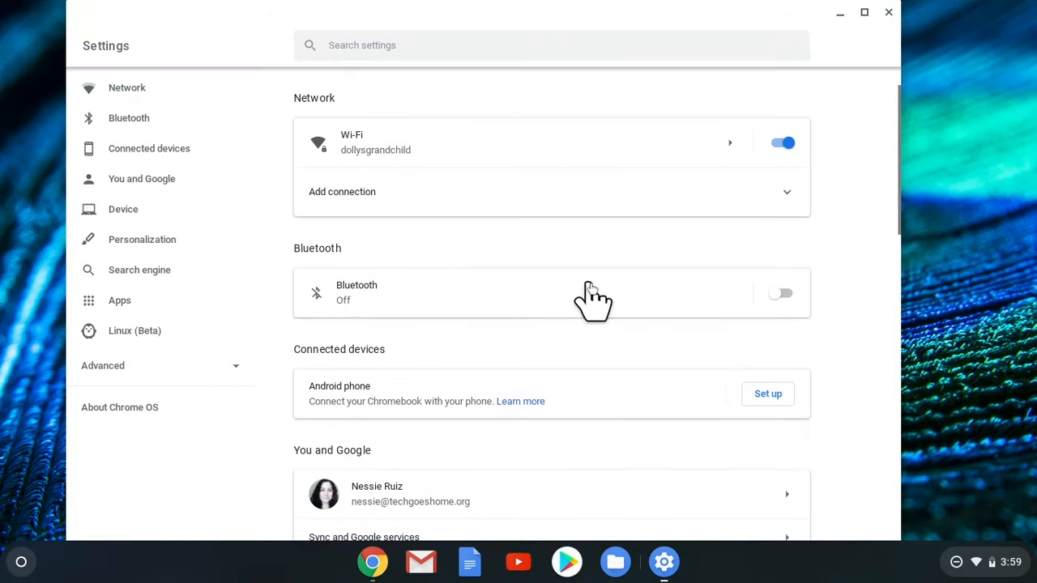
mouse_move(369, 305)
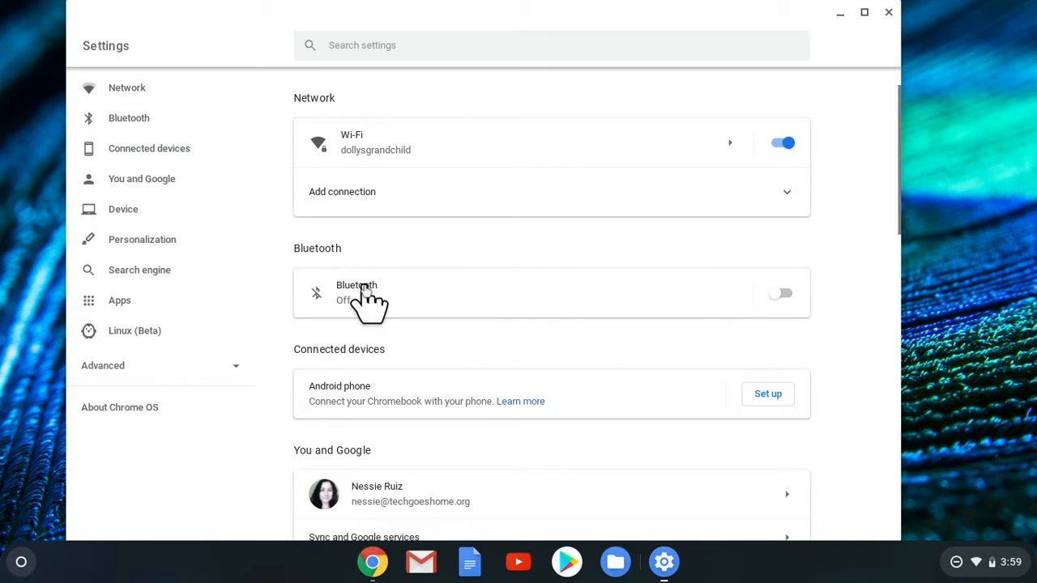
Turn Bluetooth on and pair the Mpow Flame2 headset, confirming with OK
left_click(781, 293)
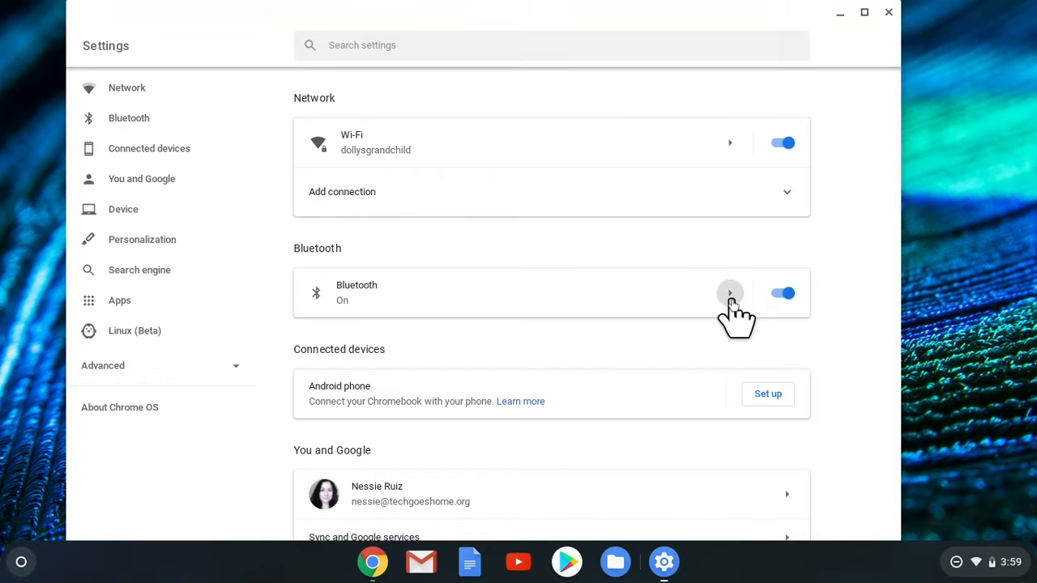
left_click(729, 293)
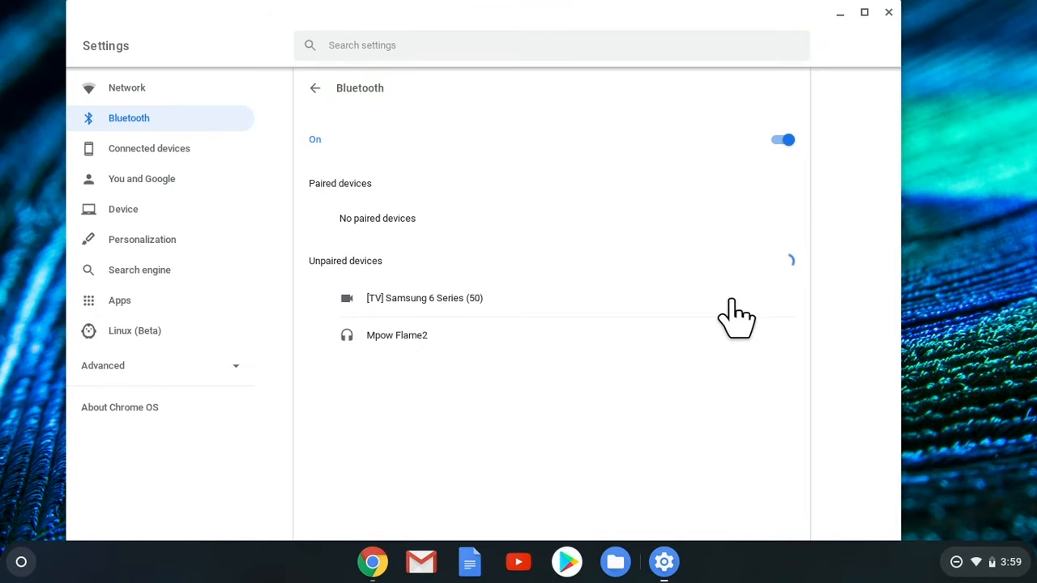
mouse_move(414, 373)
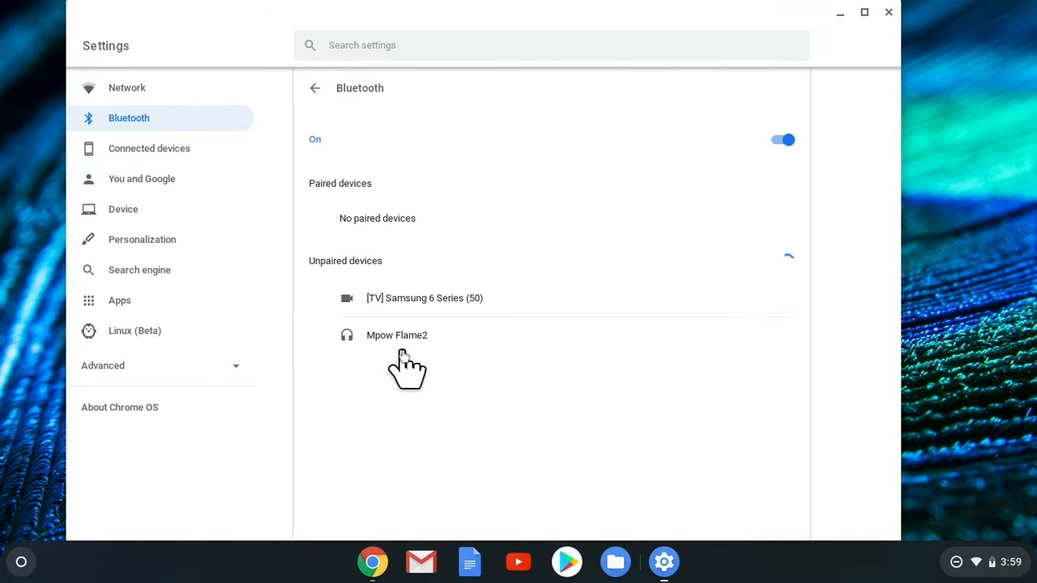
left_click(397, 334)
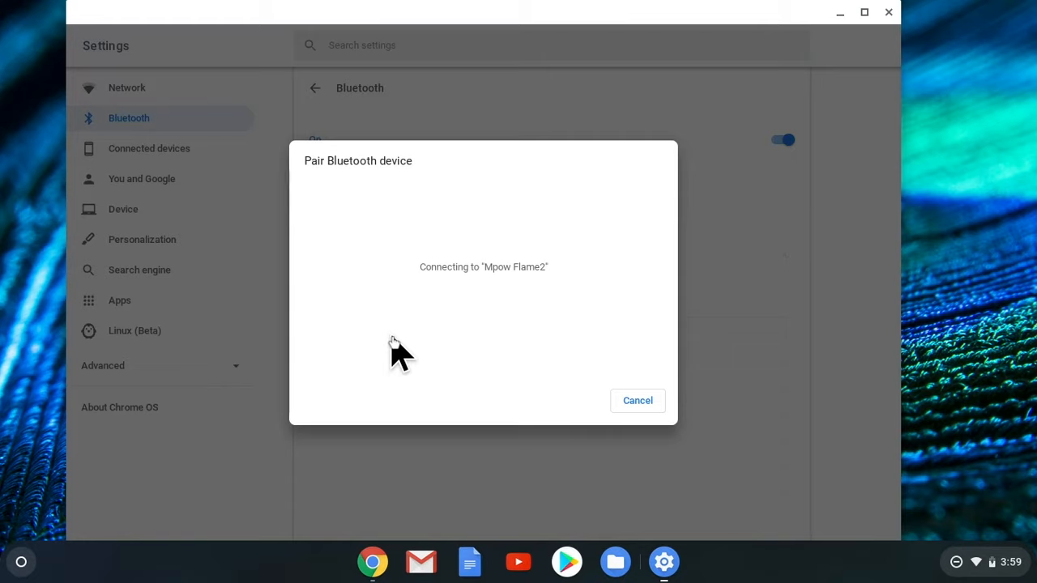
mouse_move(639, 400)
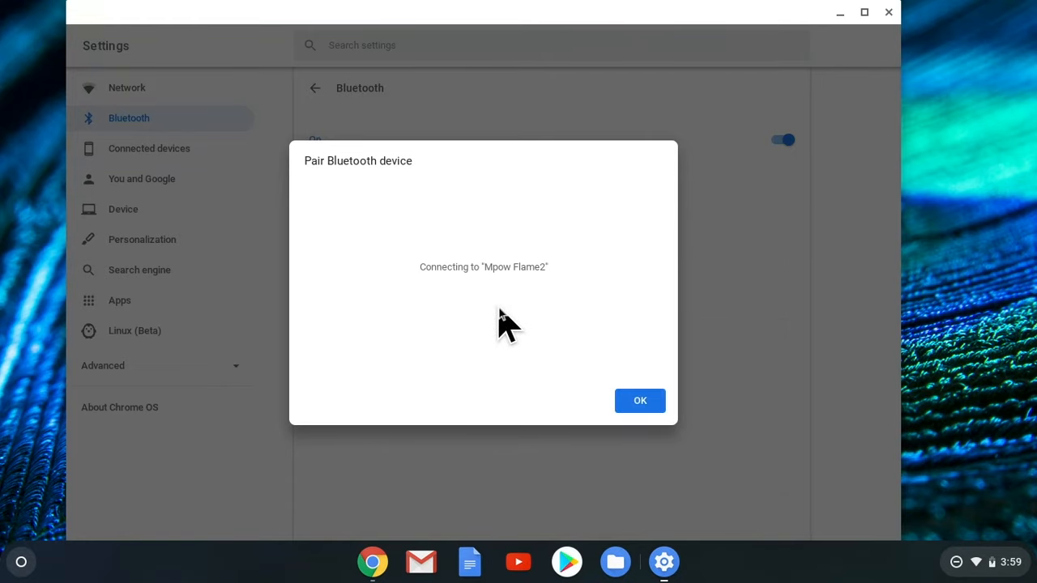
left_click(639, 400)
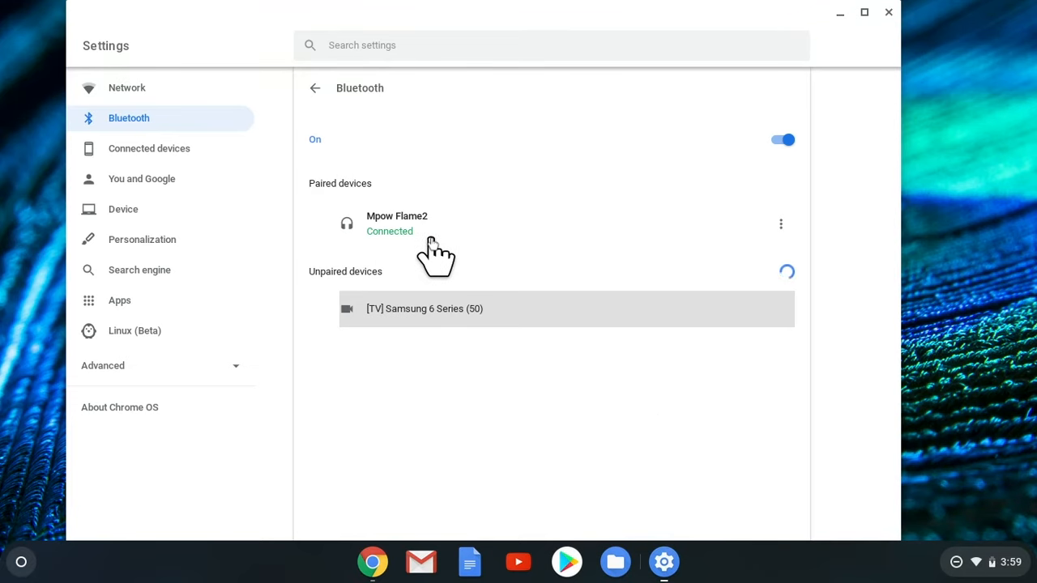
mouse_move(351, 159)
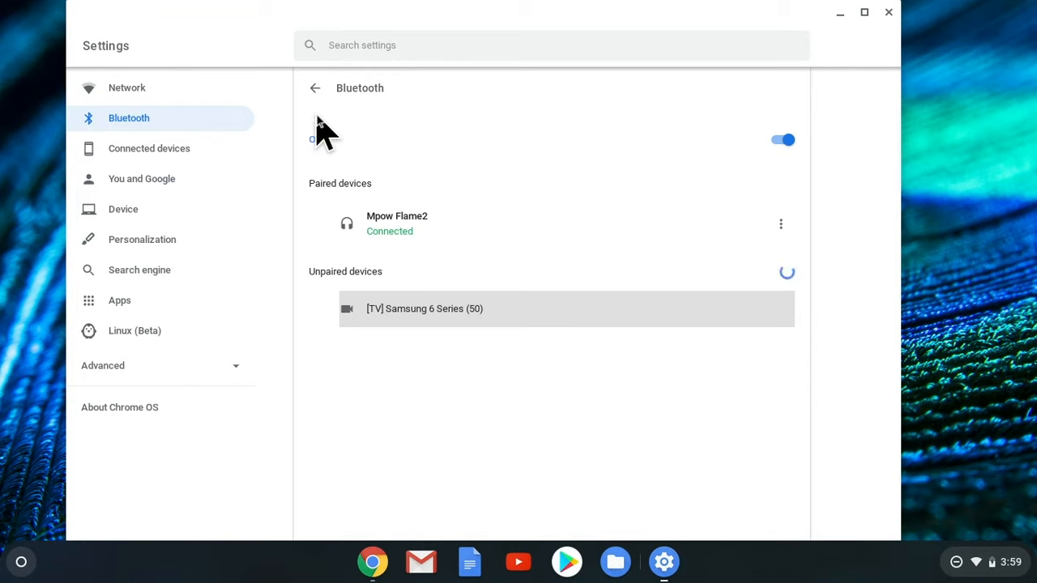
Return to the settings overview and switch Bluetooth off again
left_click(314, 87)
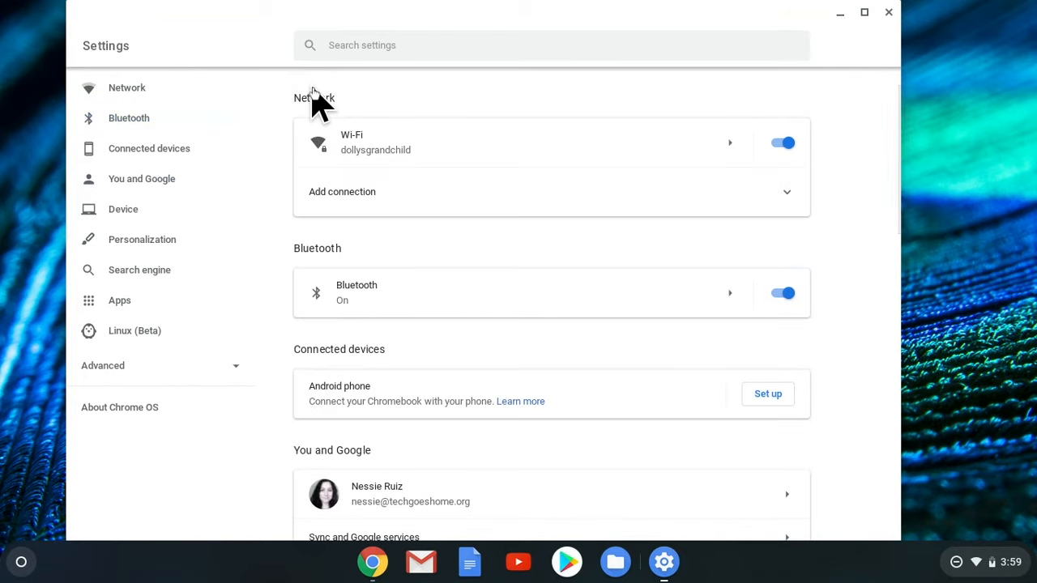
mouse_move(791, 316)
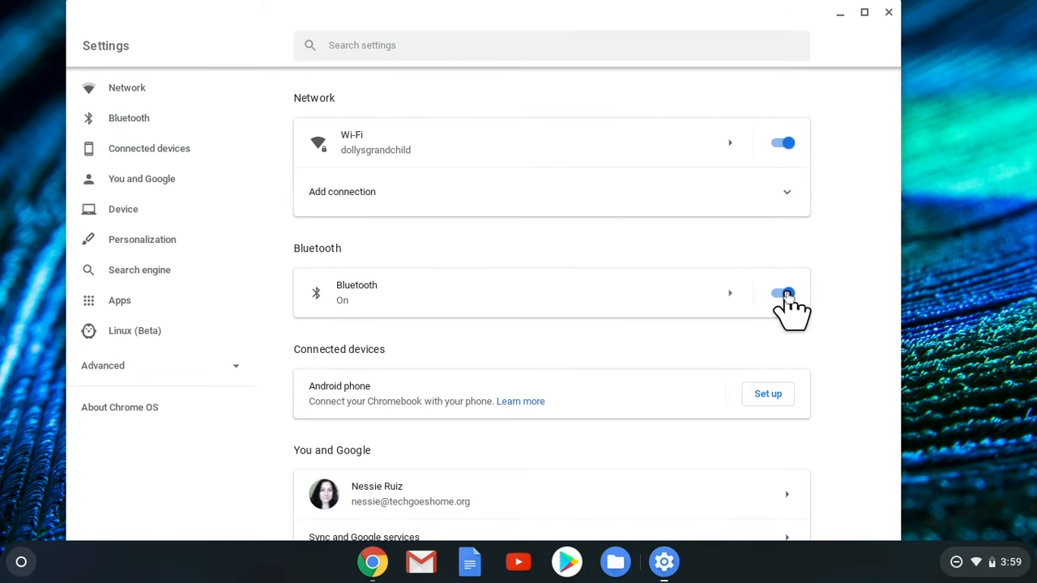
left_click(782, 293)
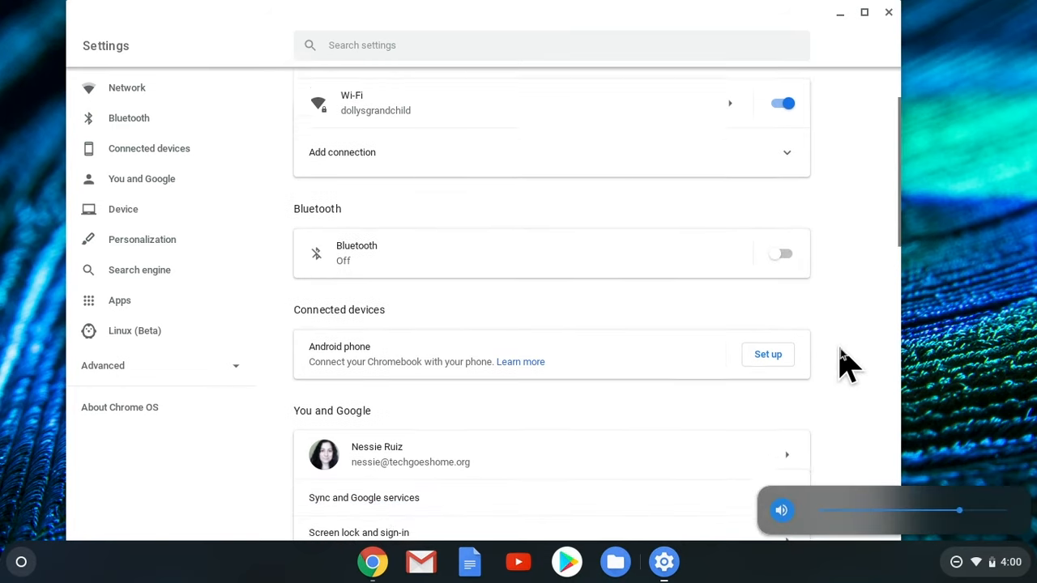
Start Android phone setup under Connected devices, showing the detected Samsung Galaxy S10
scroll("down", 3)
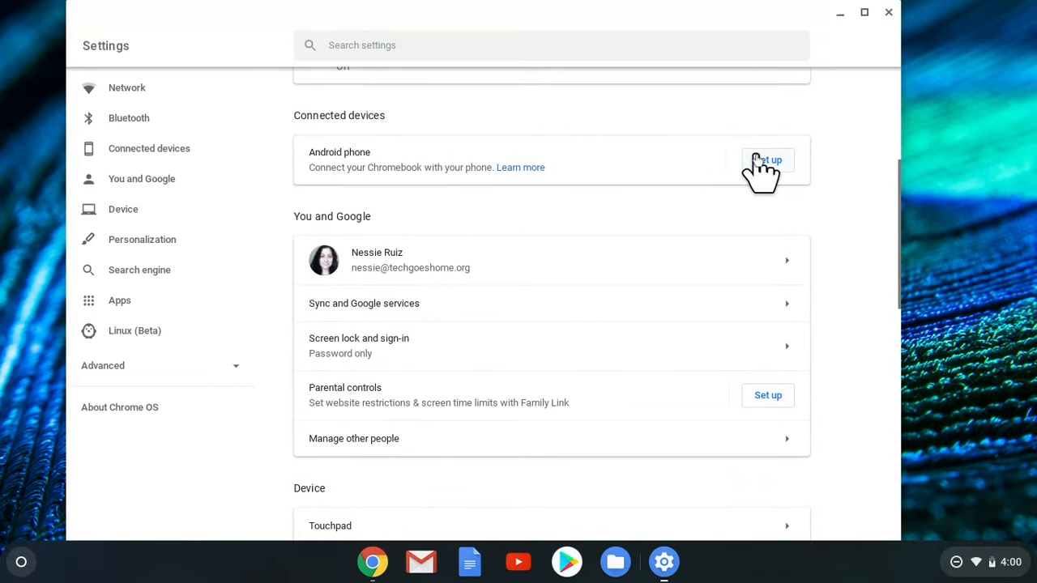
left_click(768, 161)
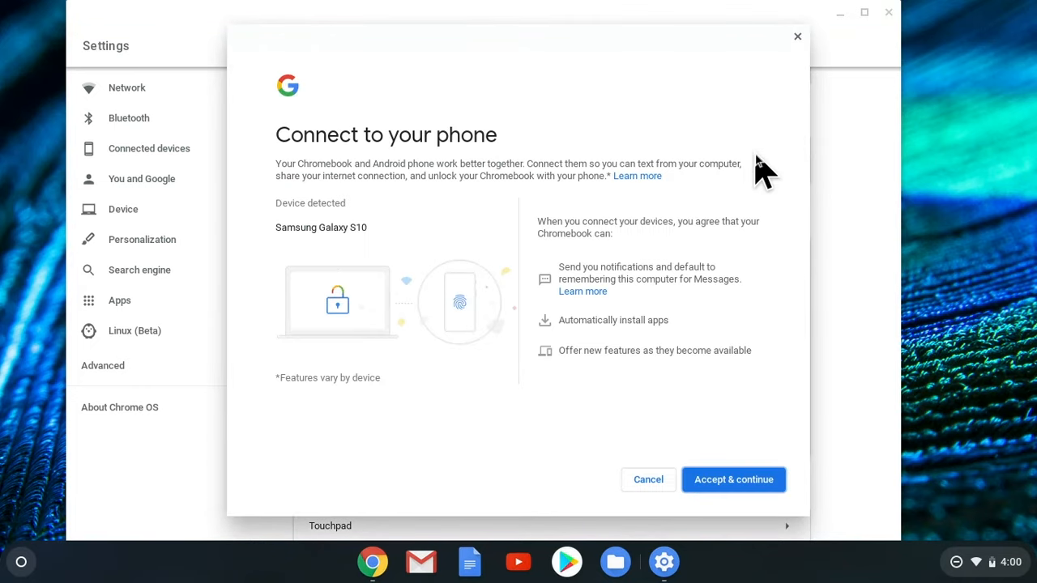
mouse_move(340, 256)
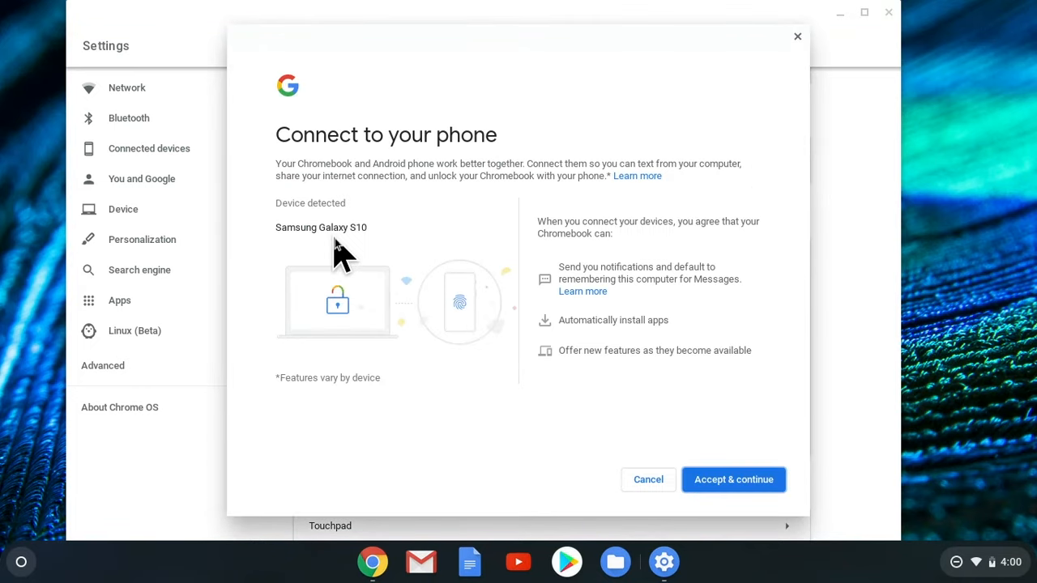
mouse_move(370, 256)
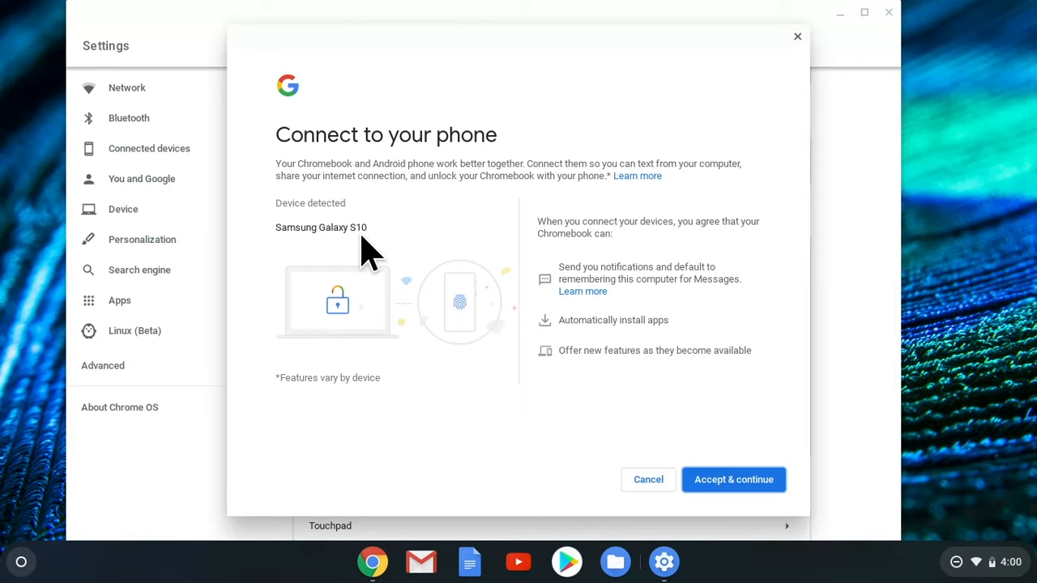
mouse_move(608, 414)
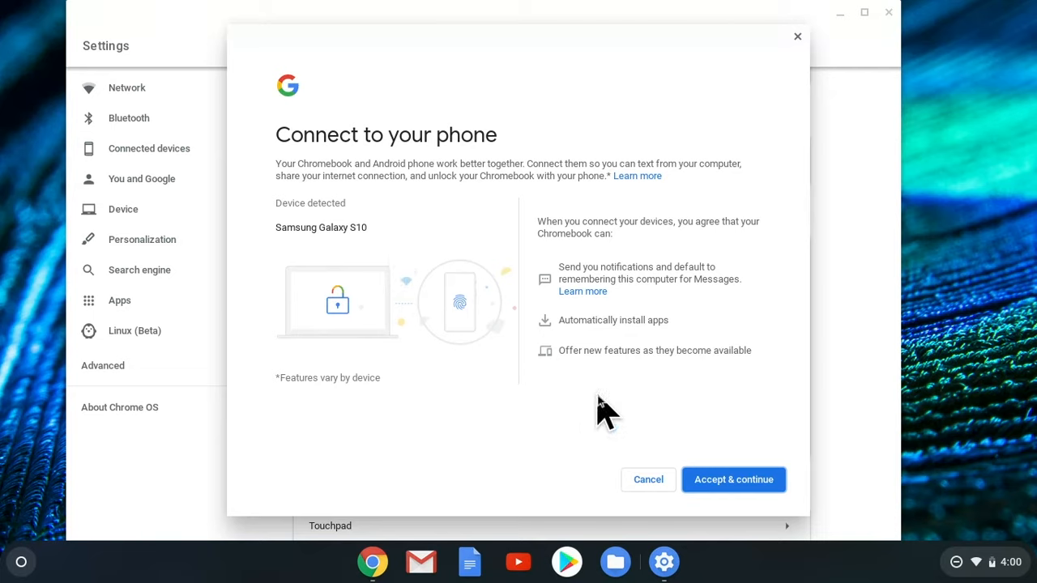
mouse_move(619, 419)
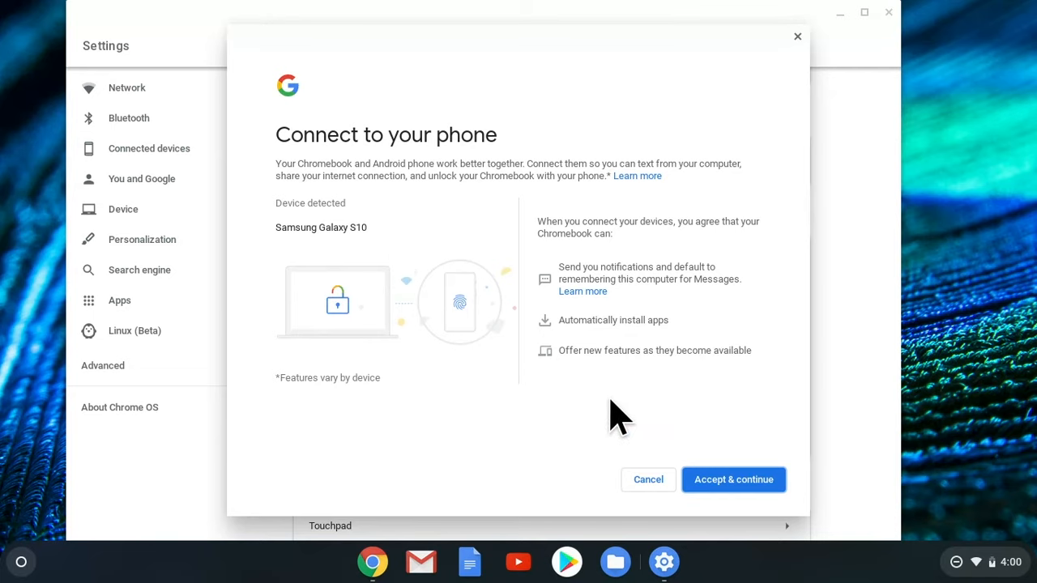
mouse_move(733, 479)
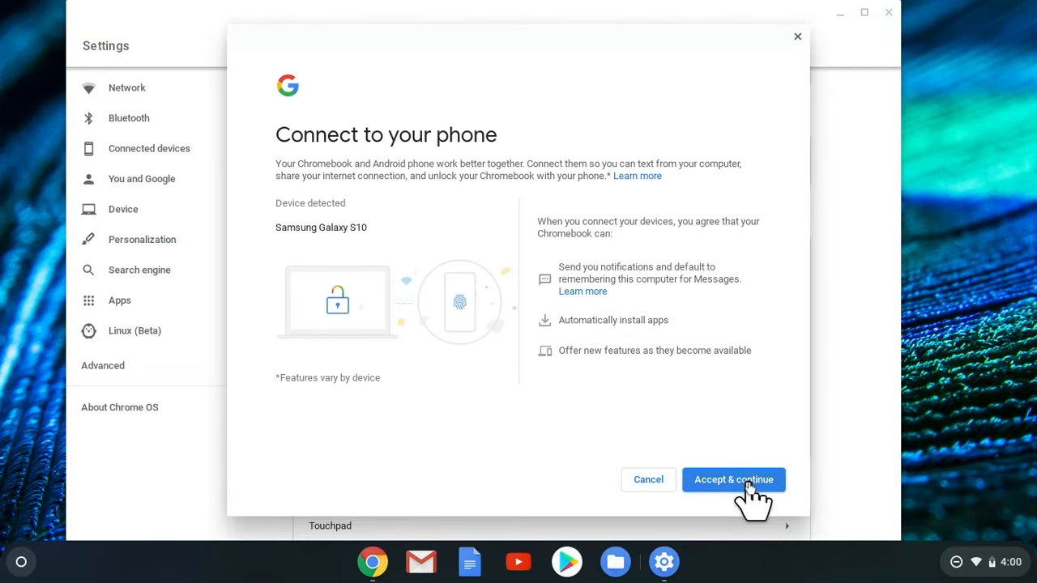
mouse_move(666, 486)
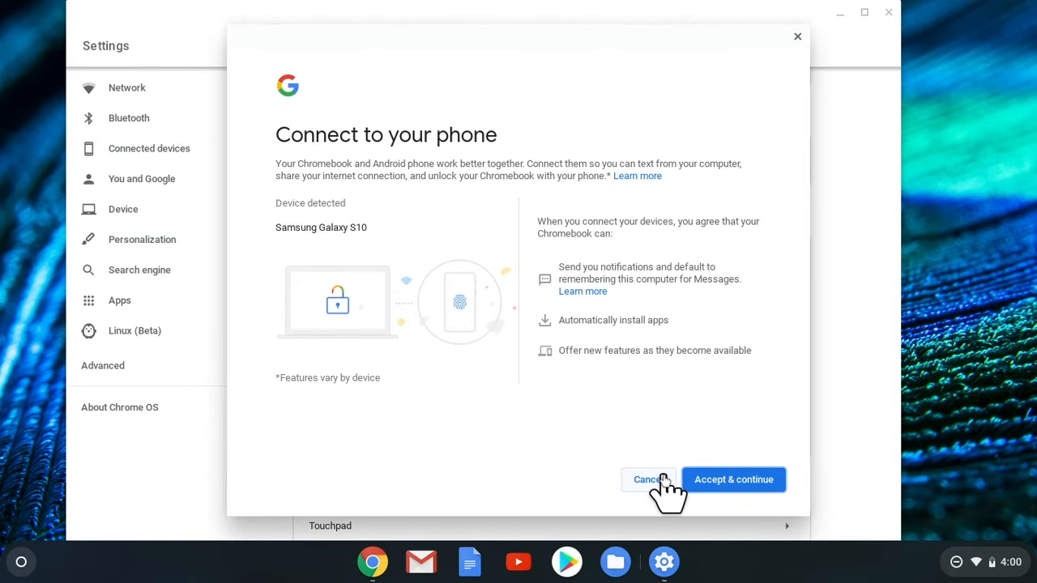
left_click(648, 480)
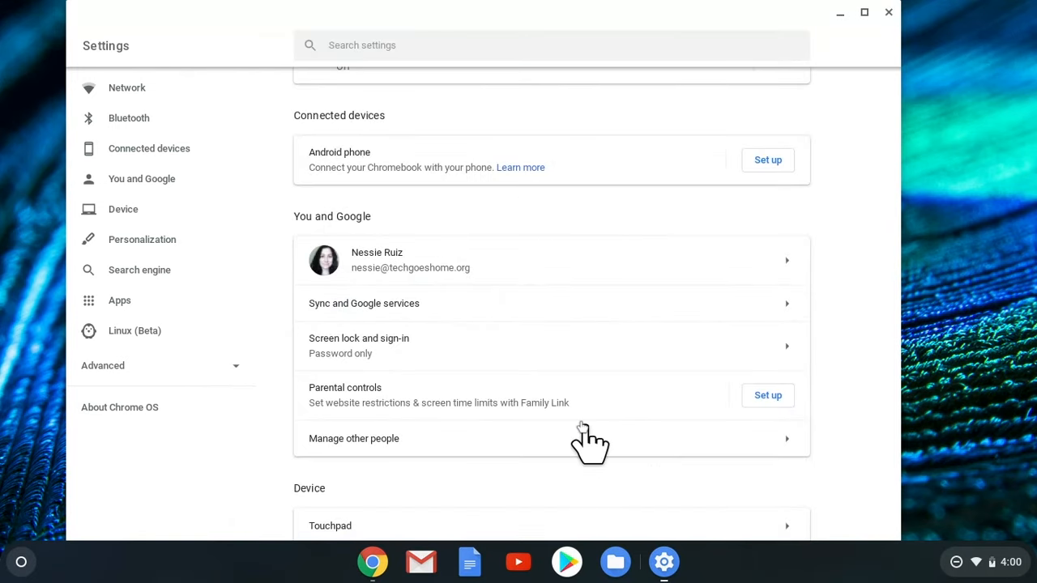
mouse_move(501, 290)
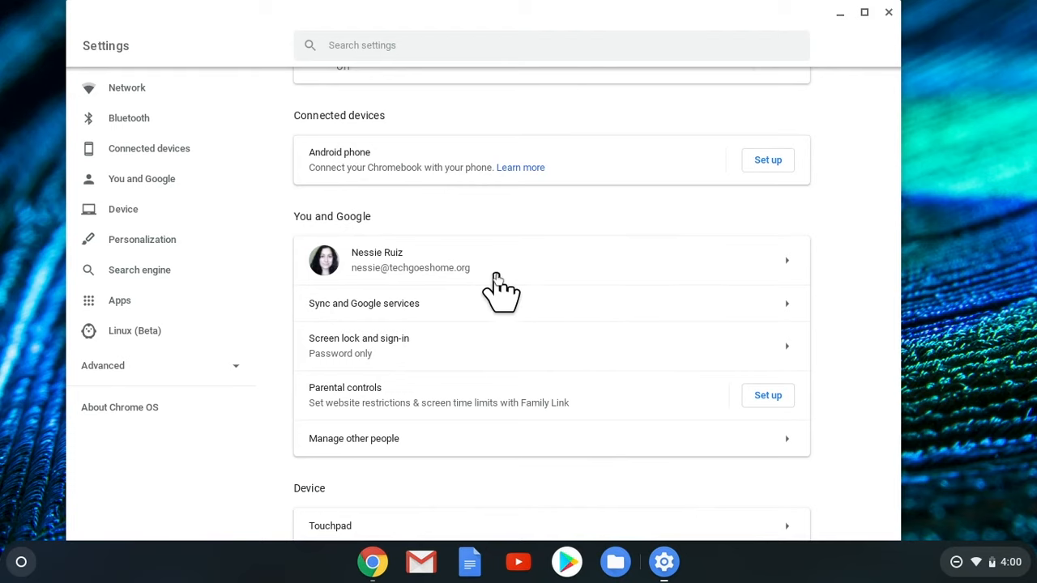
scroll("down", 3)
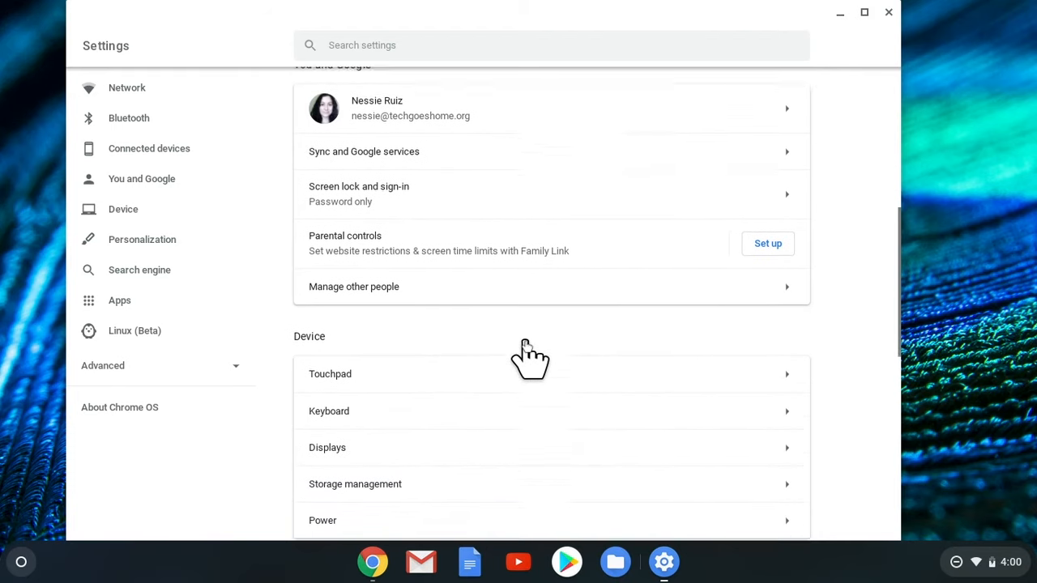
scroll("down", 3)
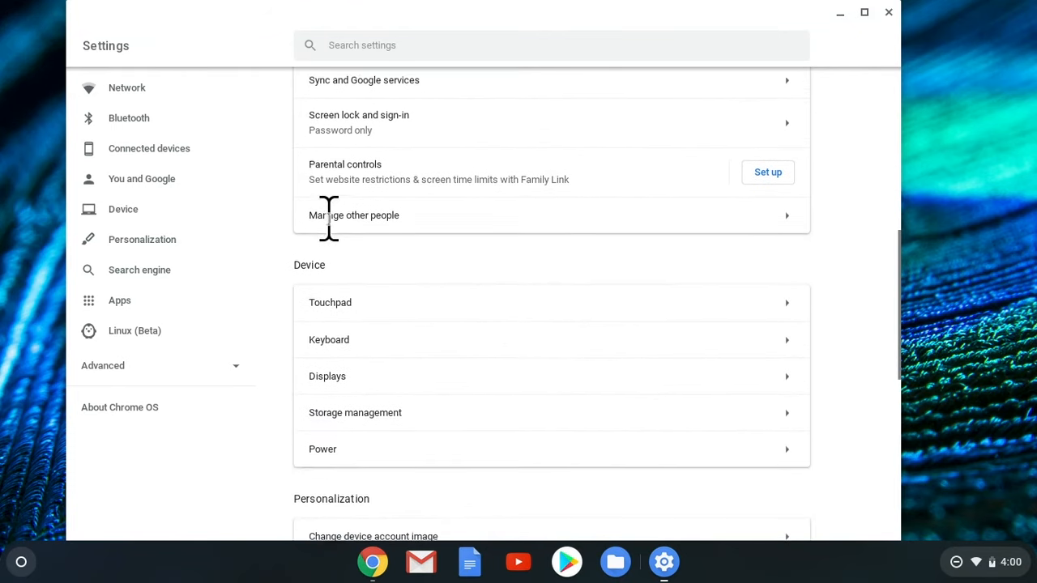
scroll("down", 3)
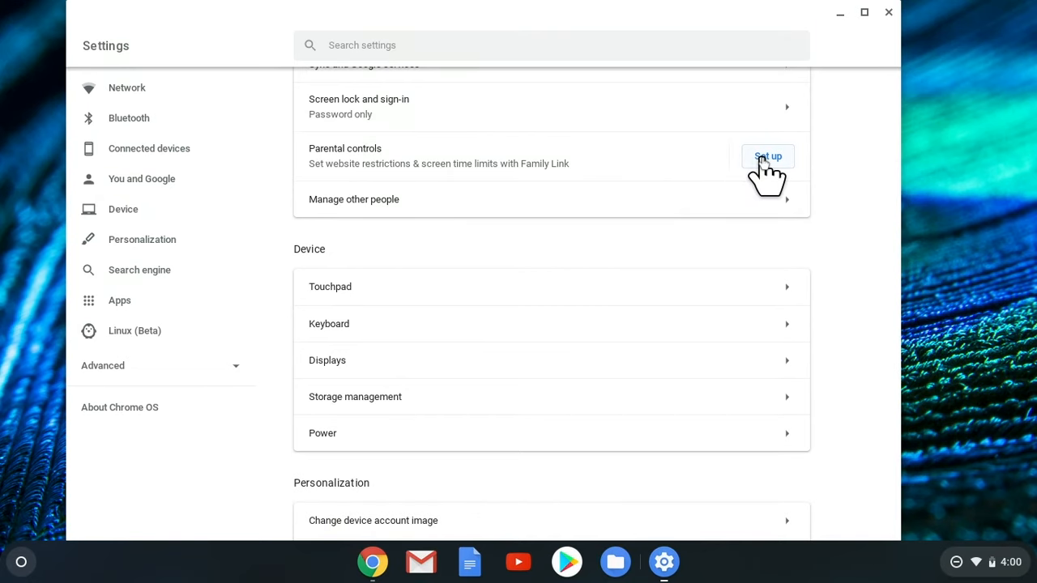
left_click(768, 156)
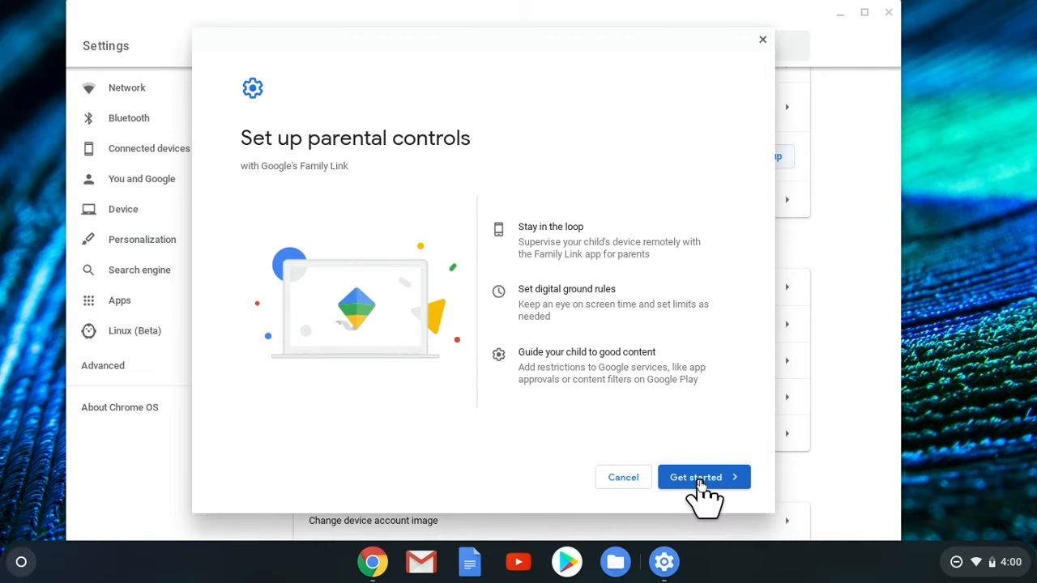
left_click(622, 477)
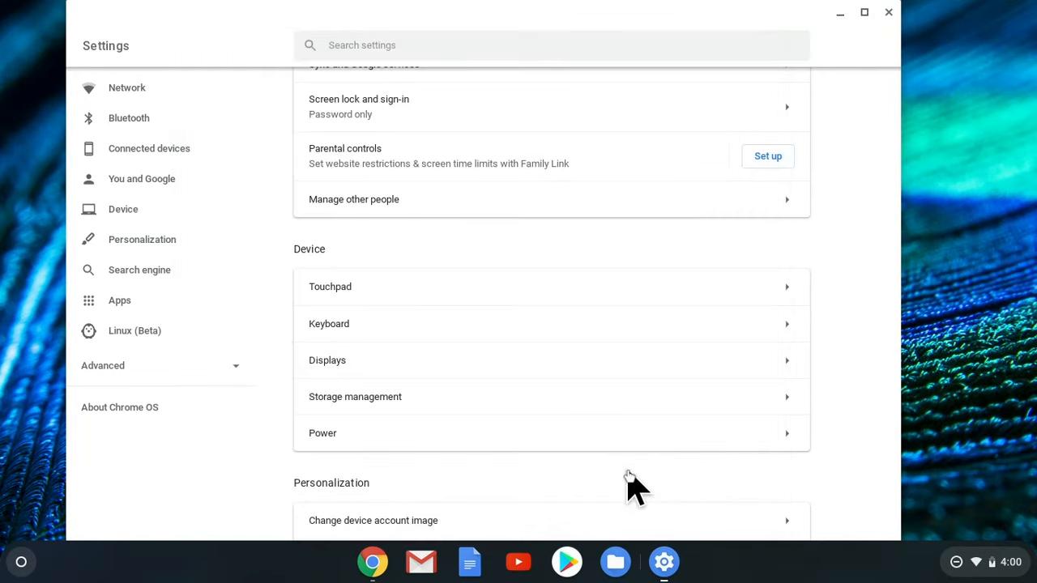
scroll("down", 3)
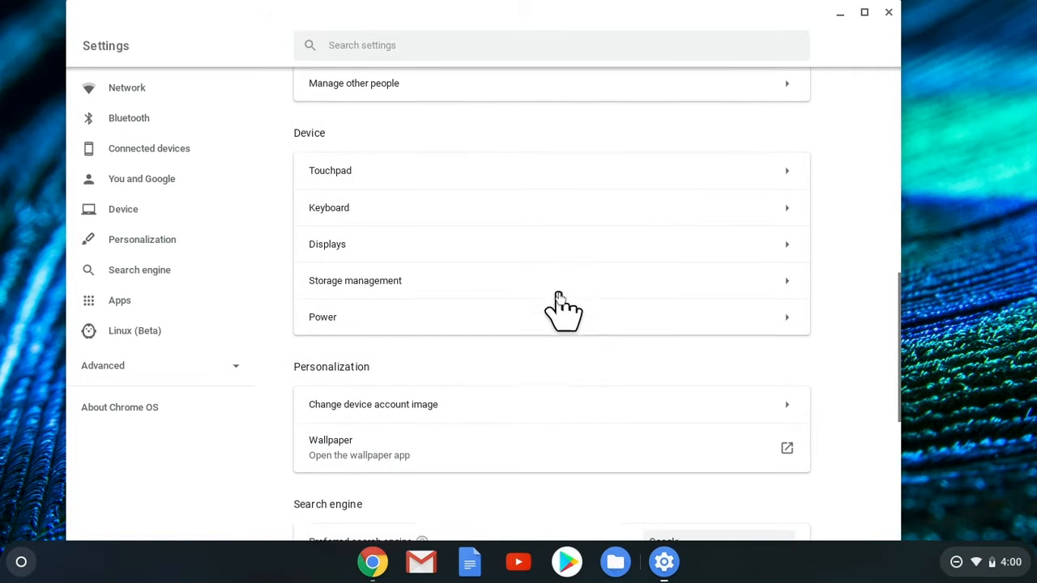
scroll("down", 3)
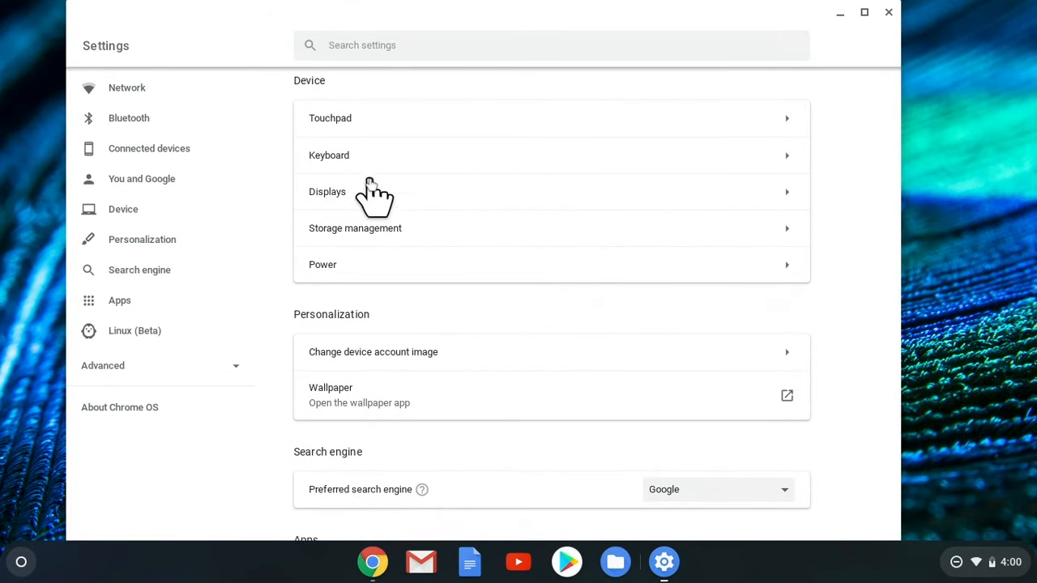
mouse_move(311, 165)
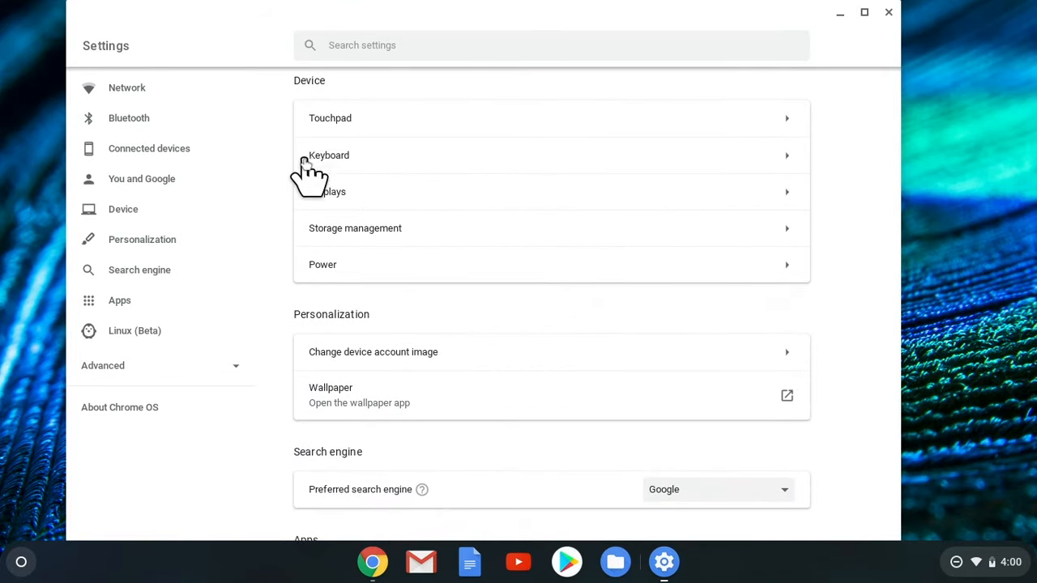
mouse_move(427, 257)
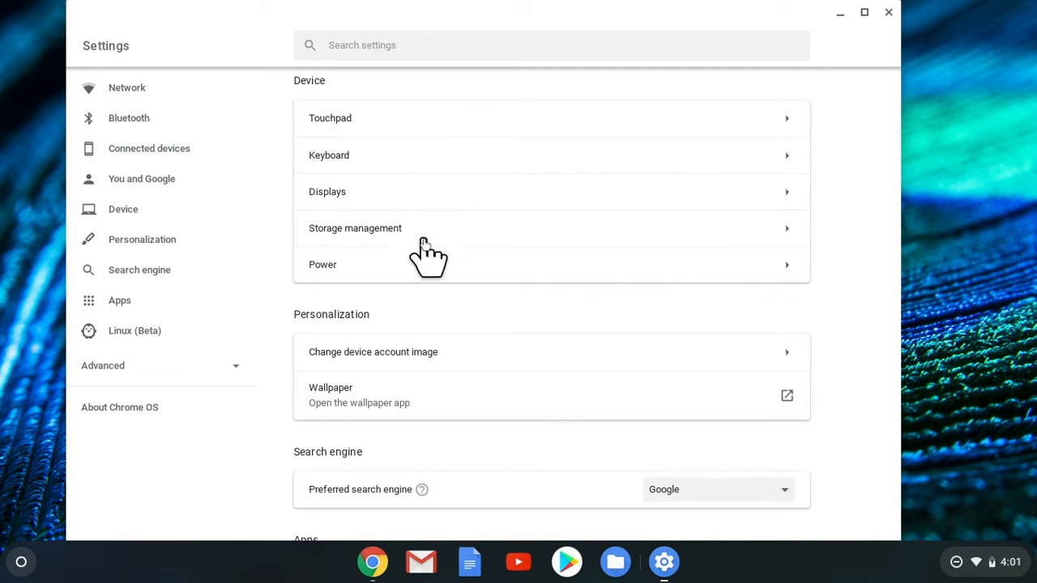
mouse_move(699, 146)
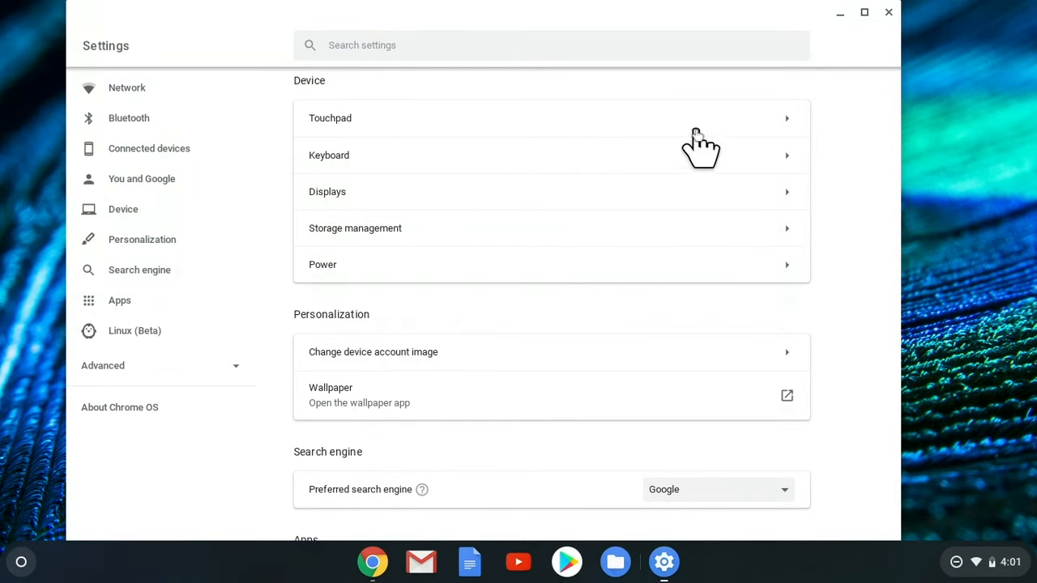
left_click(331, 117)
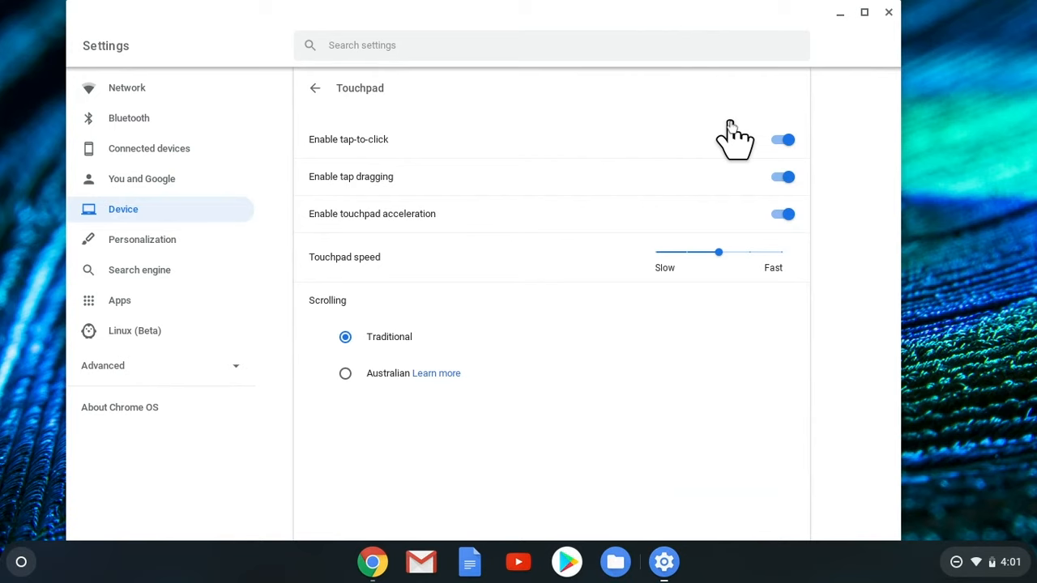
mouse_move(733, 138)
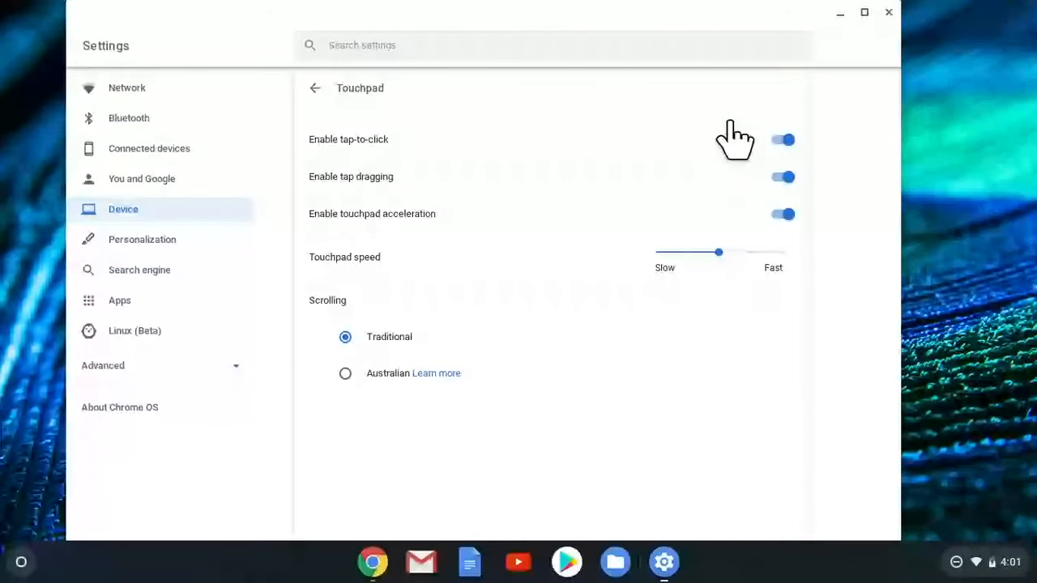
mouse_move(603, 133)
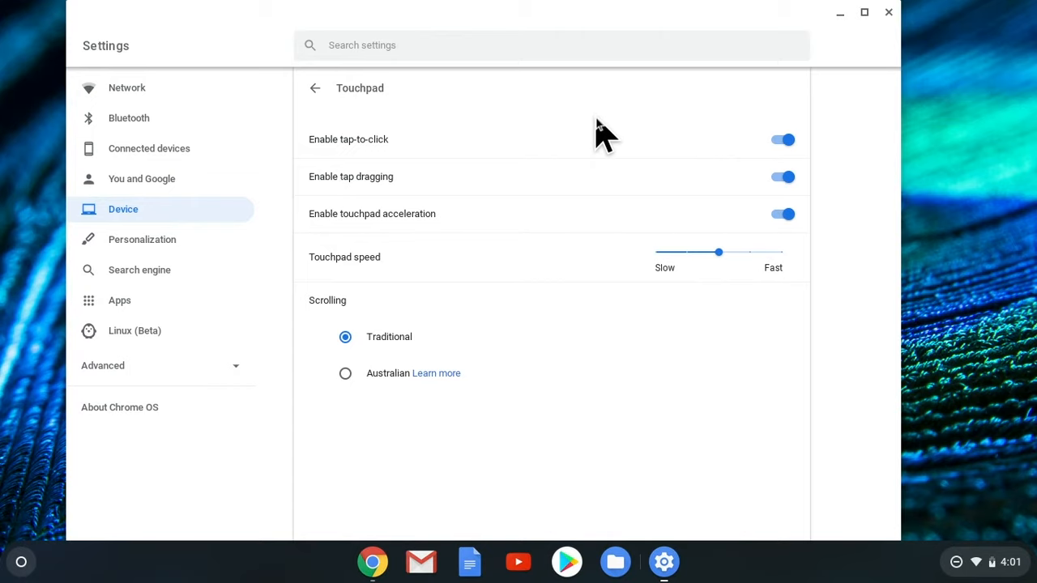
mouse_move(315, 106)
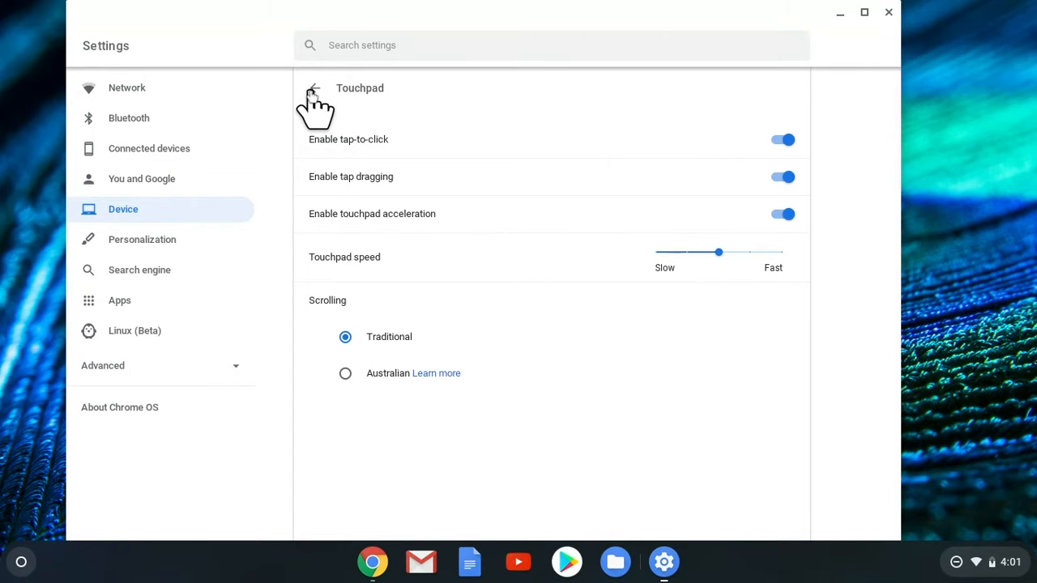
left_click(314, 87)
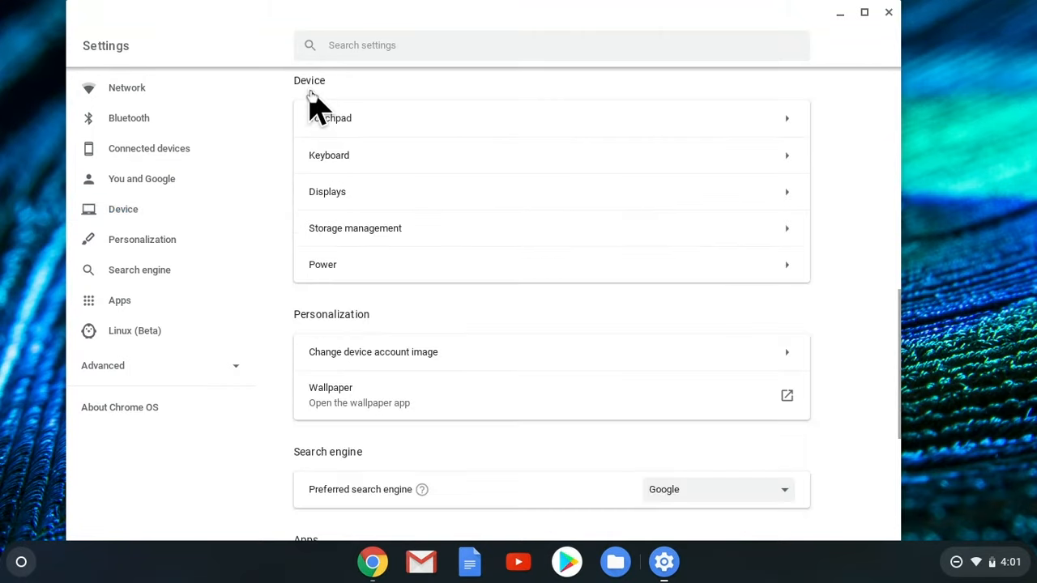
left_click(329, 155)
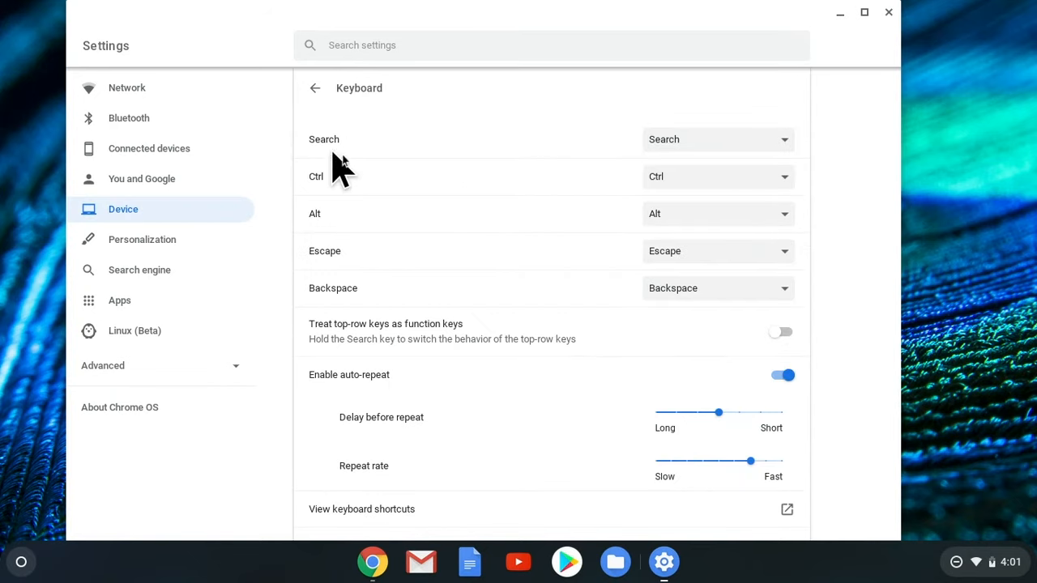
mouse_move(558, 167)
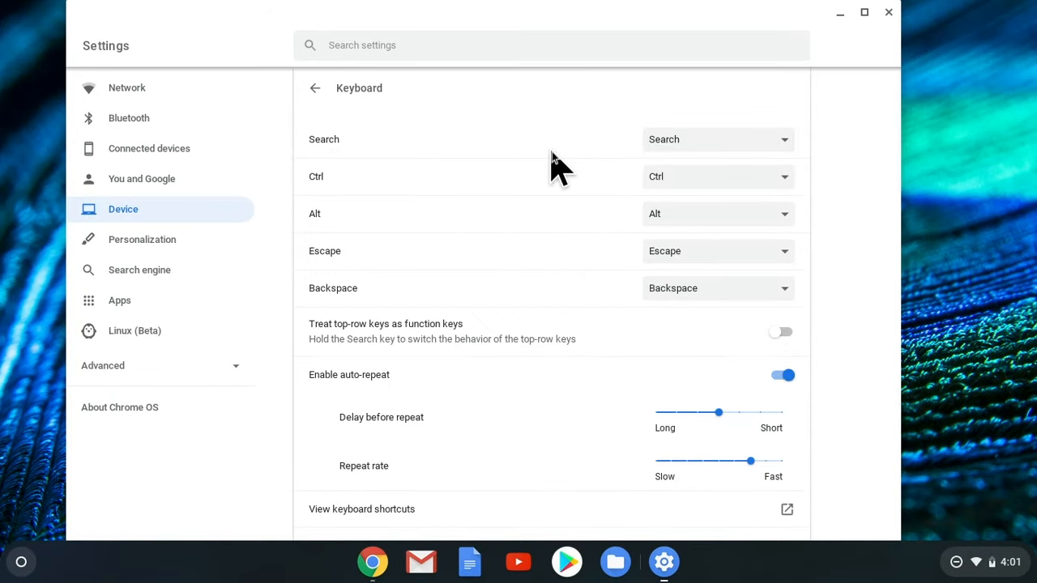
mouse_move(413, 127)
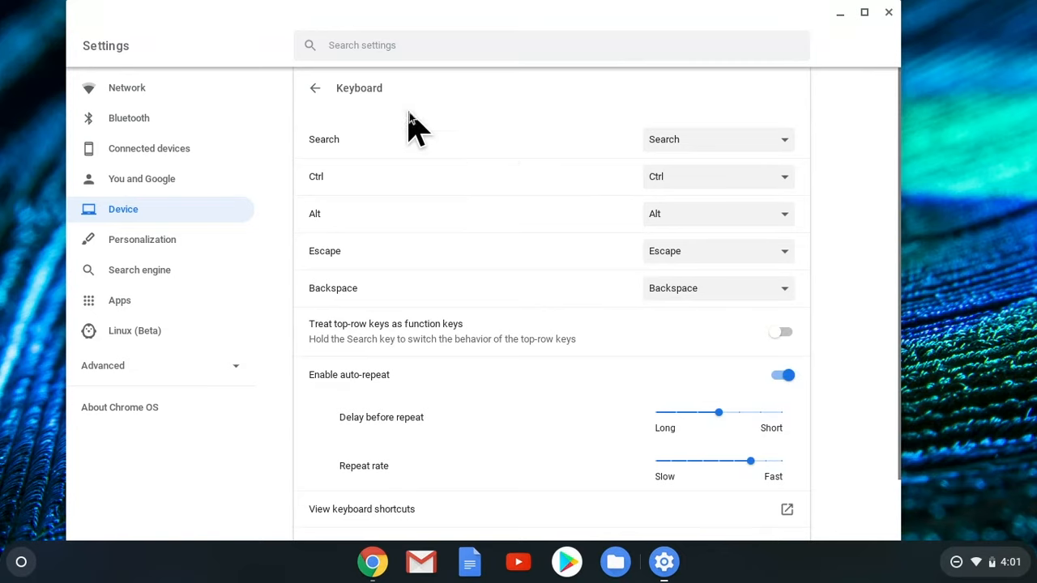
left_click(315, 87)
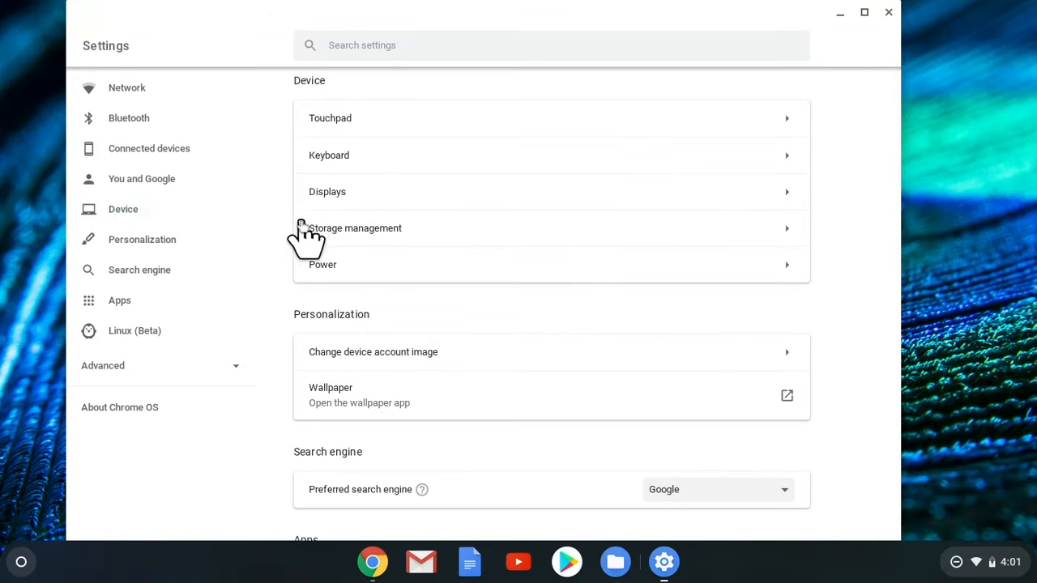
Slide Display Size up through 110% to Huge, then back to native 1366 x 768
left_click(328, 191)
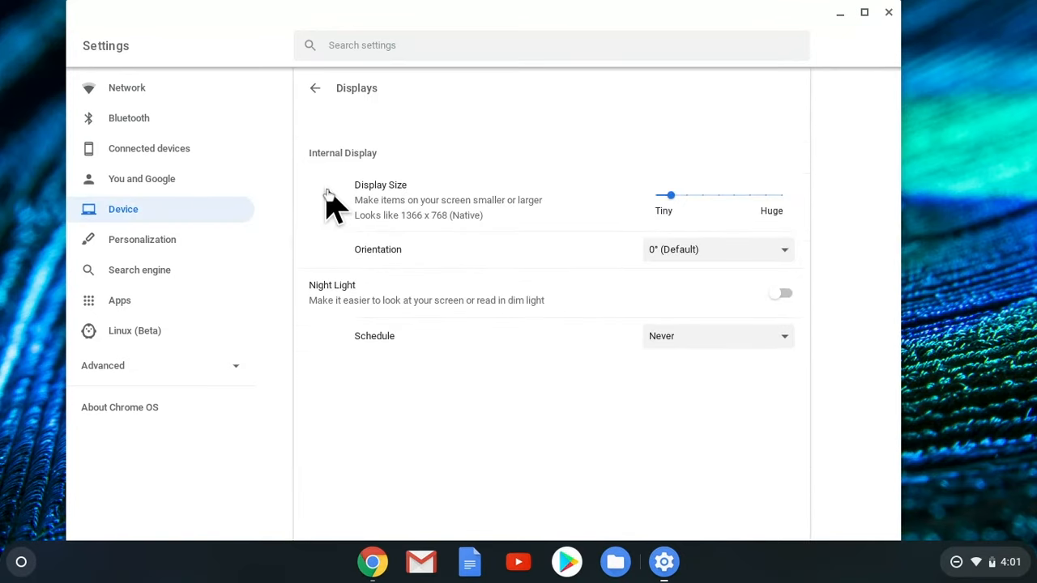
mouse_move(468, 201)
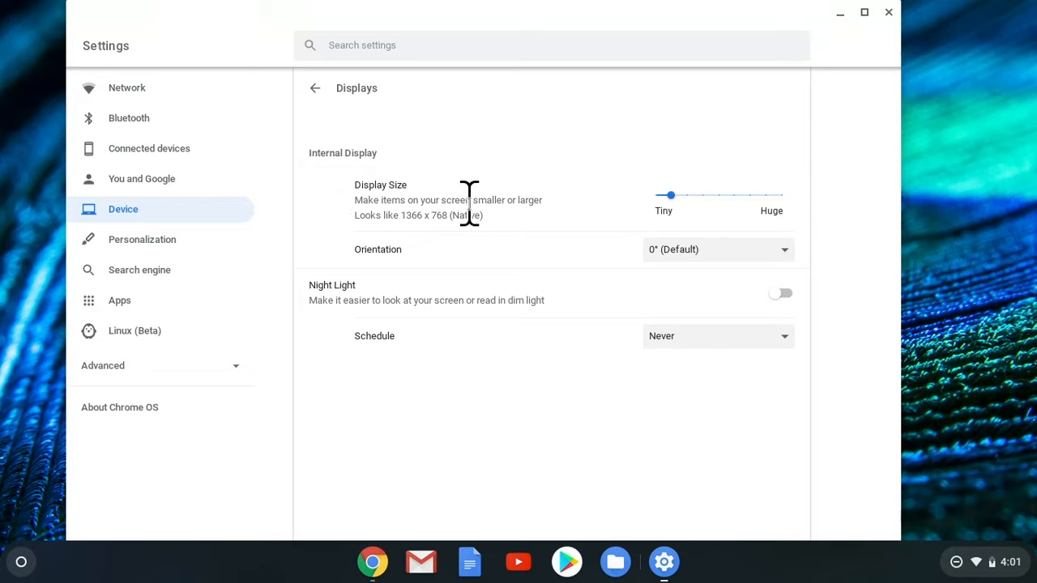
mouse_move(689, 227)
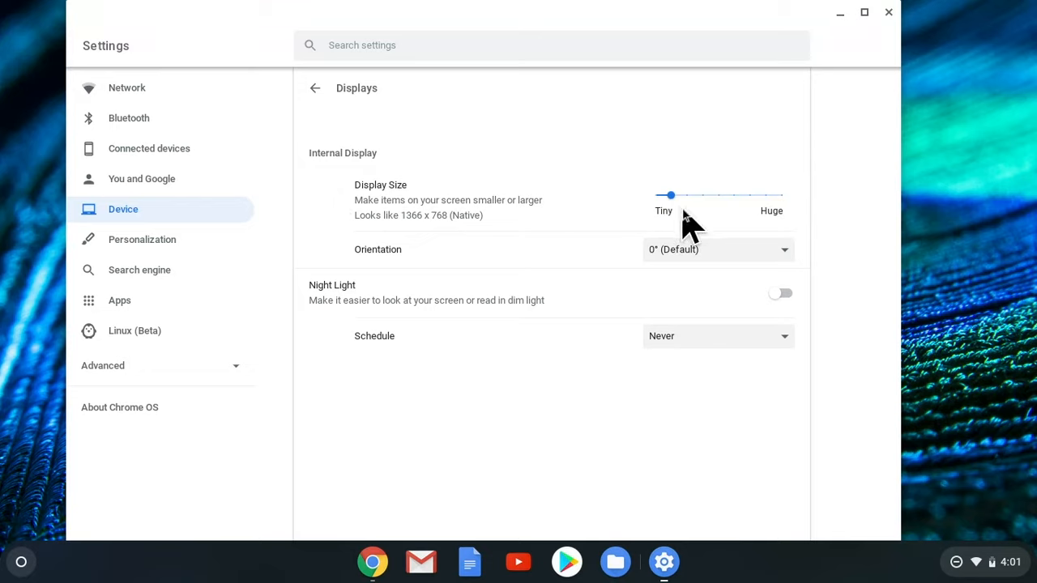
mouse_move(592, 219)
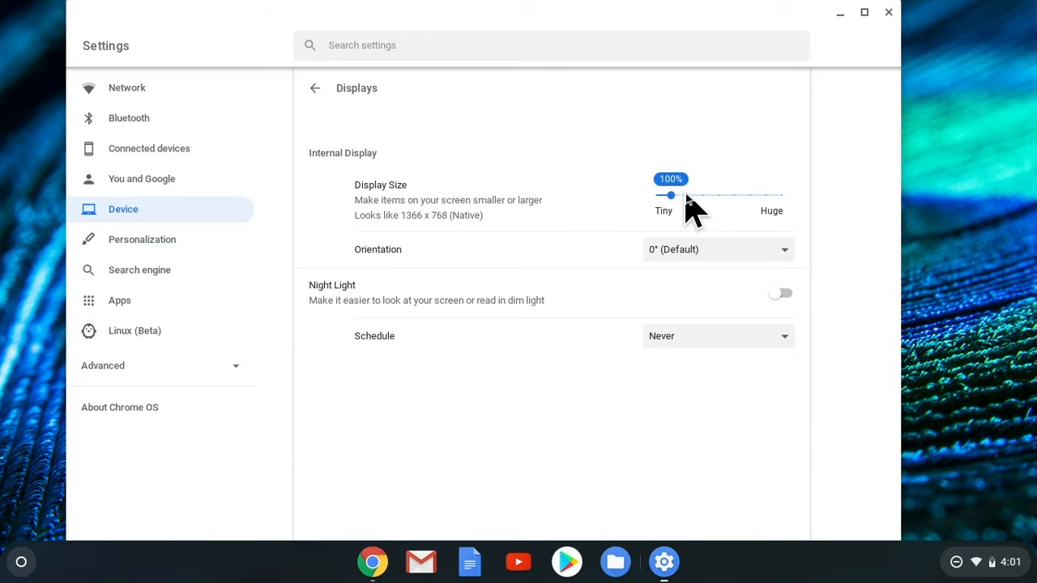
left_click_drag(667, 195, 733, 204)
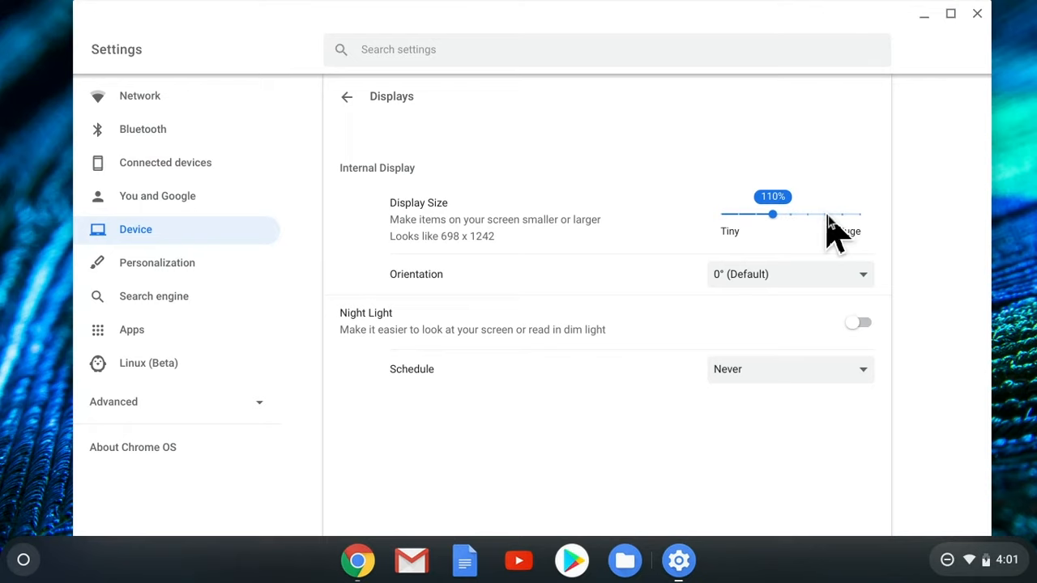
left_click_drag(771, 214, 851, 243)
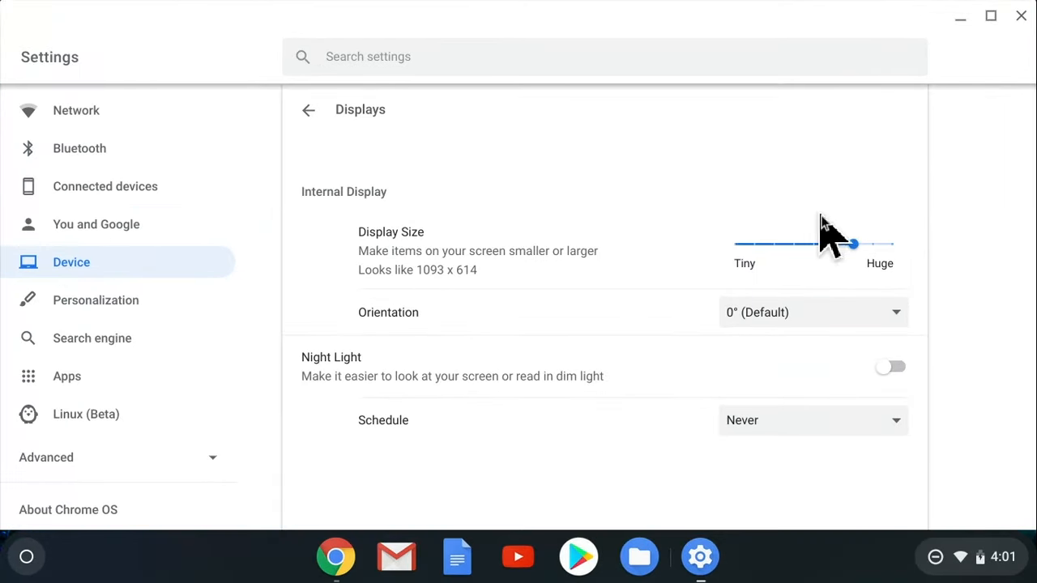
left_click_drag(852, 243, 882, 243)
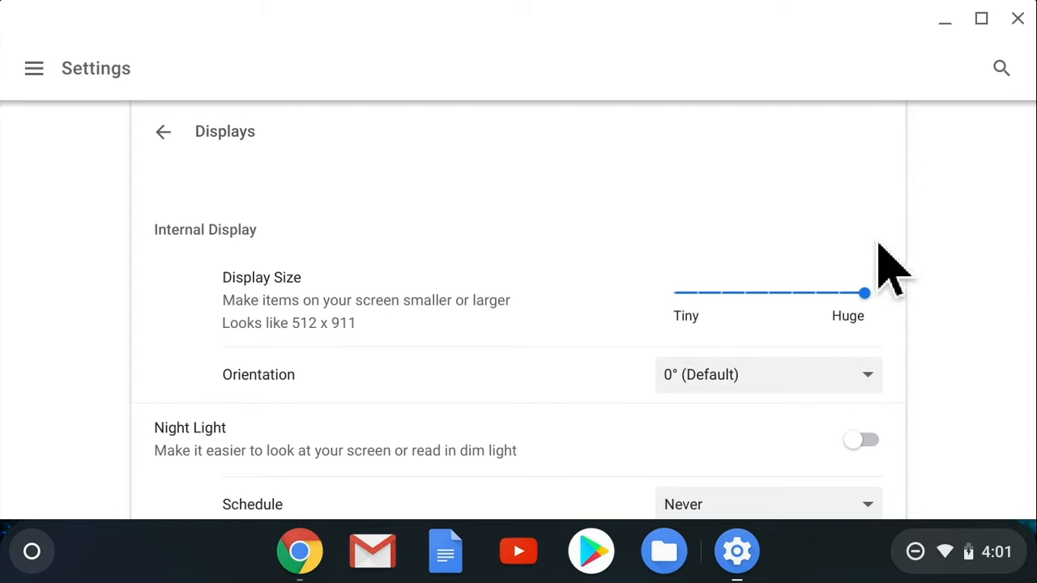
left_click_drag(864, 291, 811, 291)
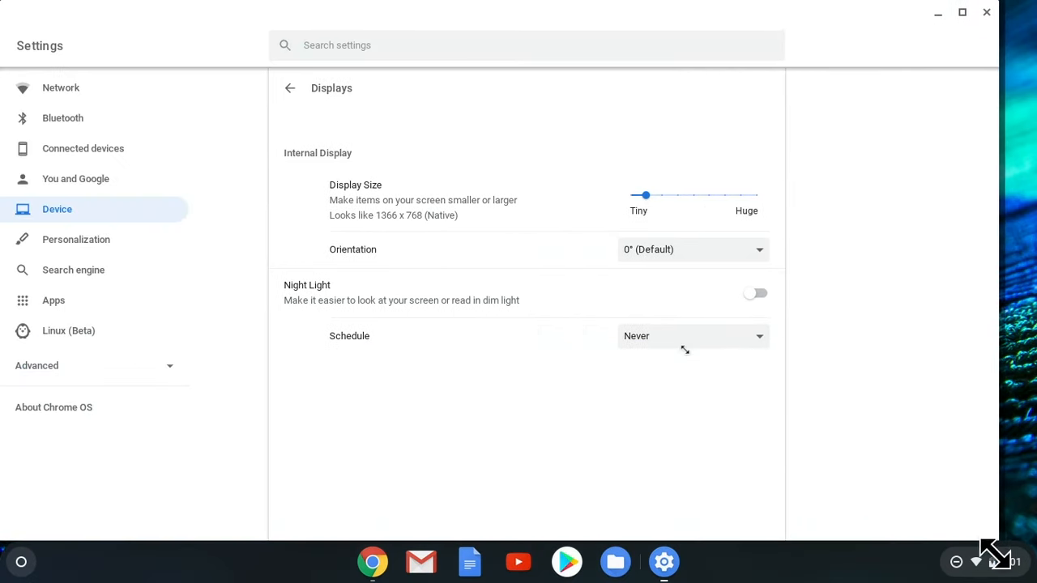
mouse_move(770, 332)
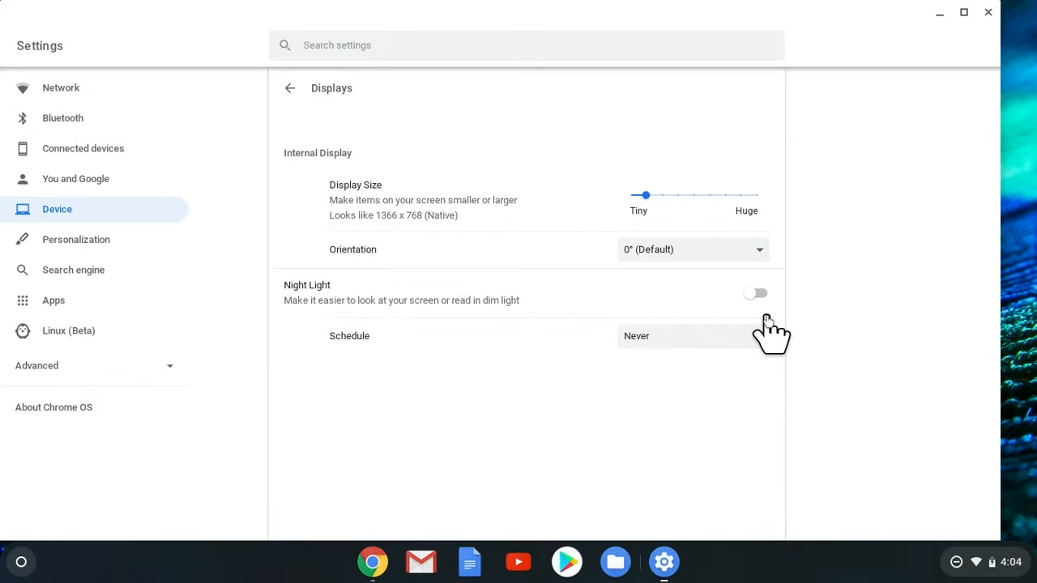
Turn Night Light on and try its colour temperature from cooler to warmest and back
left_click(755, 291)
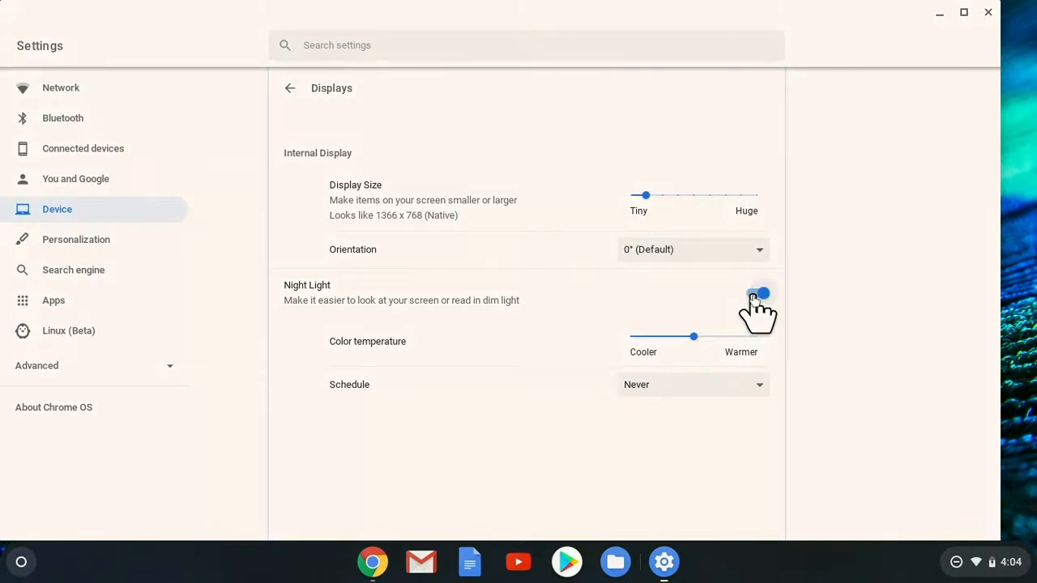
left_click(759, 293)
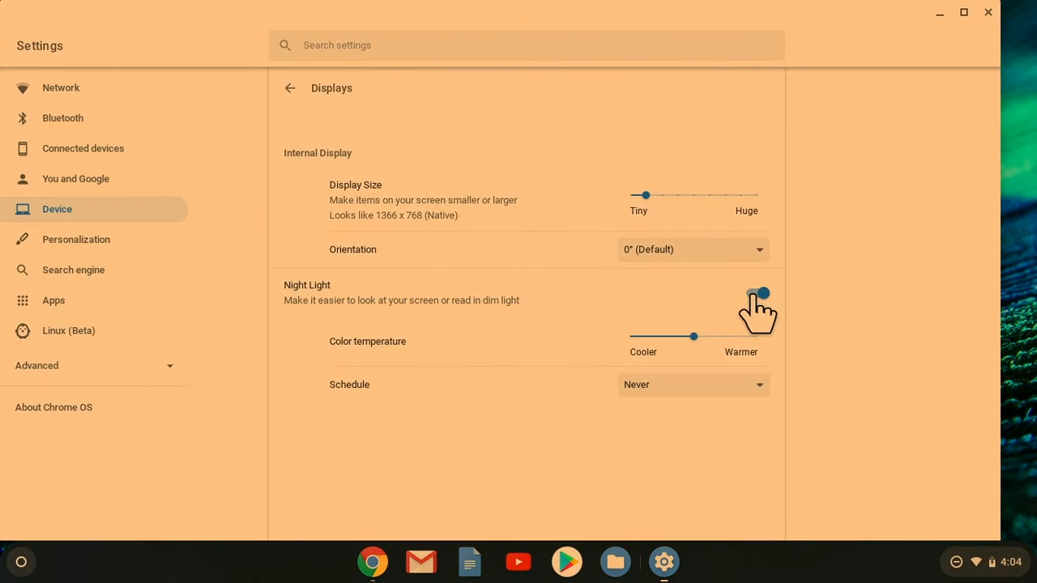
left_click(758, 294)
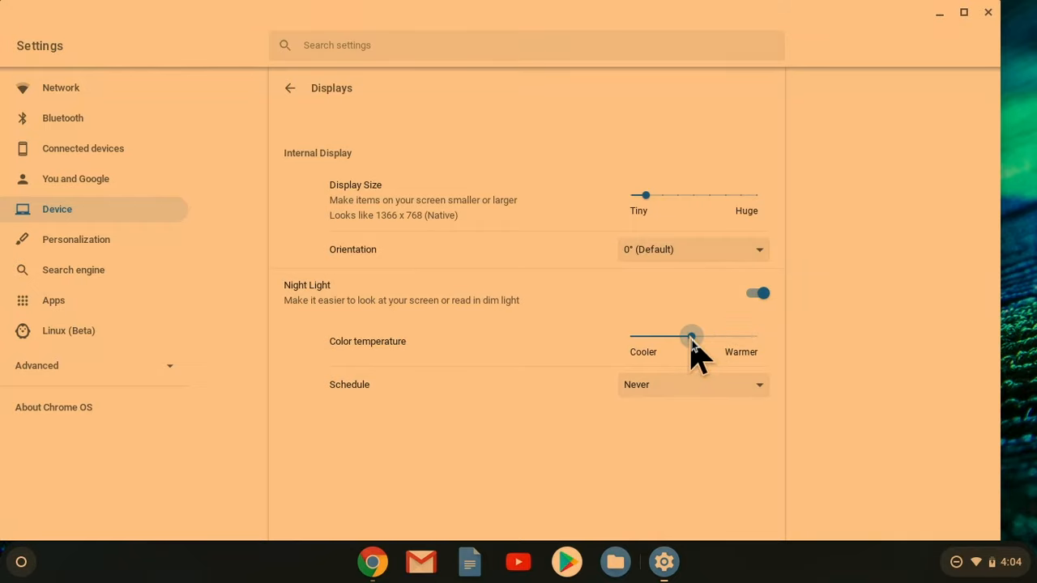
left_click_drag(690, 336, 645, 335)
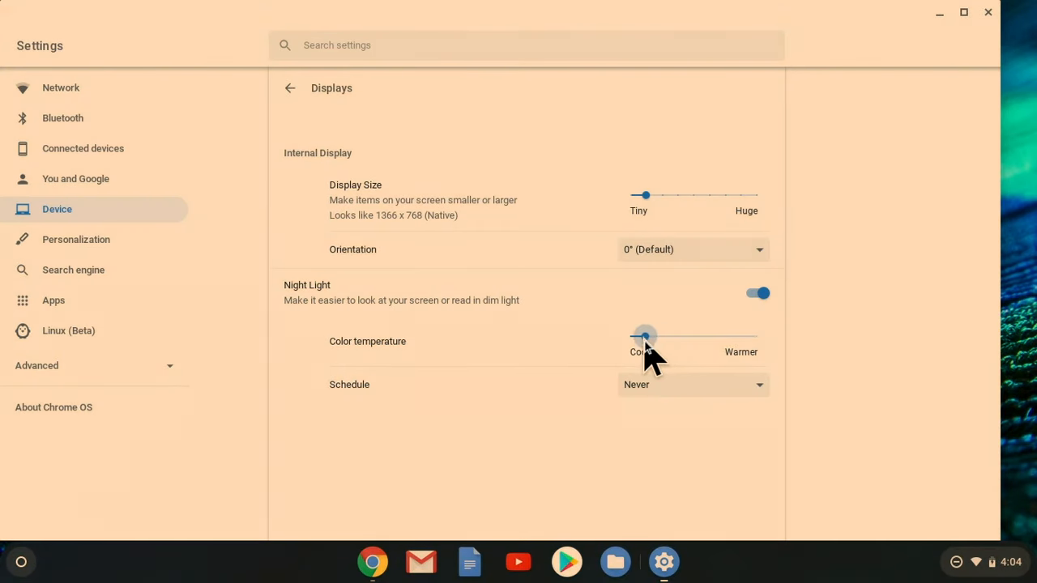
left_click_drag(645, 336, 654, 335)
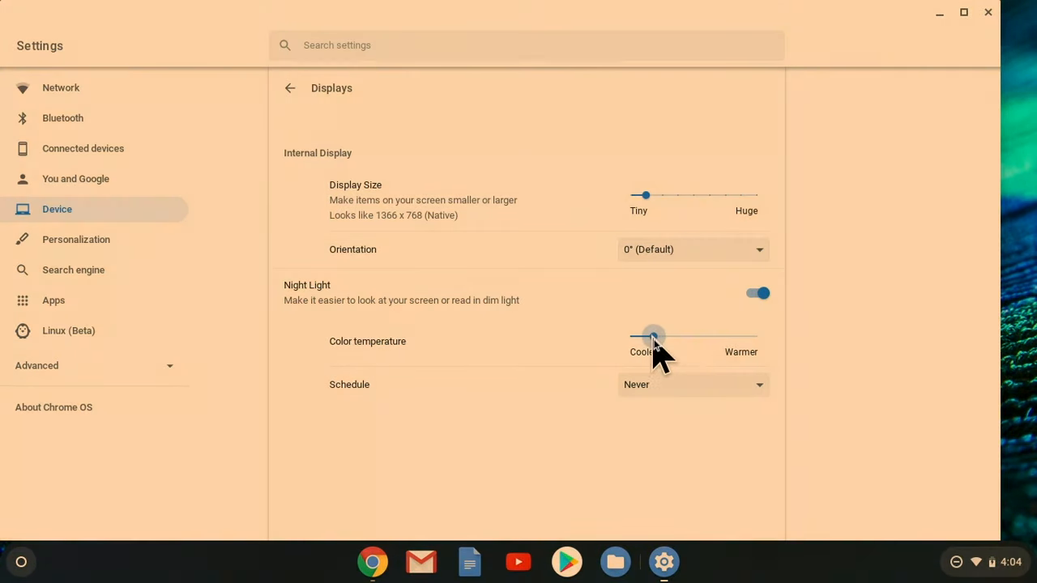
left_click_drag(652, 336, 749, 336)
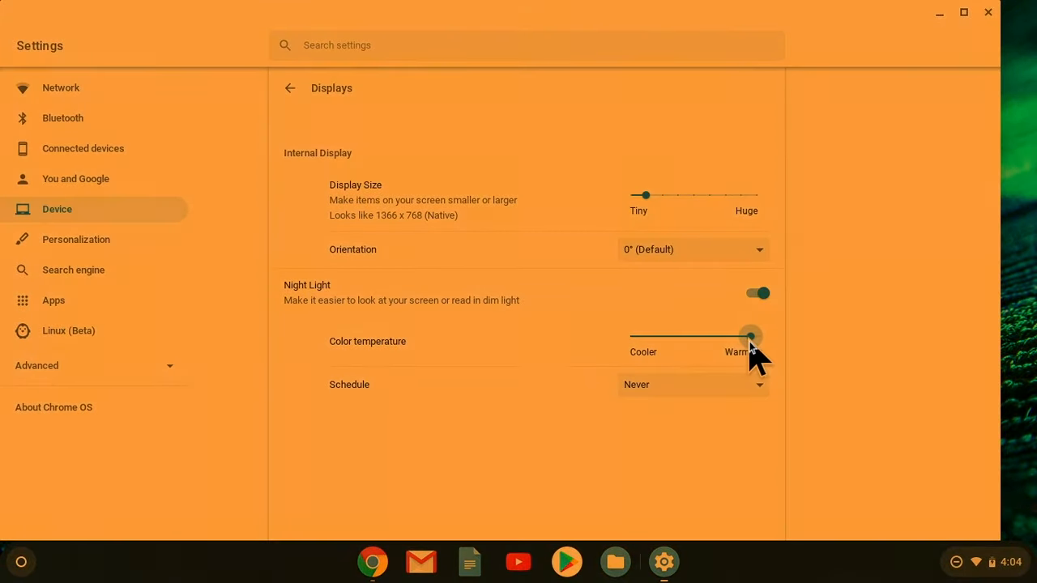
left_click_drag(748, 335, 690, 336)
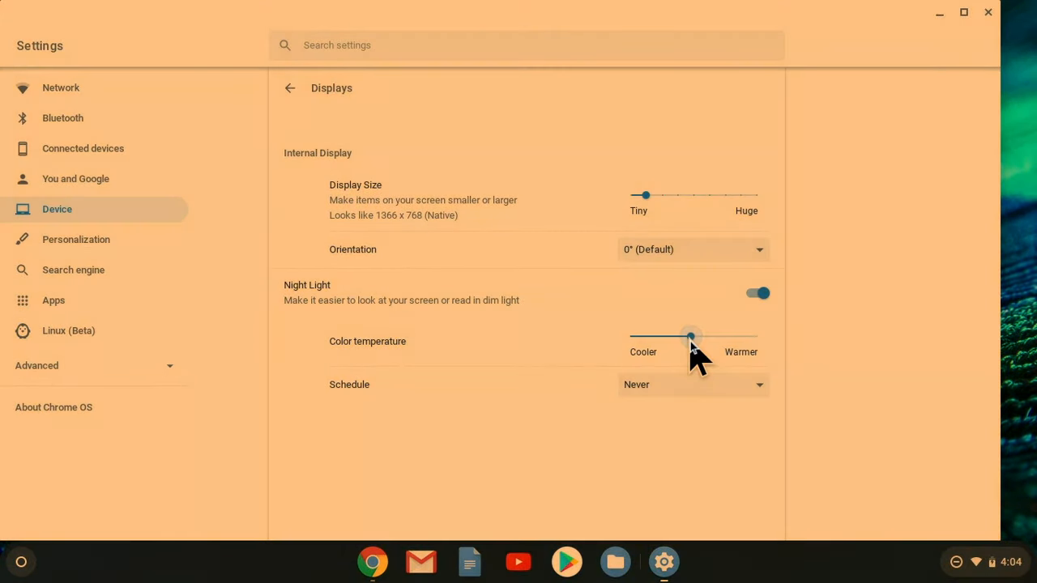
Switch Night Light off and show its schedule choices, leaving Never selected
left_click(758, 294)
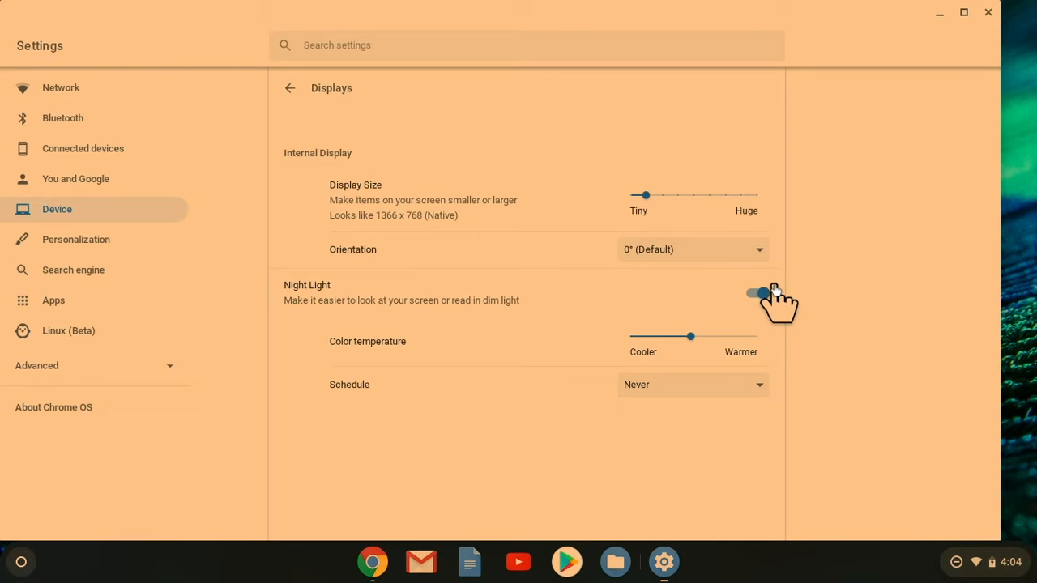
left_click(755, 292)
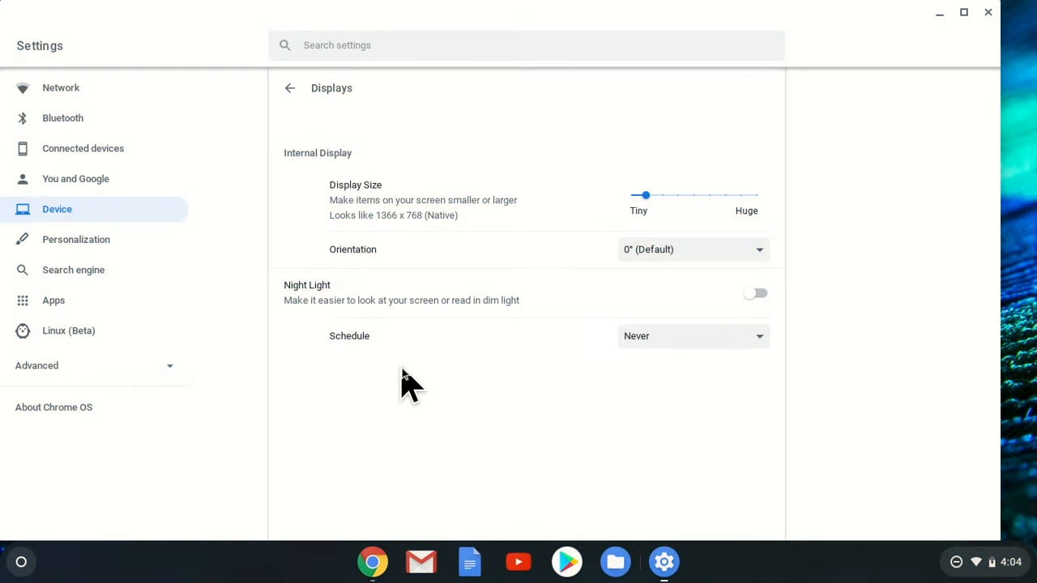
mouse_move(694, 360)
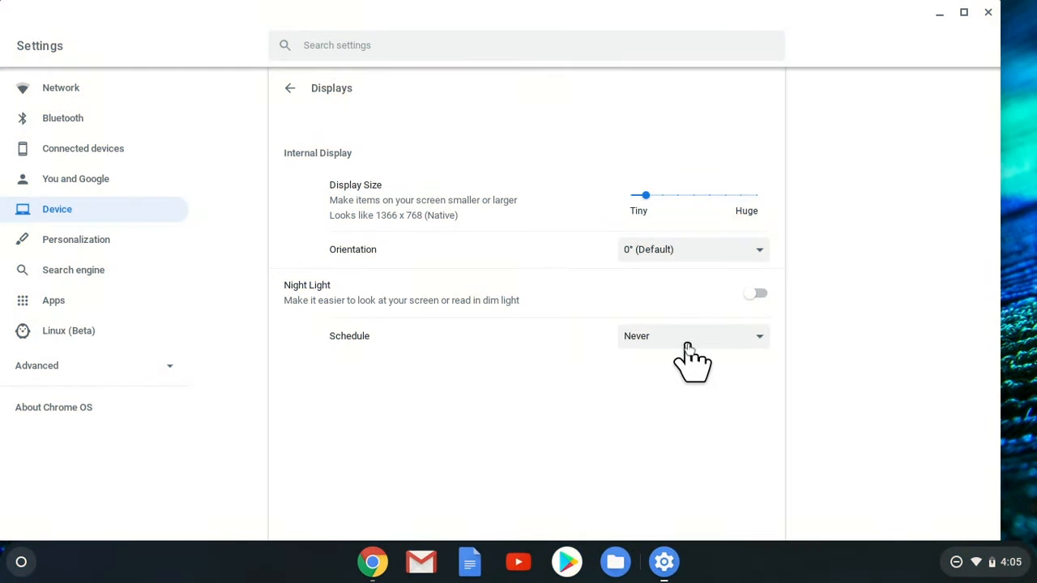
mouse_move(687, 353)
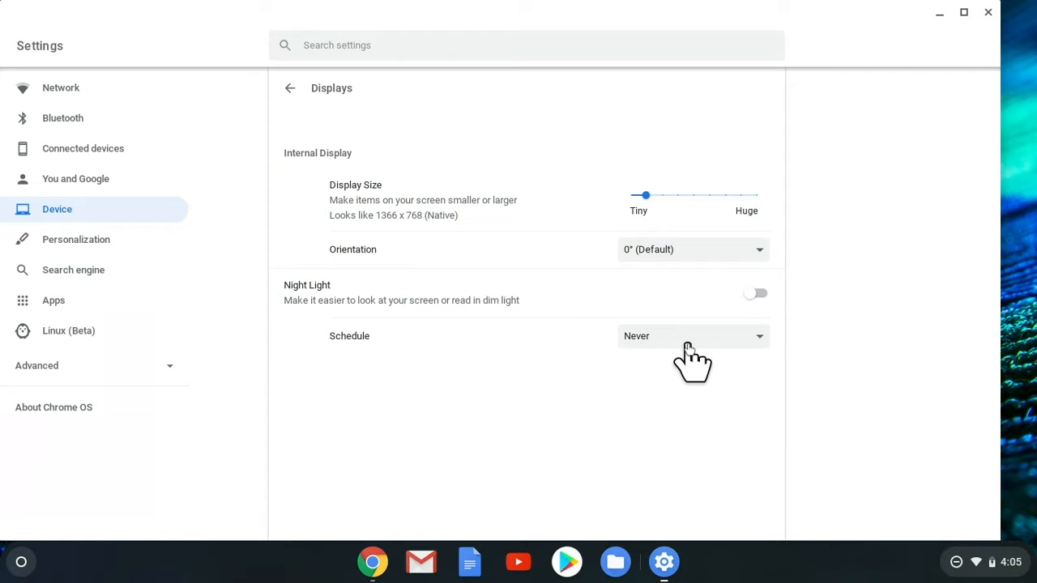
left_click(694, 335)
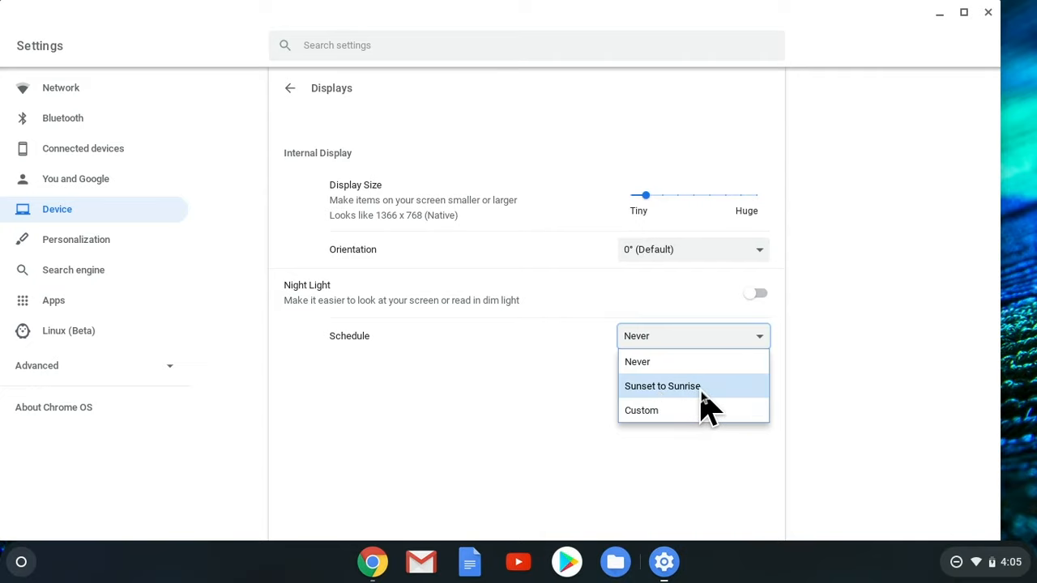
mouse_move(705, 405)
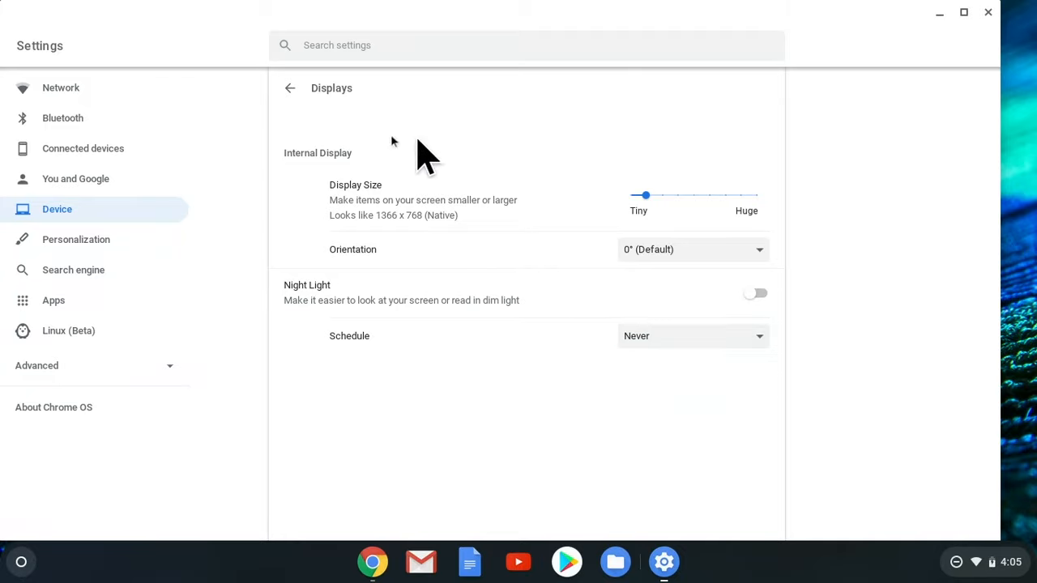
Return to the Device section and show Storage management: 2.2 GB used, 4.1 GB available
left_click(290, 88)
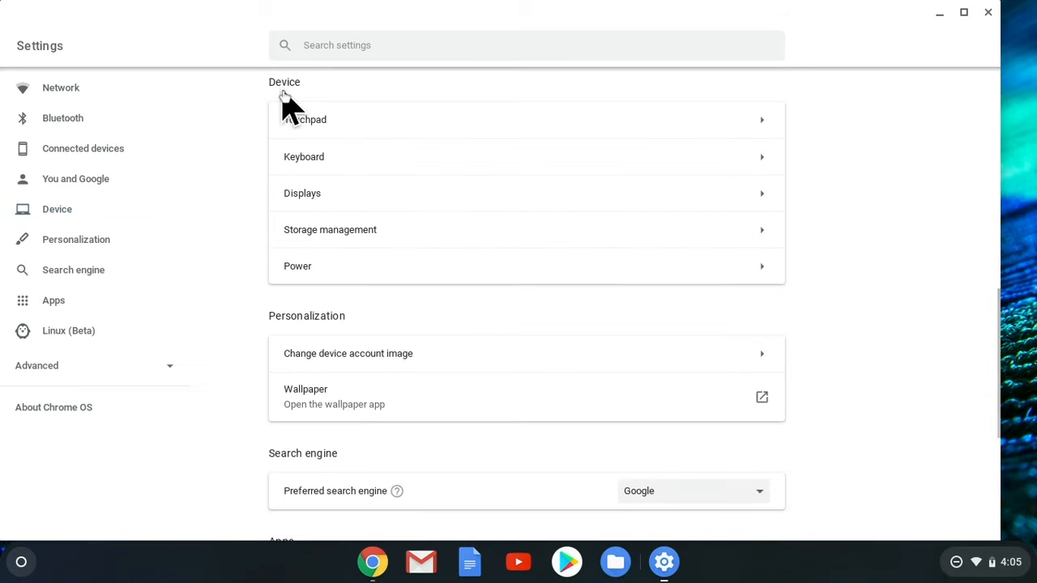
left_click(330, 230)
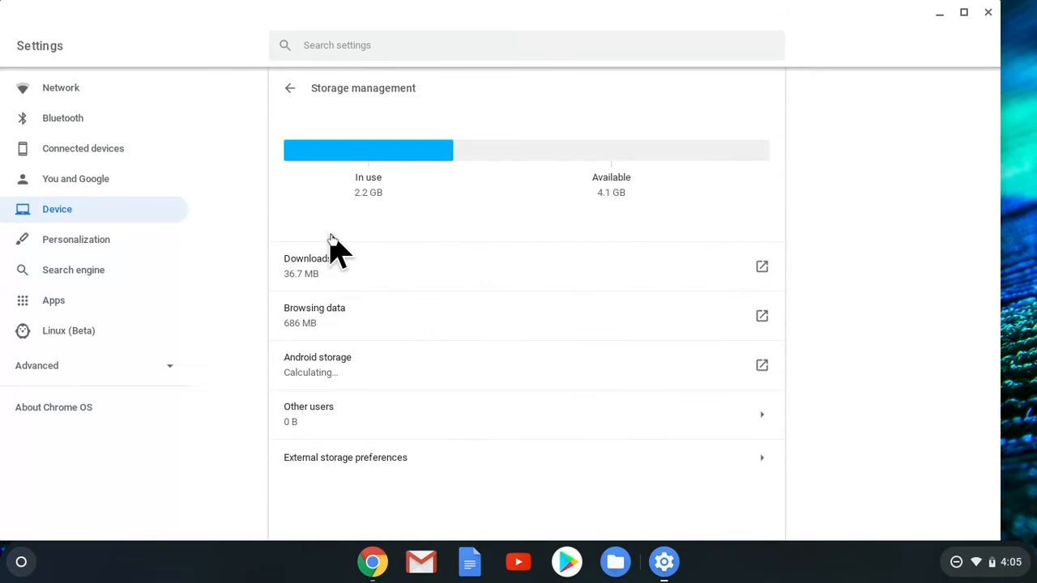
mouse_move(518, 251)
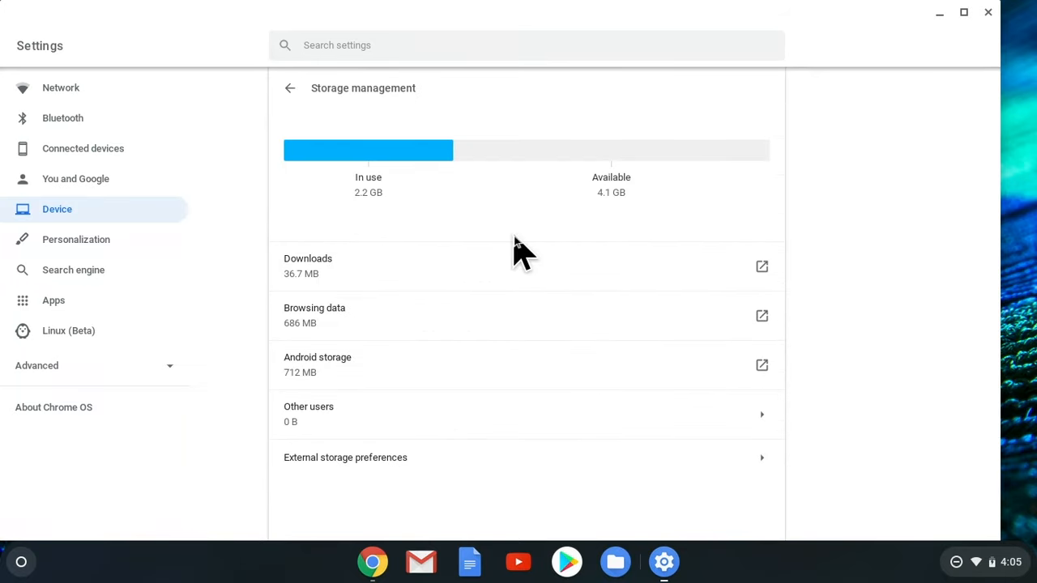
mouse_move(632, 226)
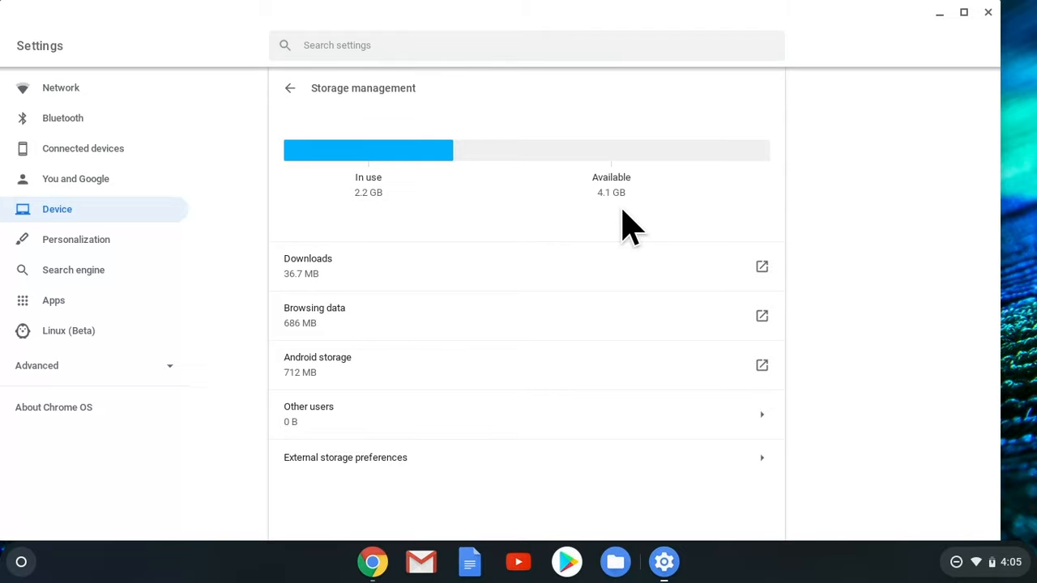
mouse_move(324, 266)
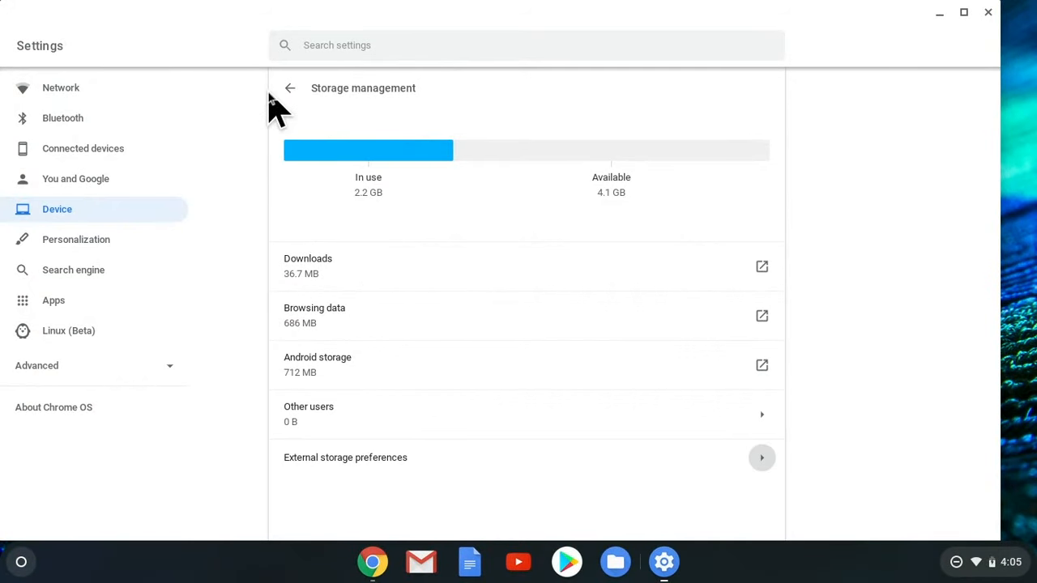
Show the Power page's When idle choices, leaving Sleep selected
left_click(290, 88)
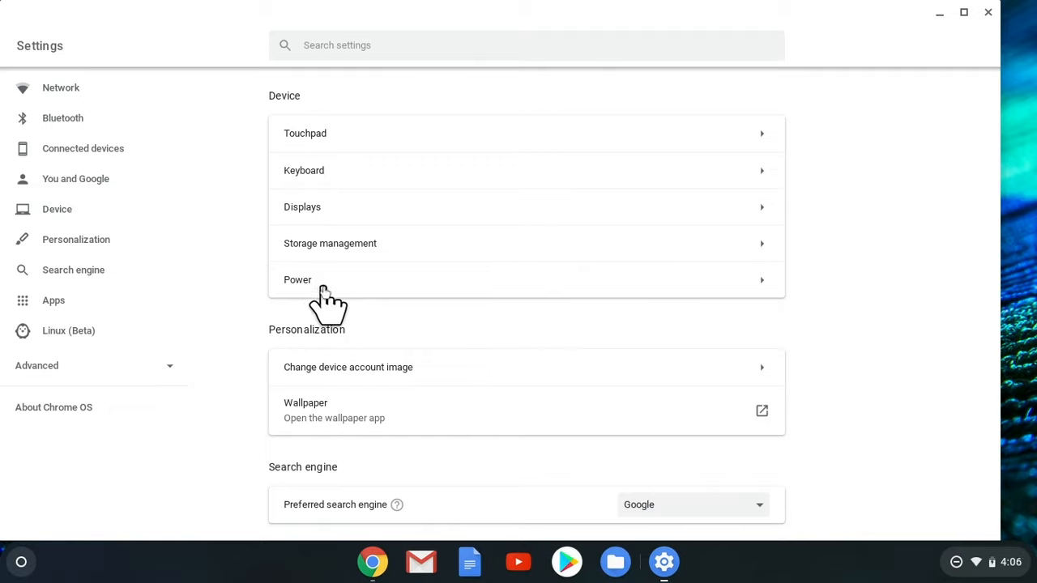
mouse_move(658, 304)
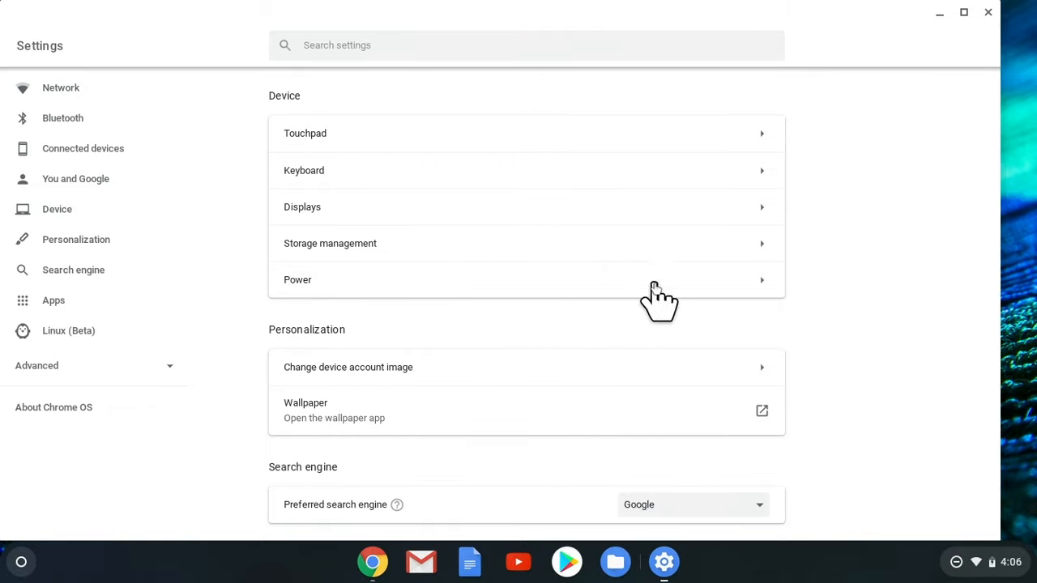
left_click(527, 279)
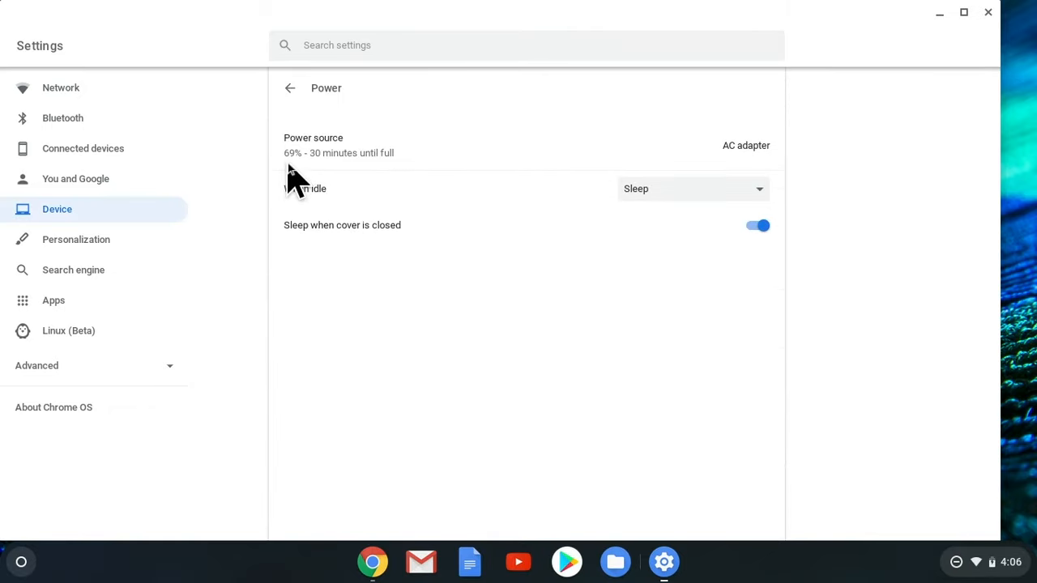
mouse_move(325, 188)
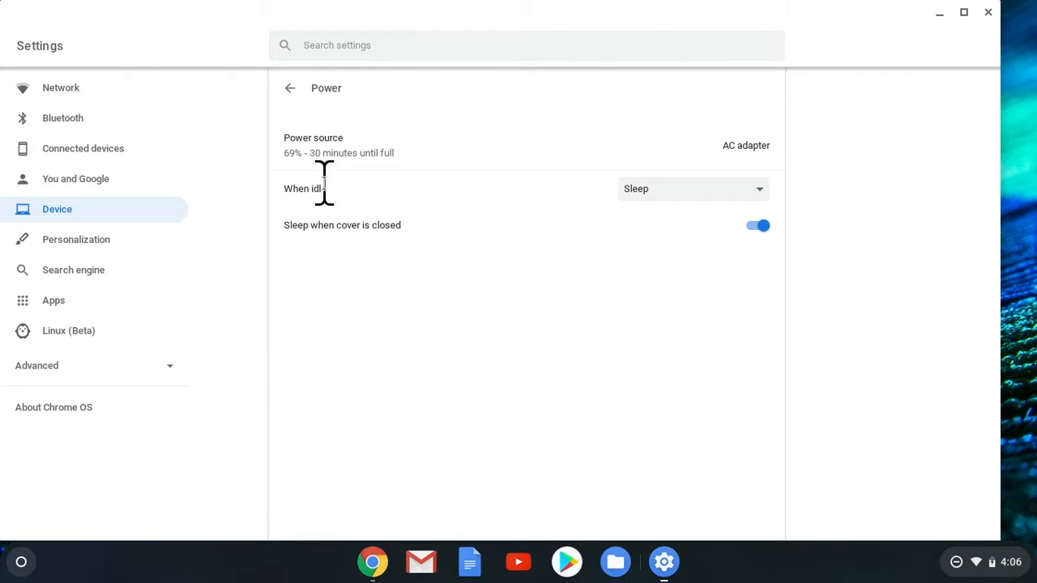
mouse_move(328, 198)
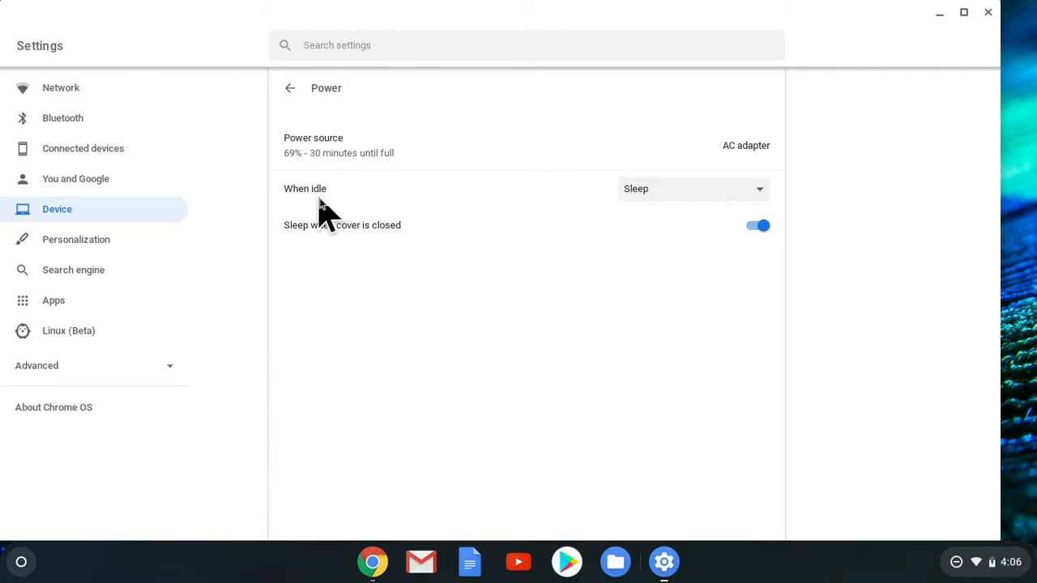
left_click(694, 188)
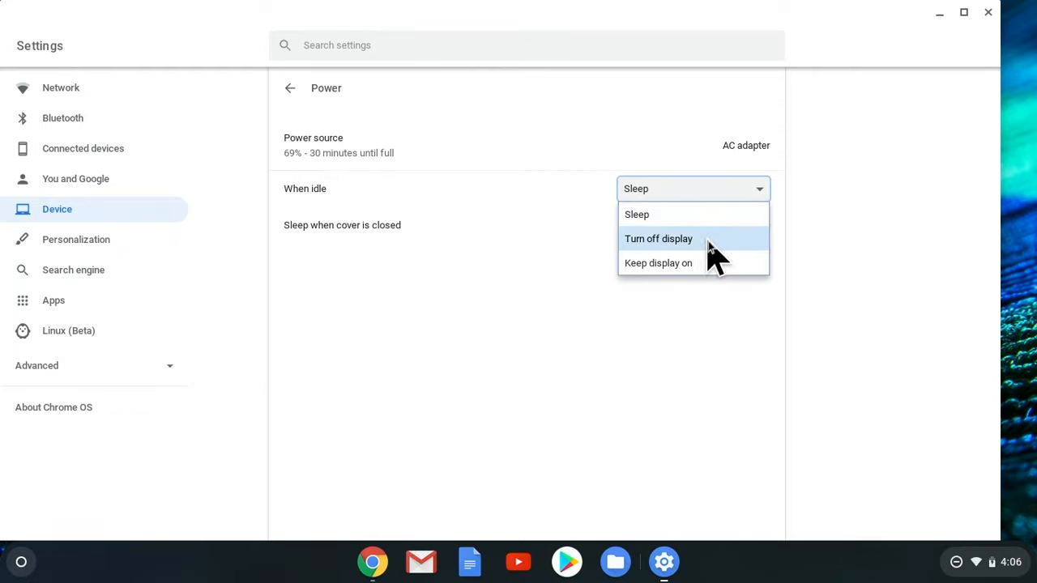
mouse_move(689, 268)
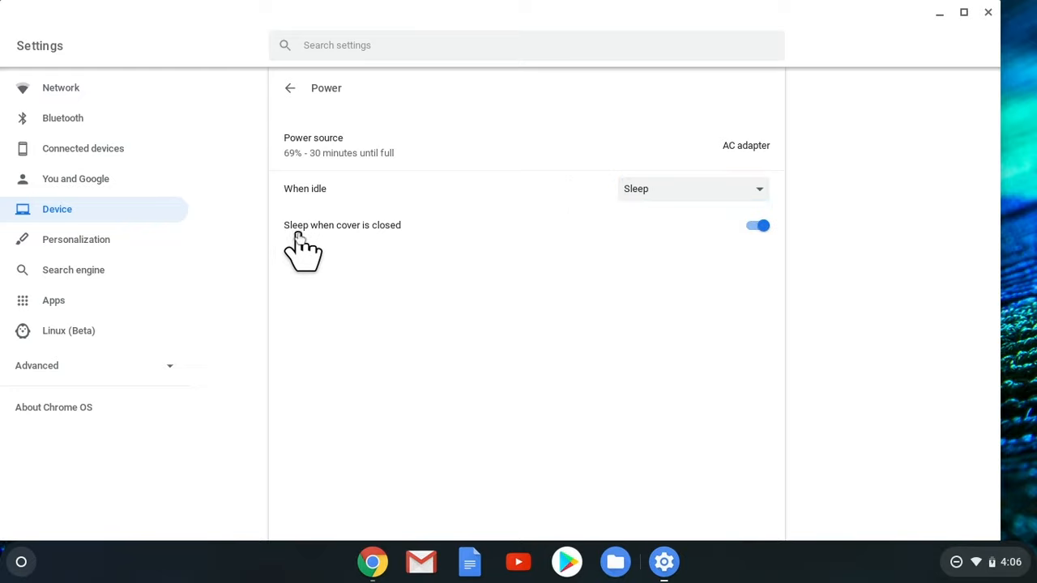
mouse_move(688, 268)
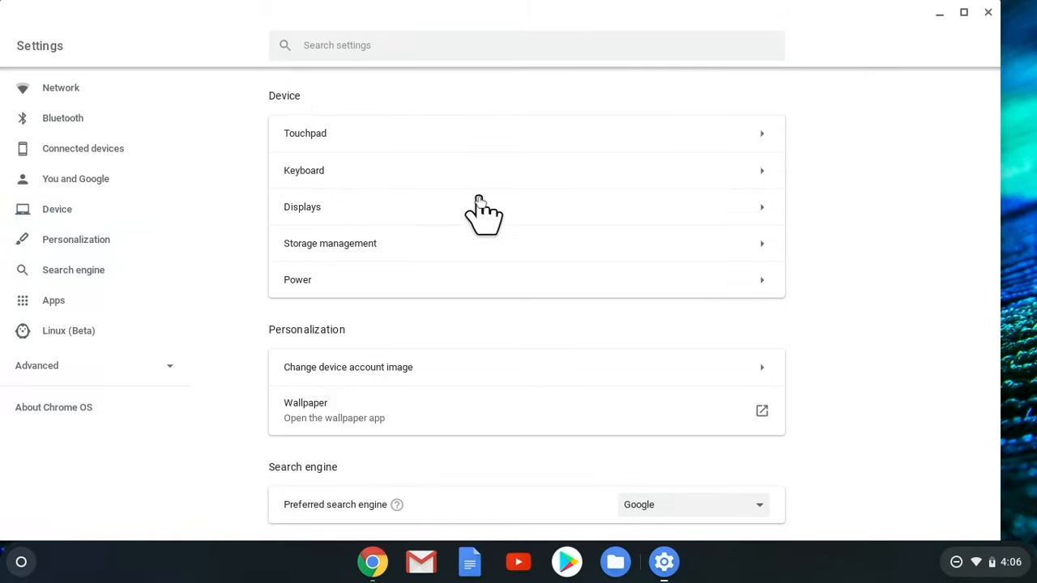
scroll("down", 3)
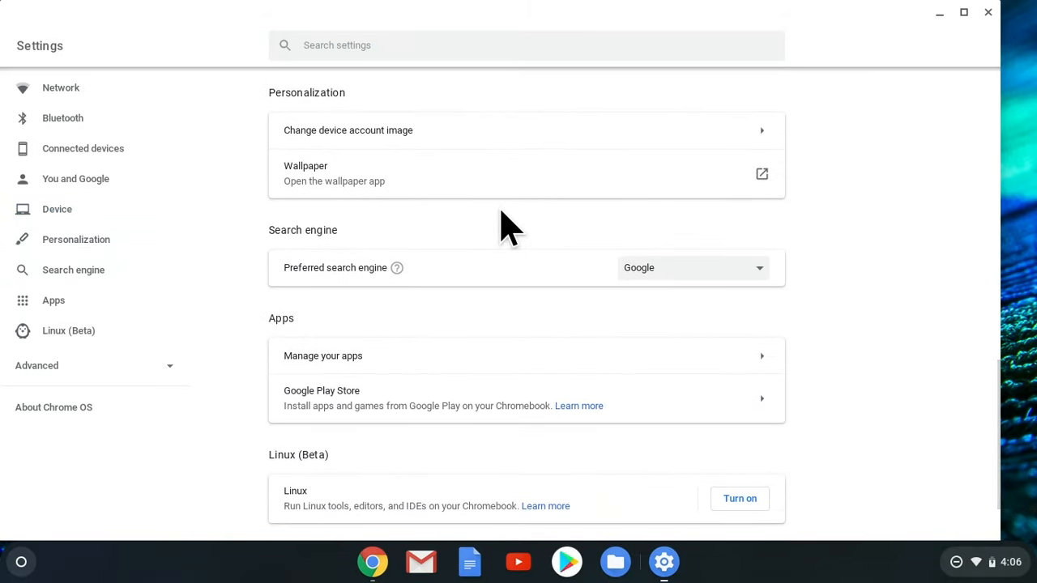
mouse_move(499, 211)
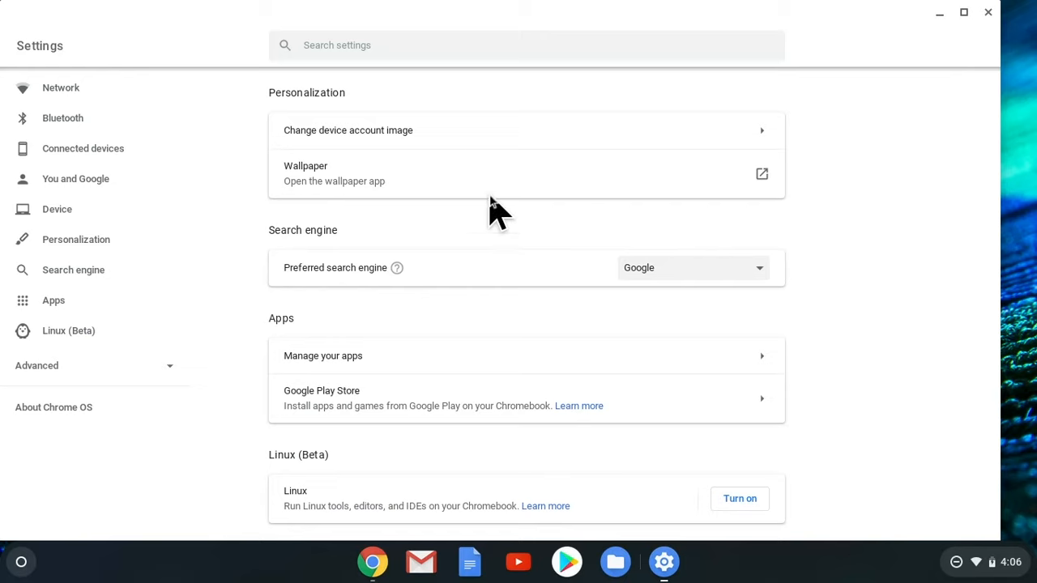
left_click(347, 129)
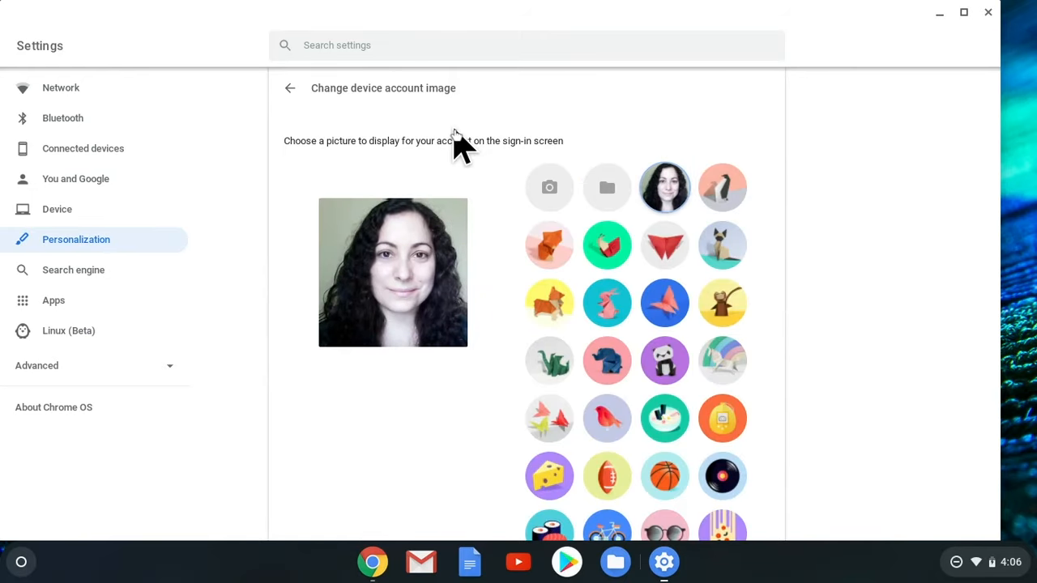
left_click(664, 303)
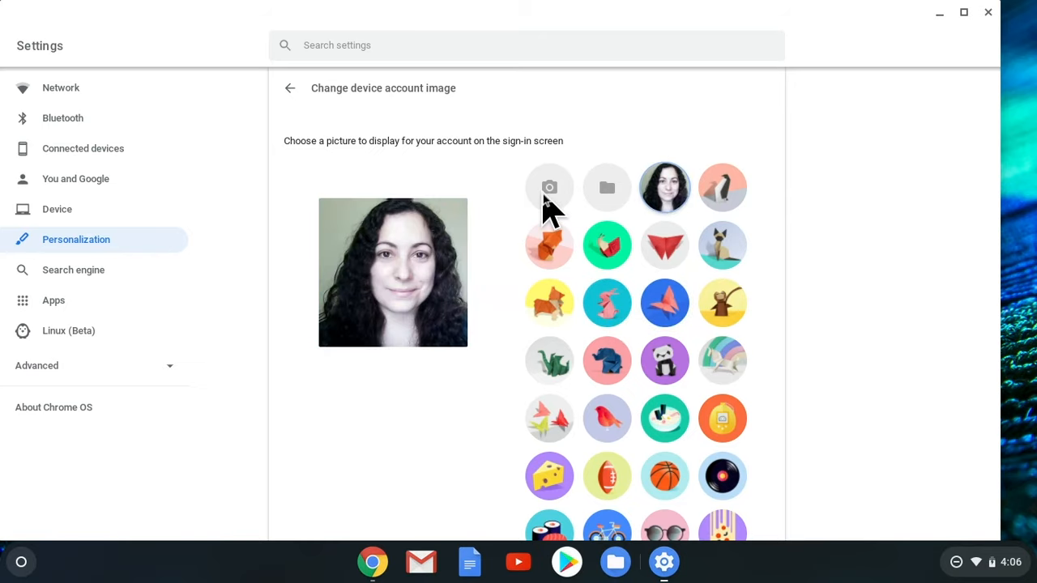
mouse_move(550, 188)
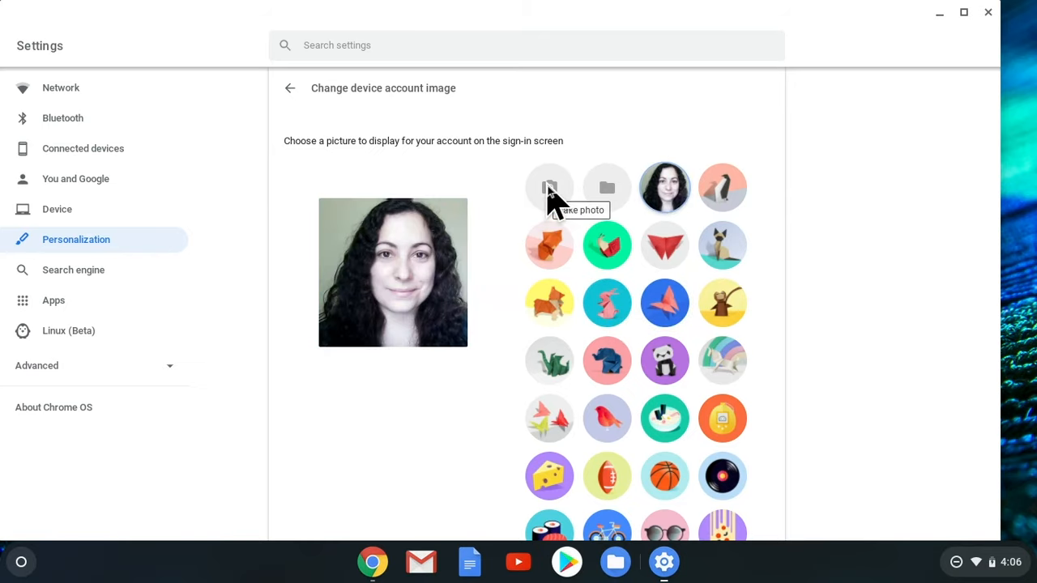
mouse_move(606, 188)
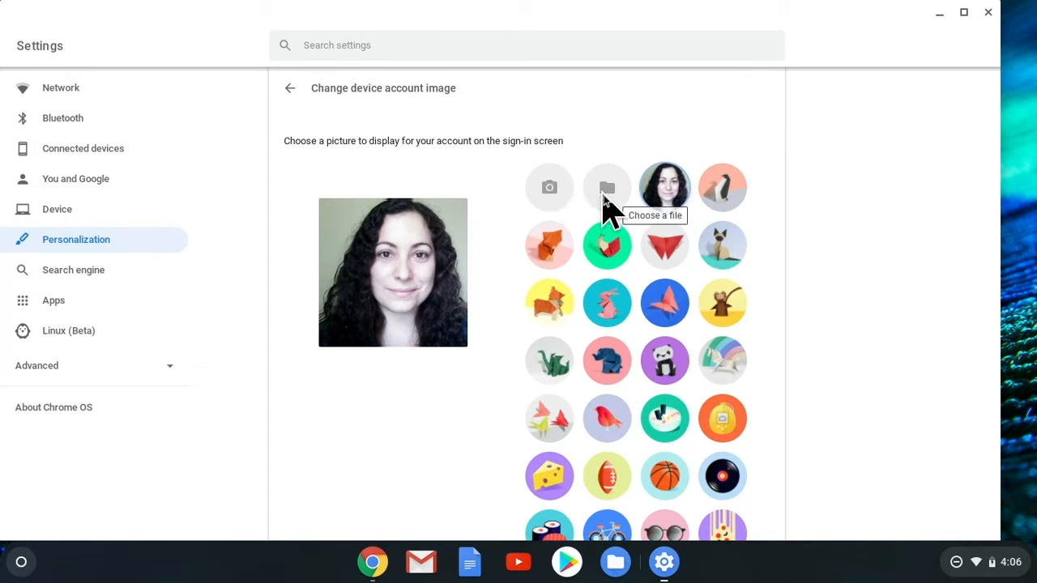
mouse_move(629, 208)
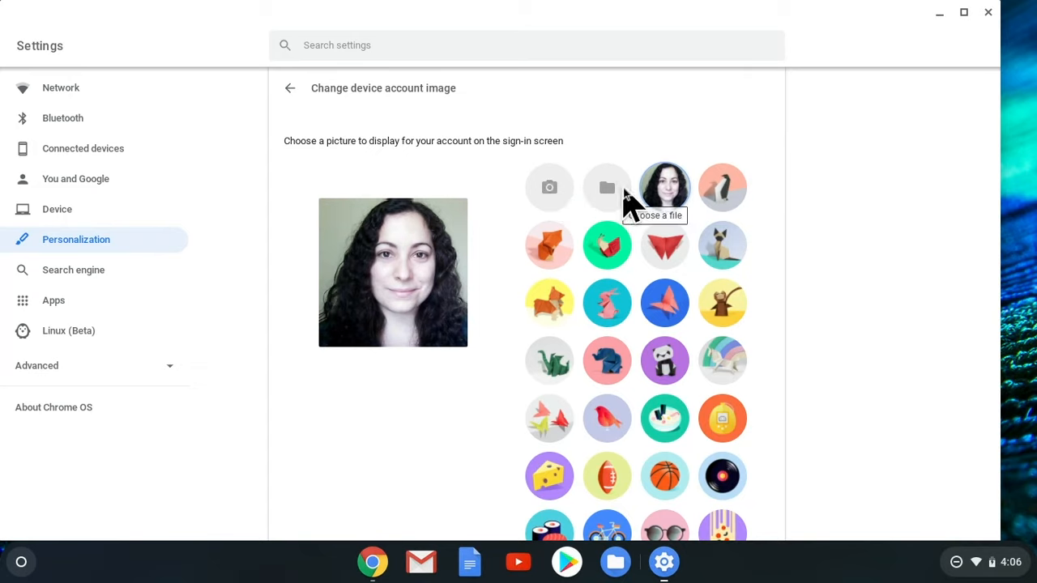
mouse_move(657, 348)
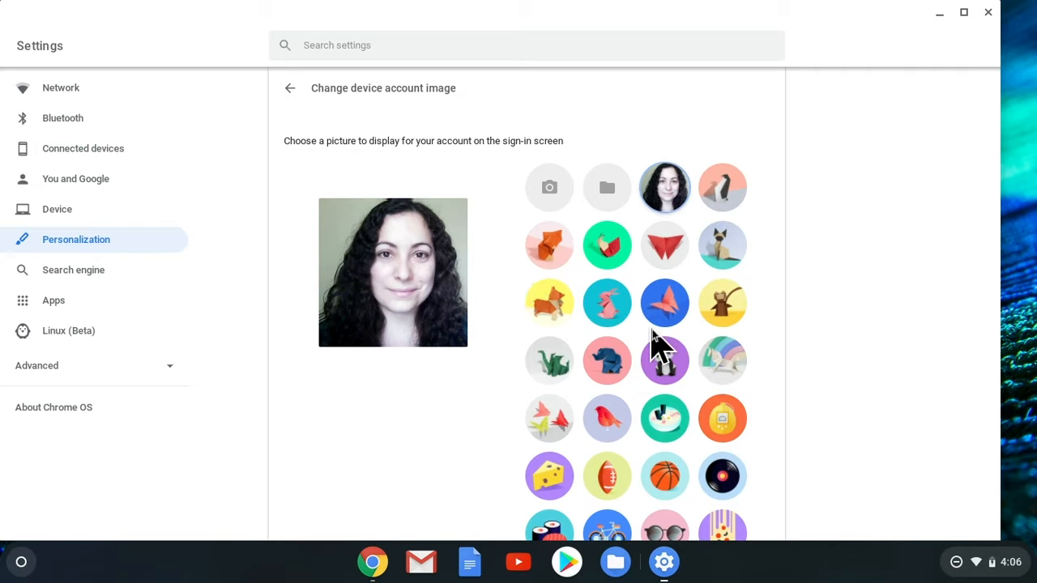
left_click(288, 88)
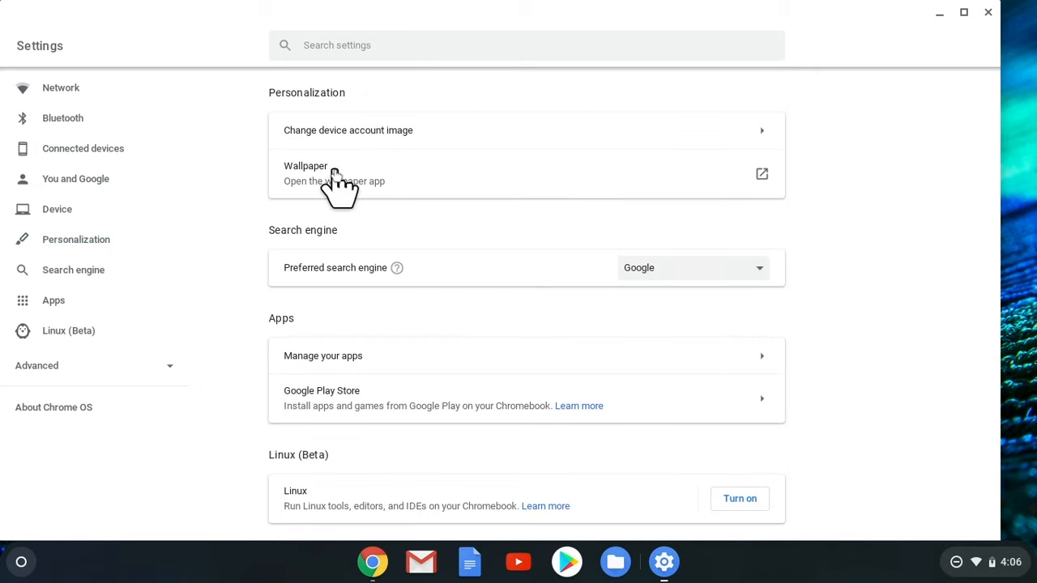
mouse_move(762, 173)
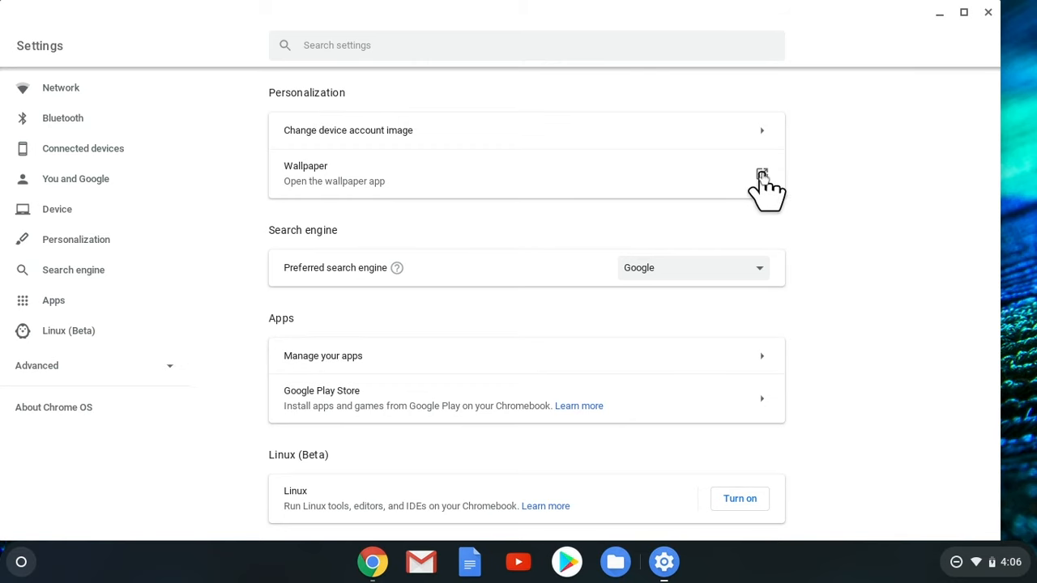
Launch the Wallpaper app and browse gradients, illustrations and the Landscapes category
left_click(762, 175)
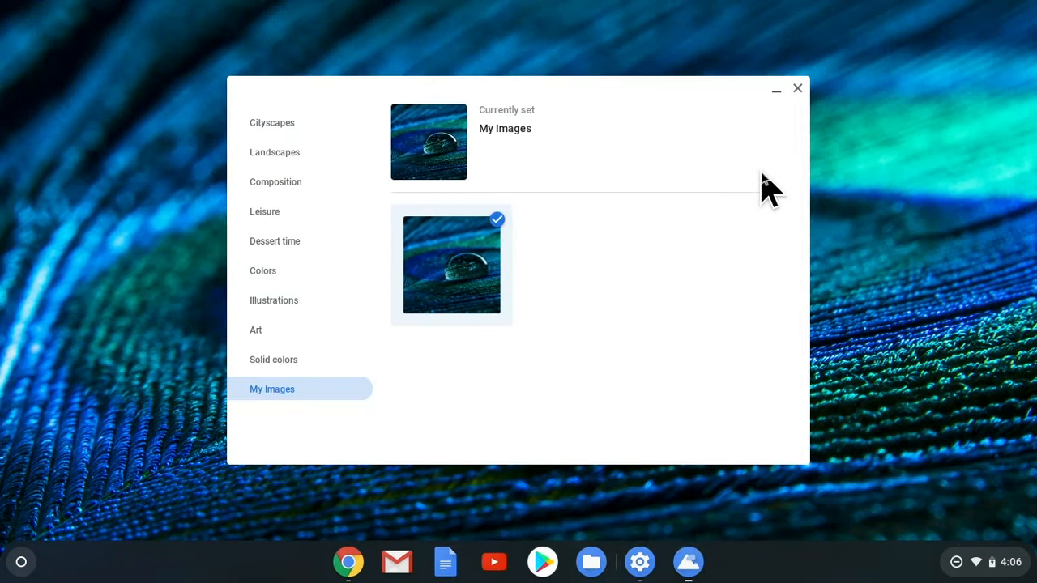
mouse_move(457, 305)
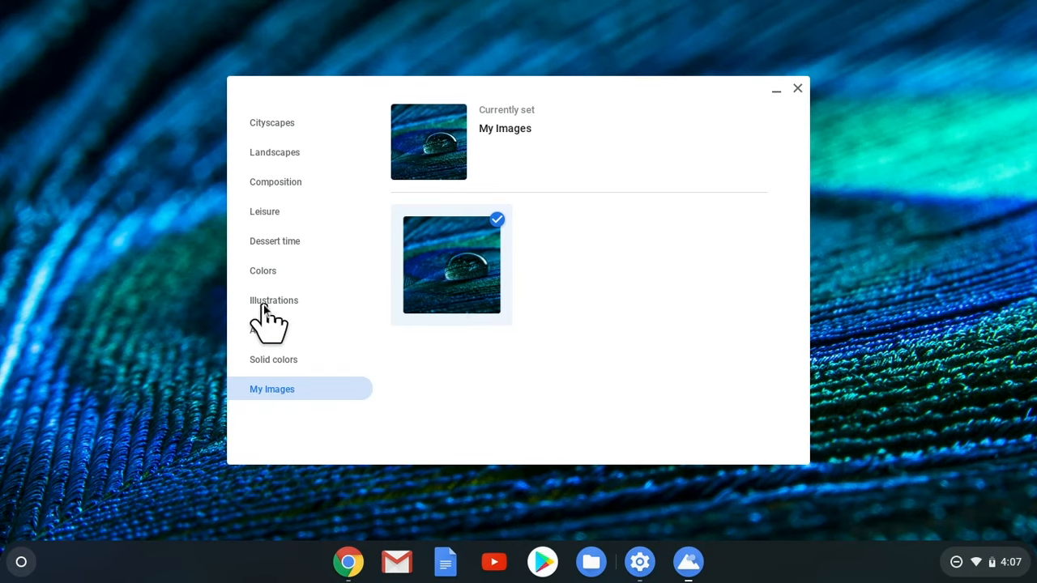
left_click(263, 270)
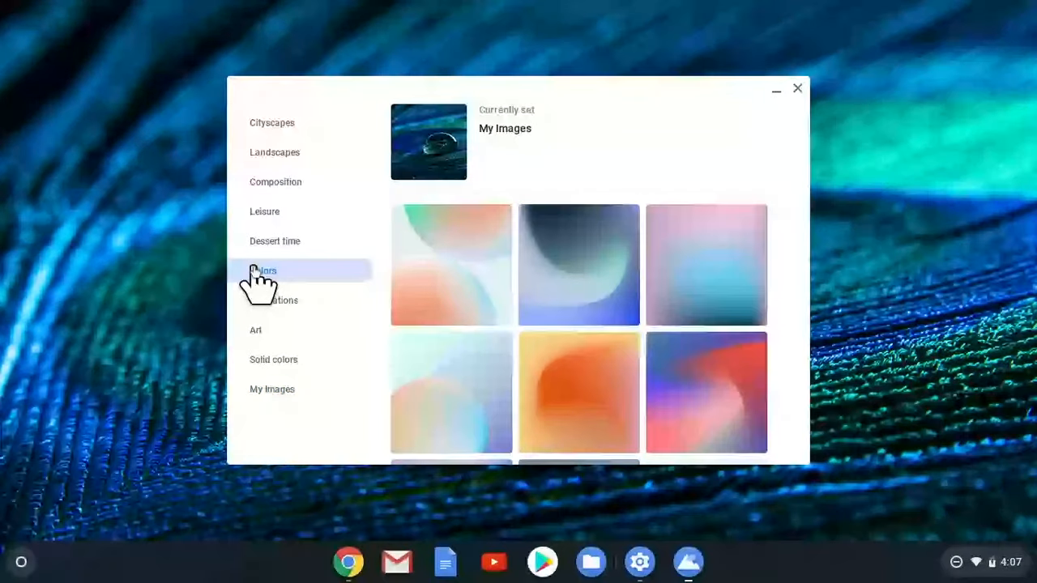
left_click(265, 211)
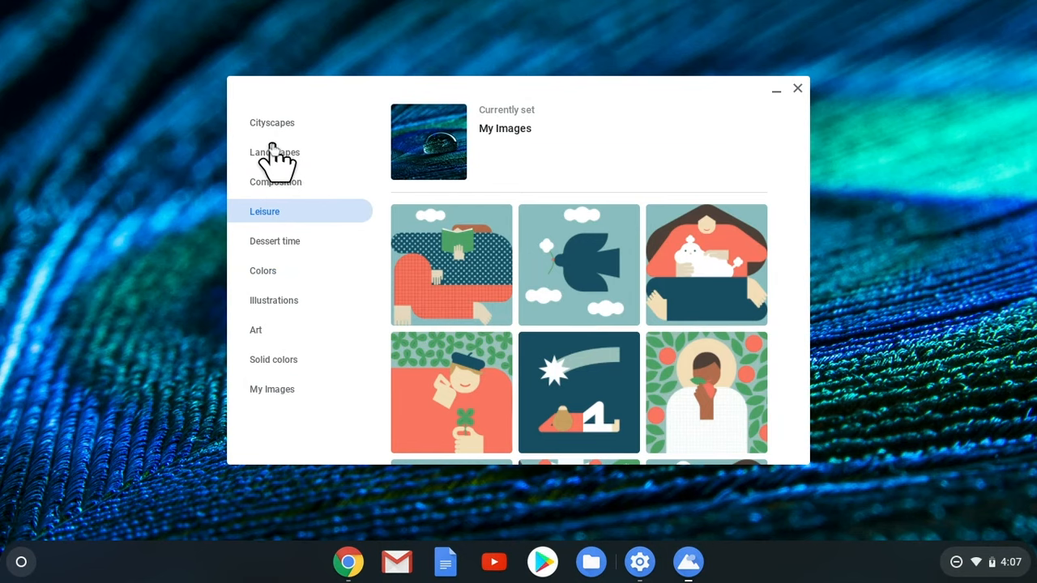
left_click(275, 152)
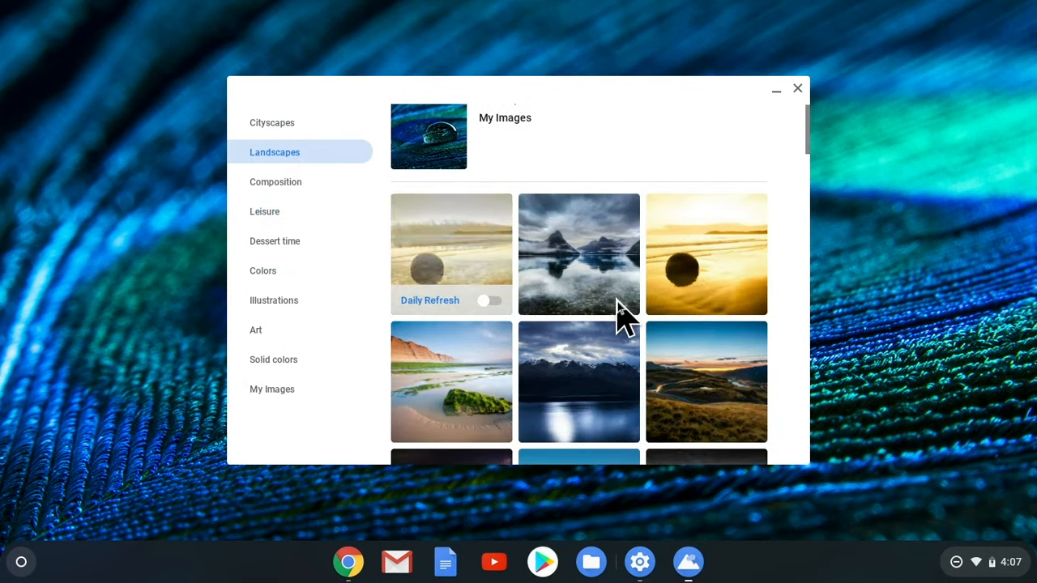
Set the misty mountain lake photo as wallpaper and close the picker
left_click(578, 253)
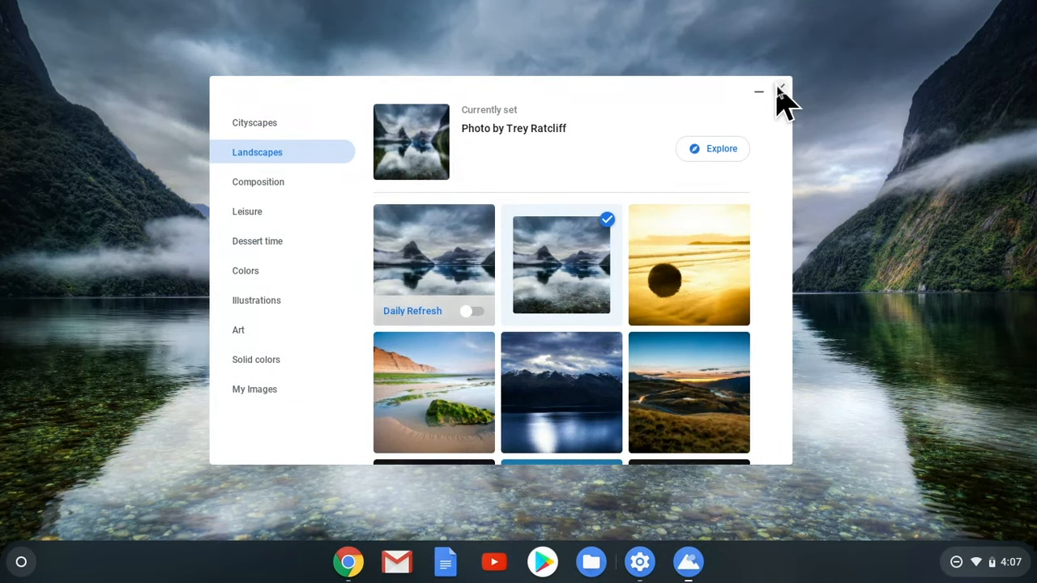
left_click(781, 91)
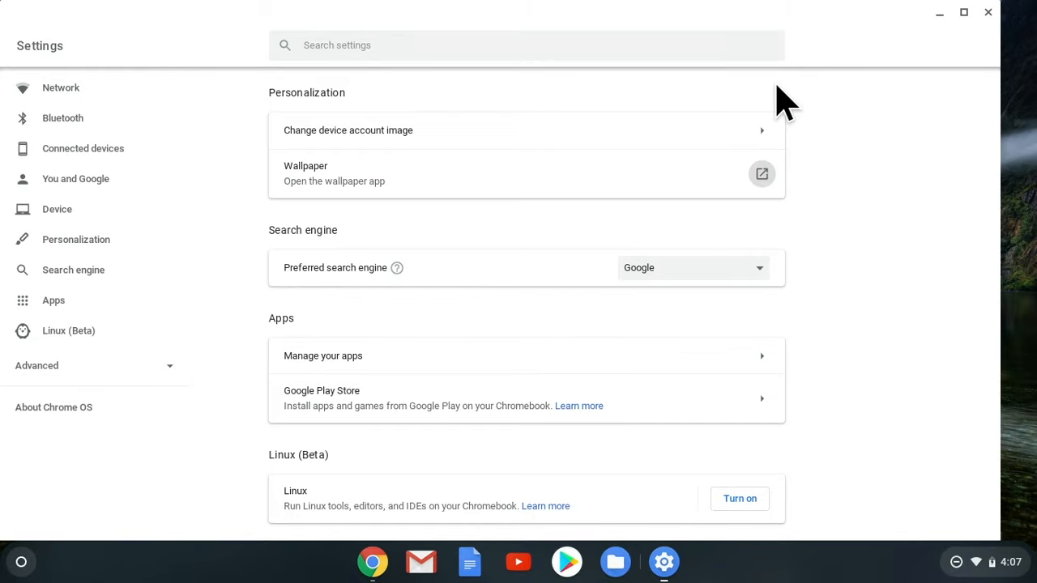
mouse_move(476, 259)
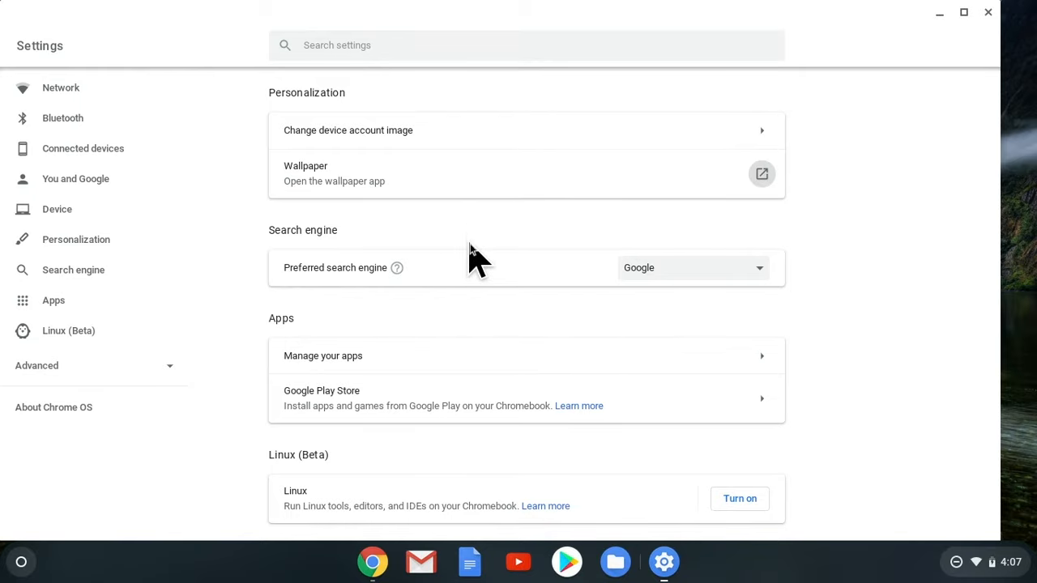
Locate Zoom in the installed-apps list under Manage your apps and view its details
scroll("down", 3)
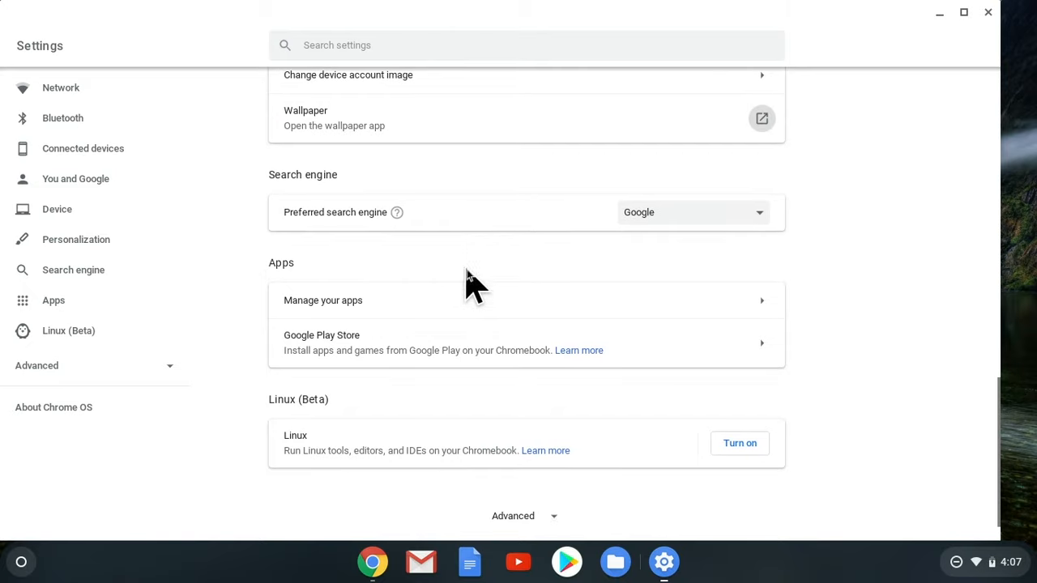
scroll("down", 3)
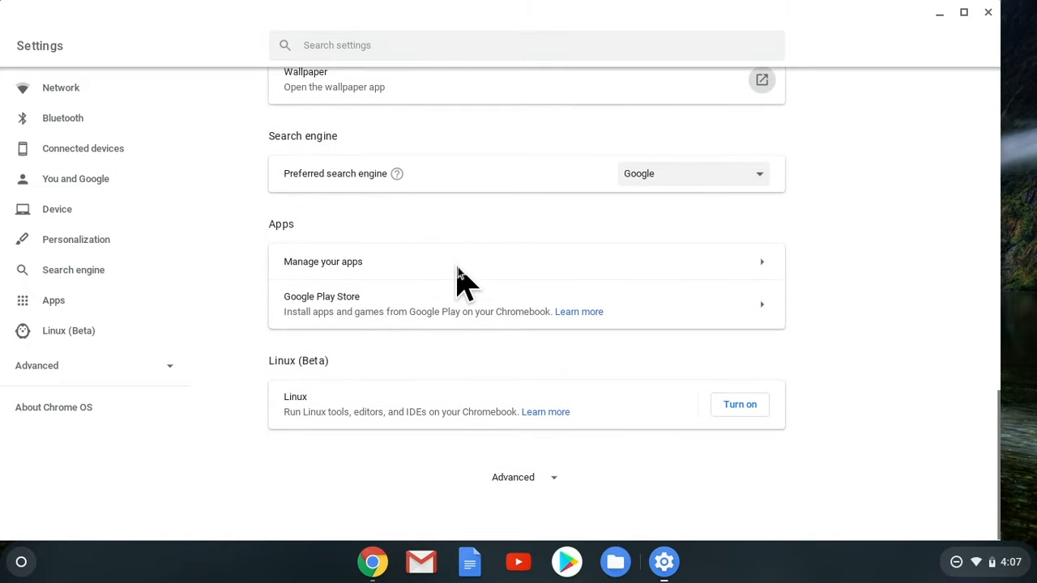
mouse_move(760, 279)
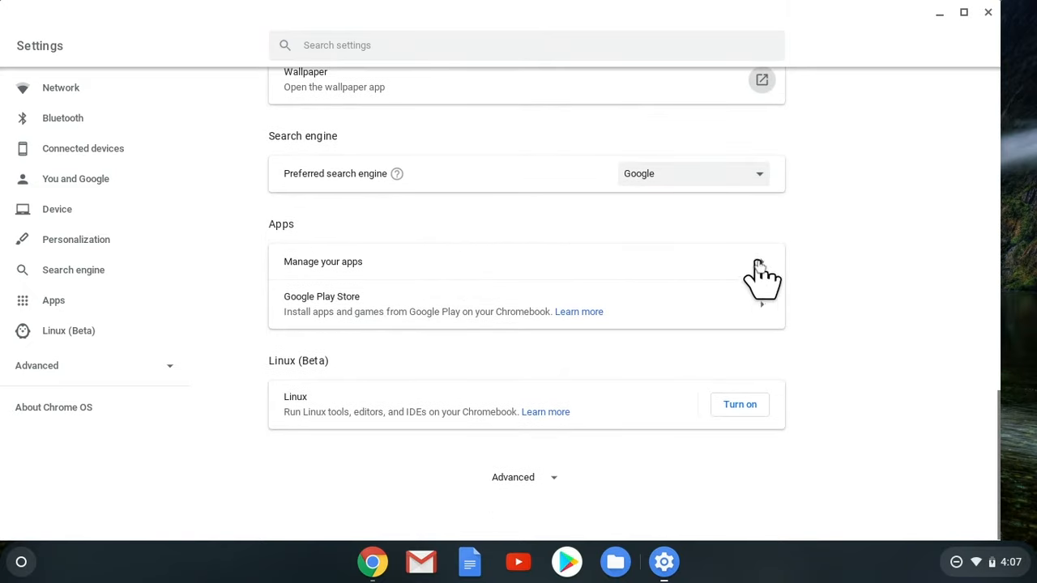
left_click(323, 261)
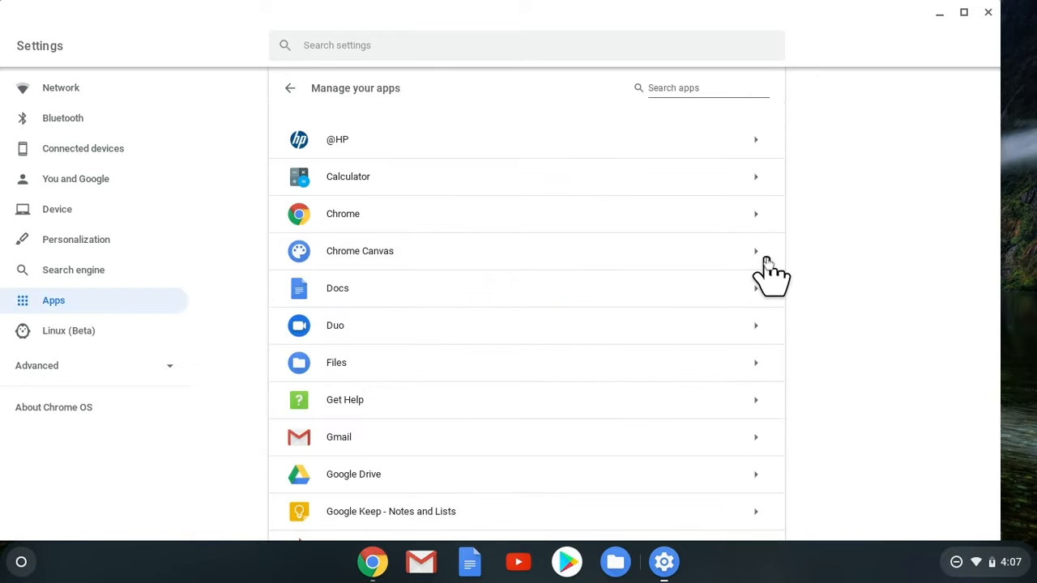
scroll("down", 3)
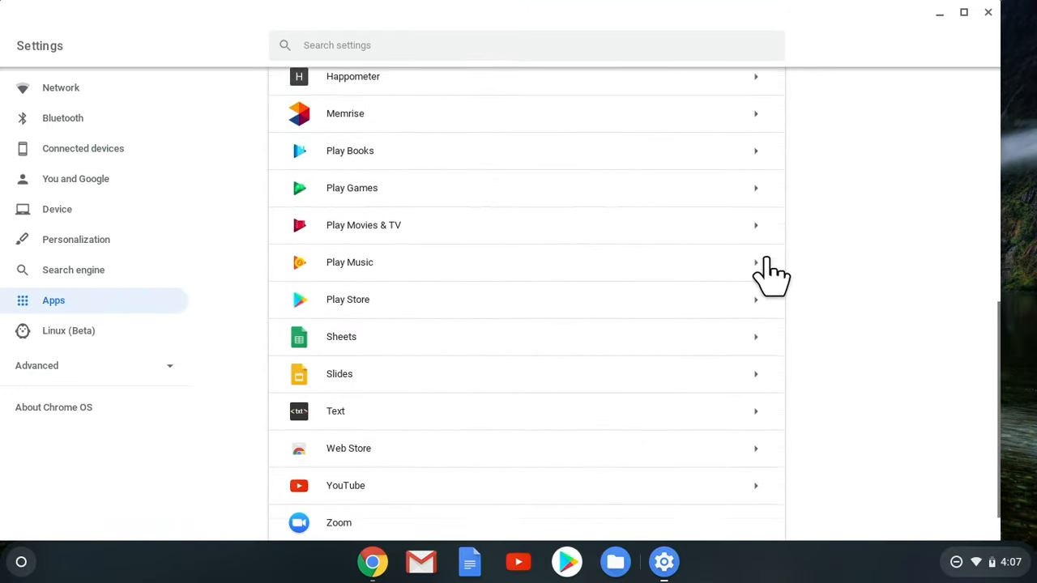
scroll("down", 3)
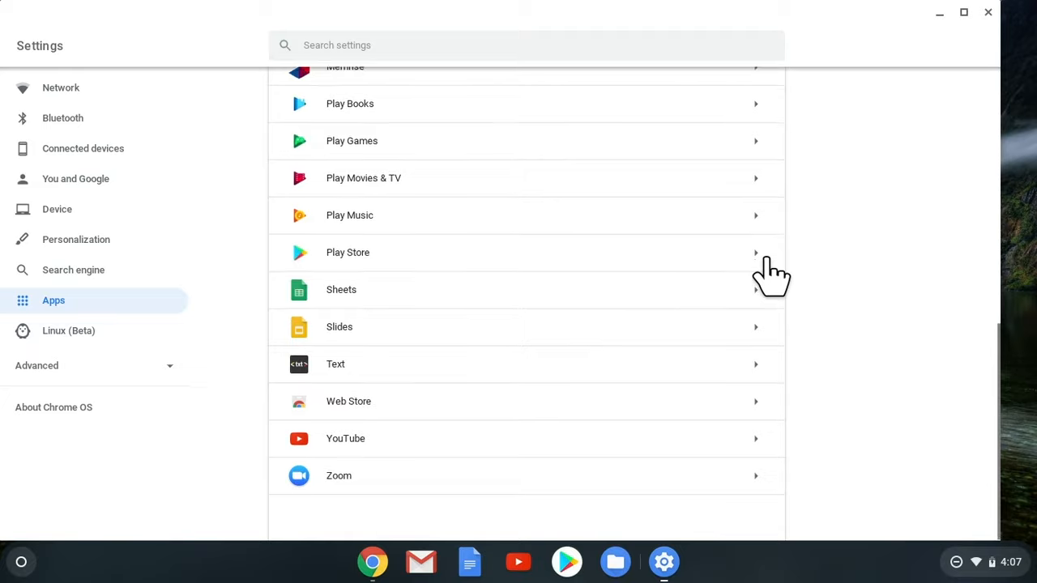
left_click(339, 477)
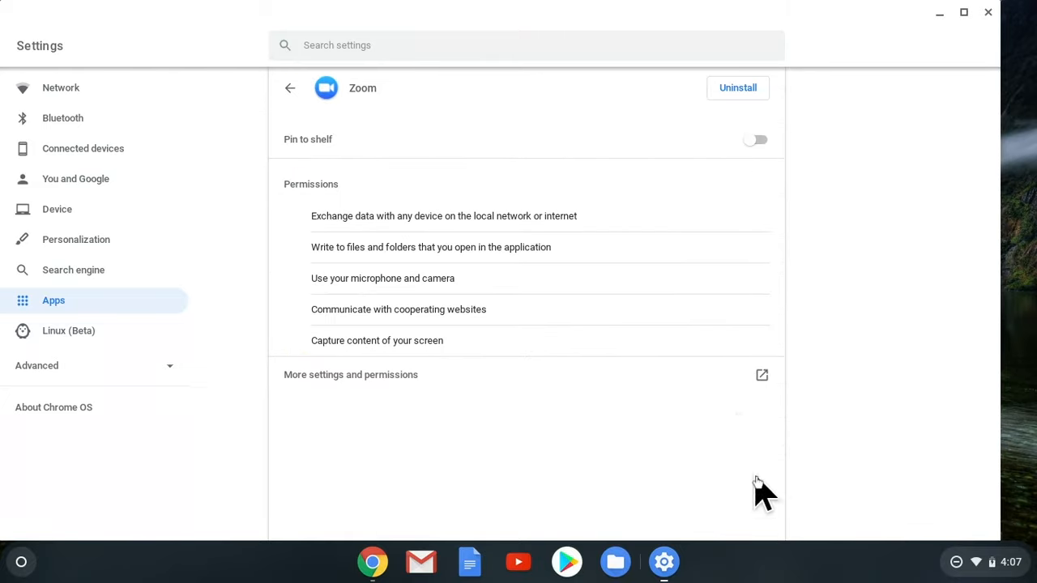
mouse_move(754, 113)
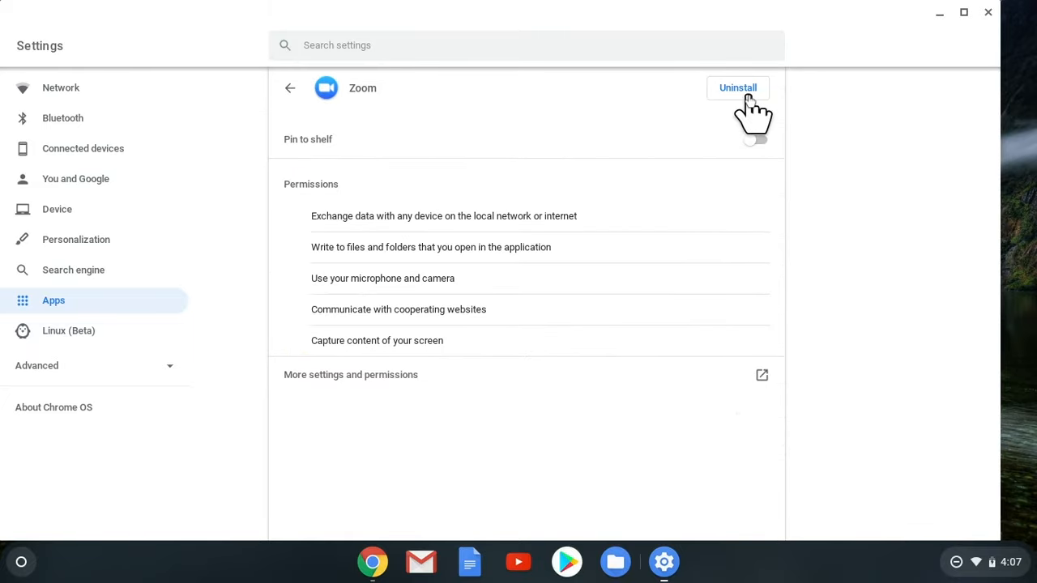
Uninstall Zoom and confirm its removal so it no longer appears among installed apps
left_click(737, 88)
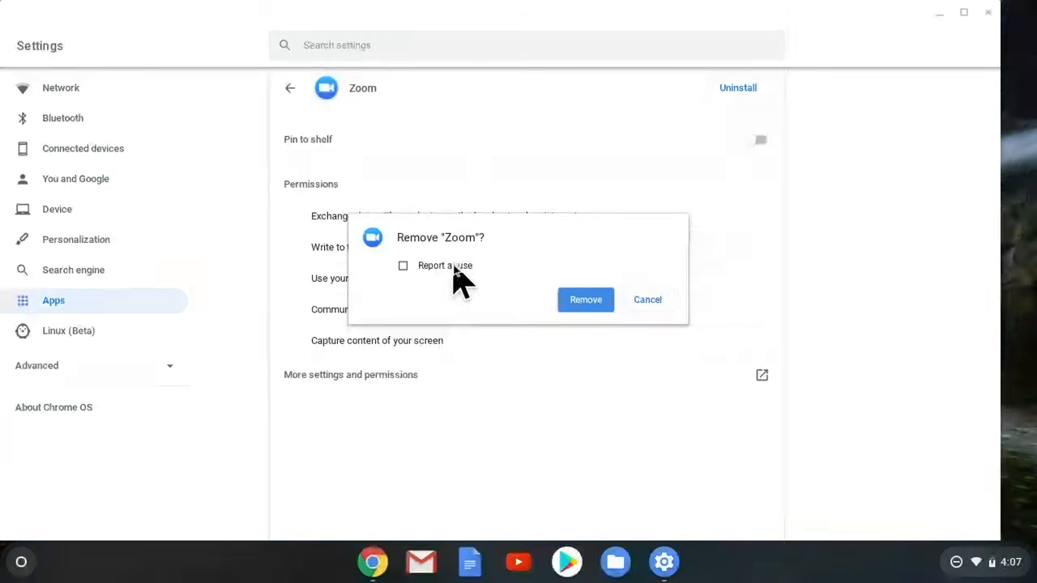
left_click(585, 299)
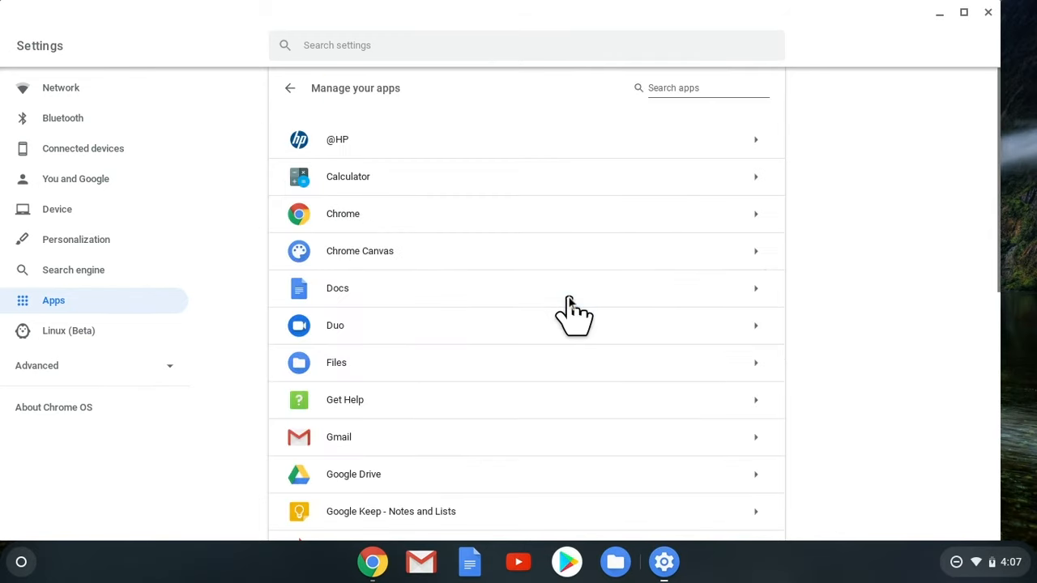
scroll("down", 3)
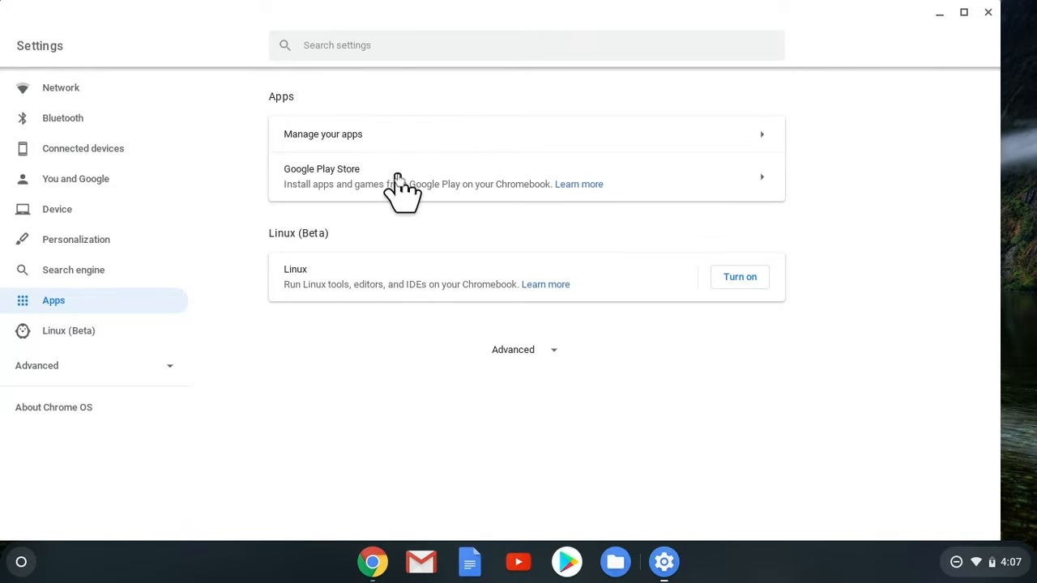
mouse_move(301, 267)
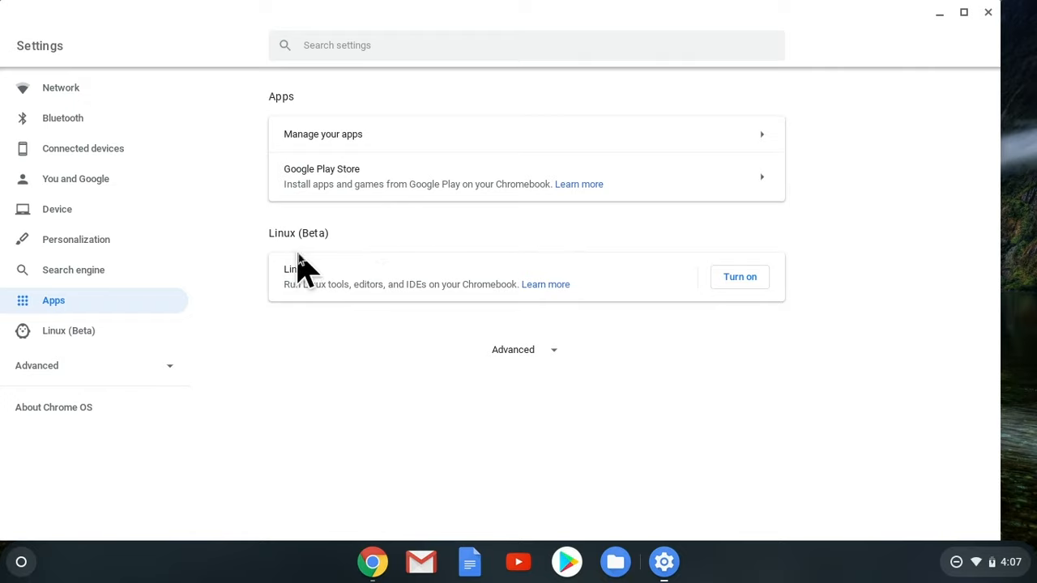
mouse_move(467, 275)
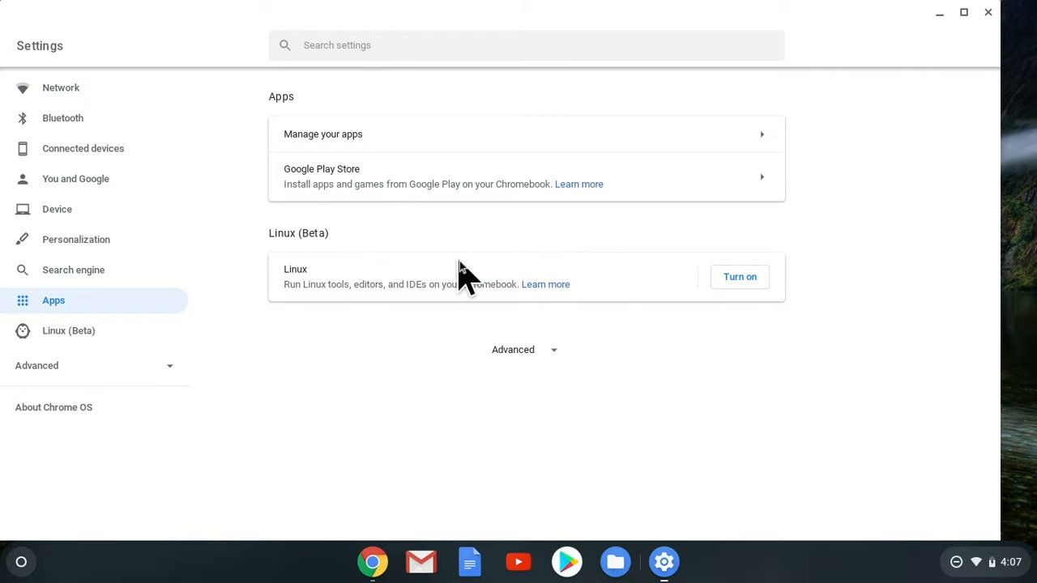
mouse_move(476, 276)
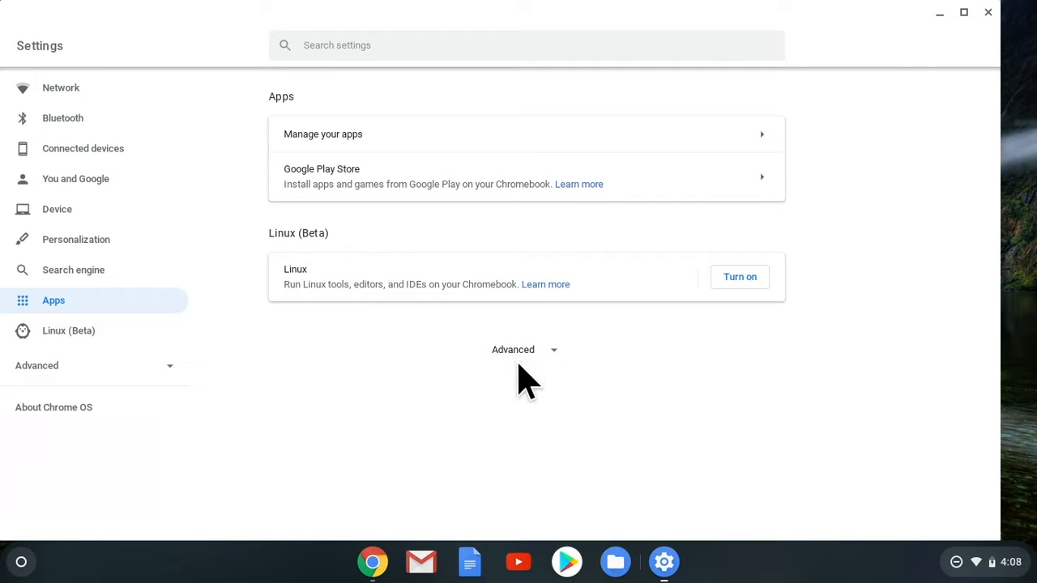
mouse_move(512, 365)
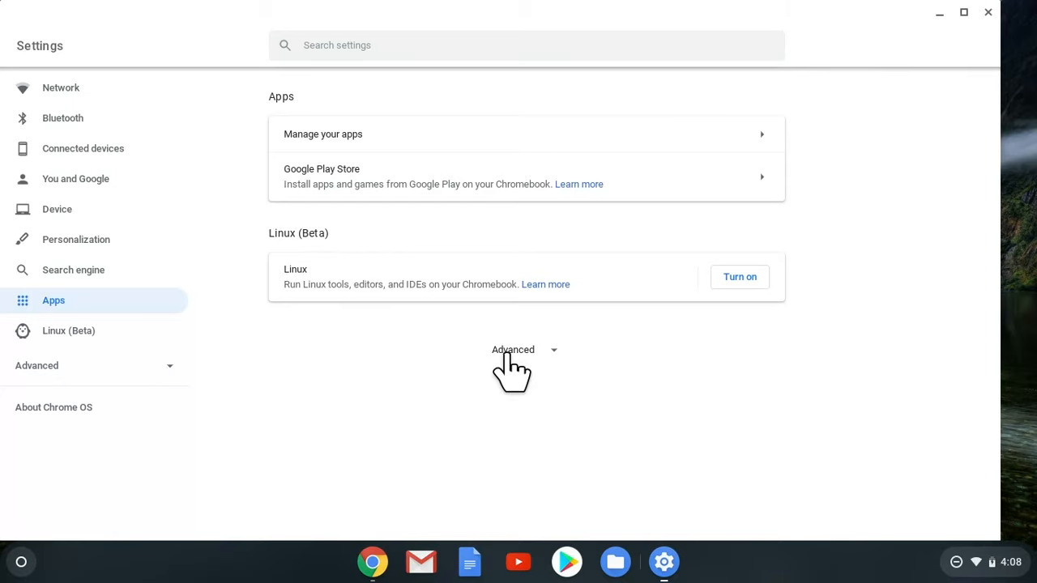
Try the choose-from-list time zone option, keep it set automatically, and return to the advanced overview
left_click(513, 350)
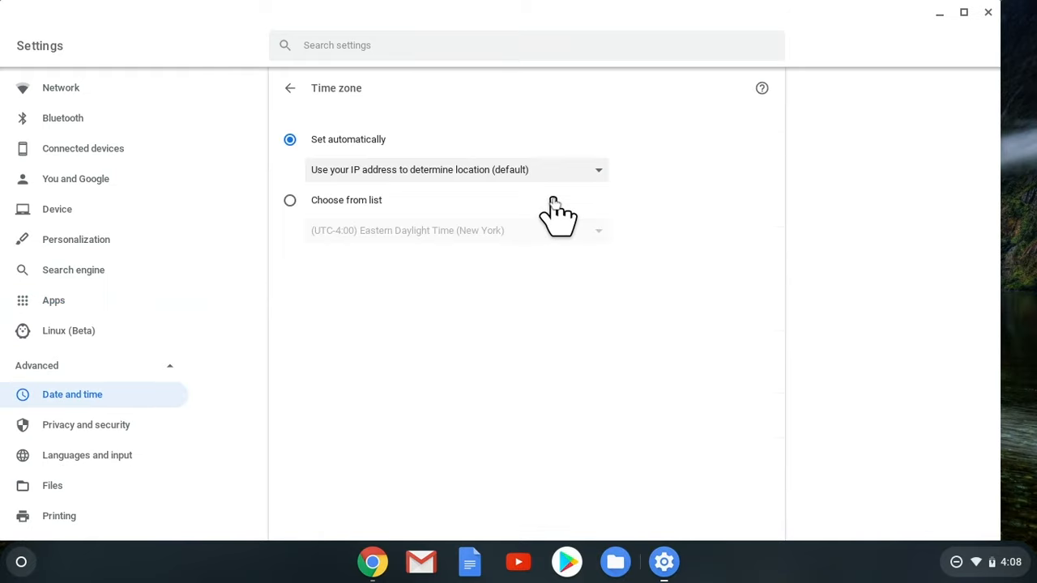
mouse_move(554, 211)
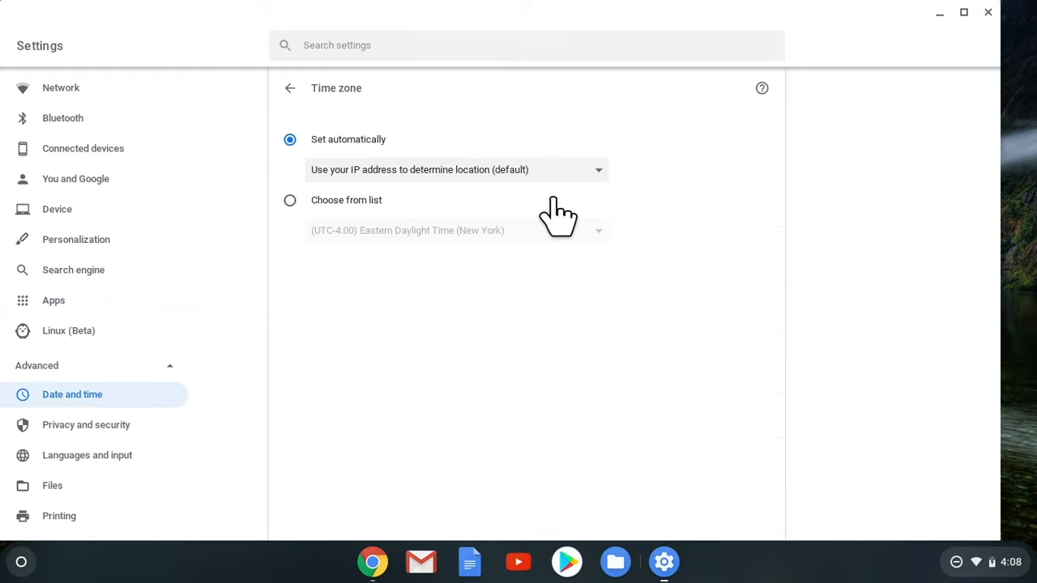
mouse_move(389, 170)
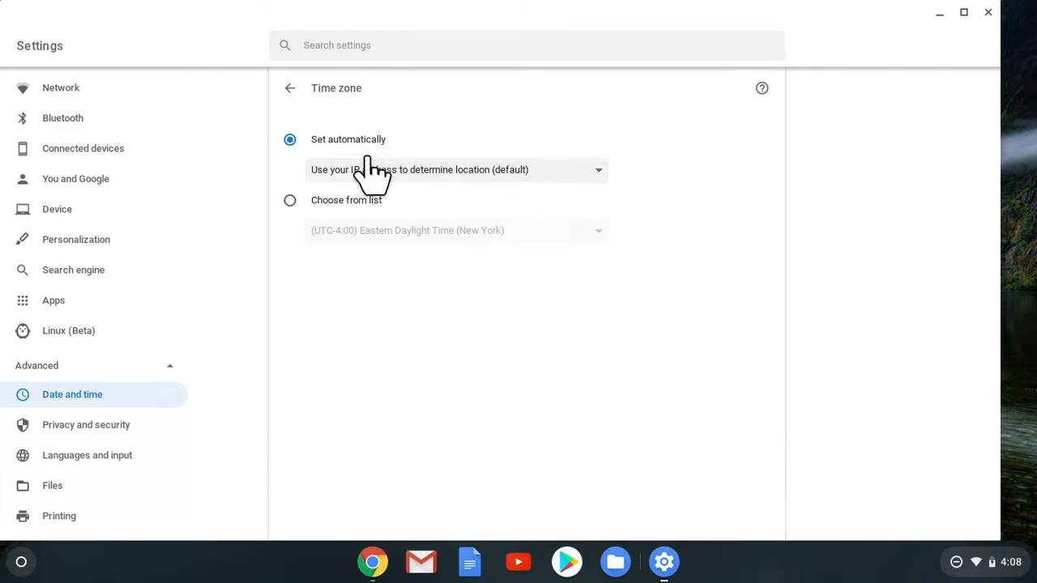
left_click(290, 201)
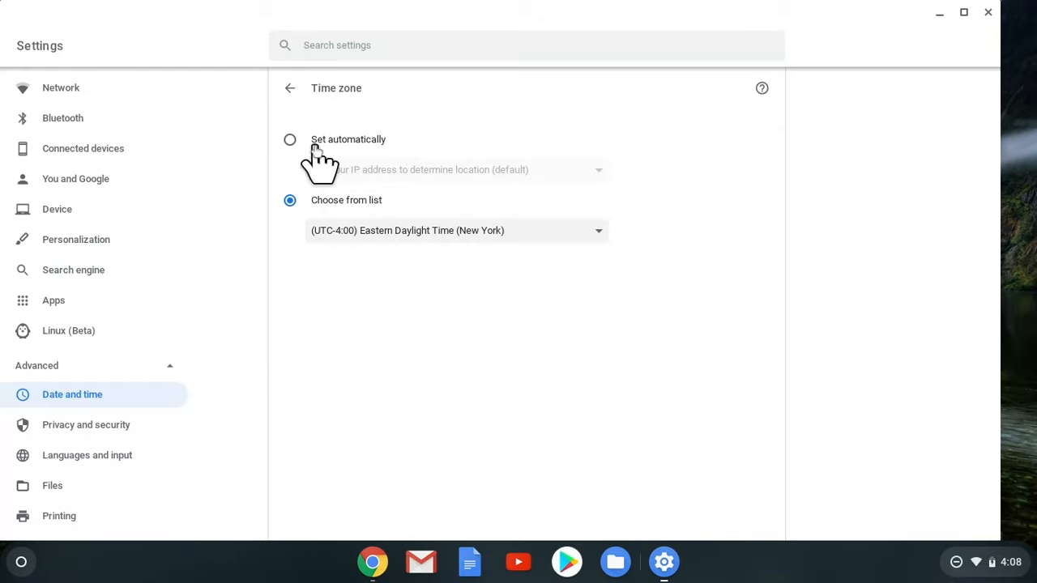
left_click(289, 139)
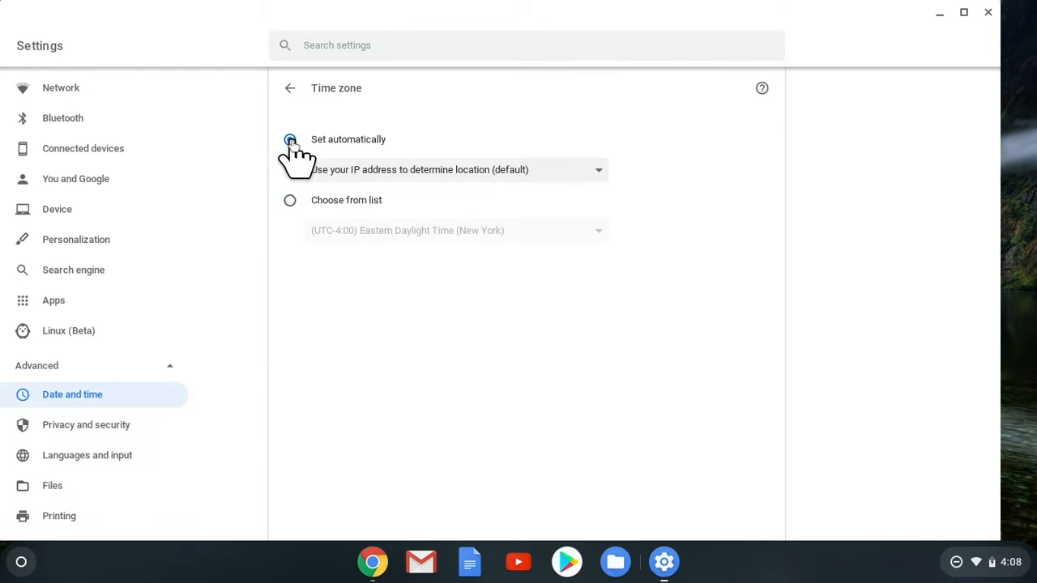
left_click(290, 139)
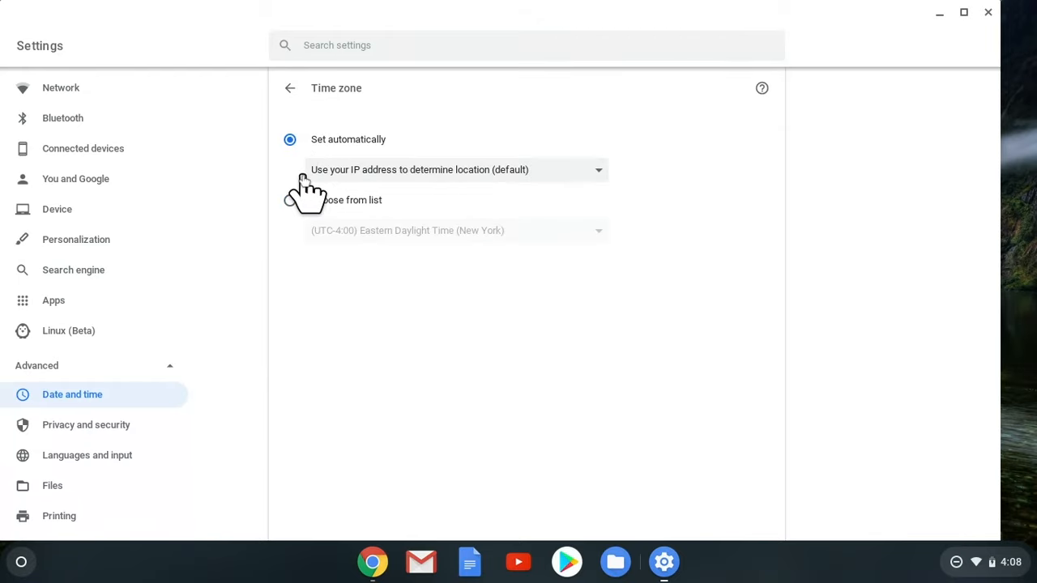
left_click(288, 87)
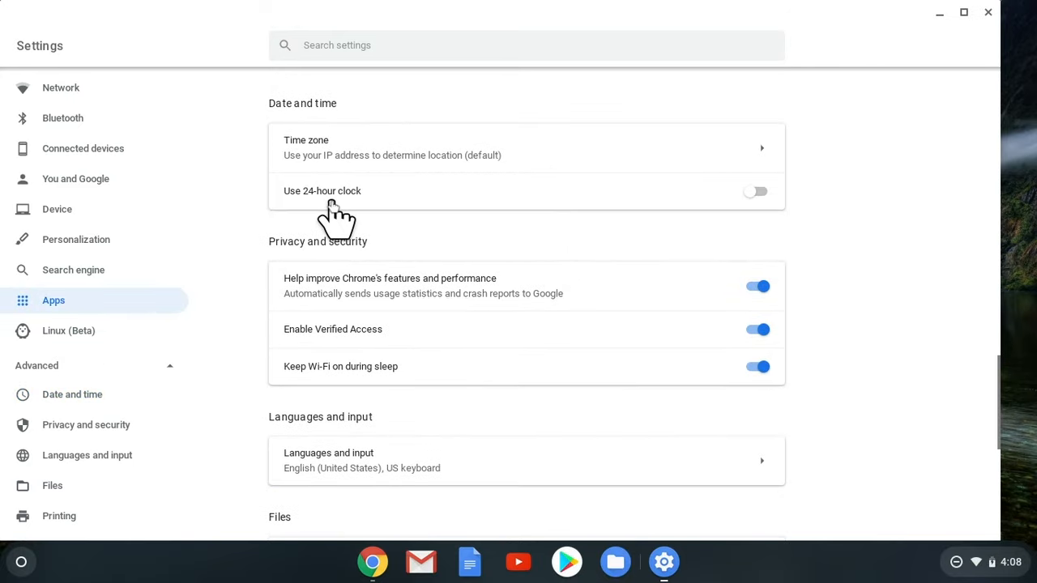
mouse_move(616, 243)
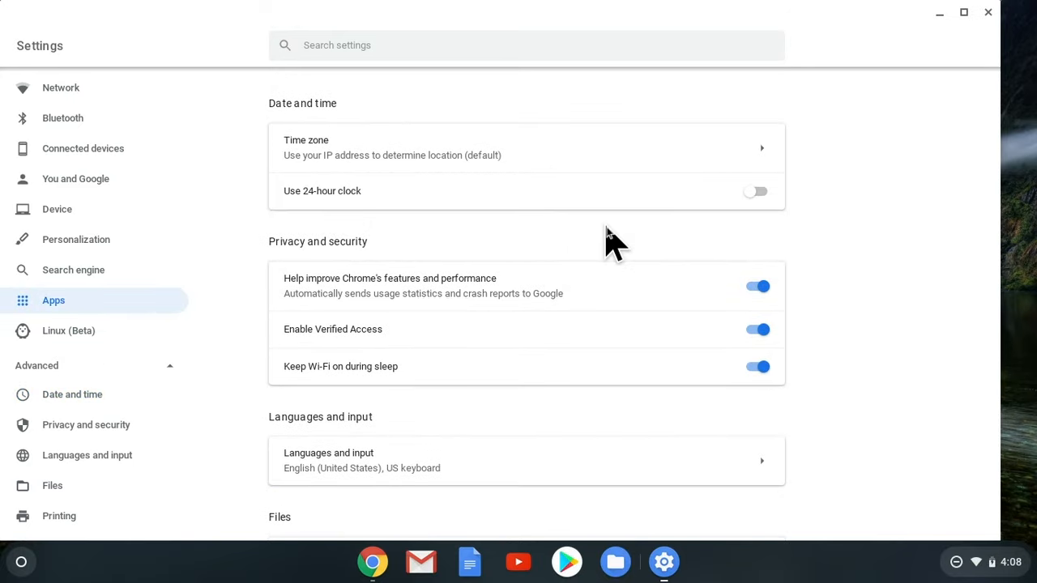
mouse_move(365, 272)
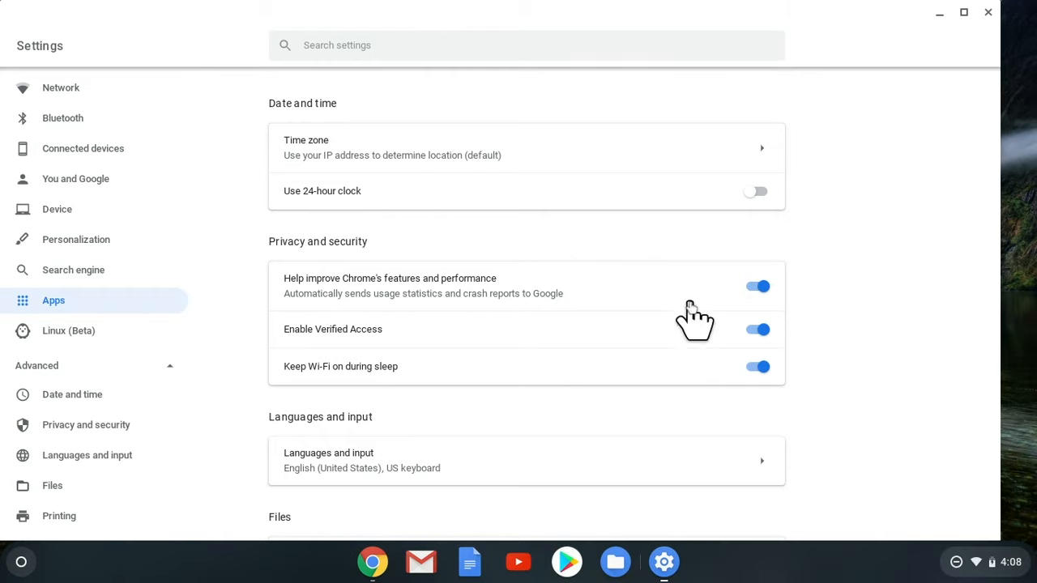
mouse_move(656, 325)
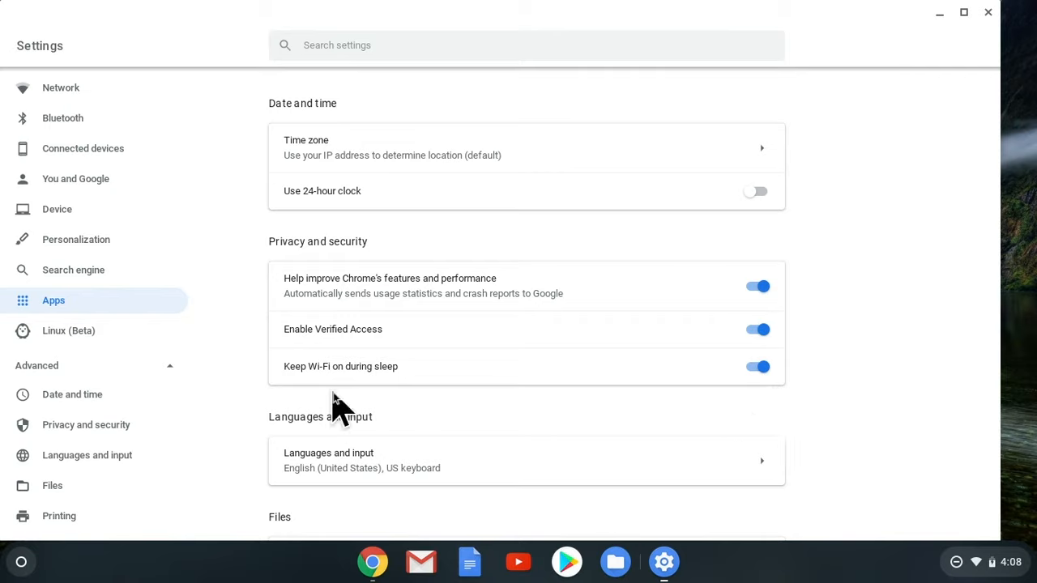
mouse_move(810, 386)
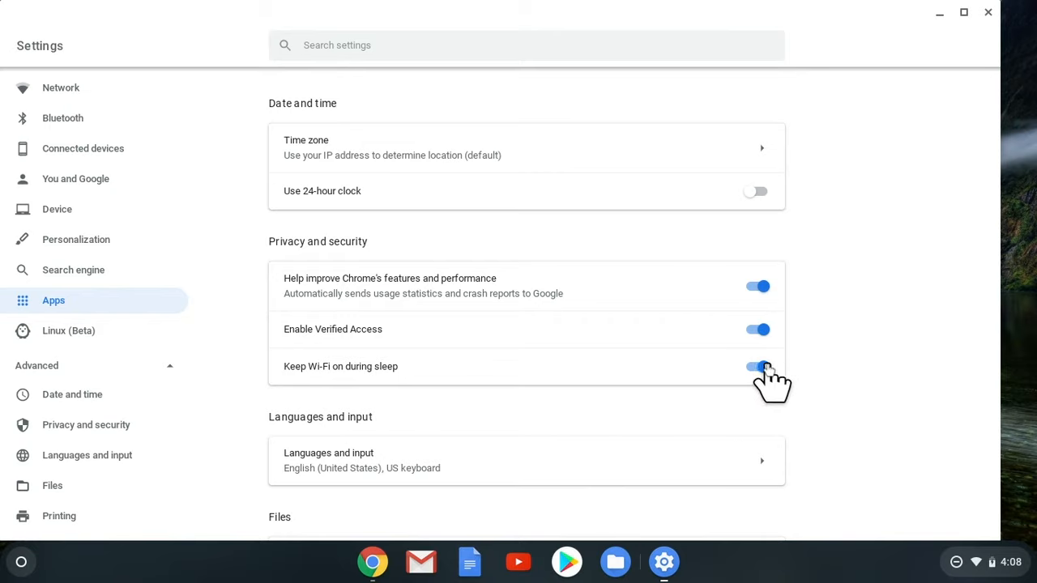
Switch off 'Keep Wi-Fi on during sleep' and move down to the languages and input section
left_click(756, 367)
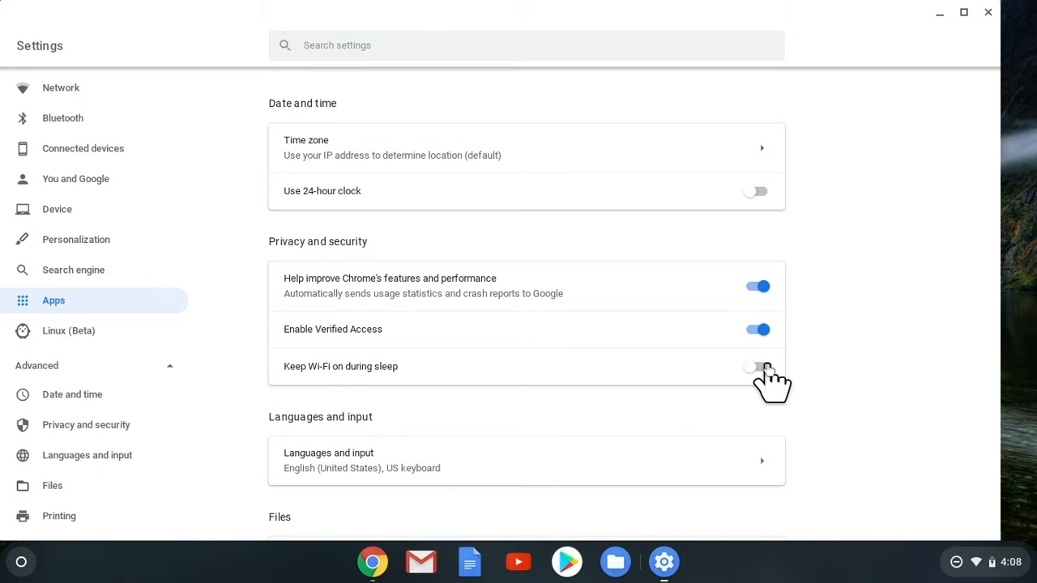
scroll("down", 3)
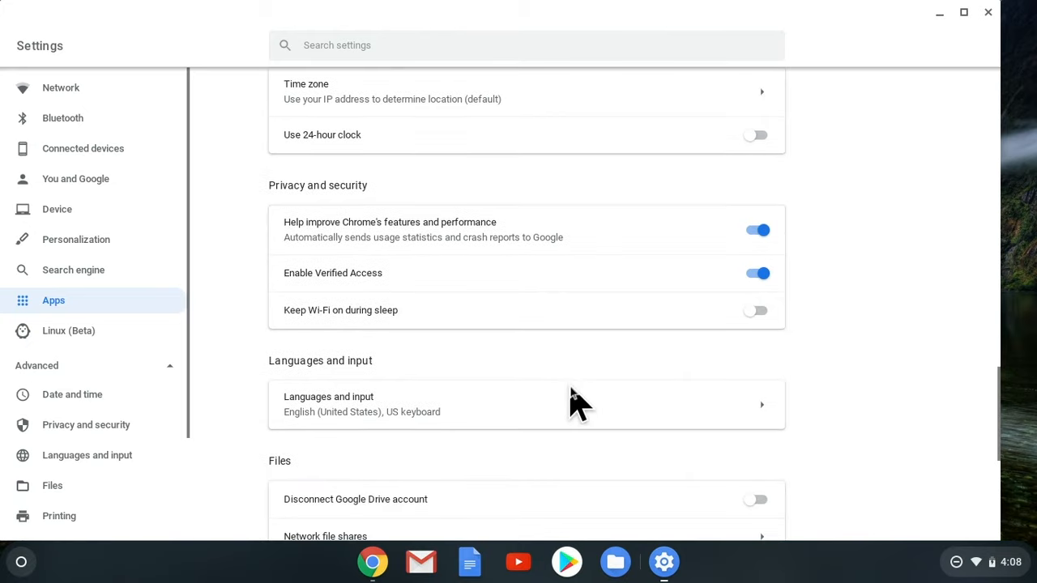
scroll("down", 3)
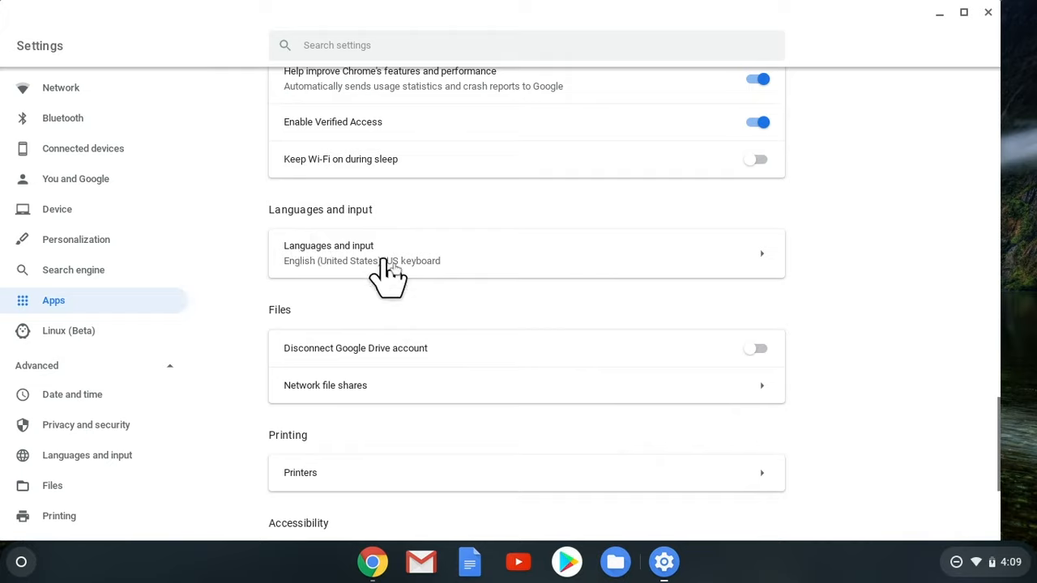
mouse_move(764, 267)
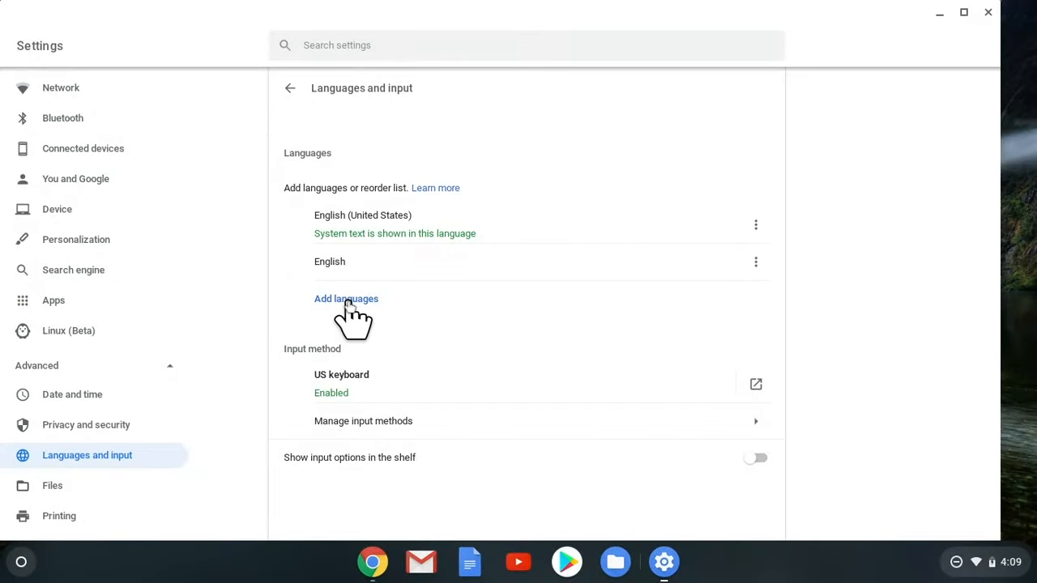
Add Spanish (Colombia) as a device language by searching 'spanis', then return to the settings list
left_click(347, 298)
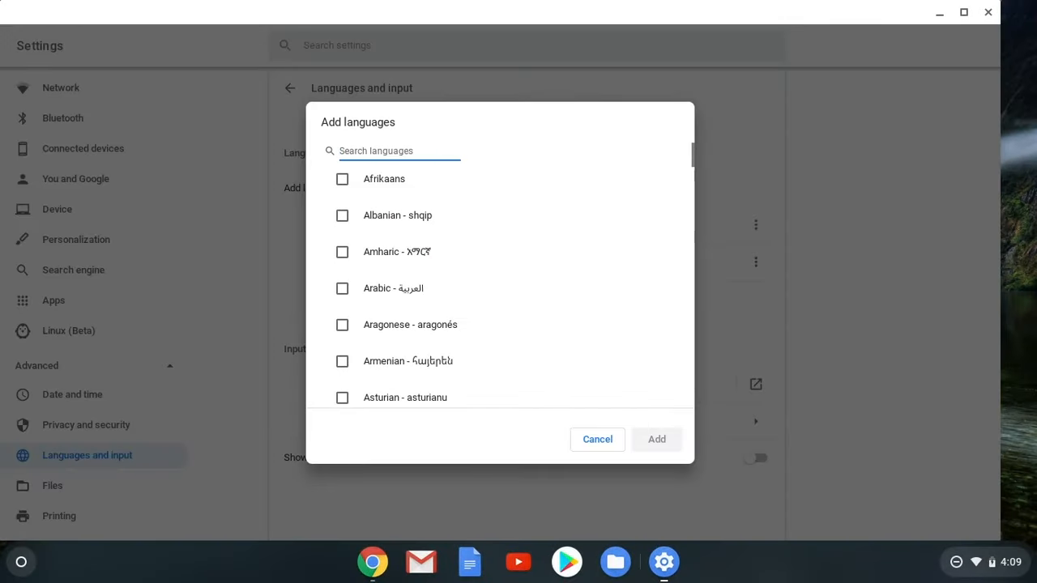
type("spanish")
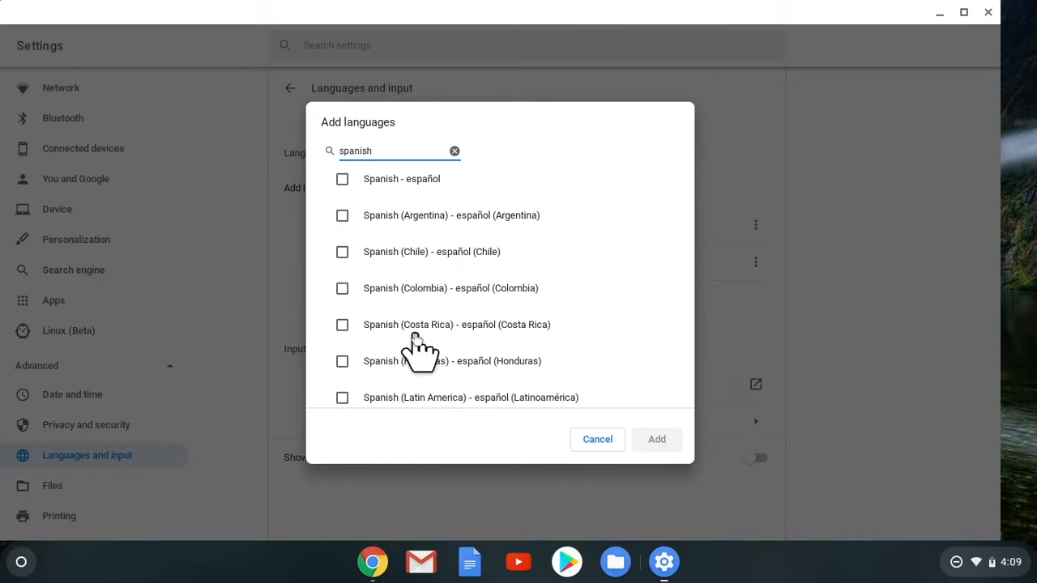
left_click(342, 288)
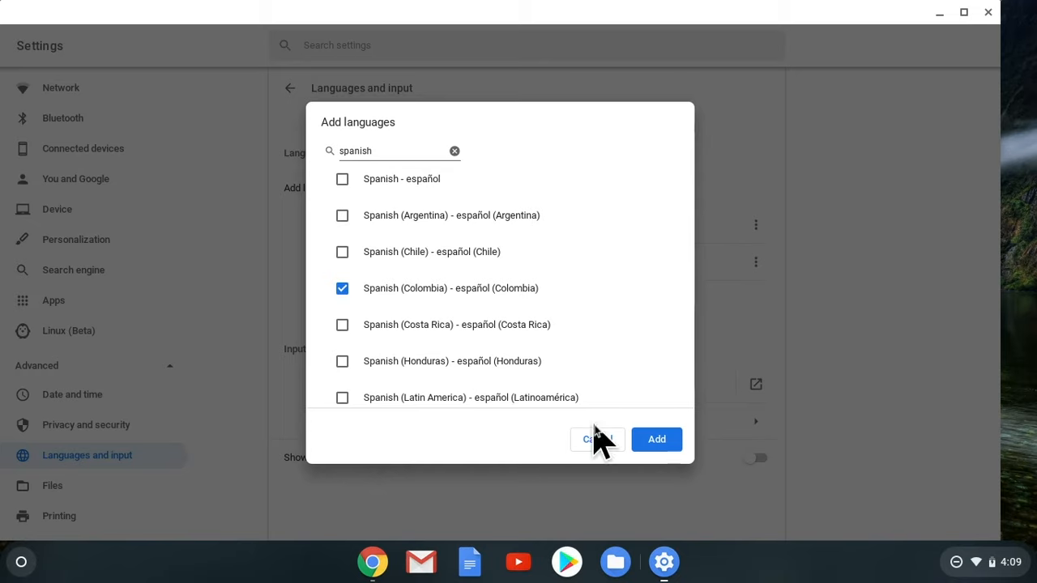
left_click(657, 440)
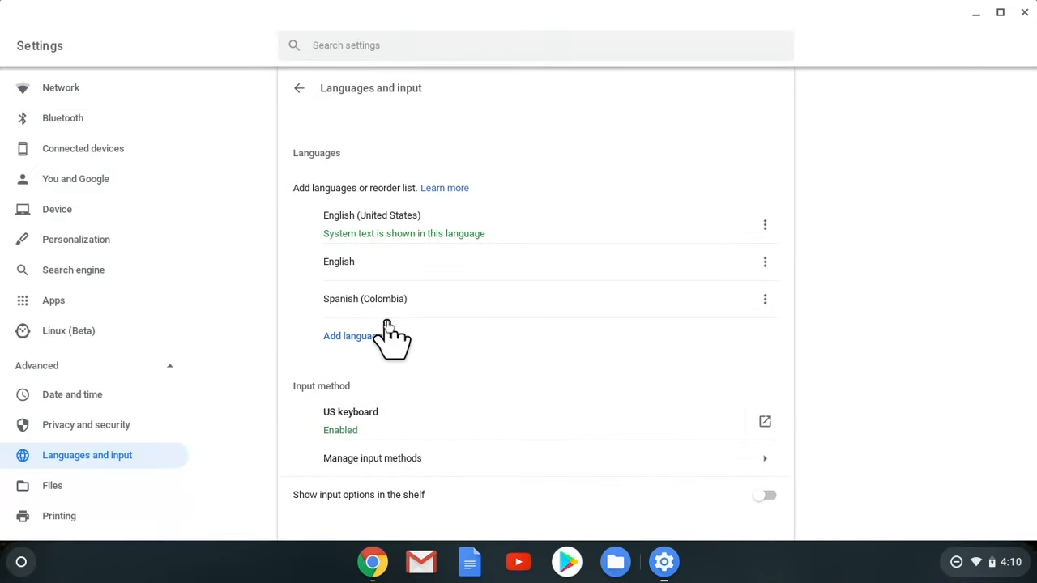
mouse_move(316, 133)
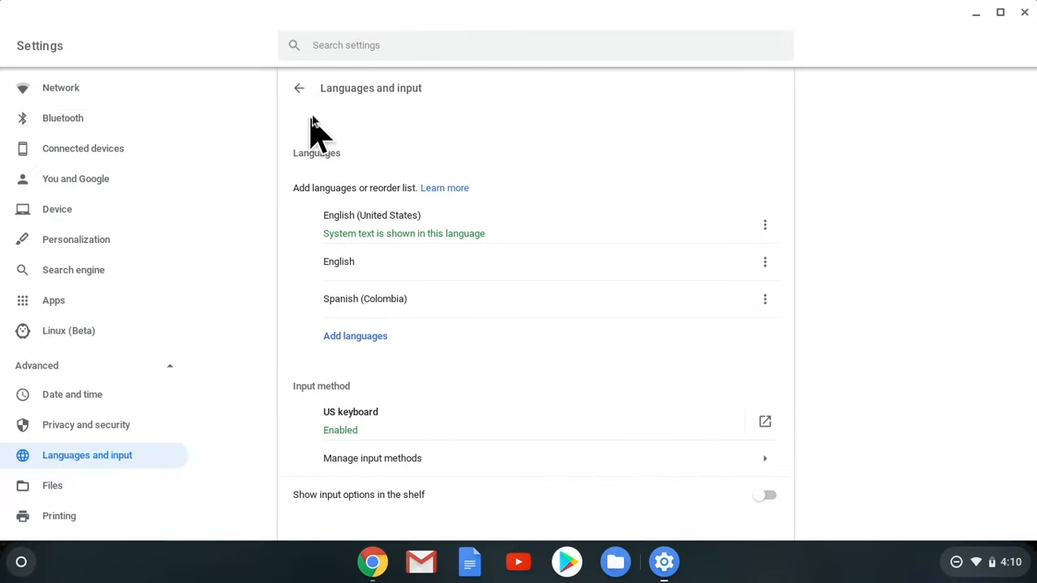
left_click(298, 87)
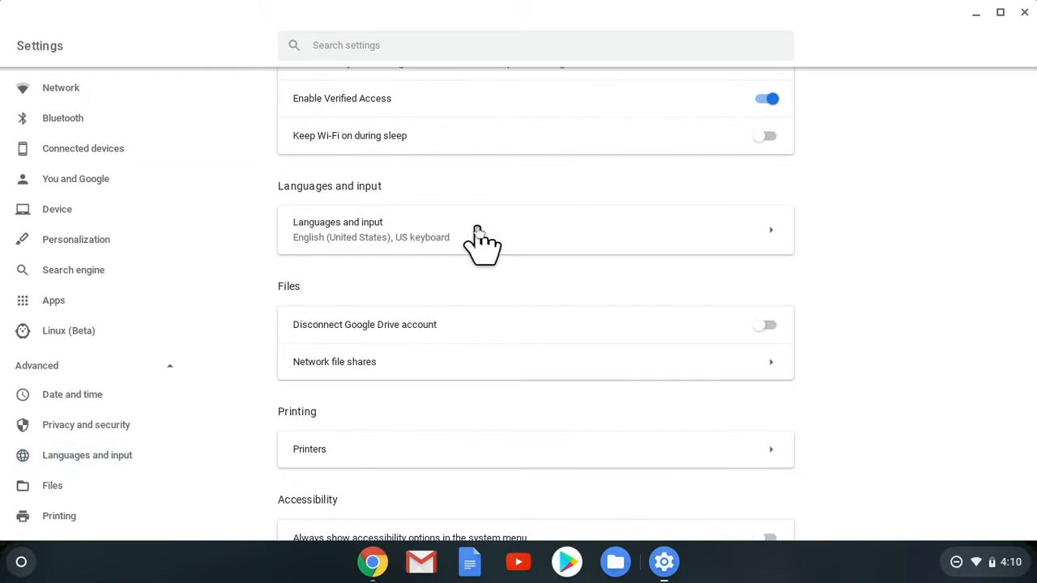
Browse through the accessibility features down to the large mouse cursor options
scroll("down", 3)
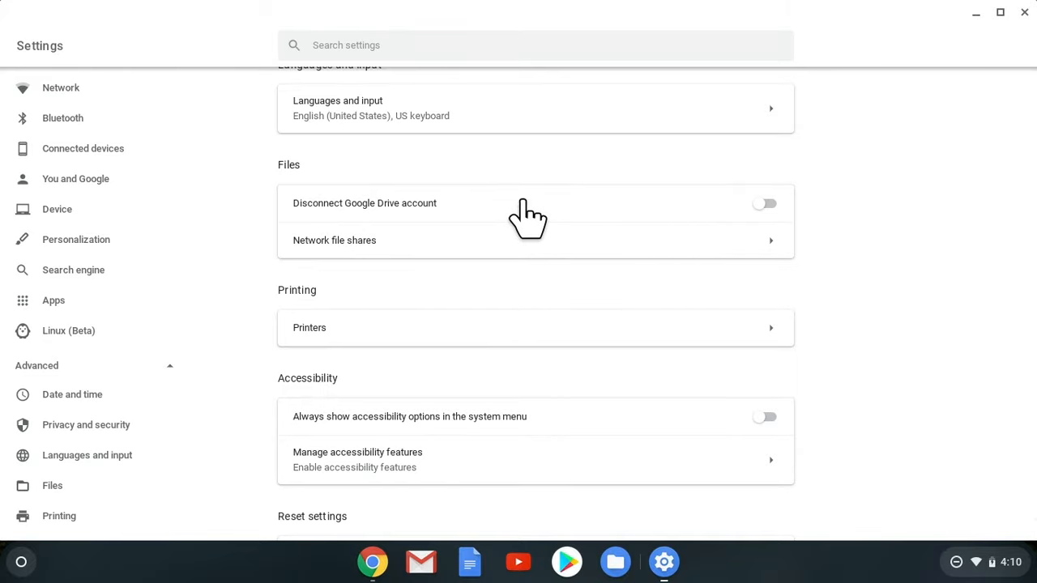
scroll("down", 3)
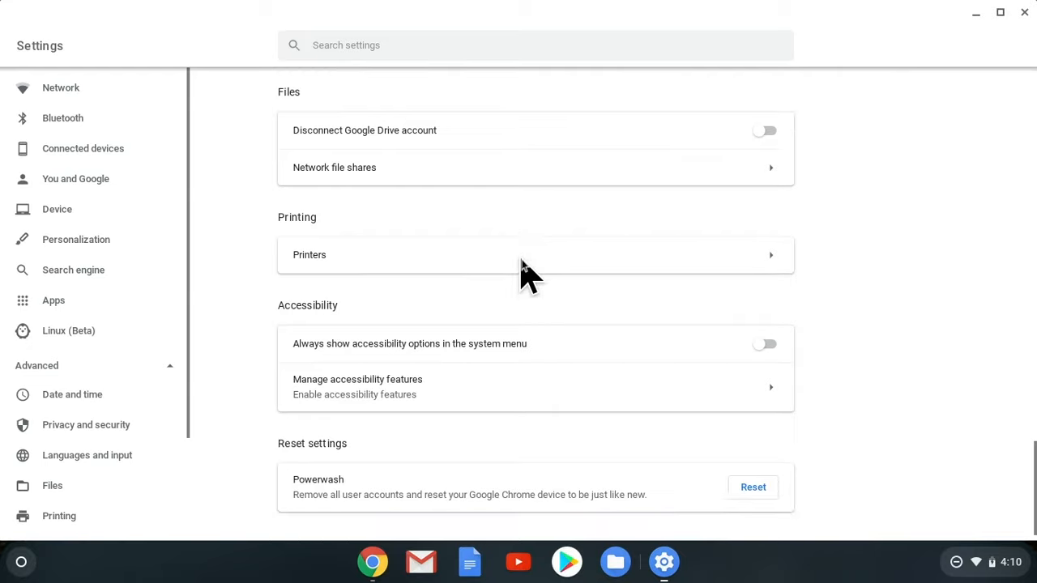
scroll("down", 3)
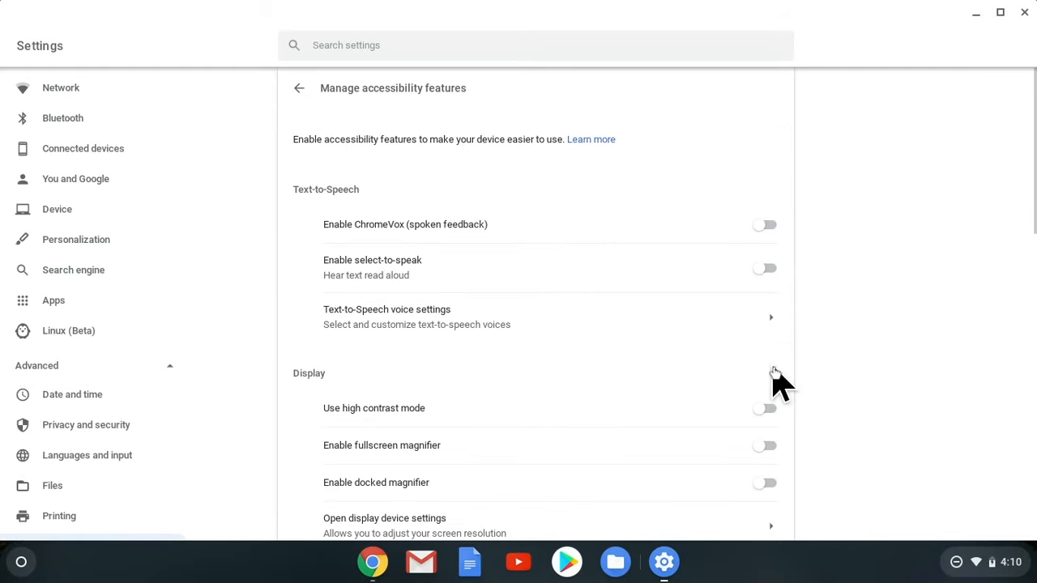
mouse_move(775, 381)
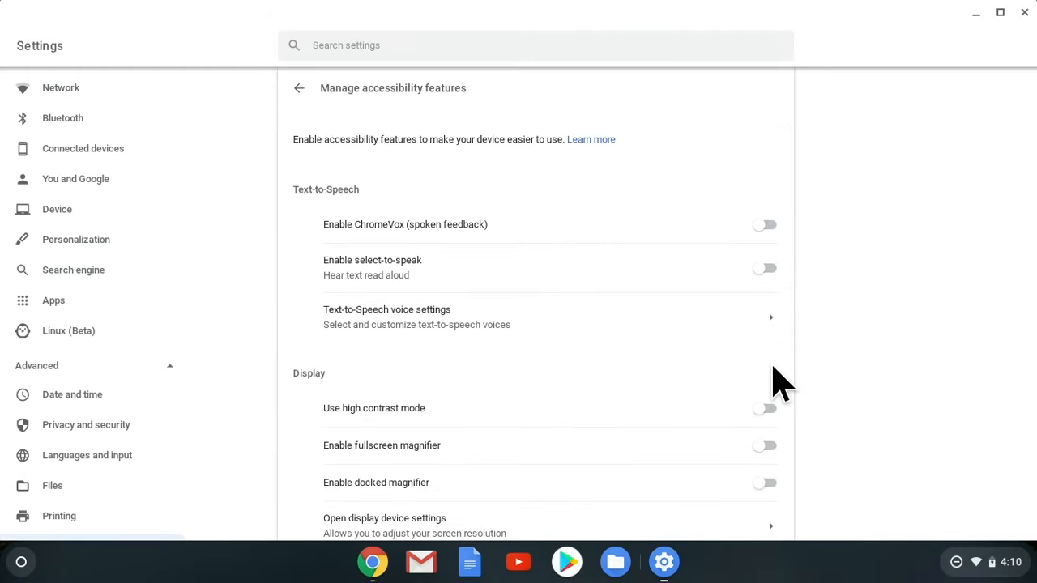
mouse_move(888, 386)
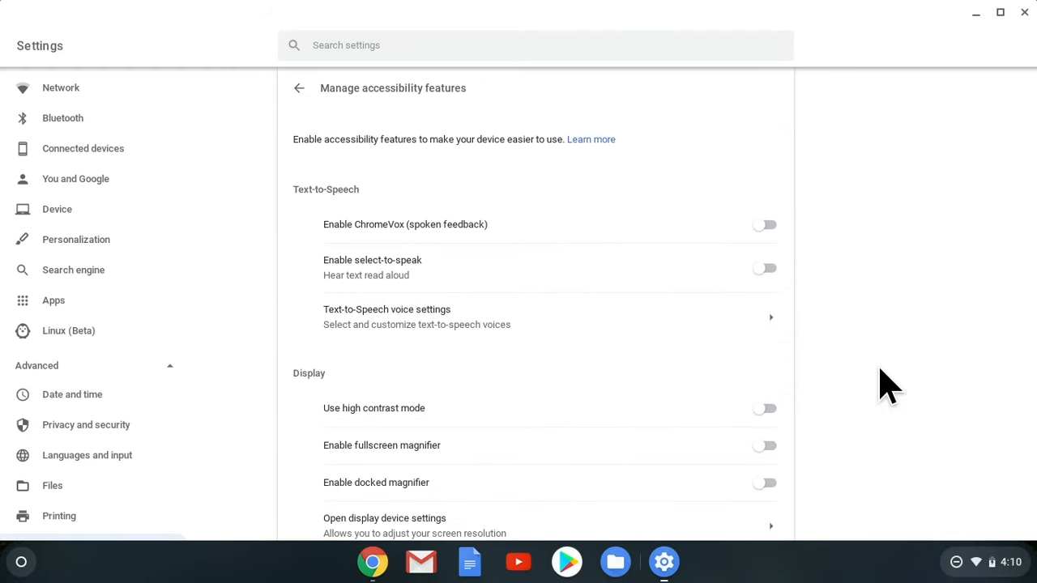
scroll("down", 3)
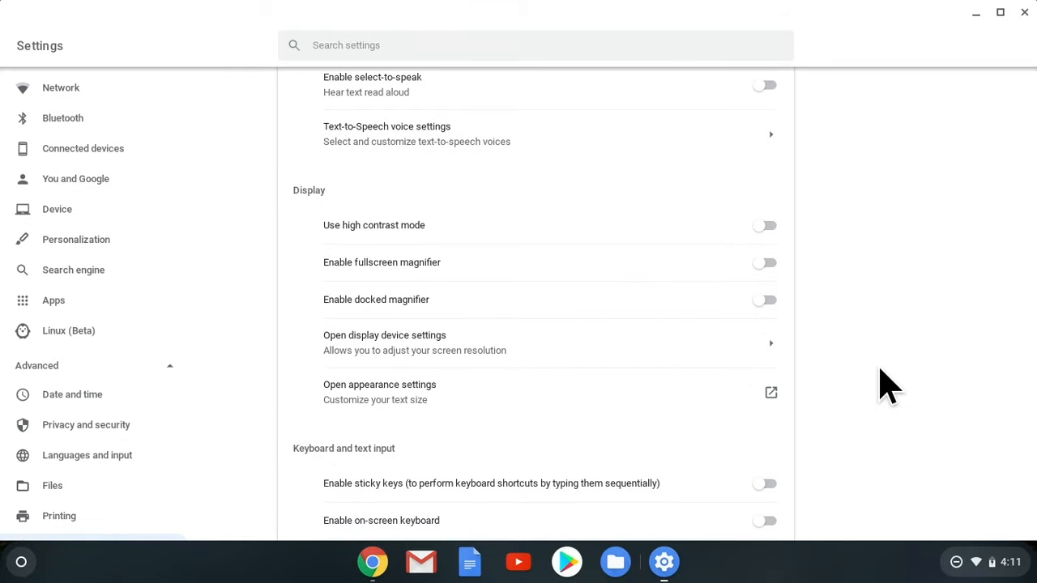
mouse_move(454, 291)
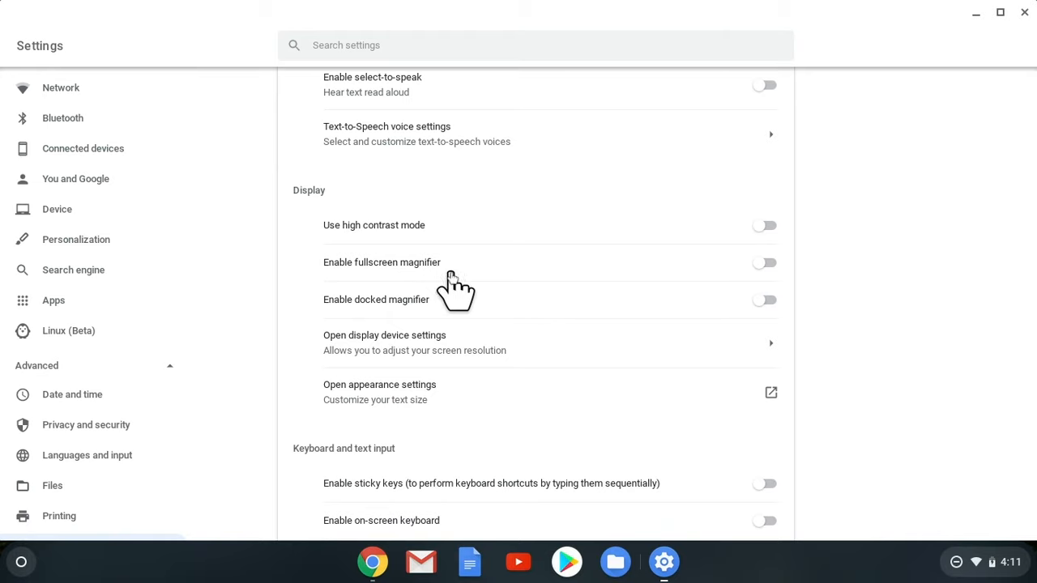
scroll("down", 3)
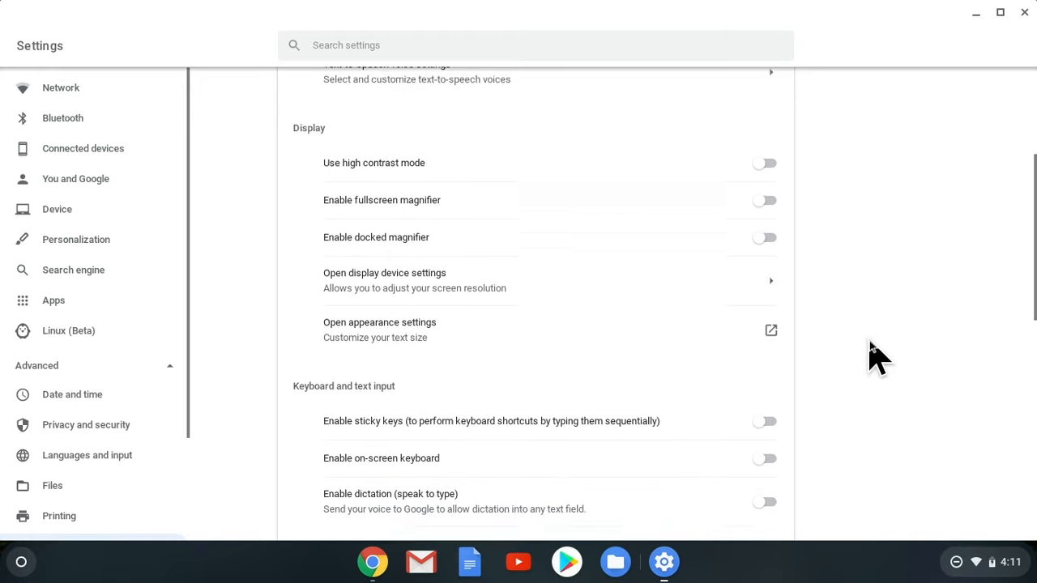
scroll("down", 3)
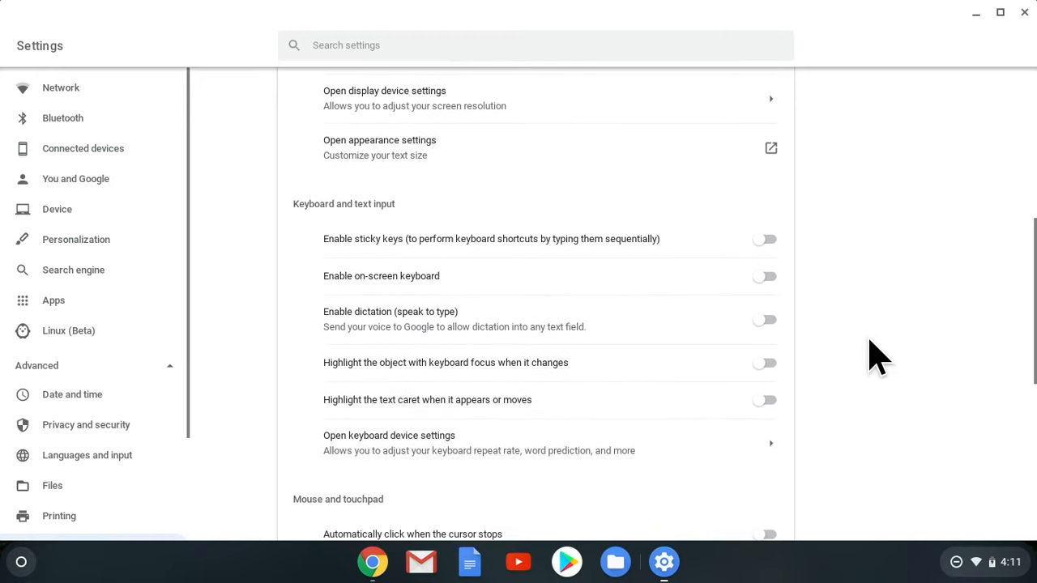
scroll("down", 3)
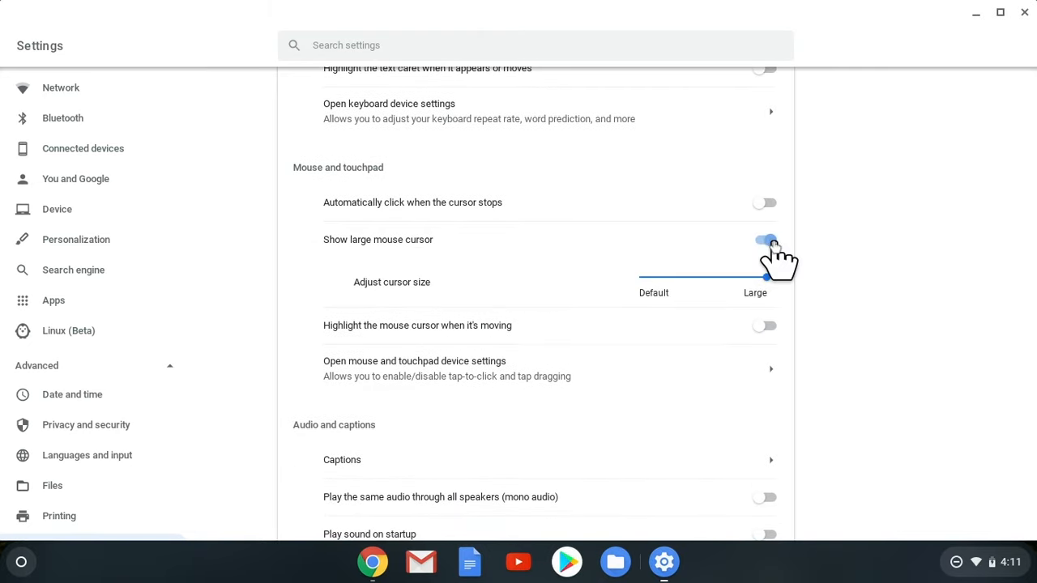
Set the enlarged cursor size to Large and leave the accessibility features page
left_click_drag(765, 279, 746, 278)
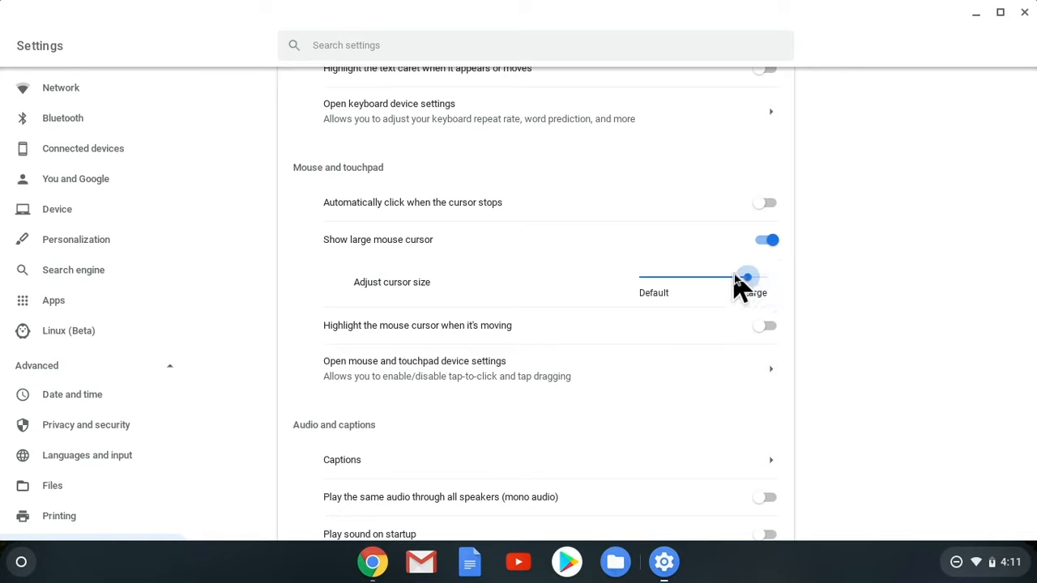
left_click_drag(746, 277, 769, 277)
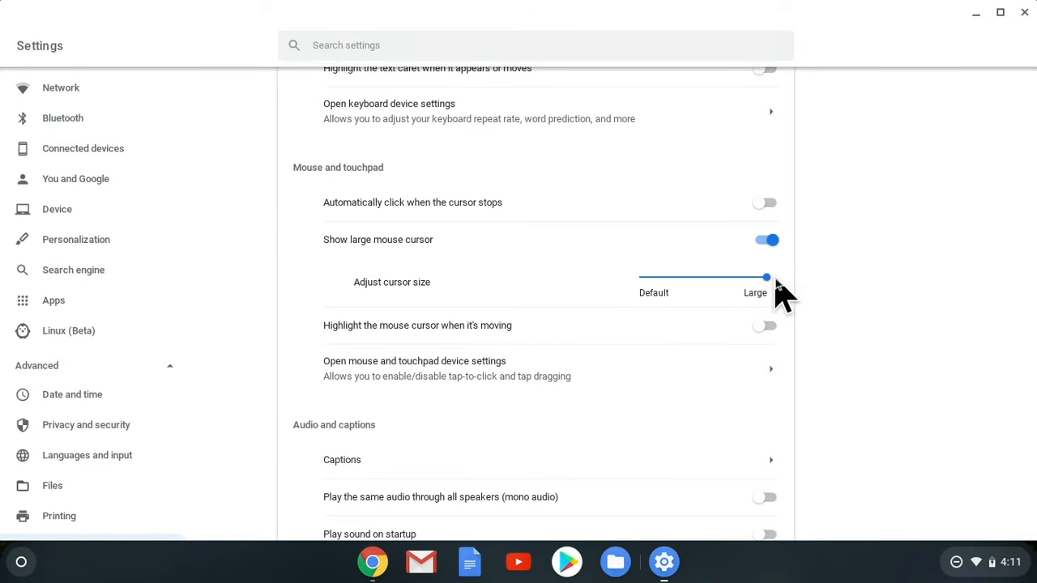
scroll("down", 3)
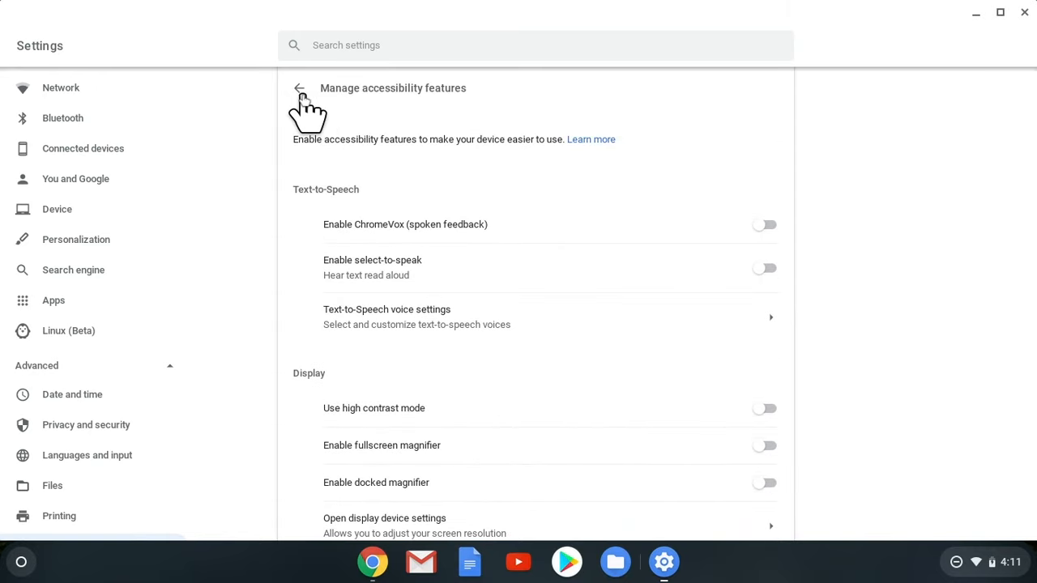
left_click(299, 87)
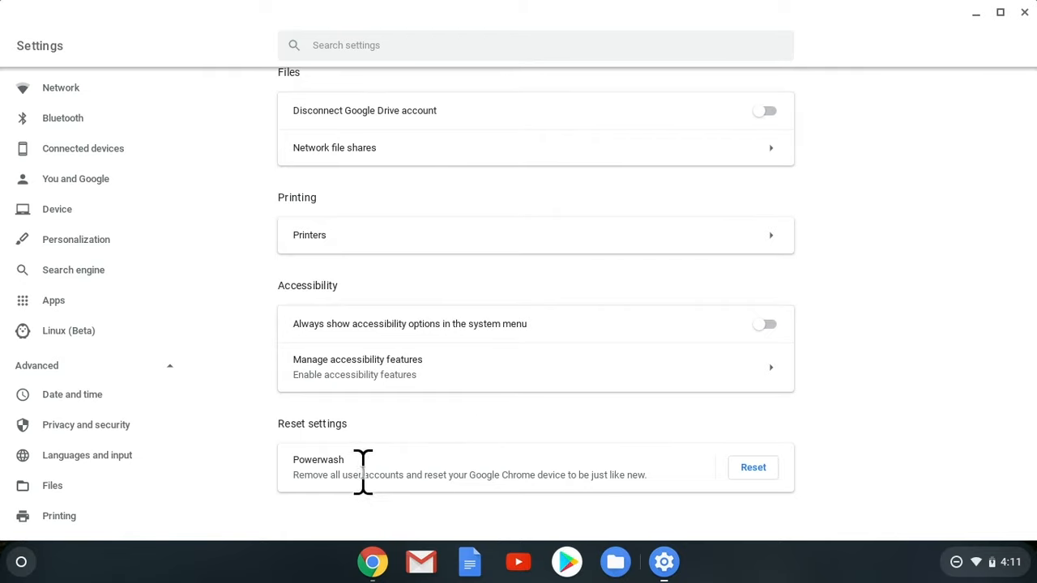
mouse_move(389, 474)
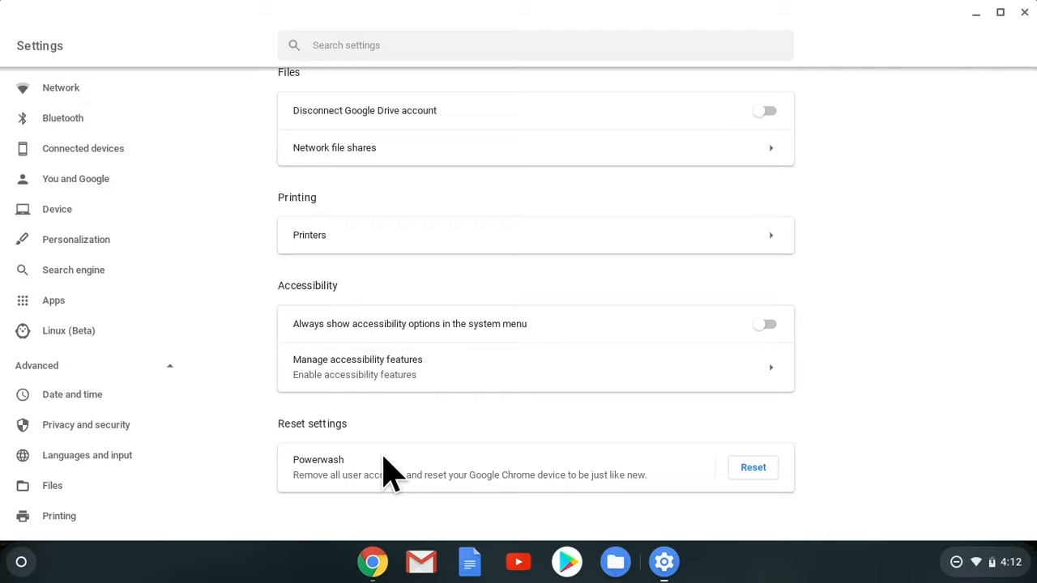
mouse_move(392, 470)
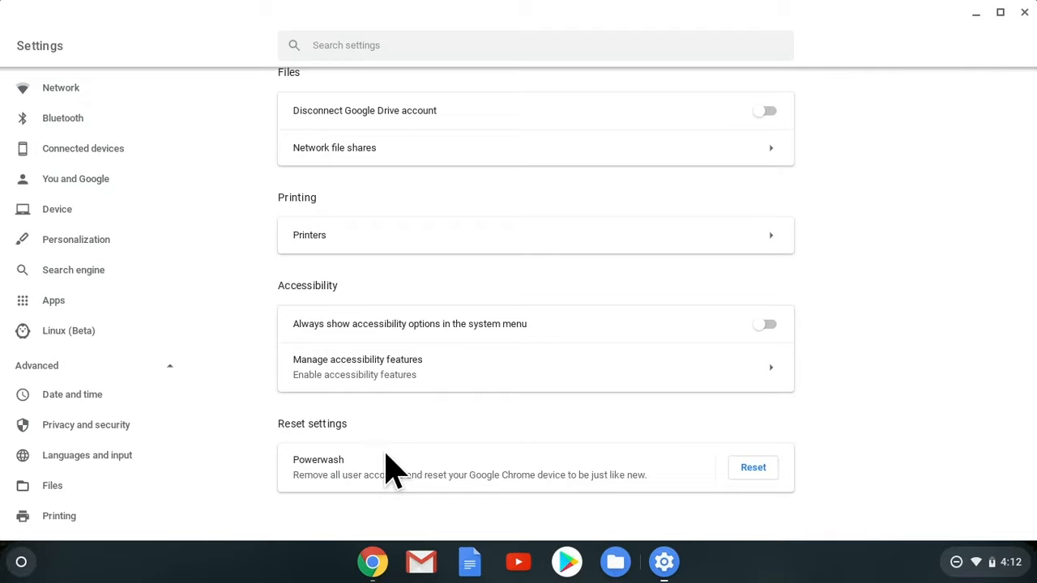